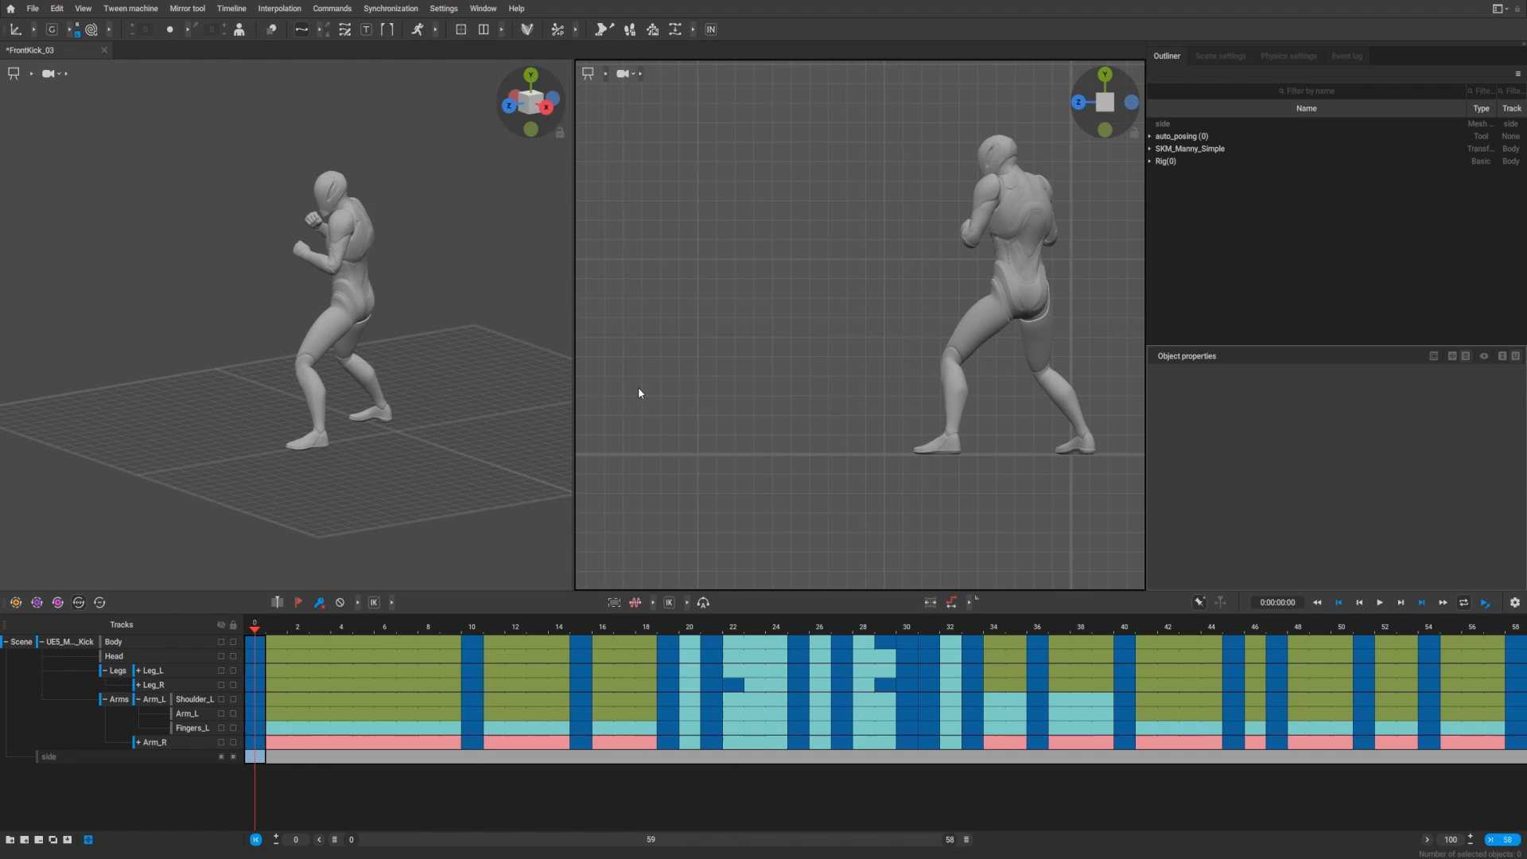
mouse_move(624, 385)
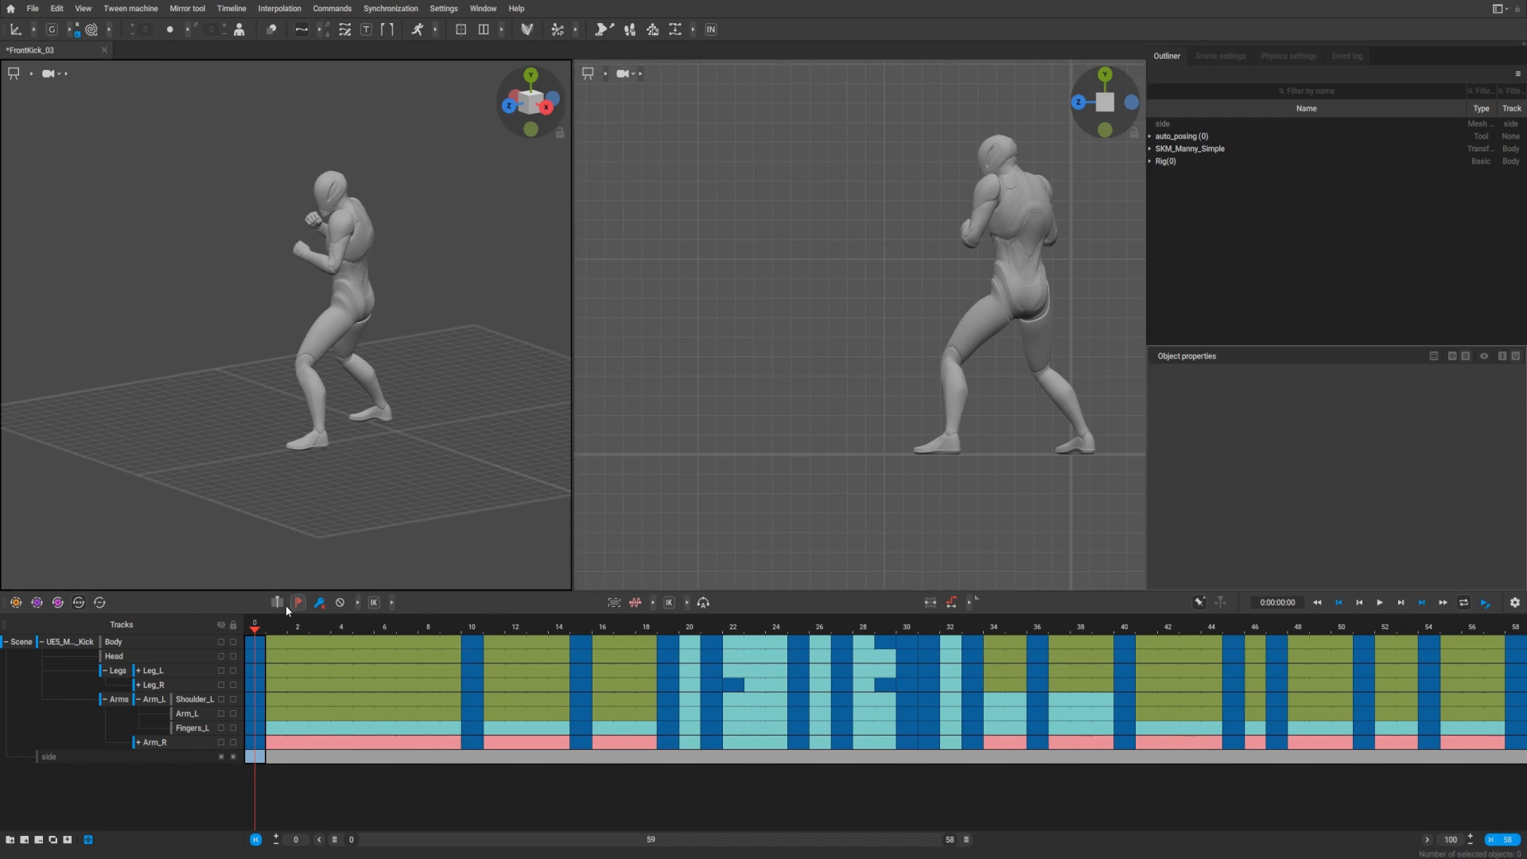
Scrub the timeline to preview the front-kick animation, ending back at its first frame
click(320, 628)
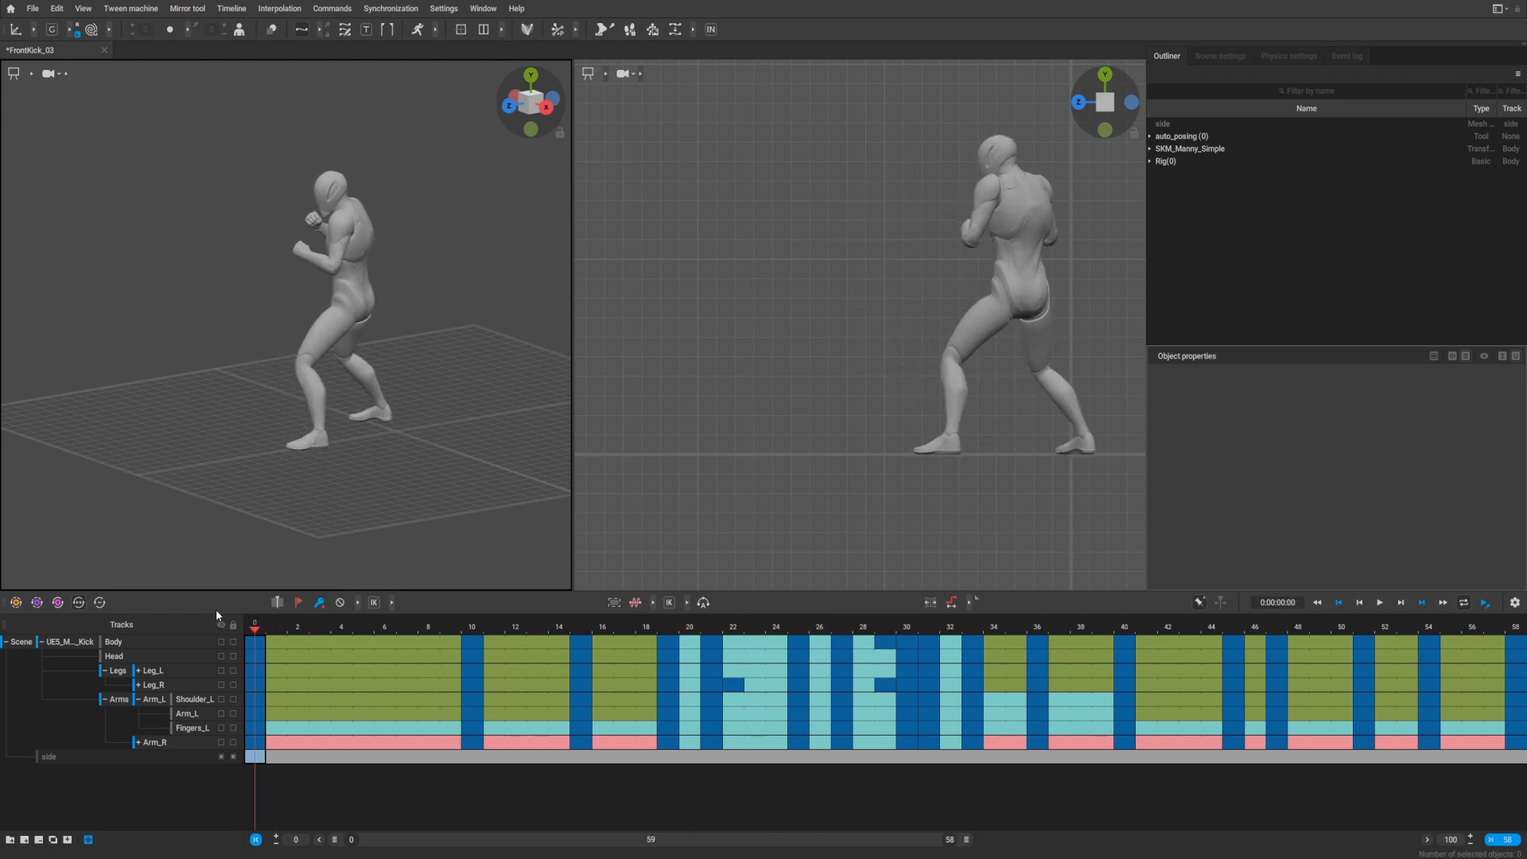
click(884, 626)
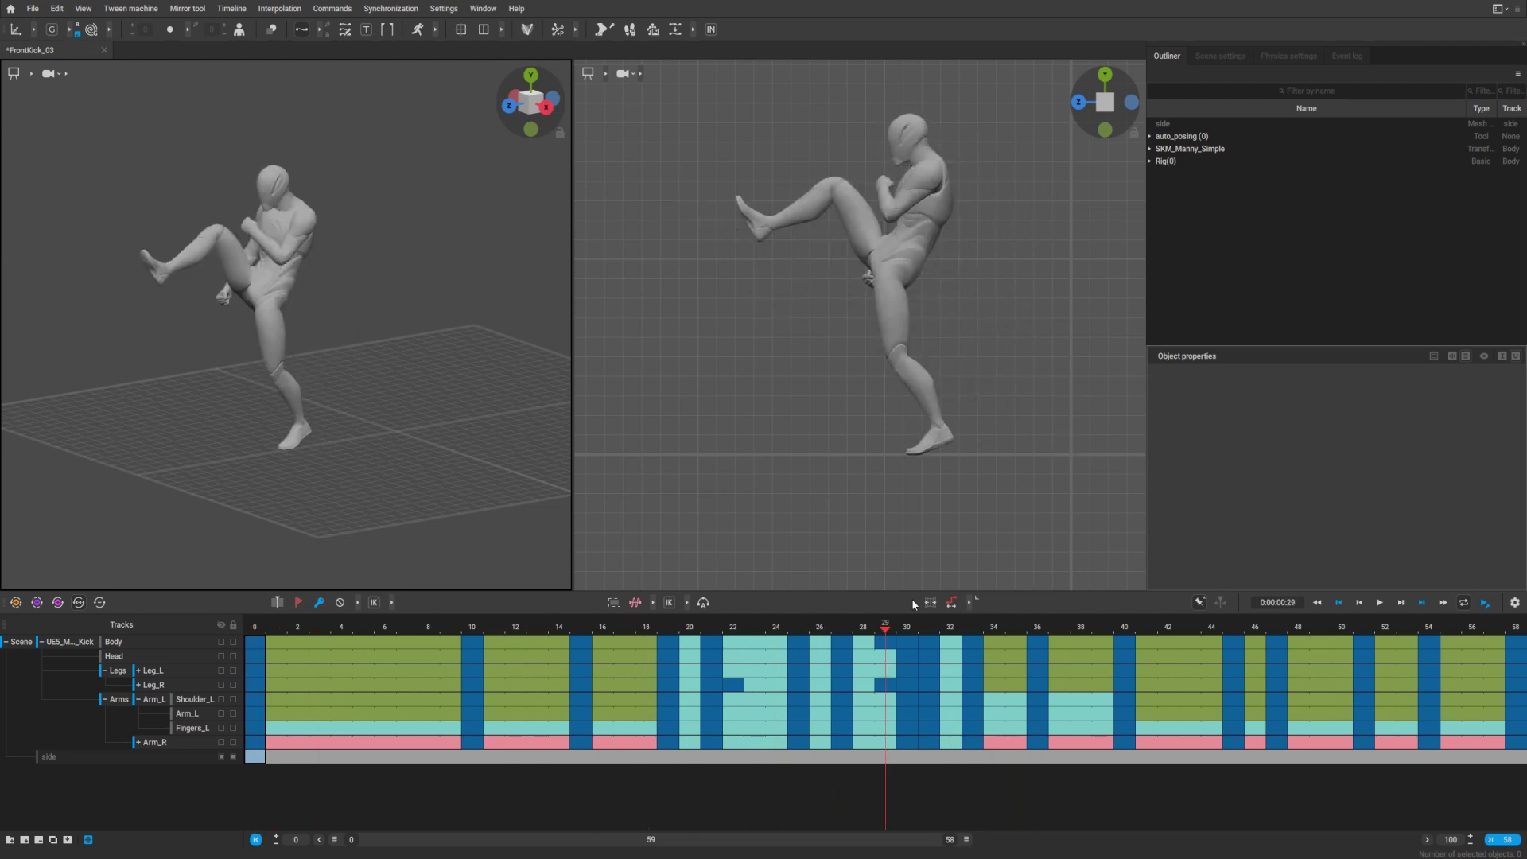
click(493, 630)
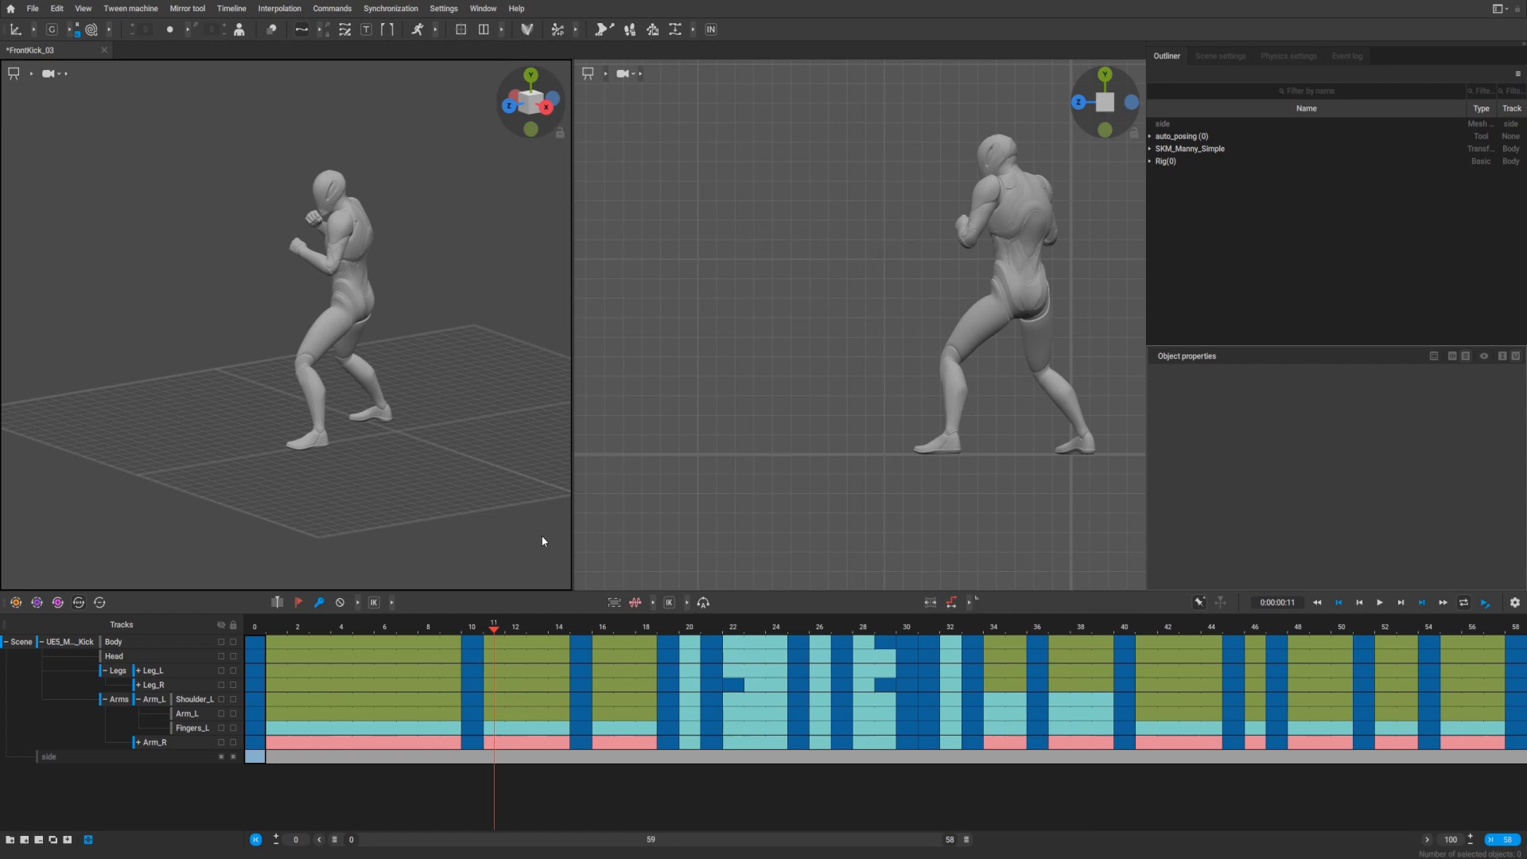
click(1363, 628)
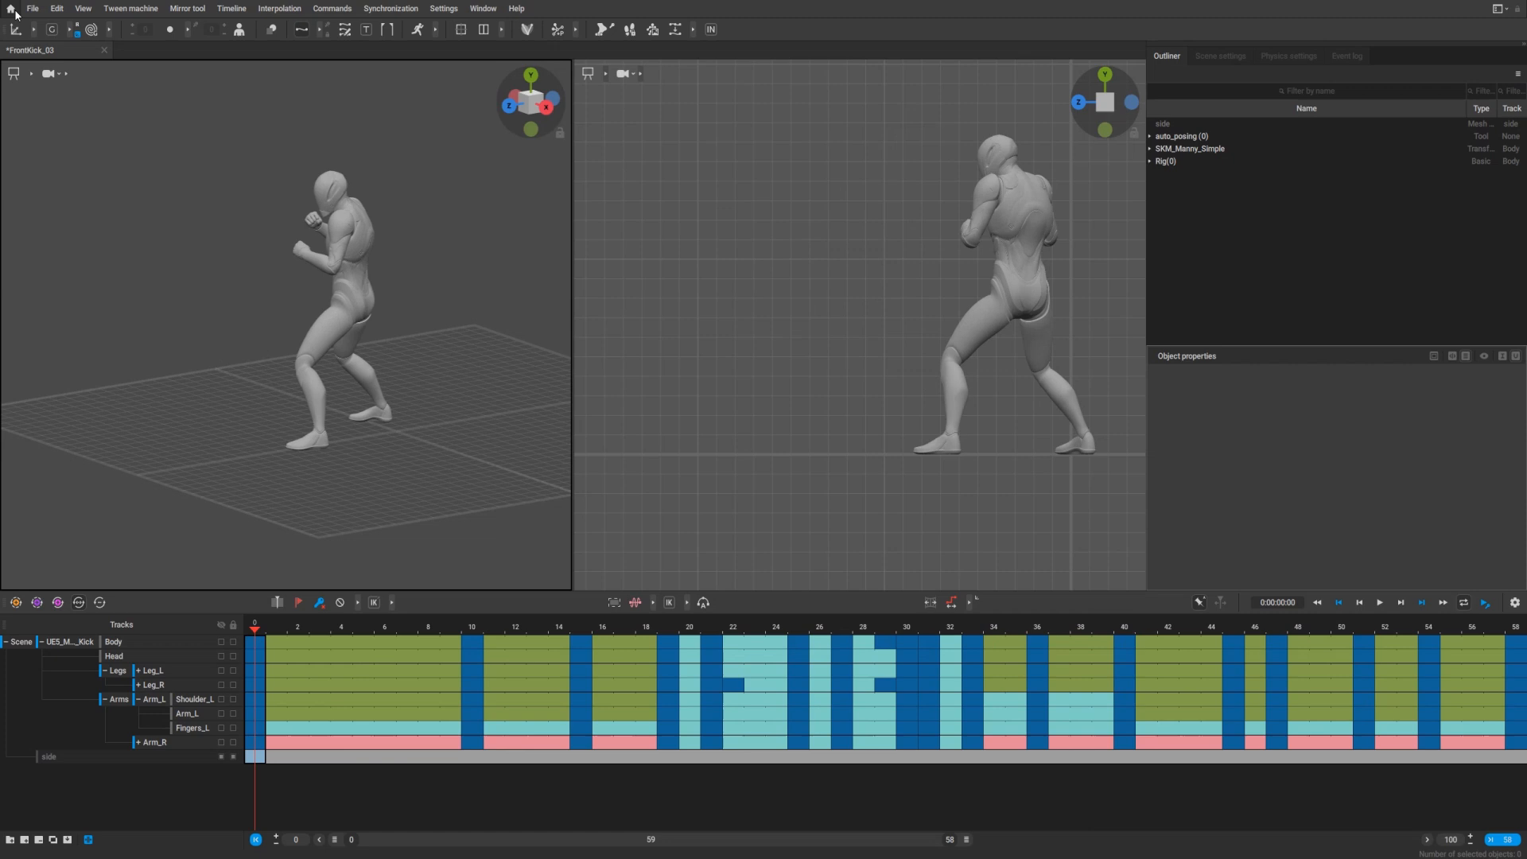
Import the Hook_01.casc scene into the current FrontKick scene, adding a second Manny
click(33, 8)
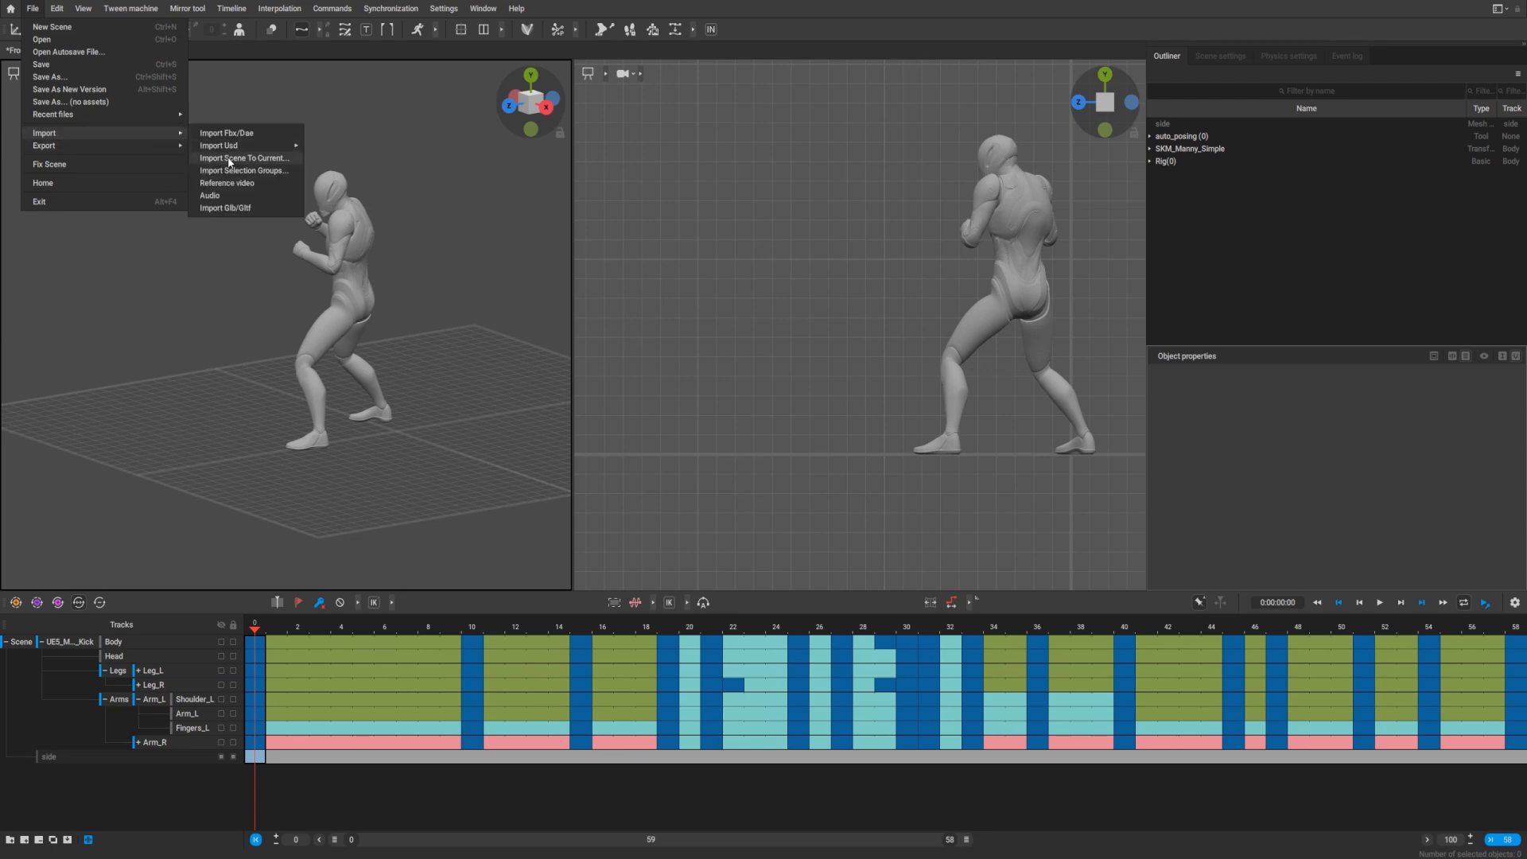
click(244, 158)
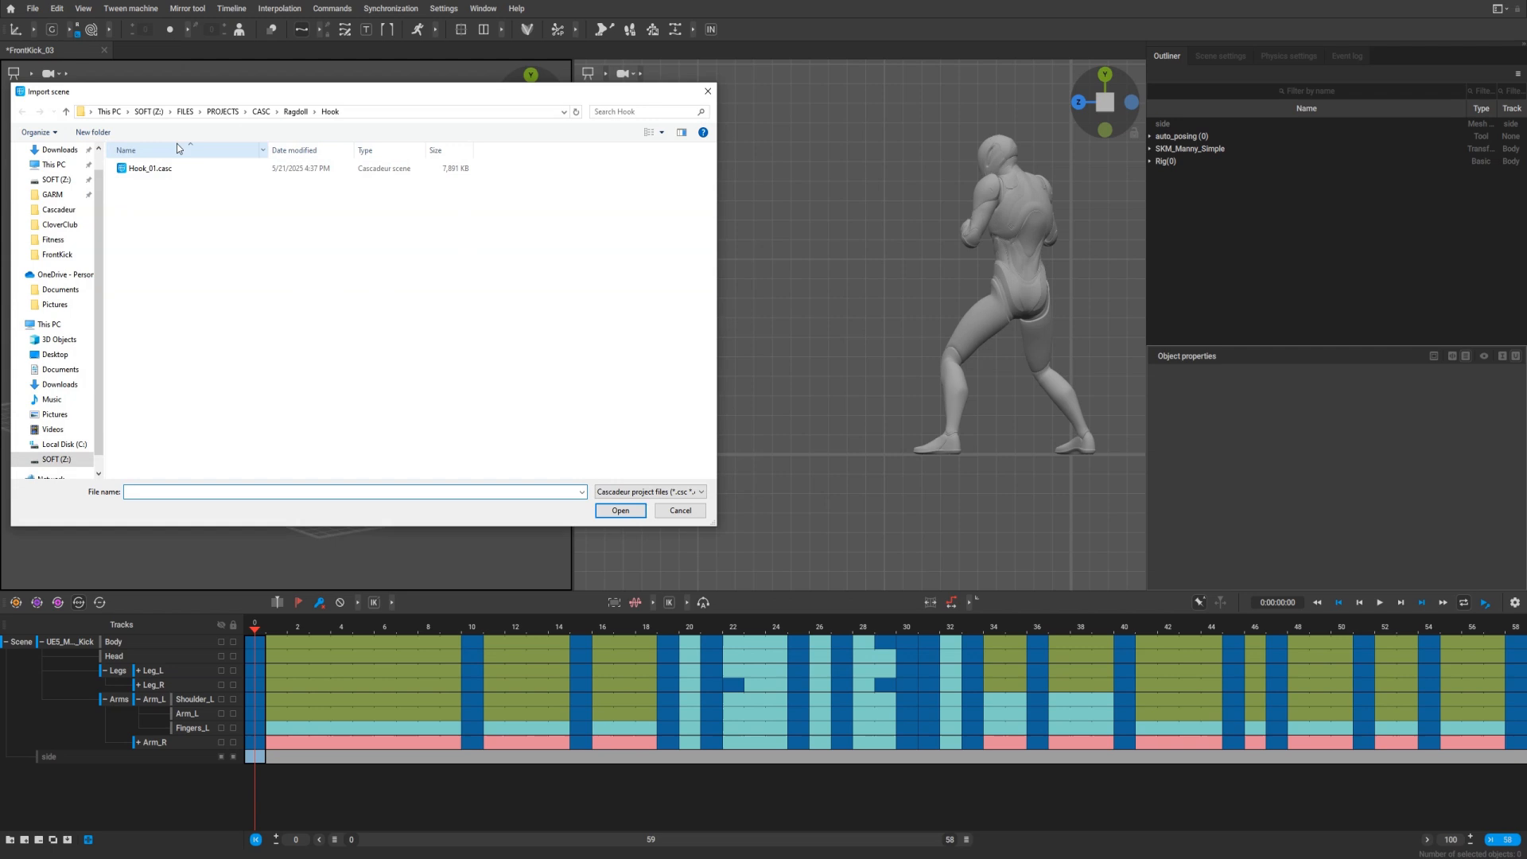
click(149, 168)
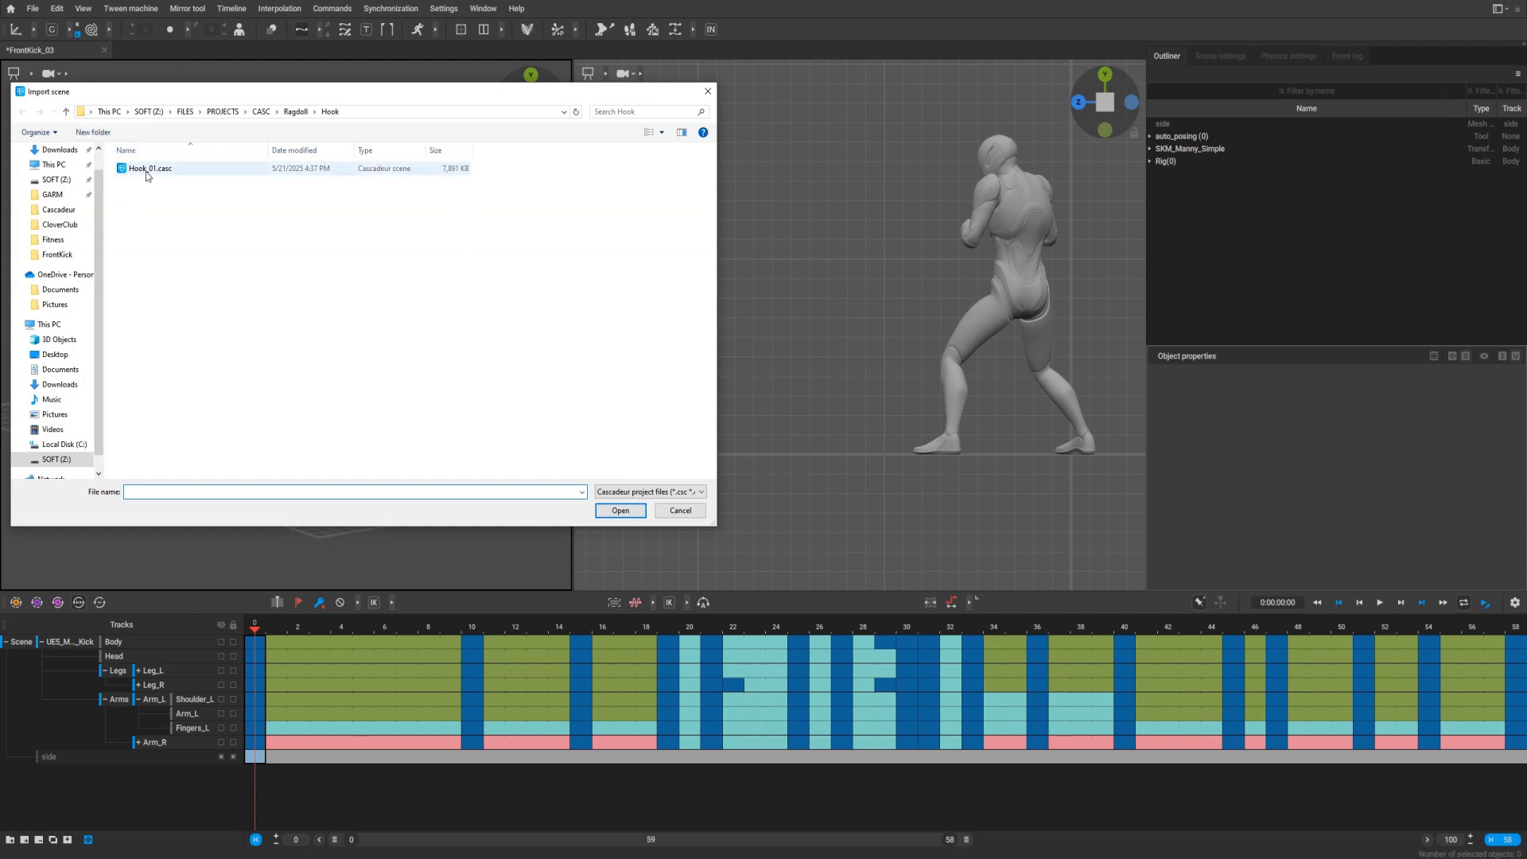
click(149, 167)
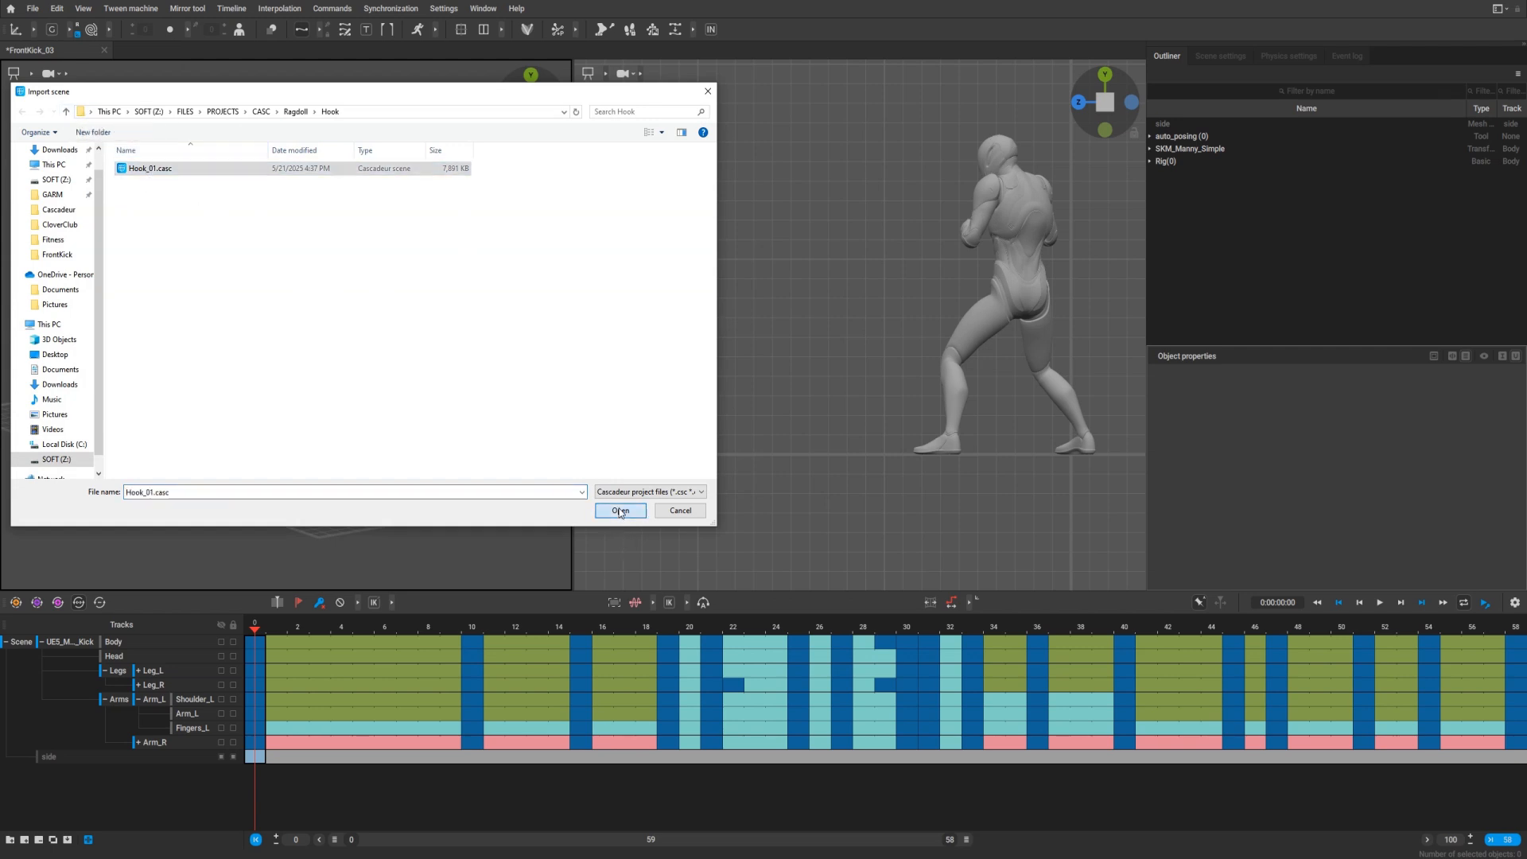
click(618, 511)
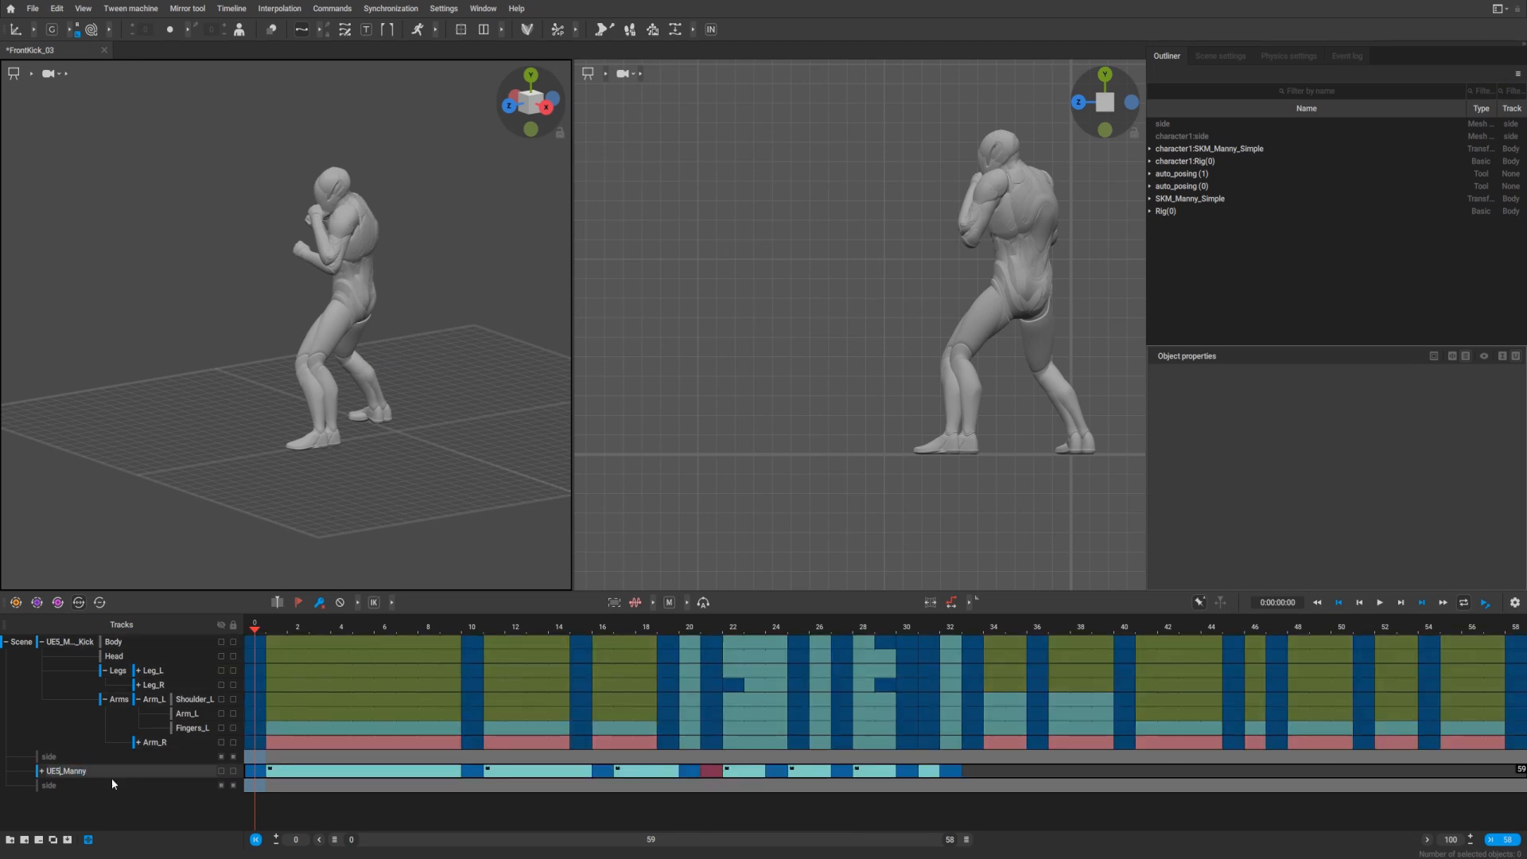
Rename the imported track UES_Manny_Hook and position its Manny facing the kicker, end frame 100
double_click(66, 769)
text(_Hook)
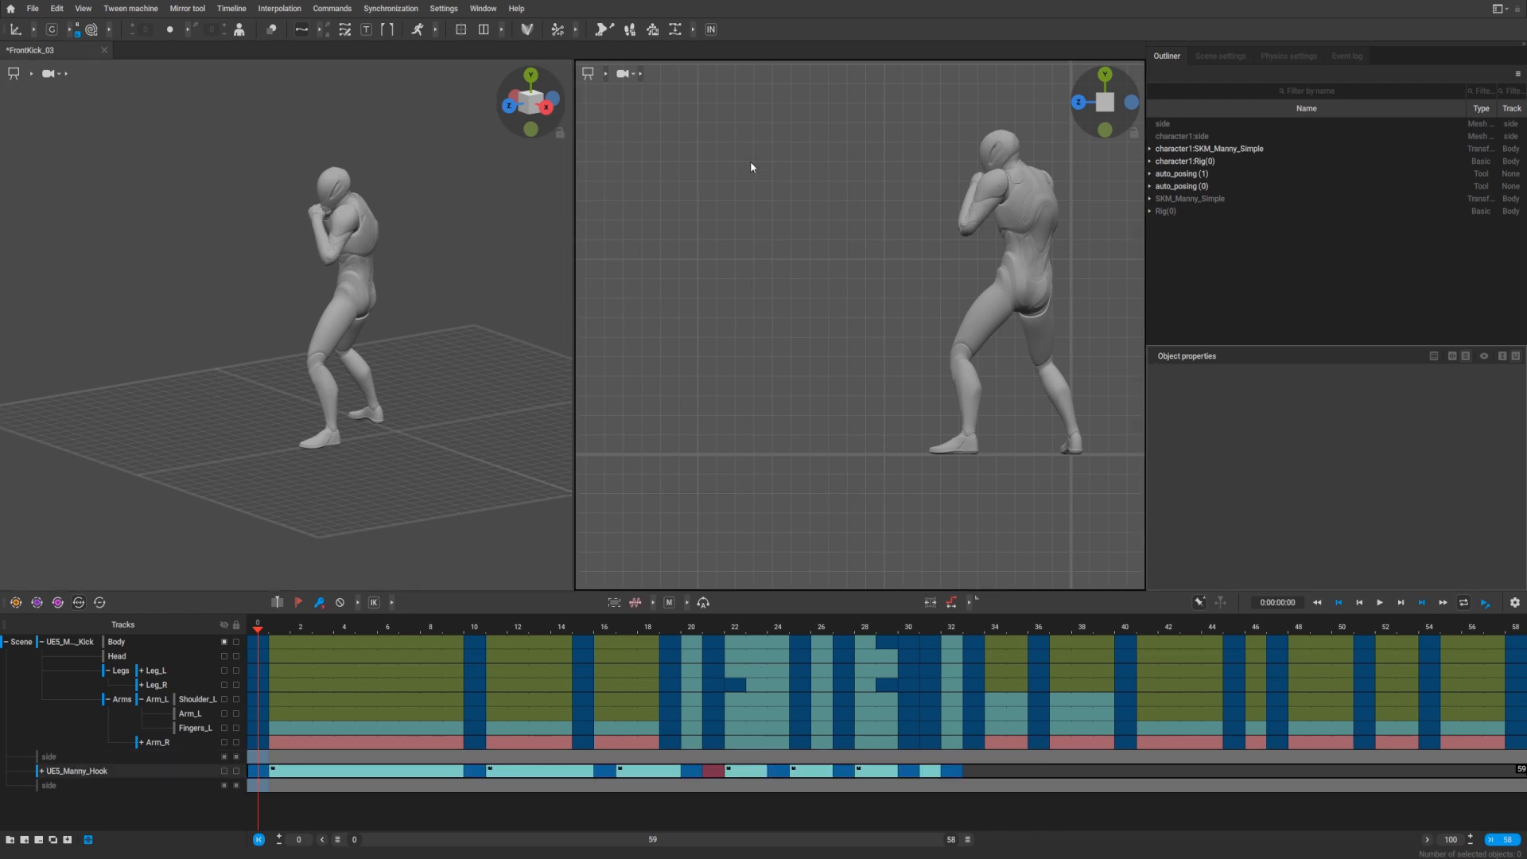
mouse_move(916, 469)
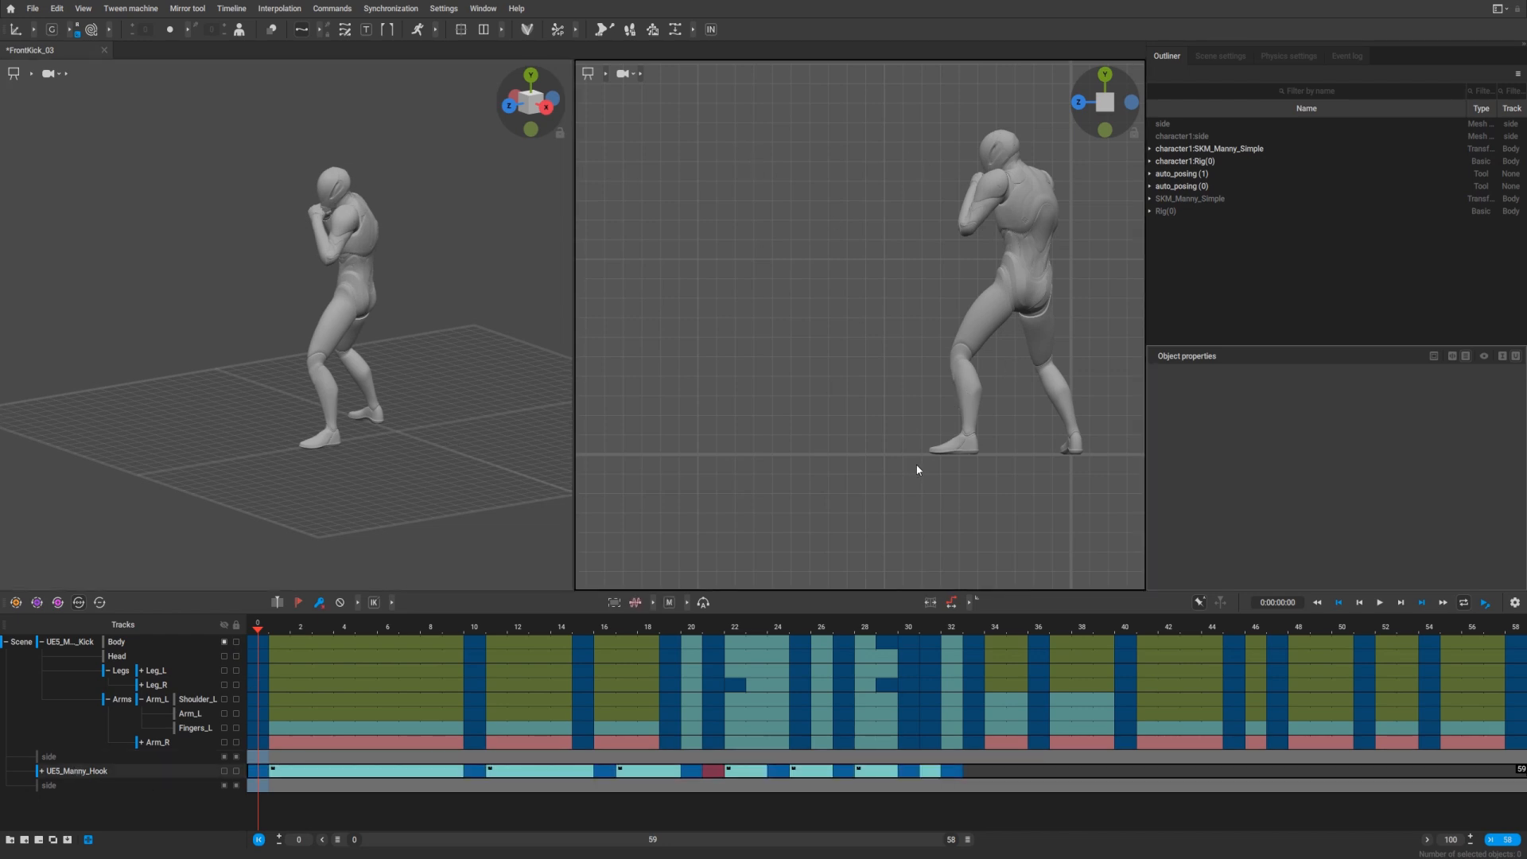
click(1013, 278)
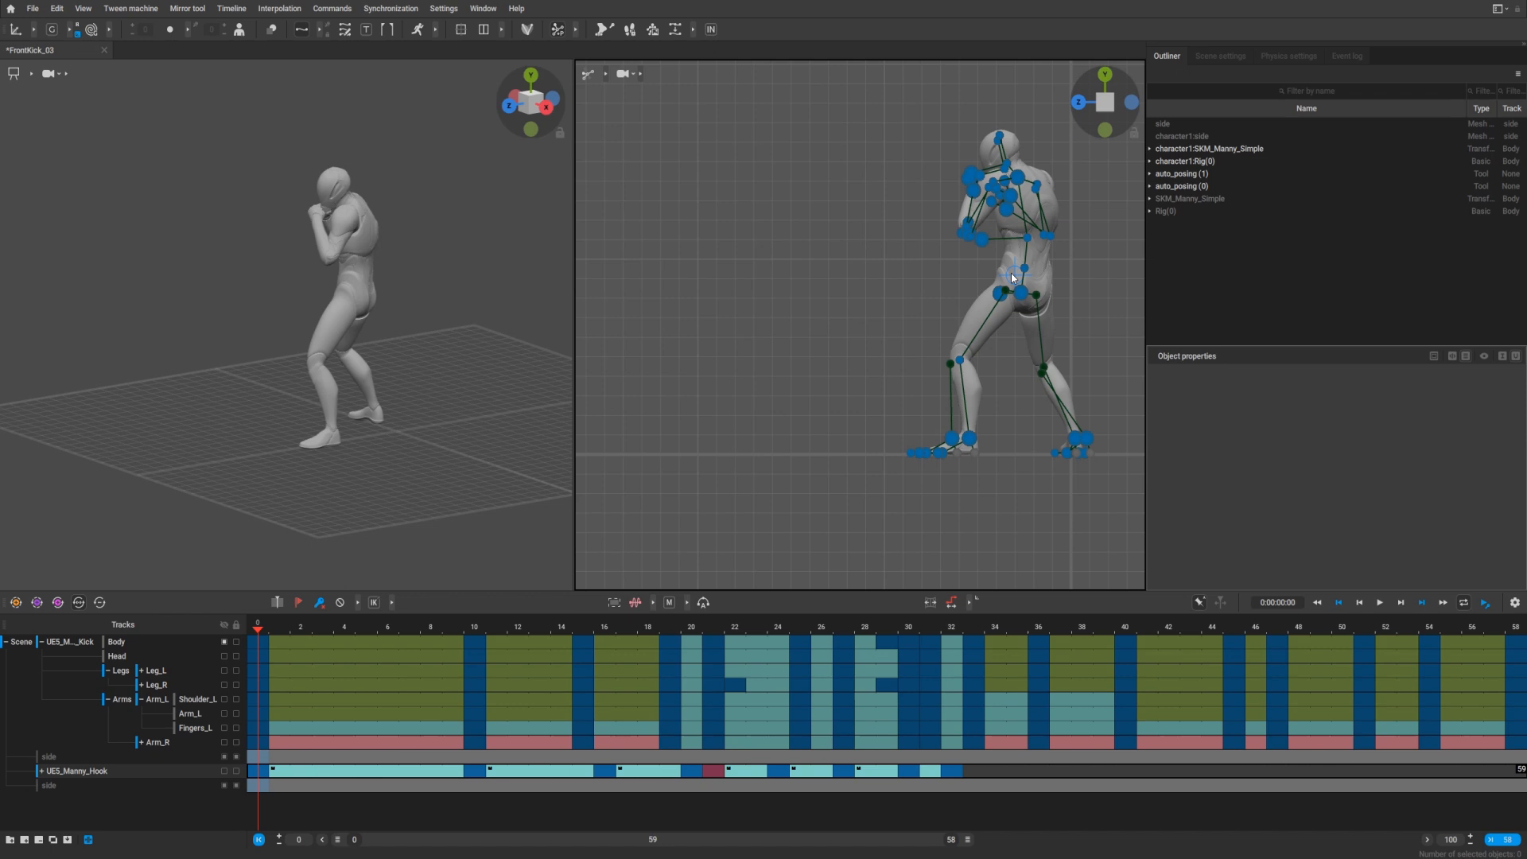
click(987, 272)
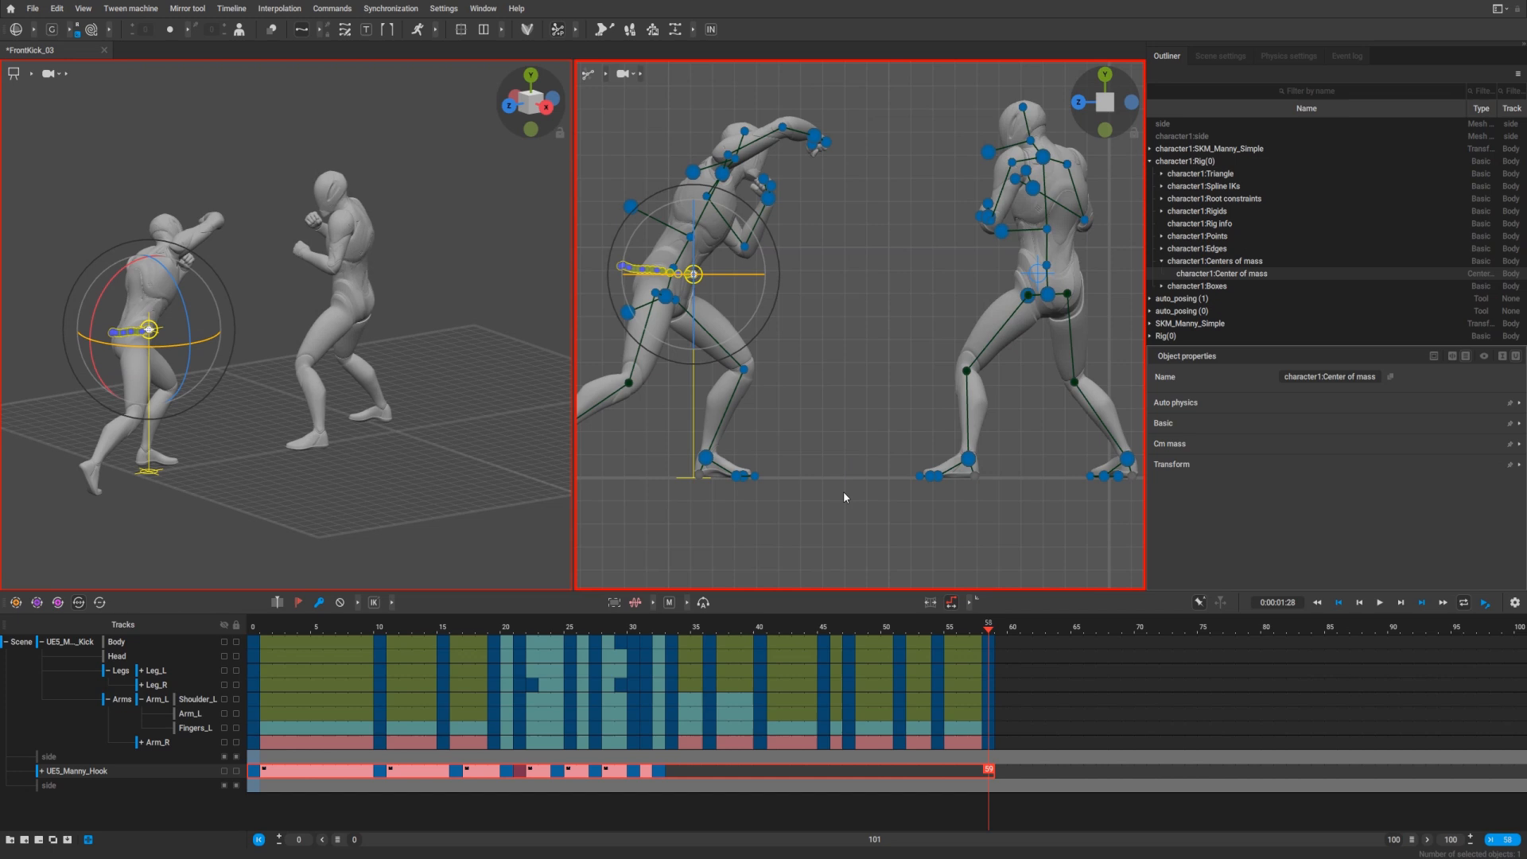
click(594, 628)
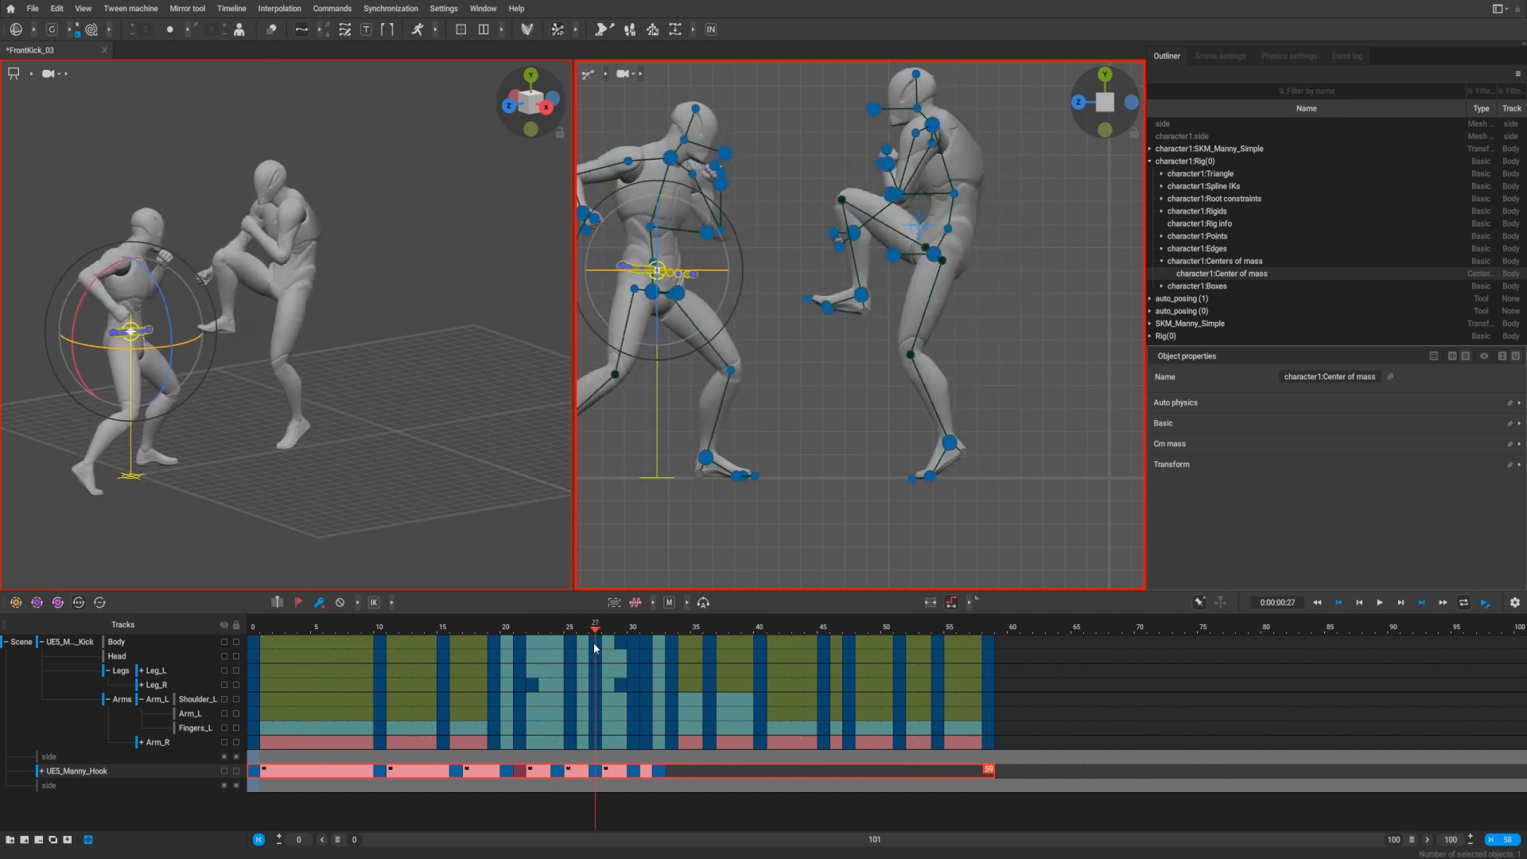
click(634, 641)
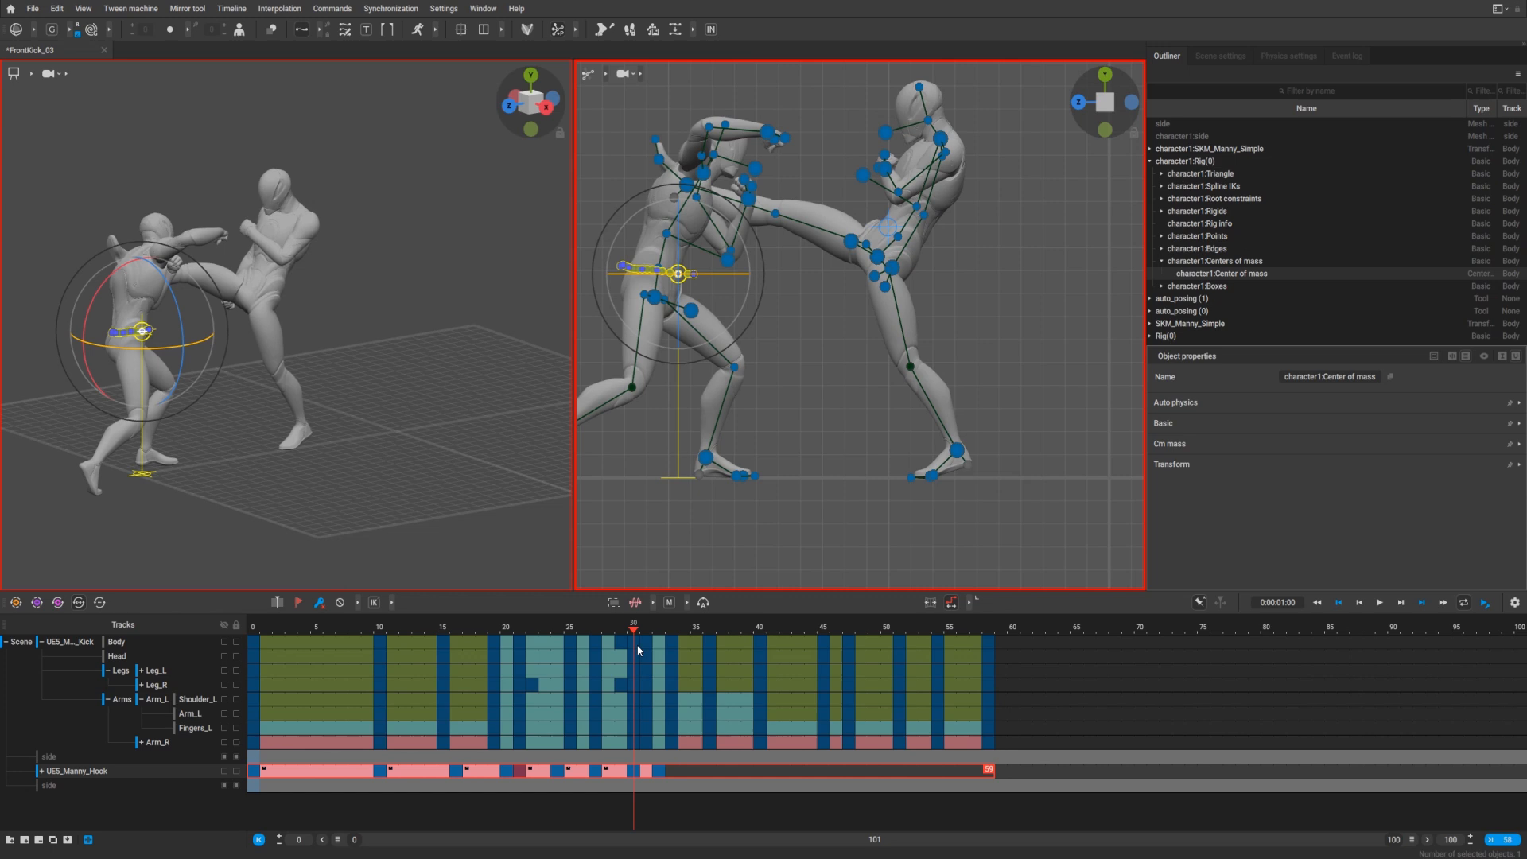
mouse_move(630, 784)
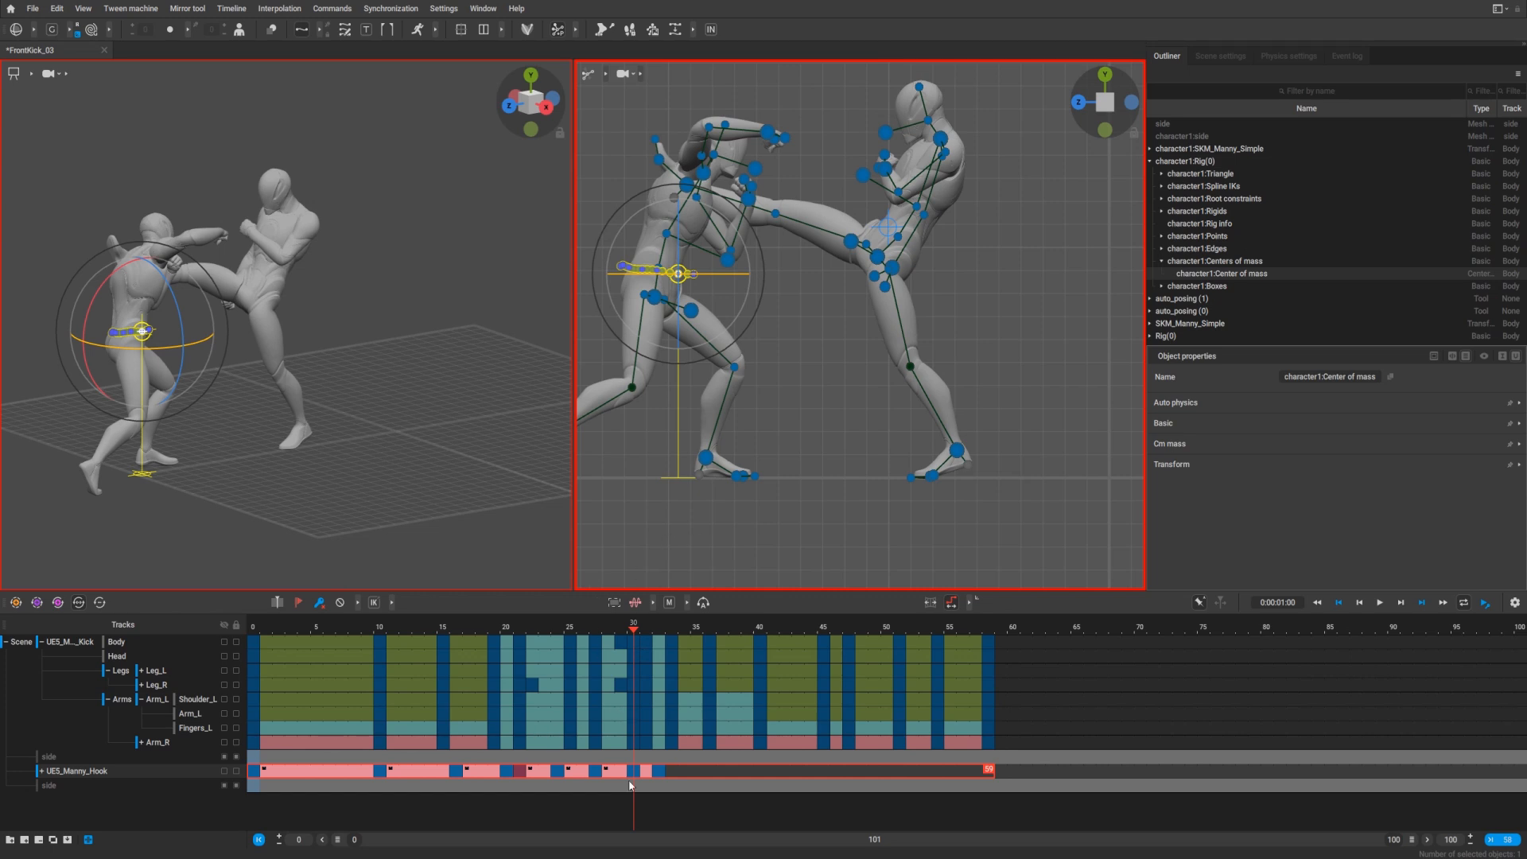
mouse_move(708, 293)
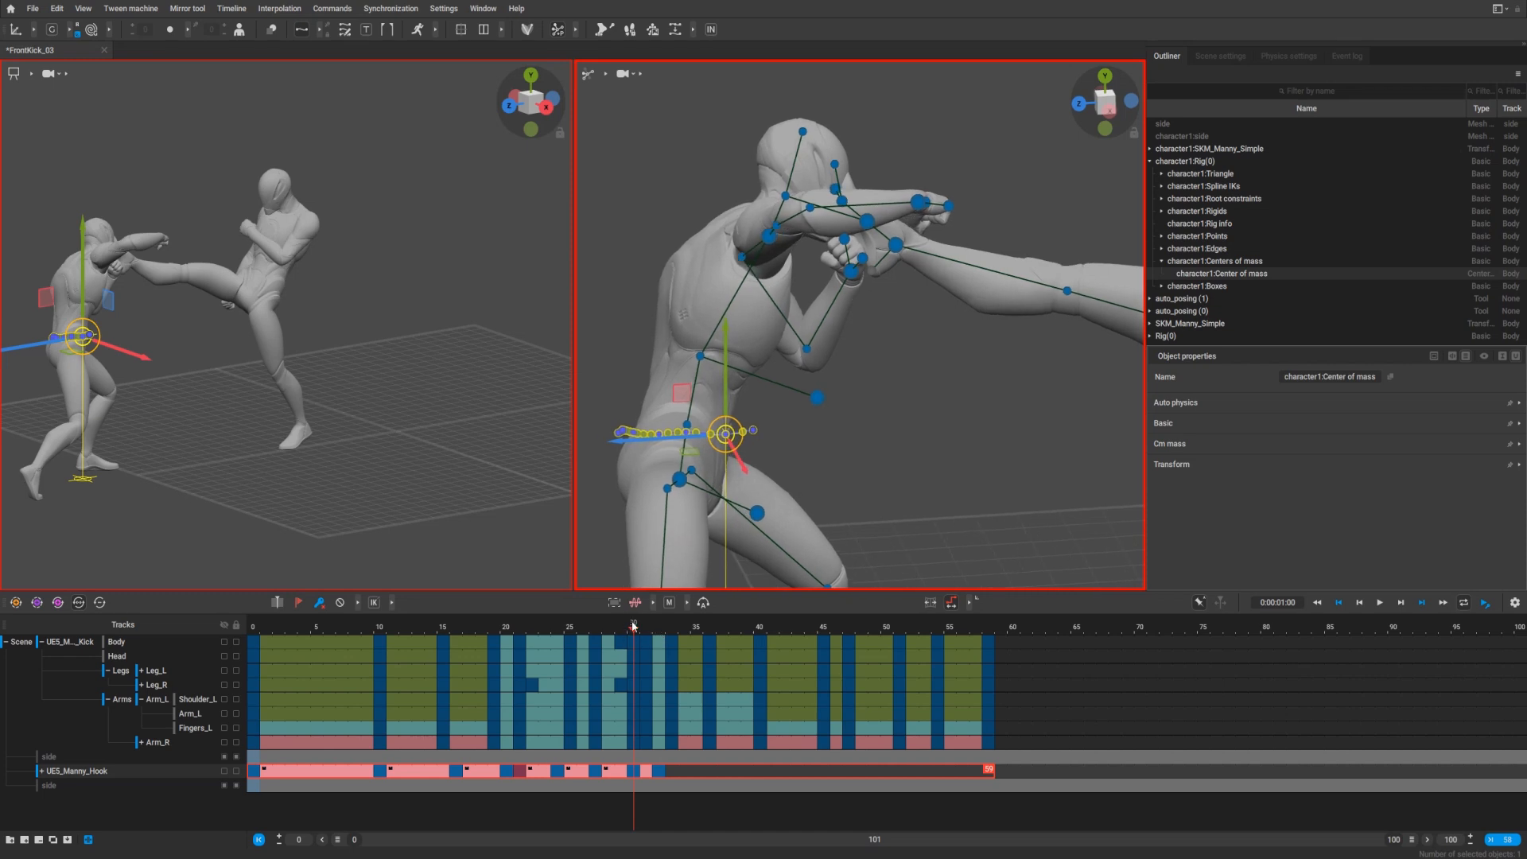
click(644, 628)
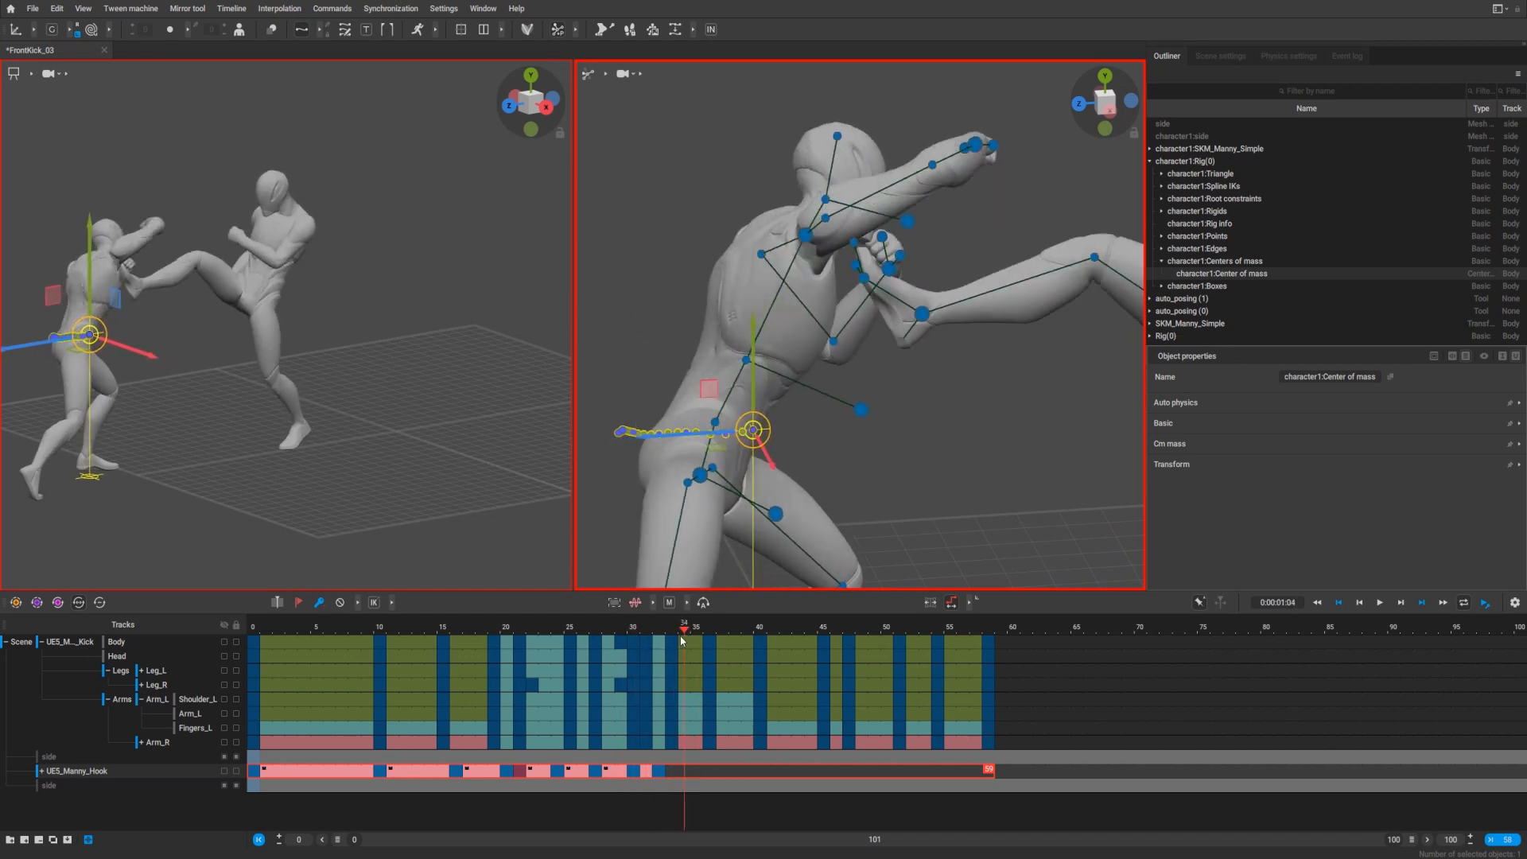
click(331, 9)
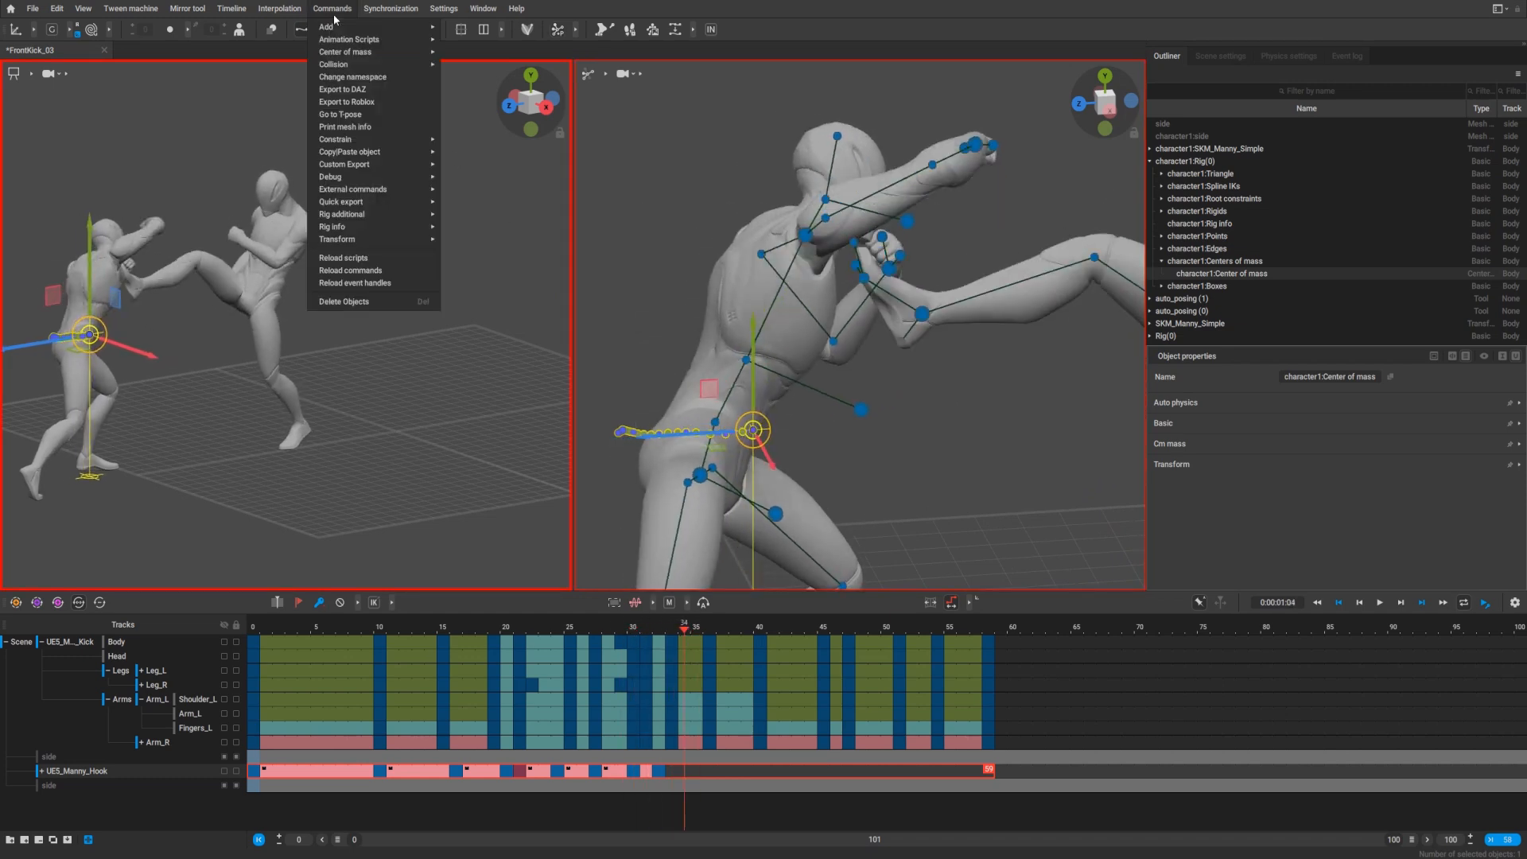
mouse_move(344, 164)
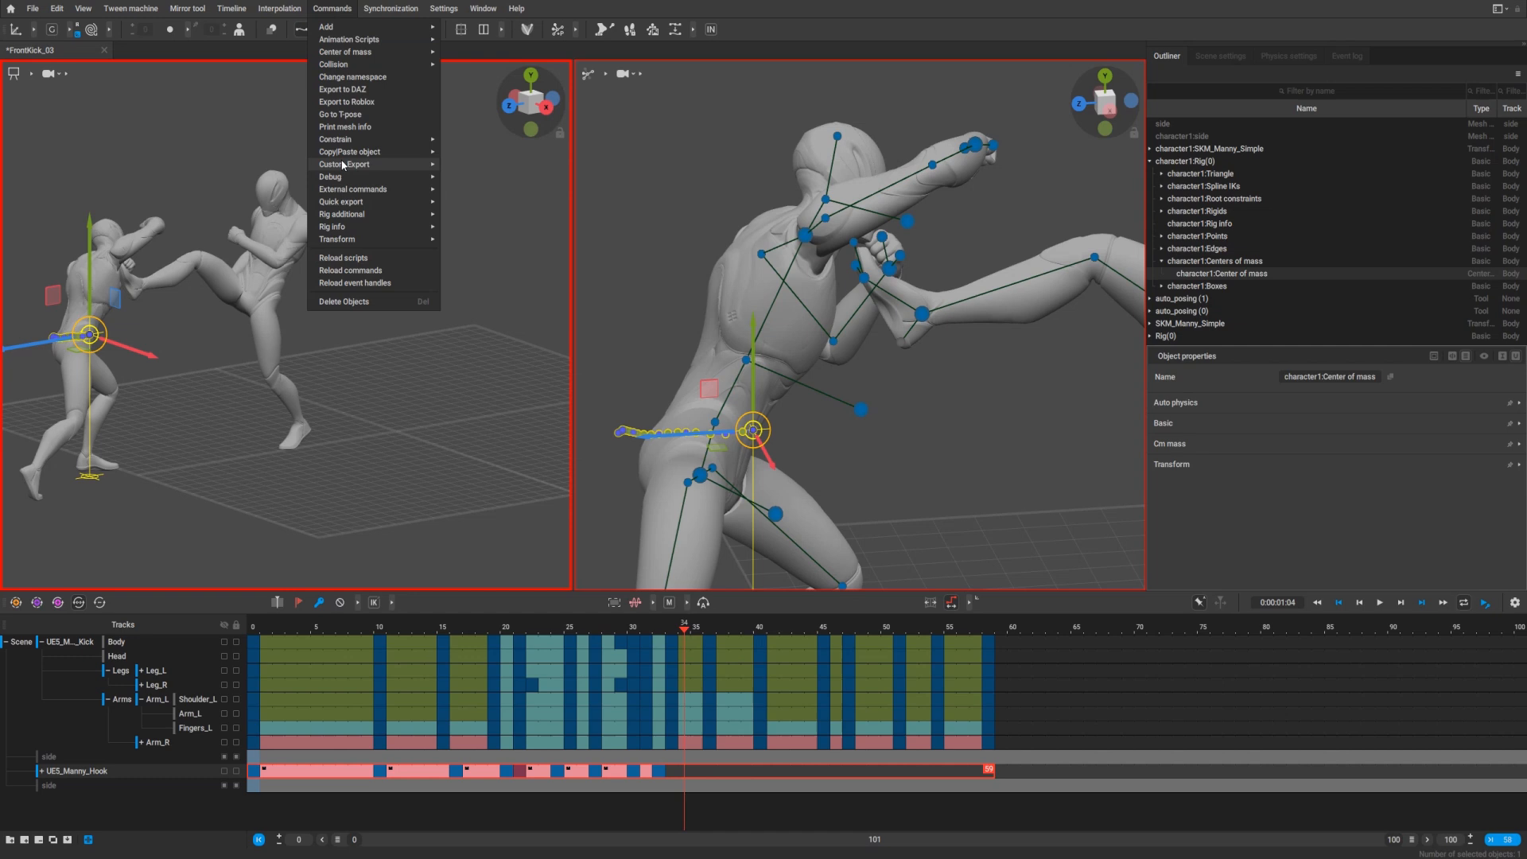
mouse_move(345, 89)
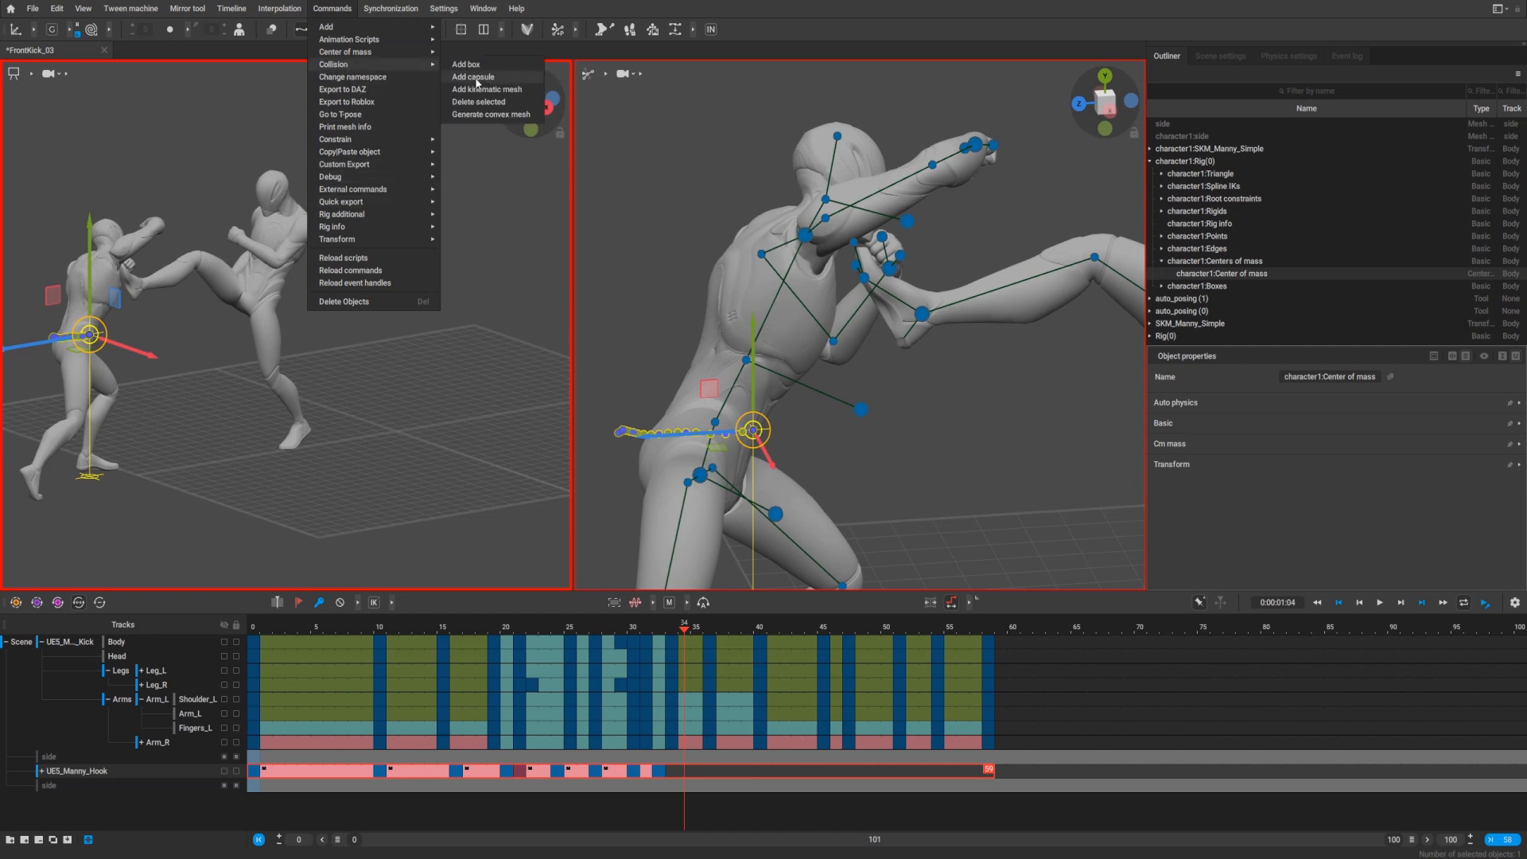
mouse_move(882, 573)
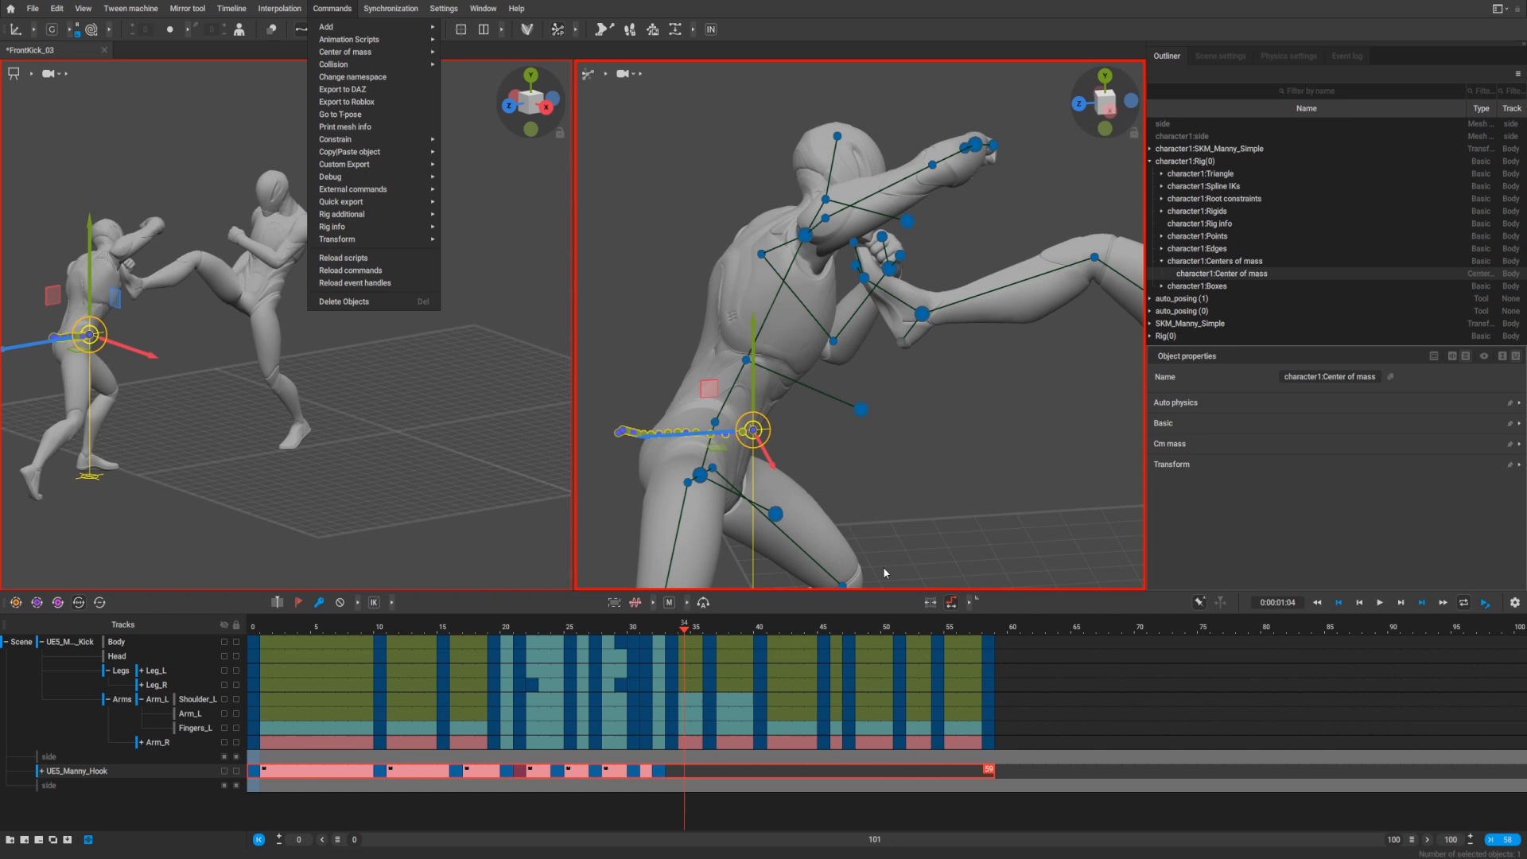
click(608, 629)
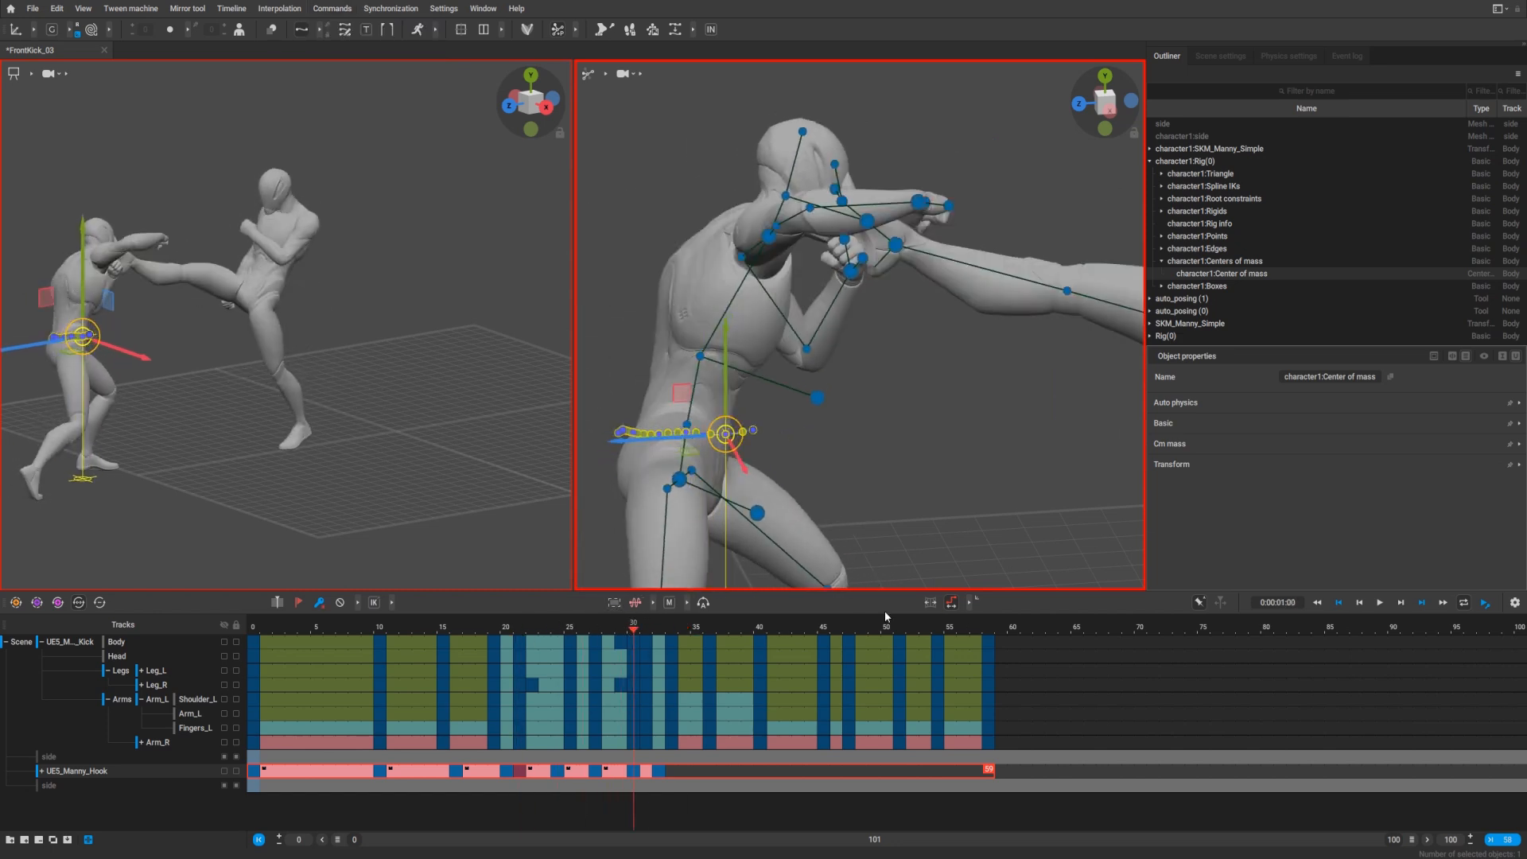
mouse_move(1123, 774)
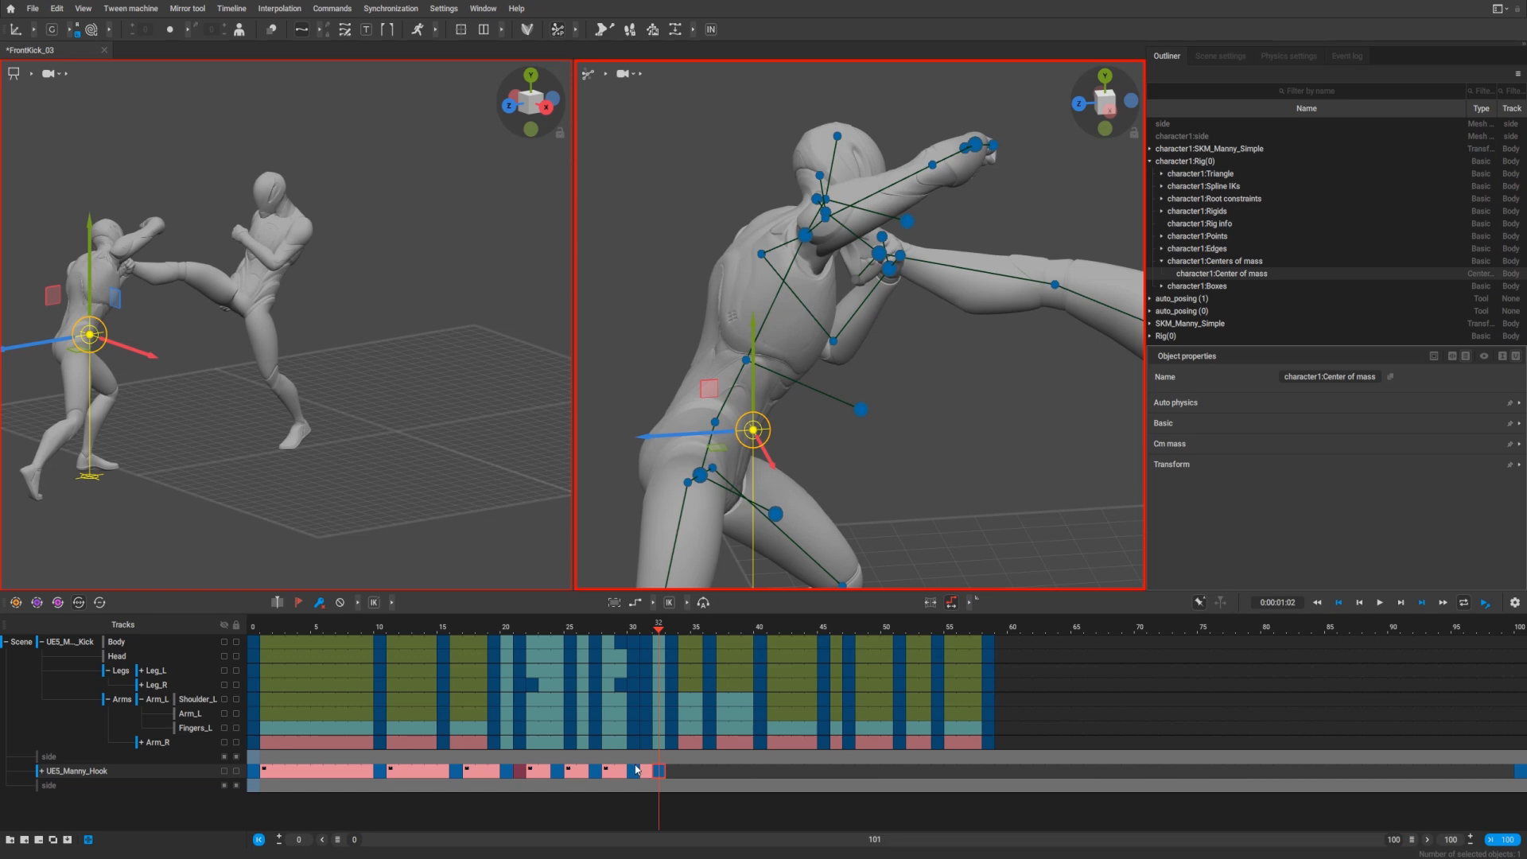
mouse_move(619, 777)
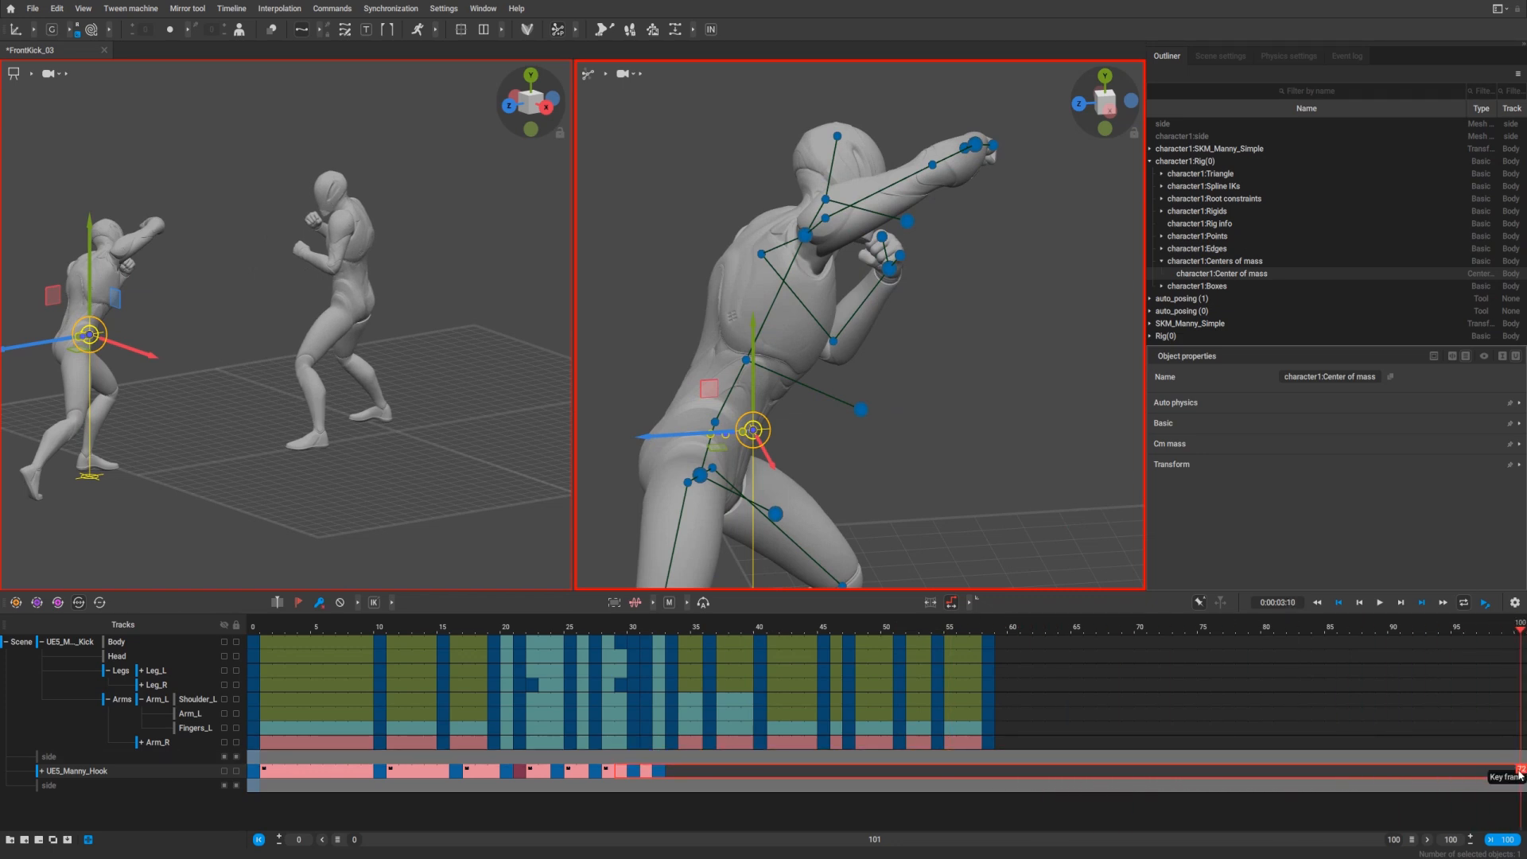
mouse_move(587, 789)
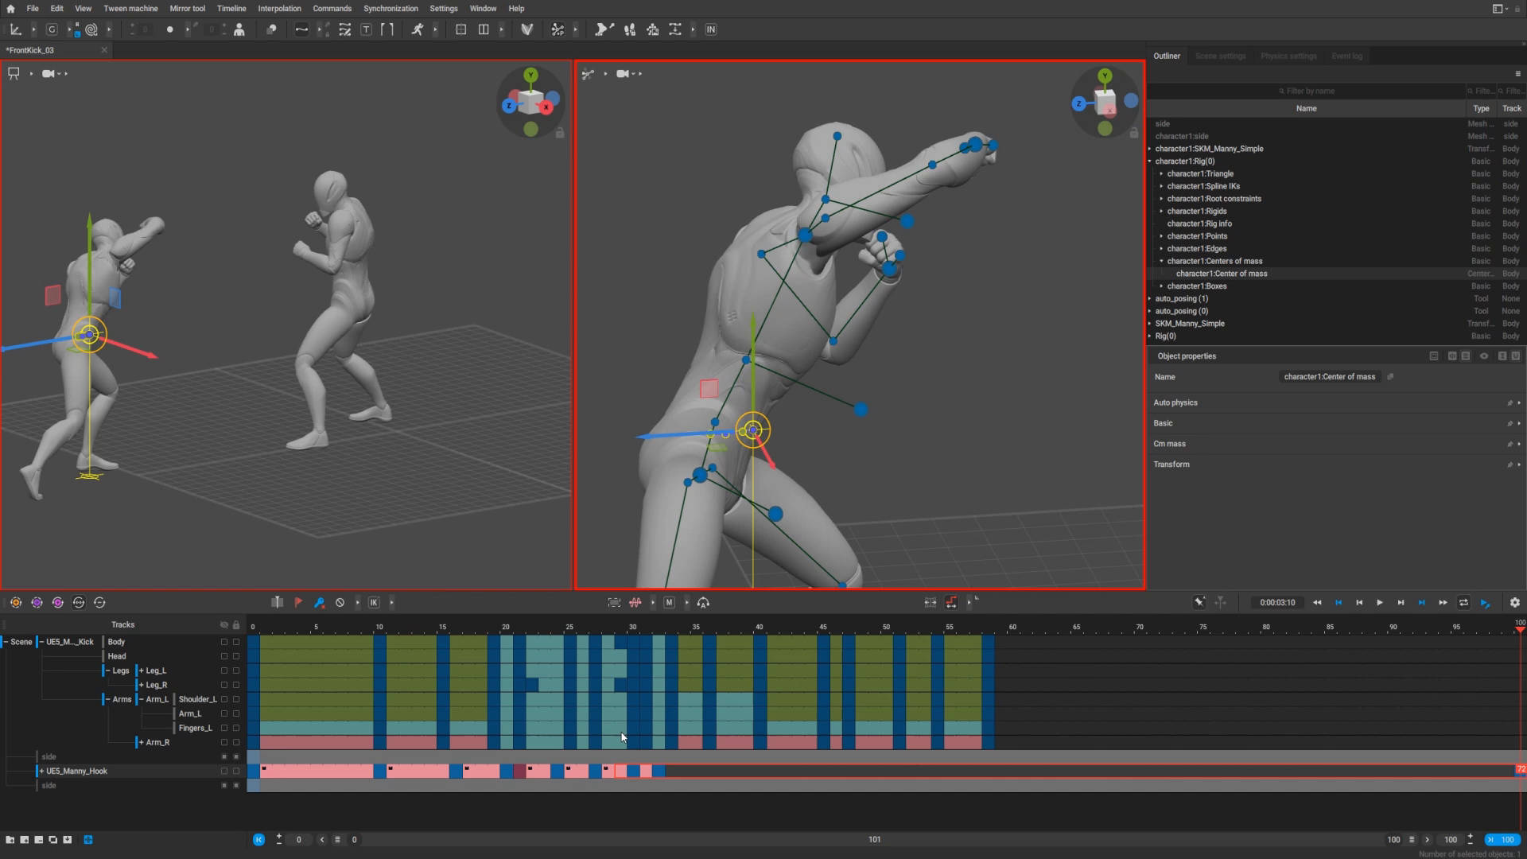
mouse_move(621, 648)
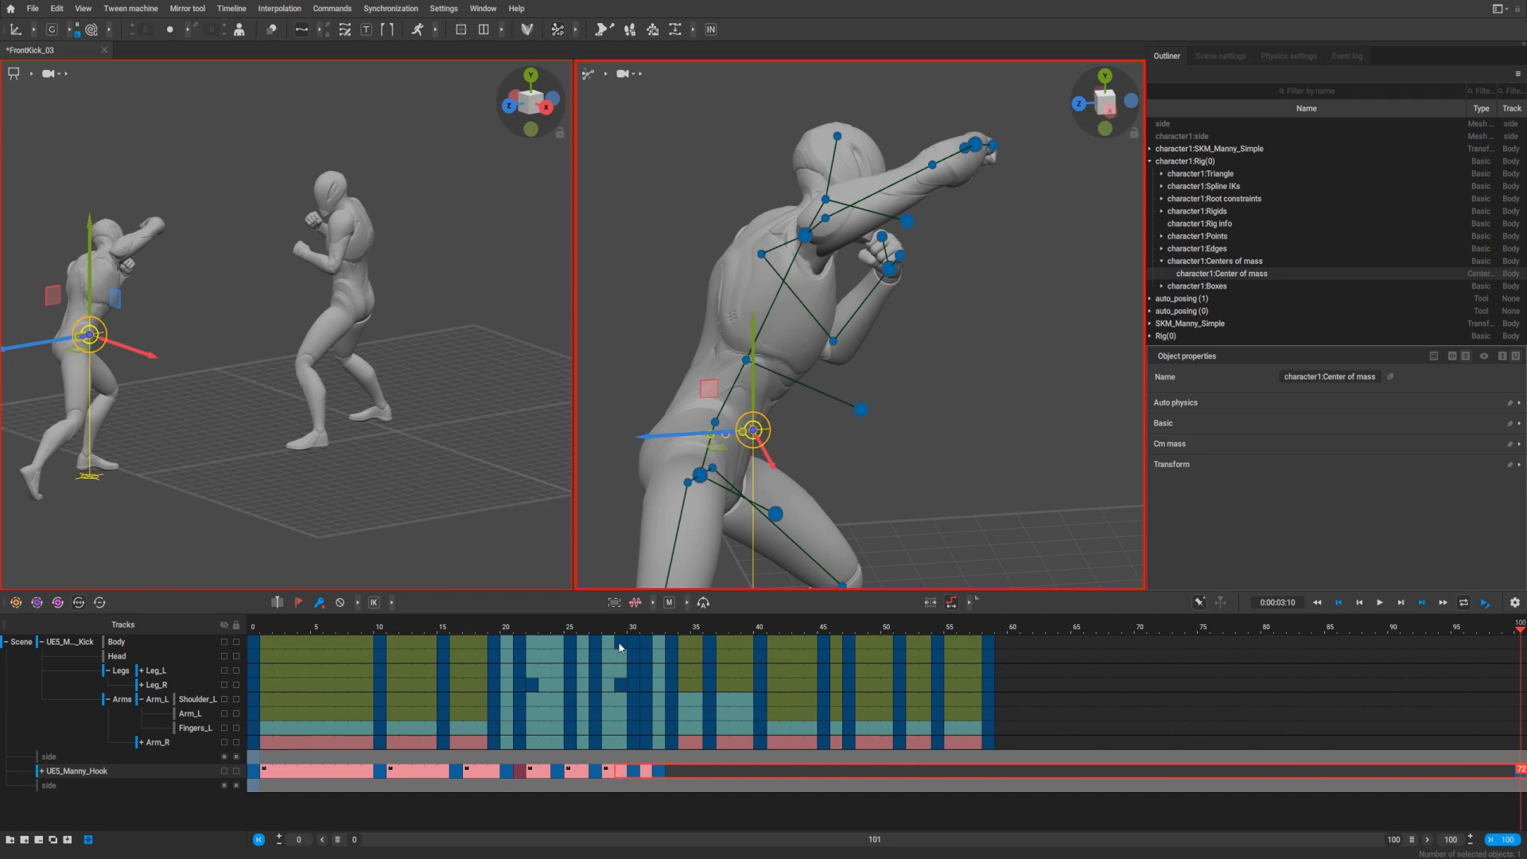
mouse_move(631, 632)
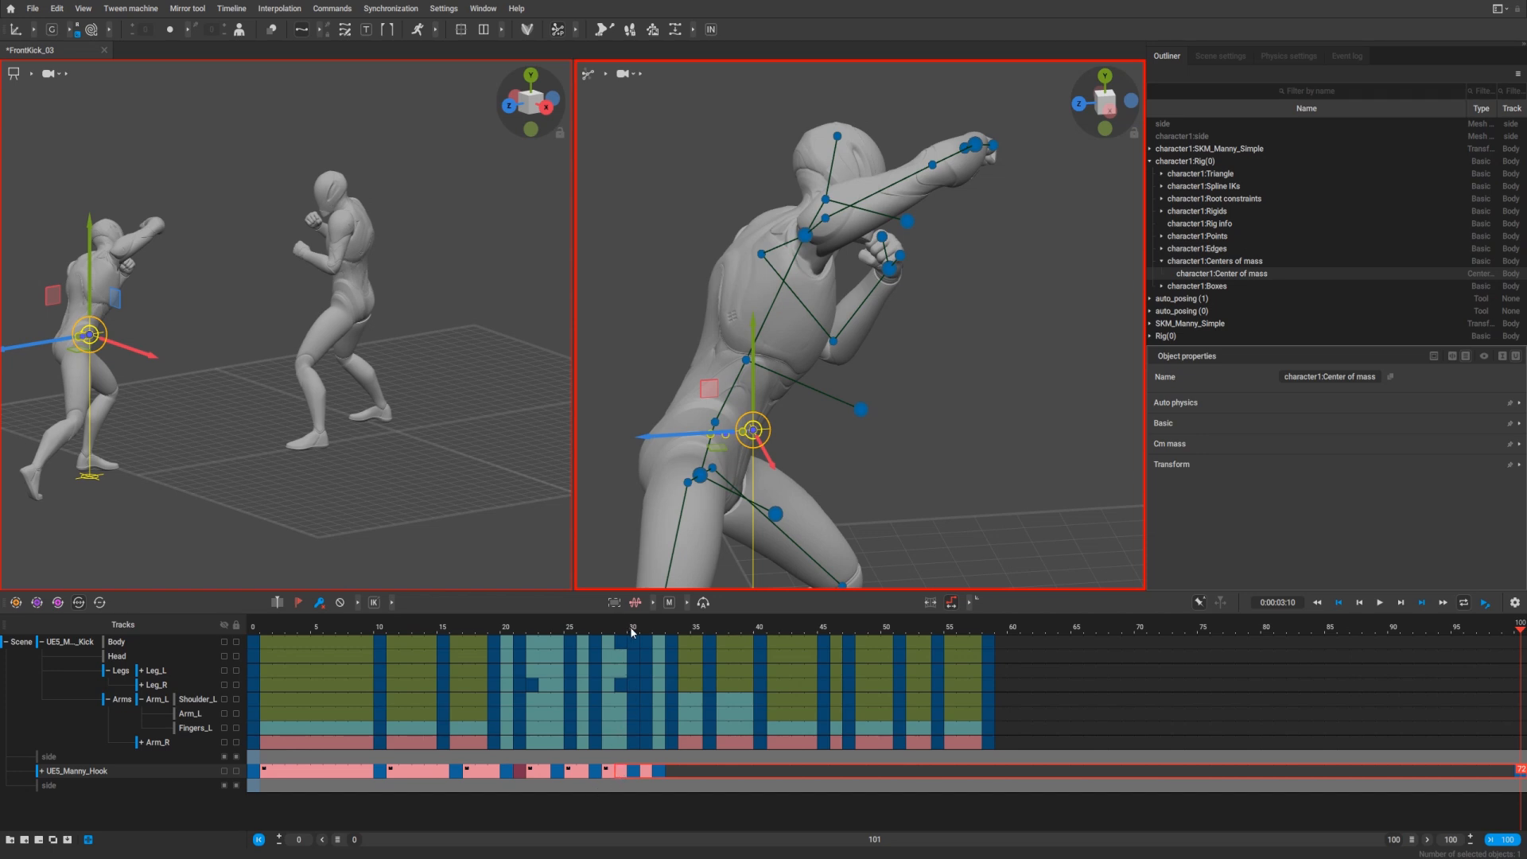
mouse_move(1468, 809)
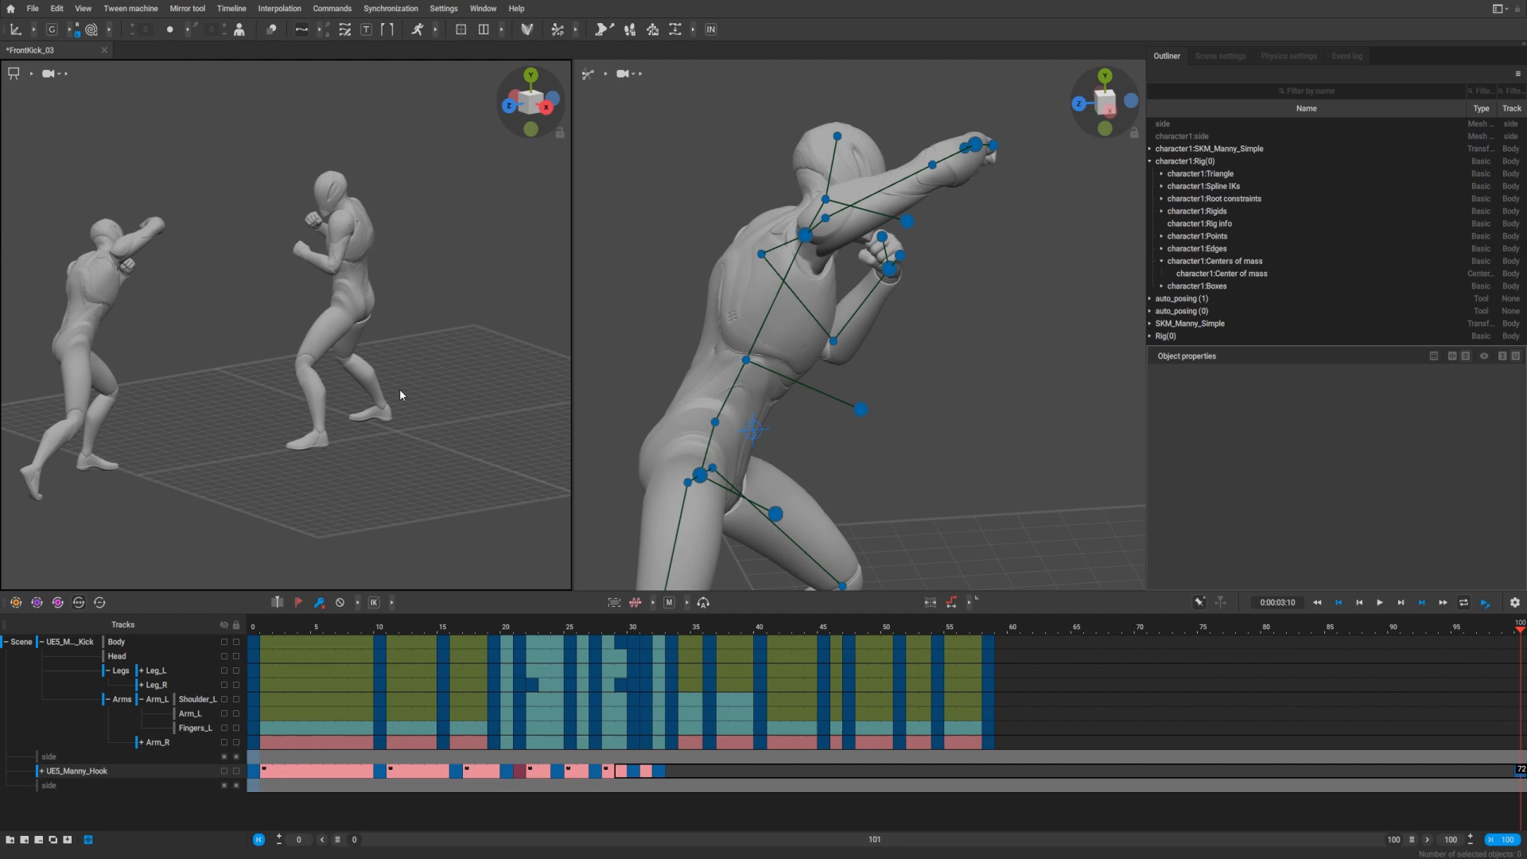
mouse_move(363, 402)
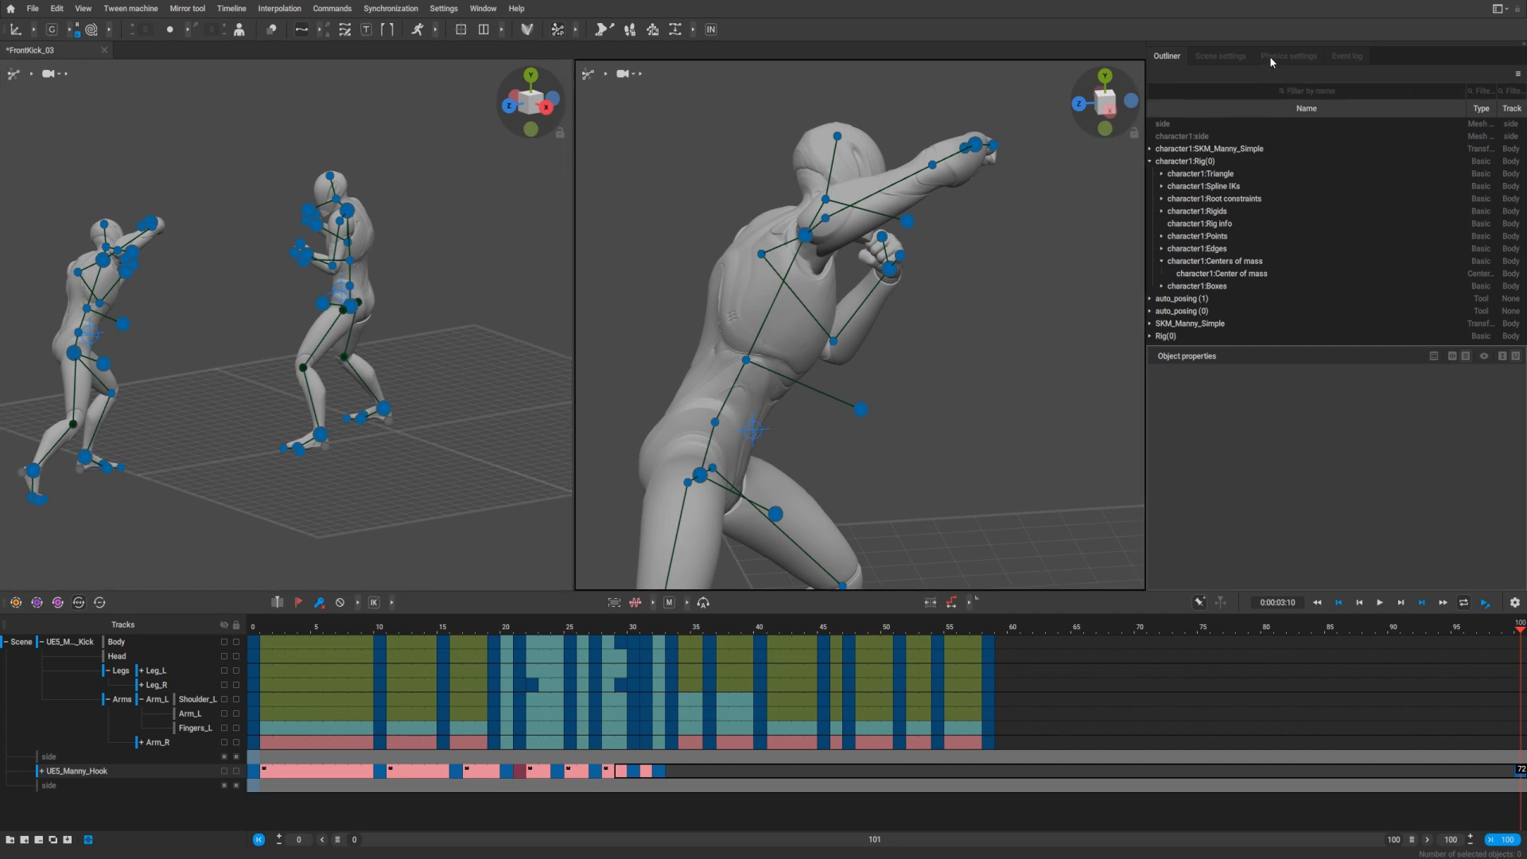
Turn Ragdoll on in Physics settings and play back the kicked Manny collapsing to the floor
click(1287, 56)
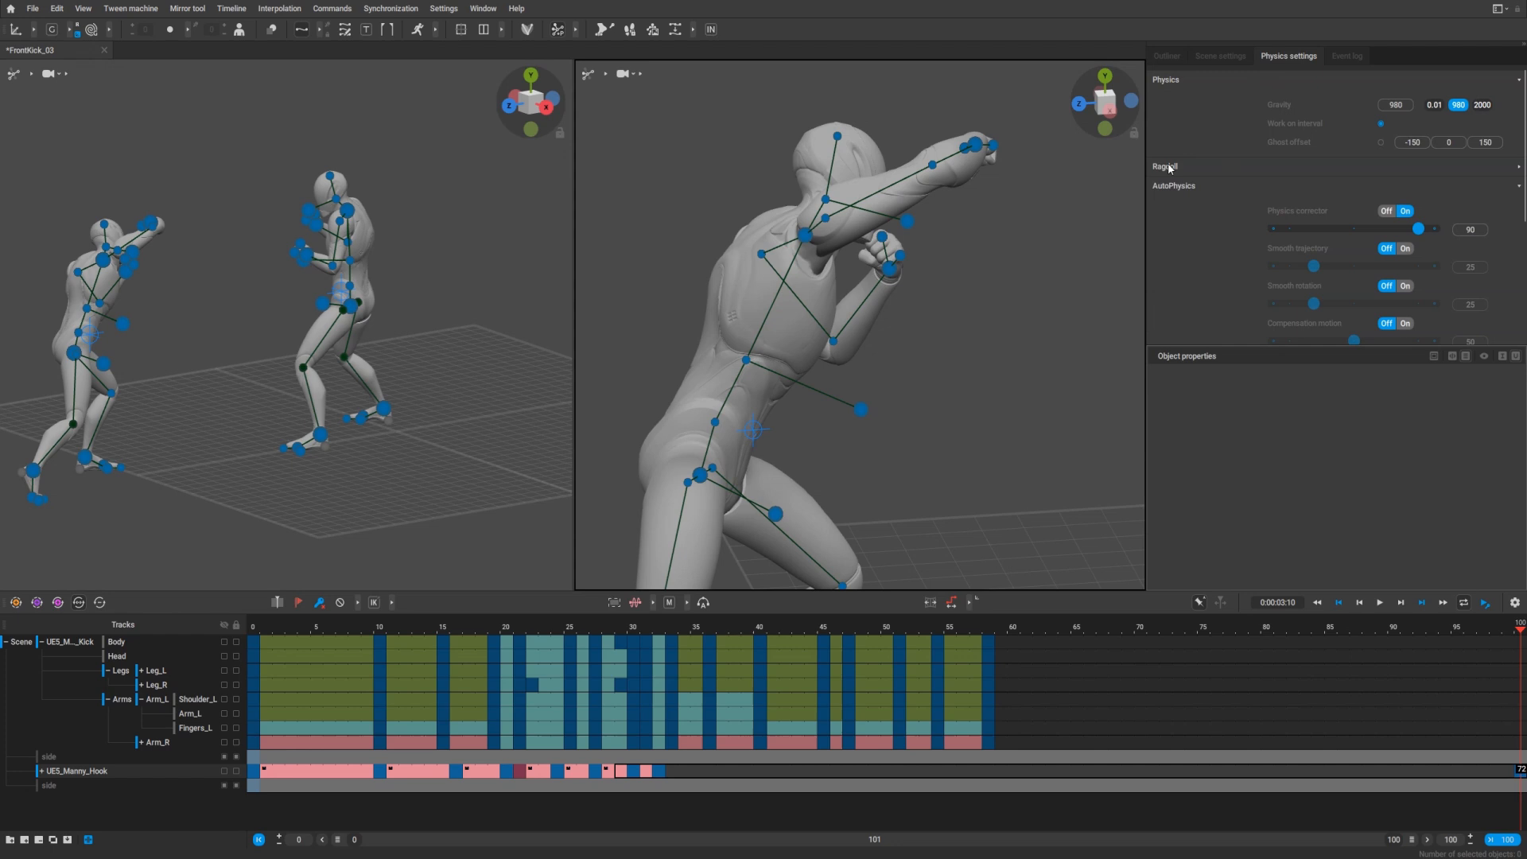
click(1164, 165)
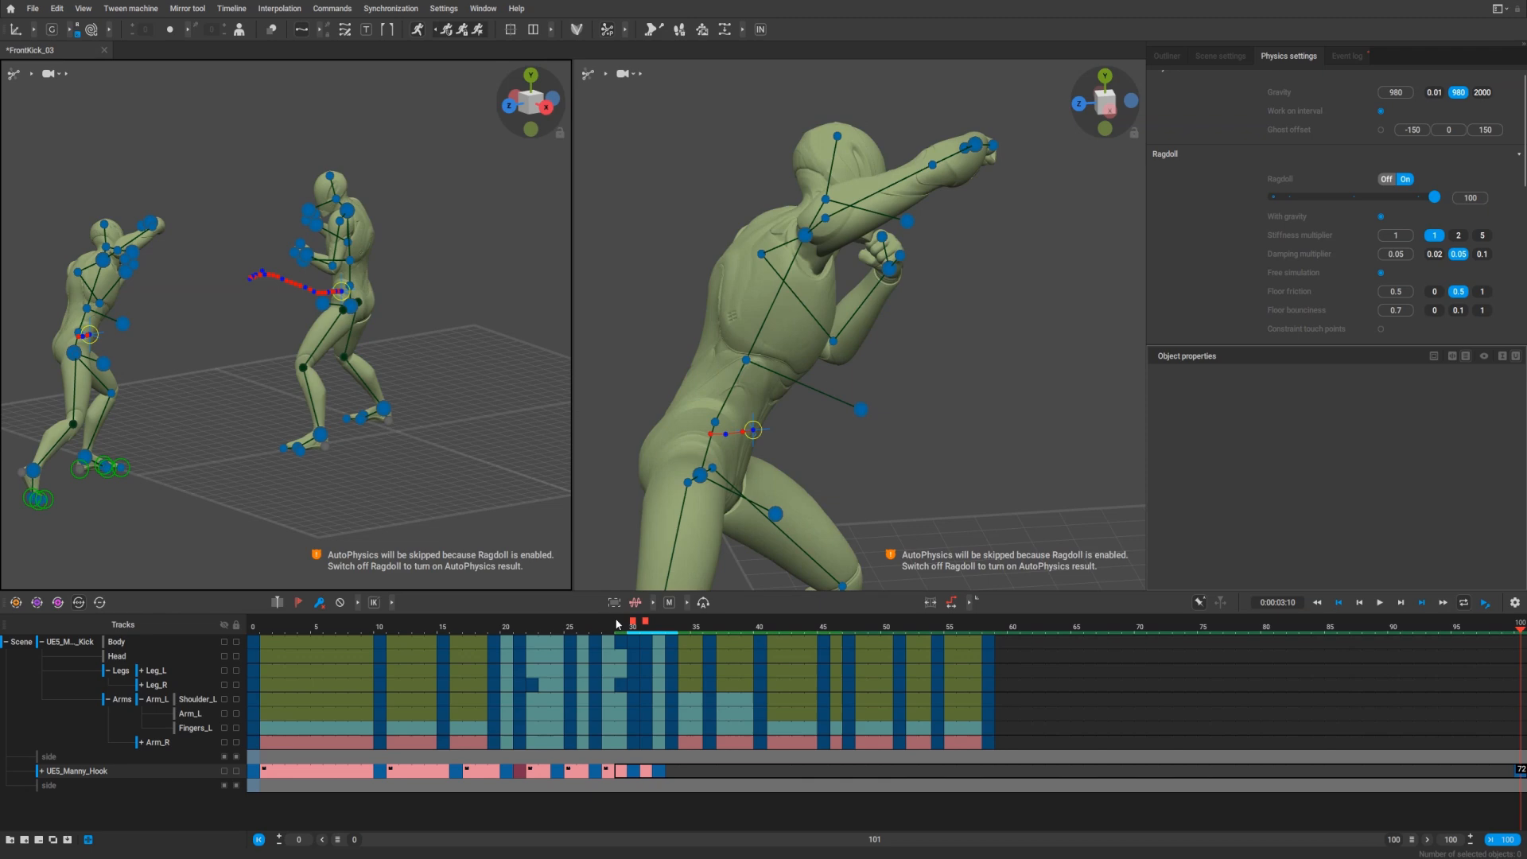
click(531, 626)
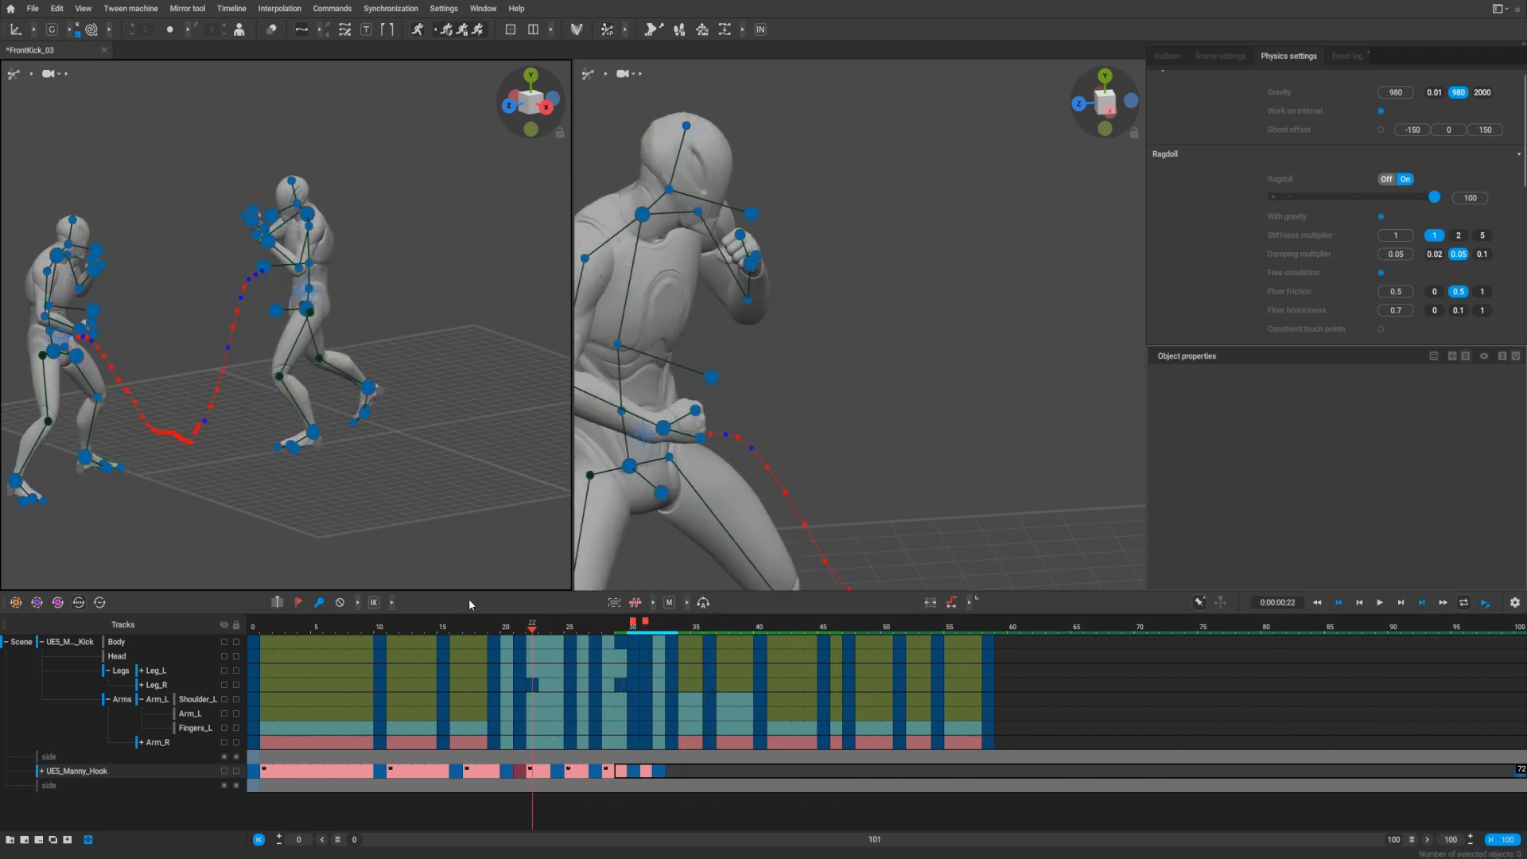
click(606, 628)
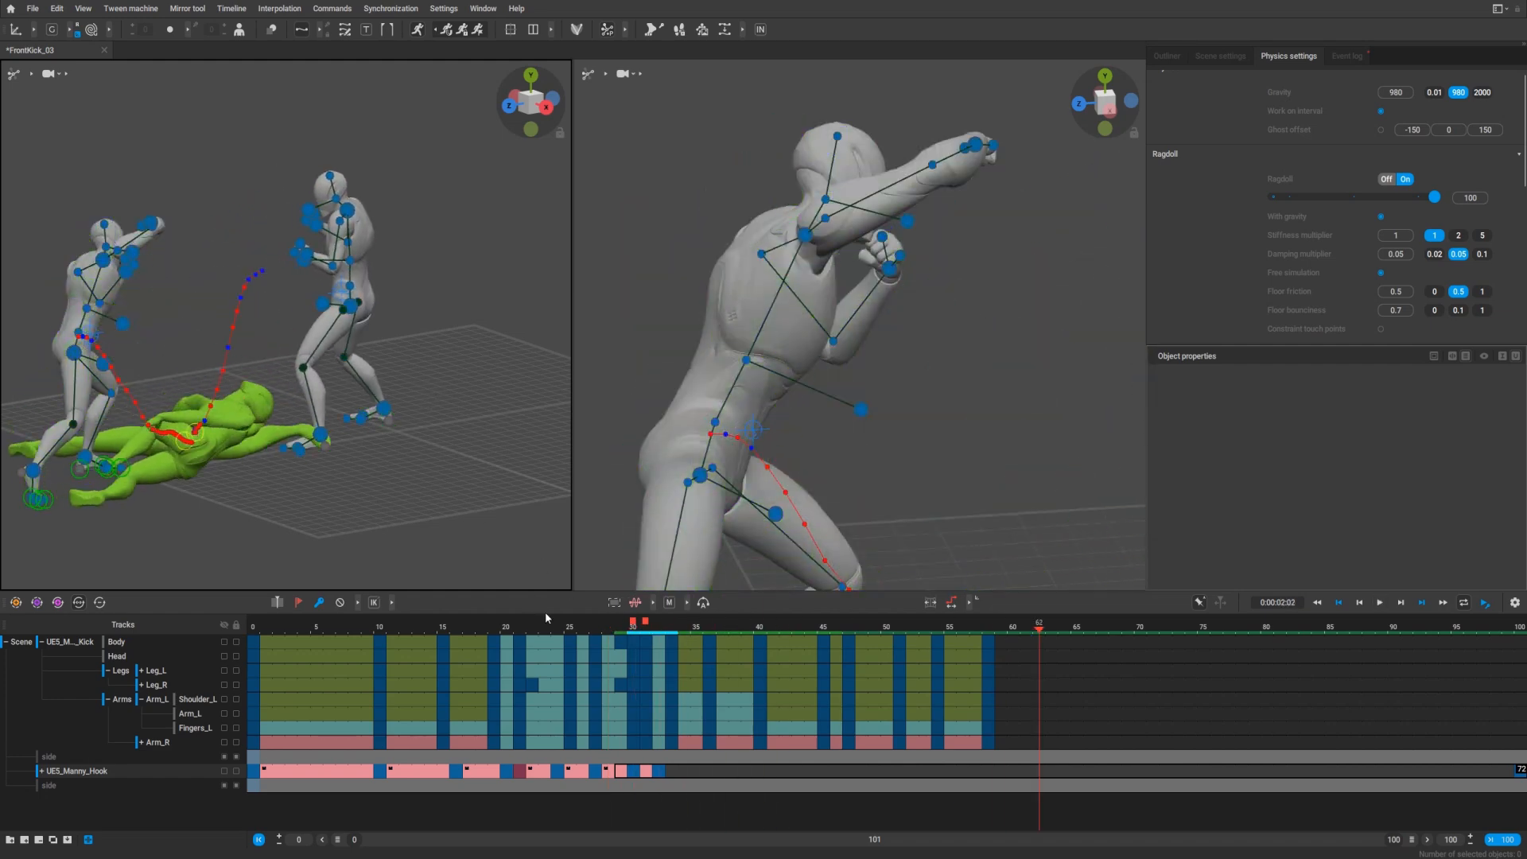
click(606, 627)
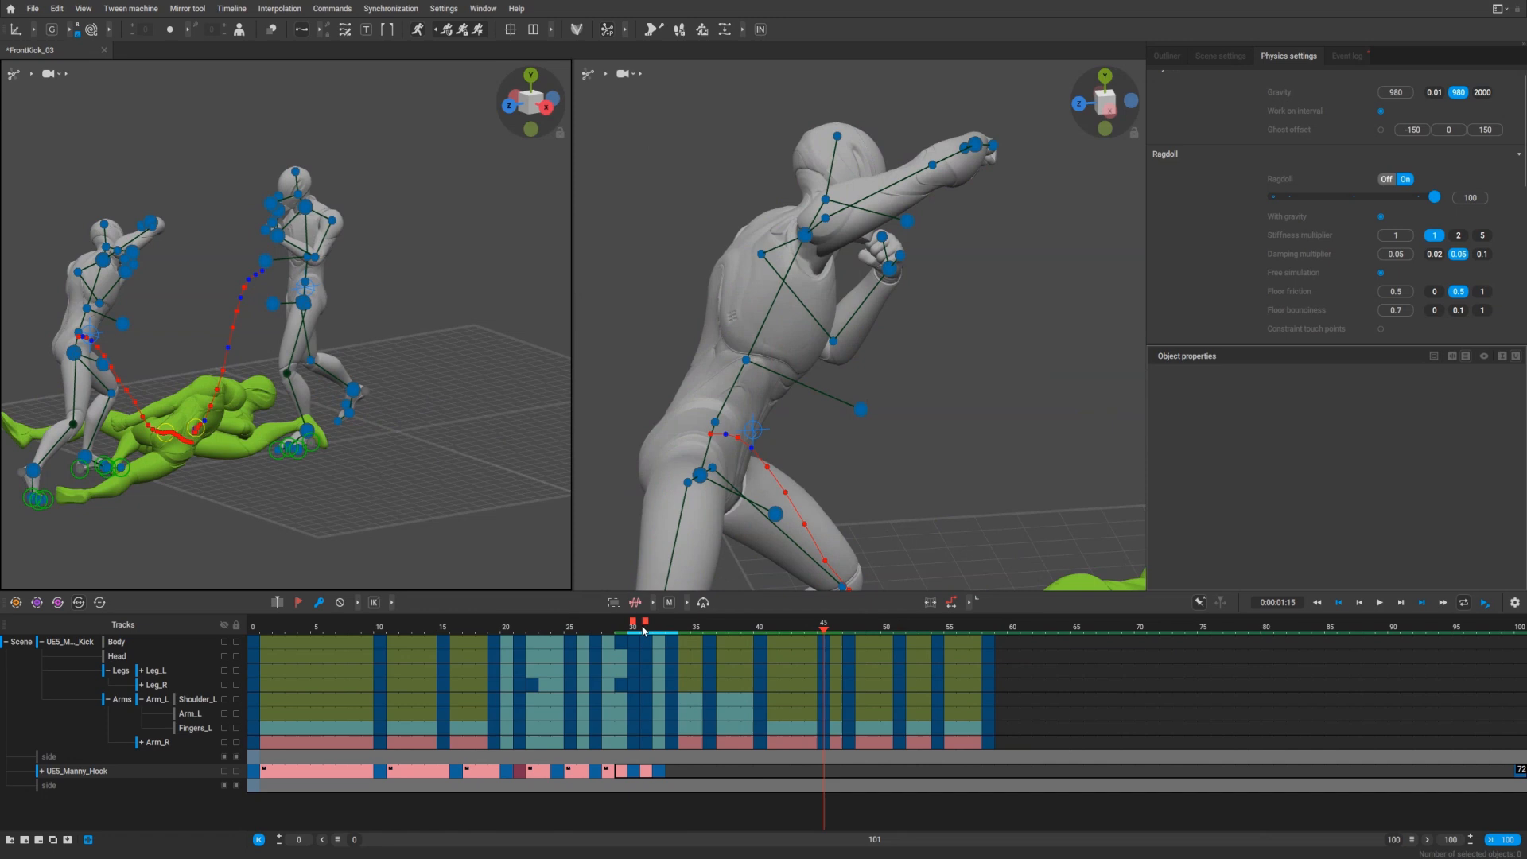
click(609, 628)
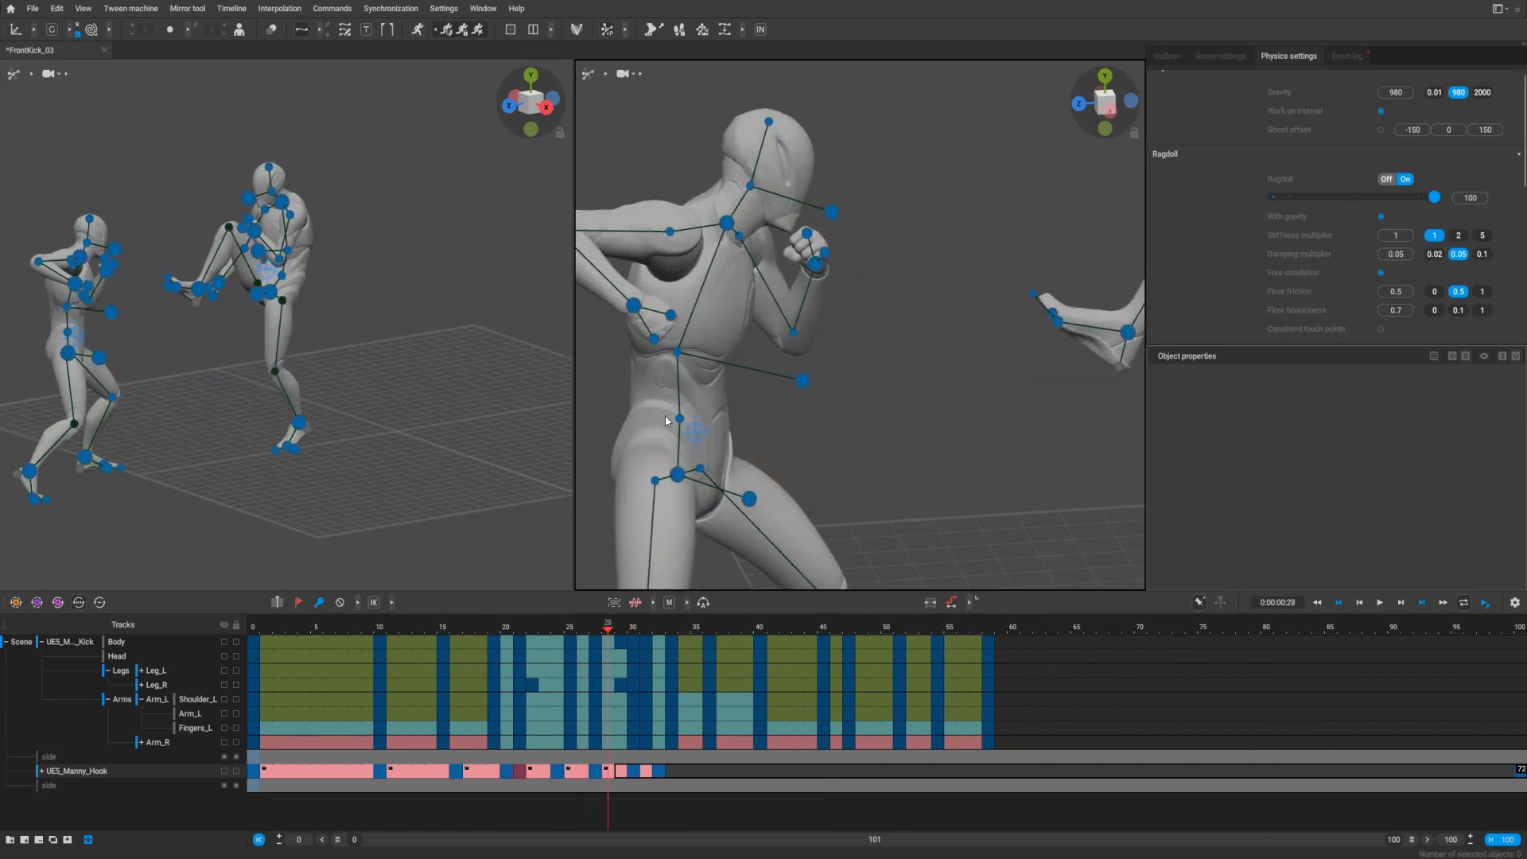
click(695, 431)
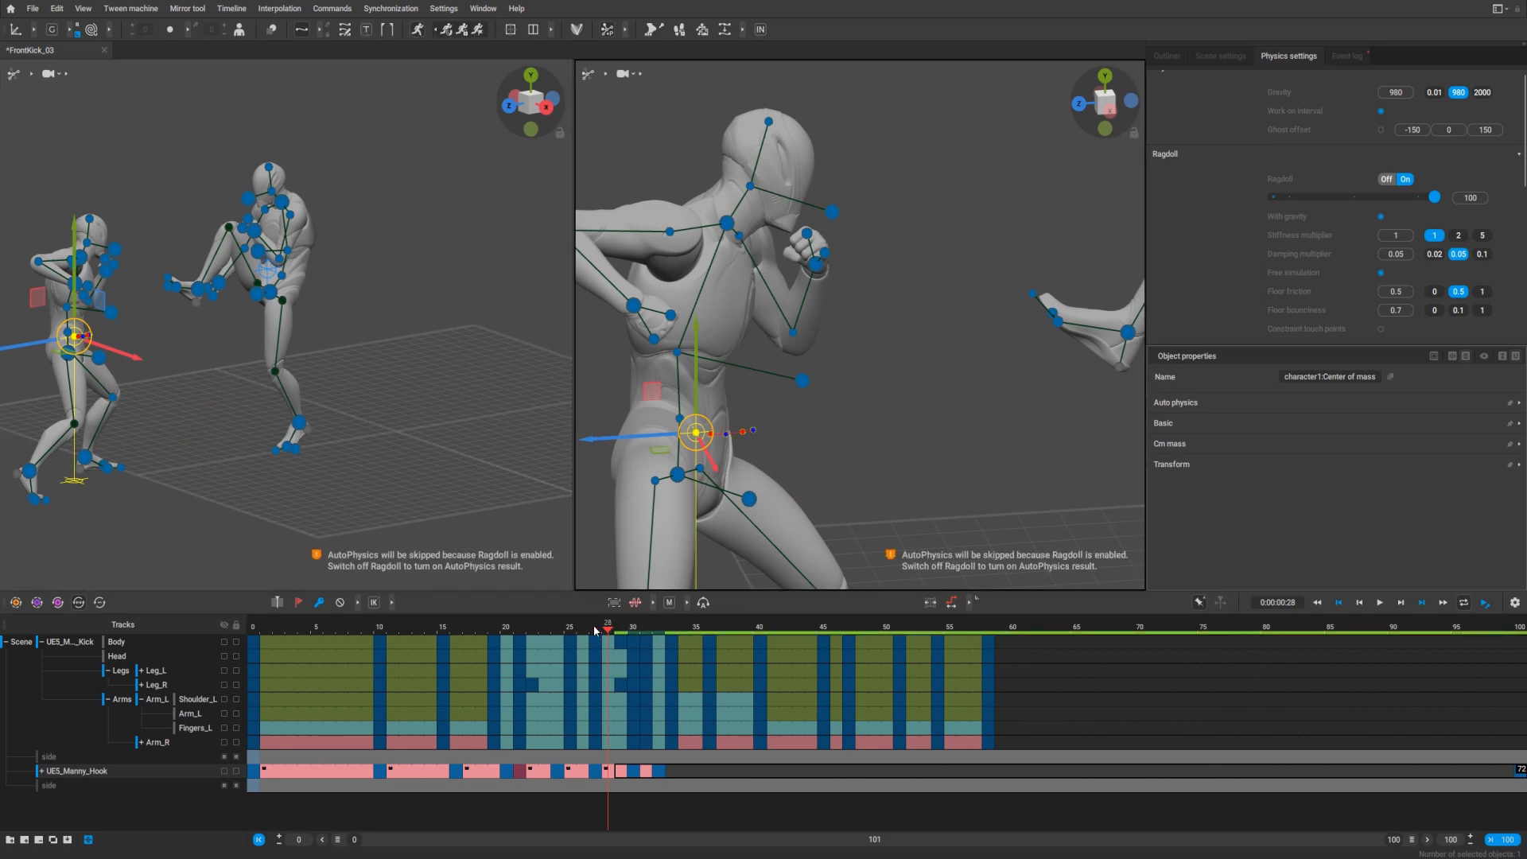
click(1377, 601)
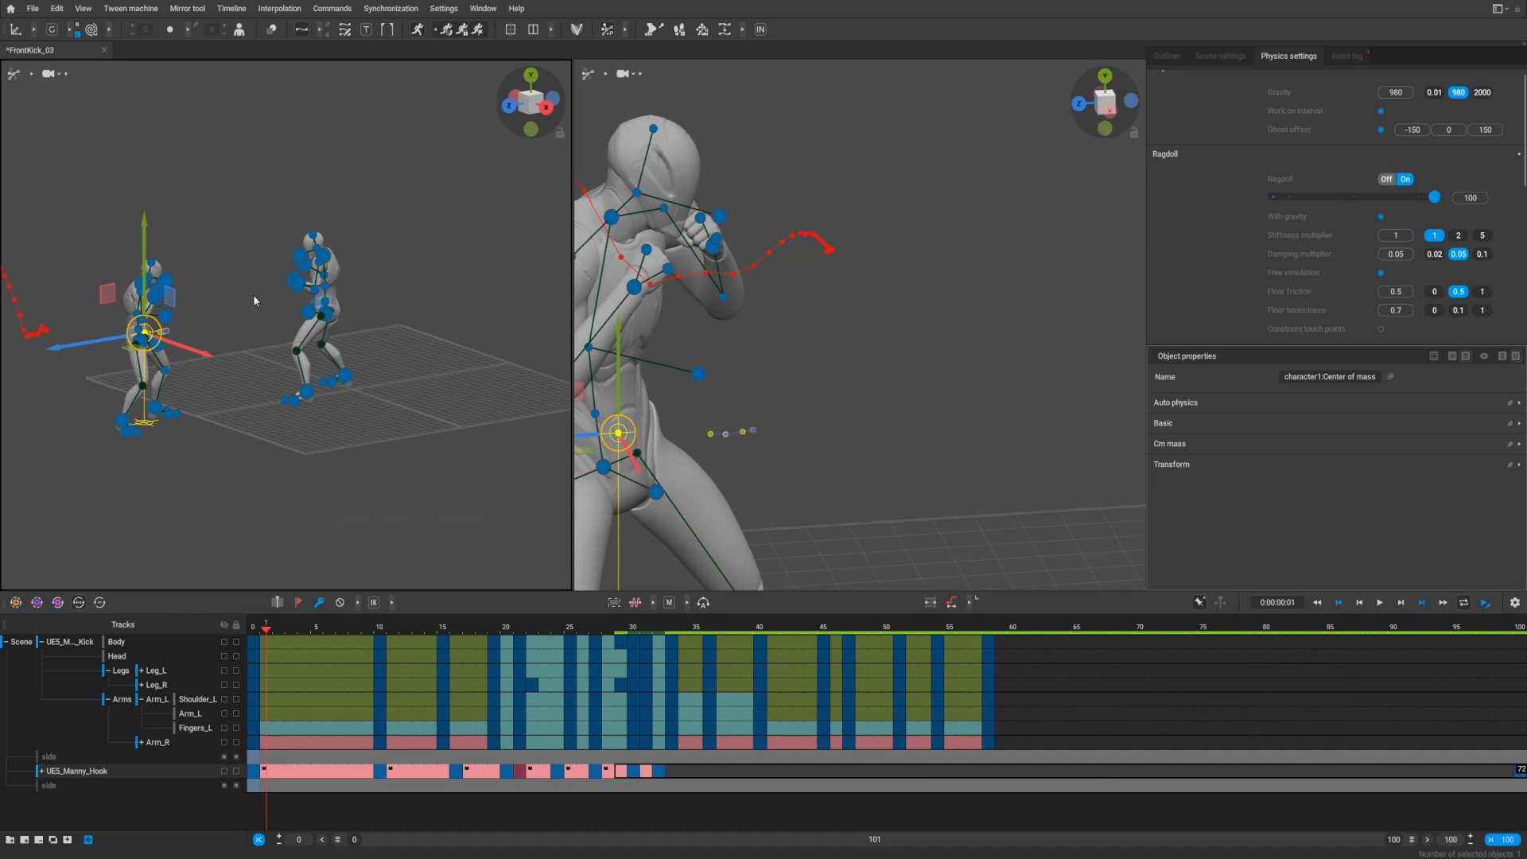
click(1377, 601)
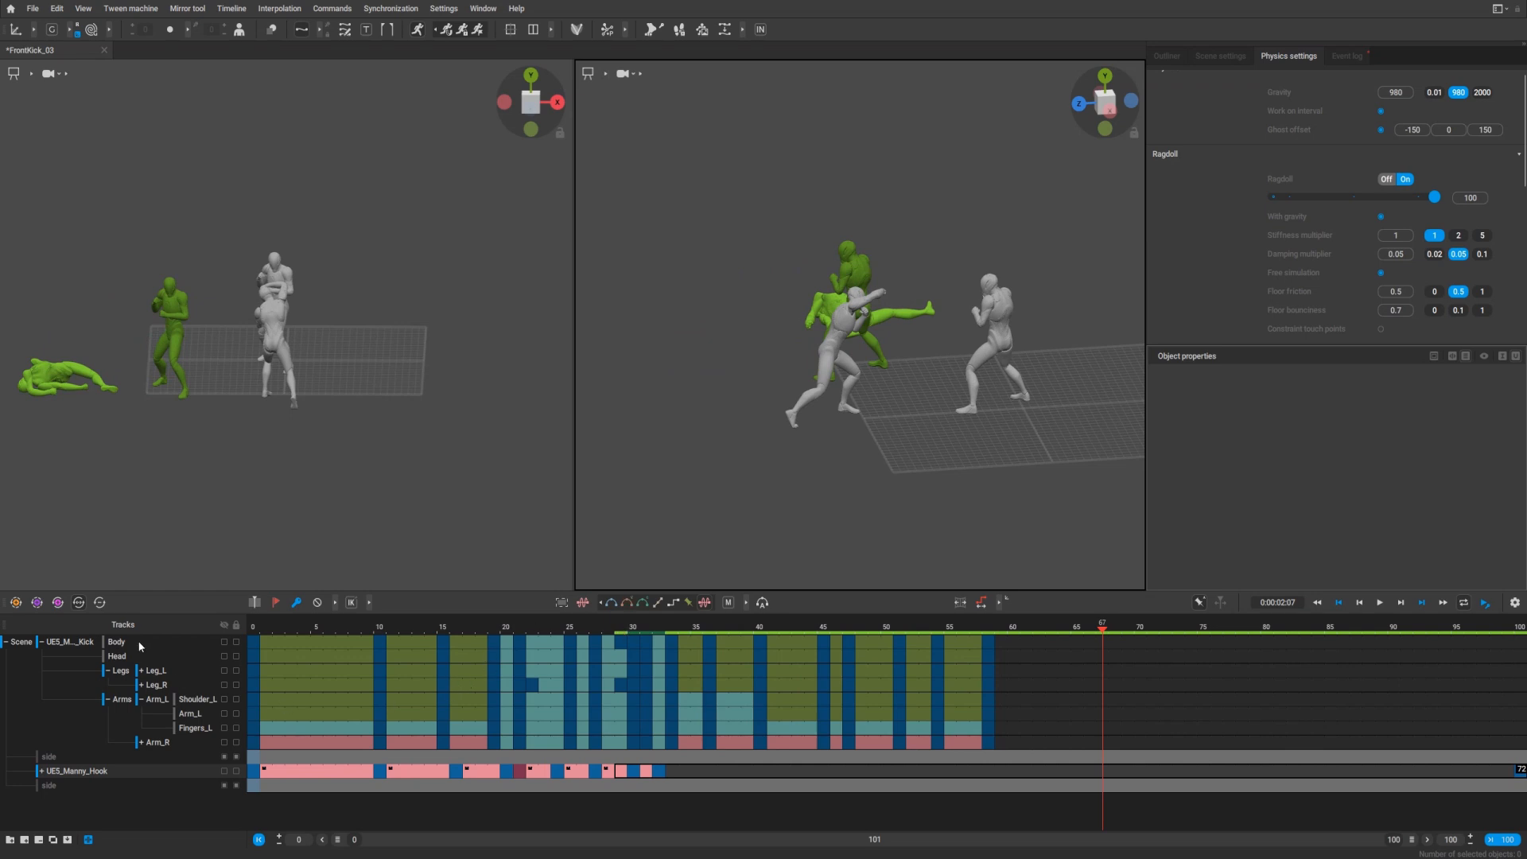
Collapse the character track hierarchy and hide the green ragdoll result display
click(41, 641)
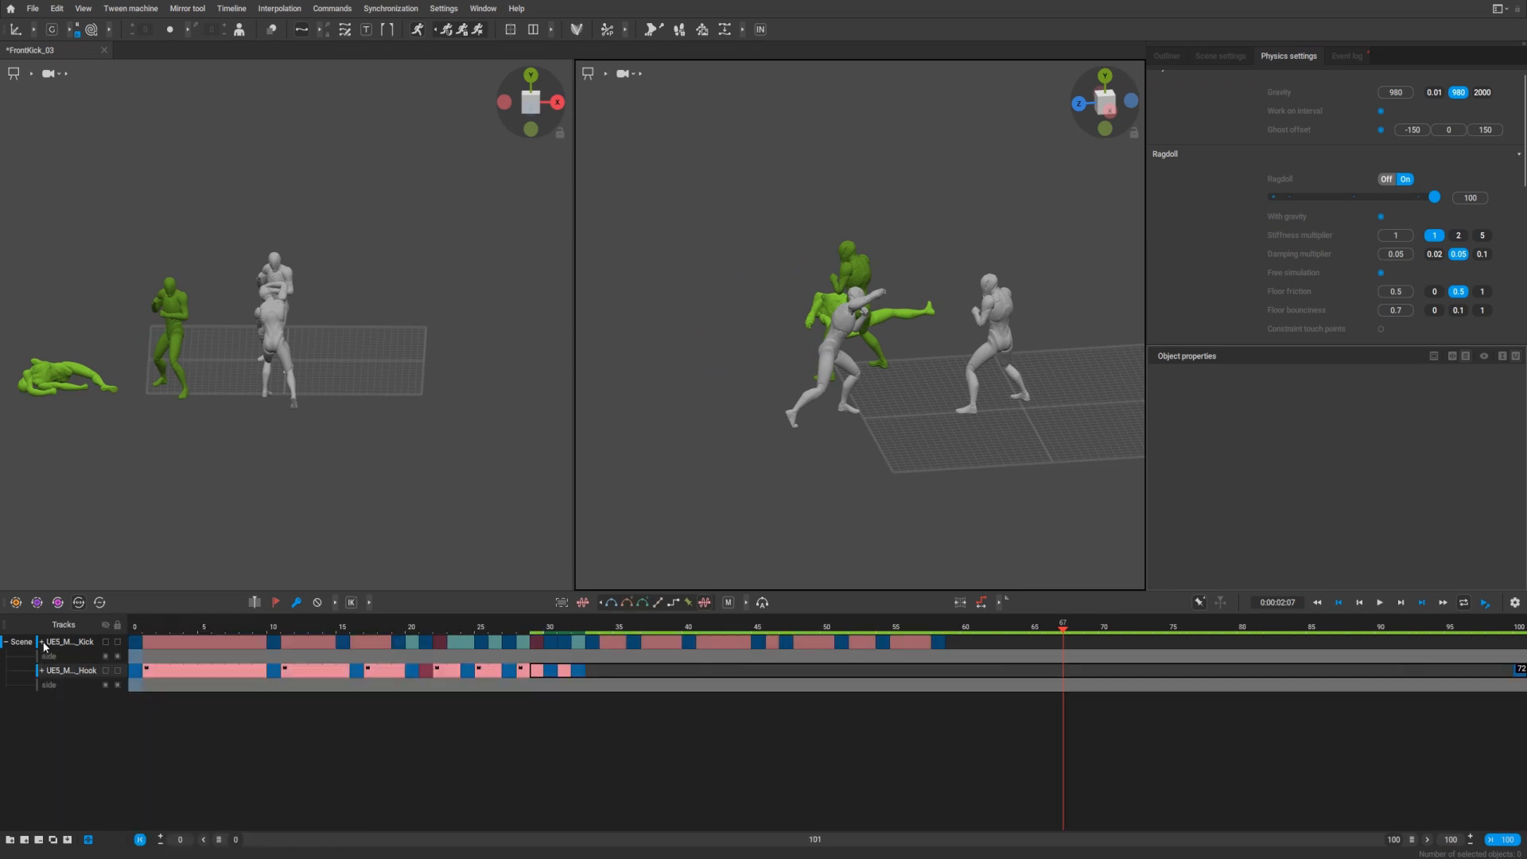
click(105, 641)
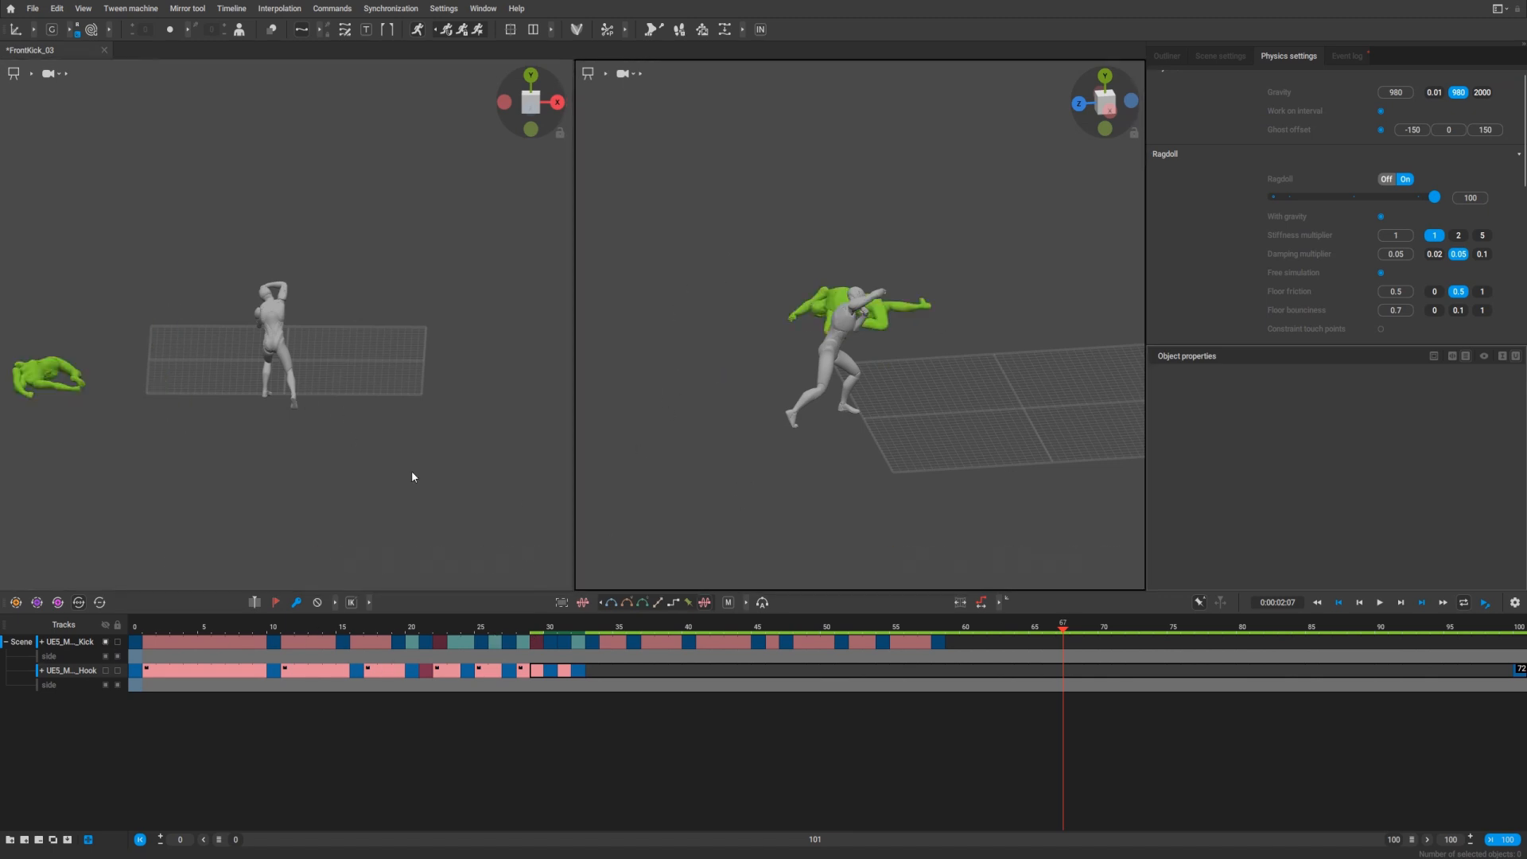
mouse_move(652, 700)
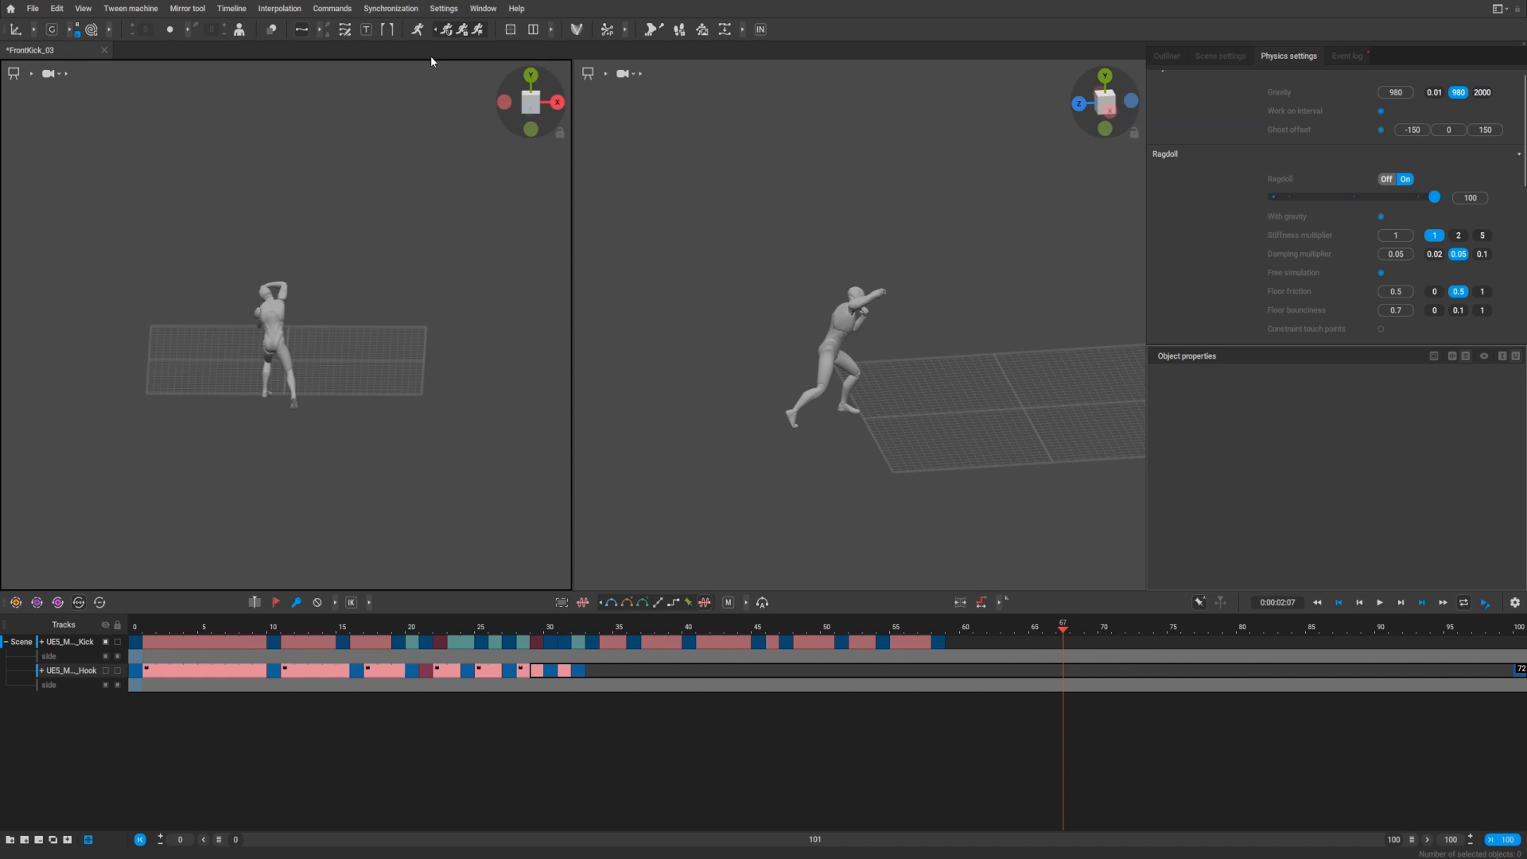
Add a Sphere via Commands > Add and place it above the standing character's head
click(330, 8)
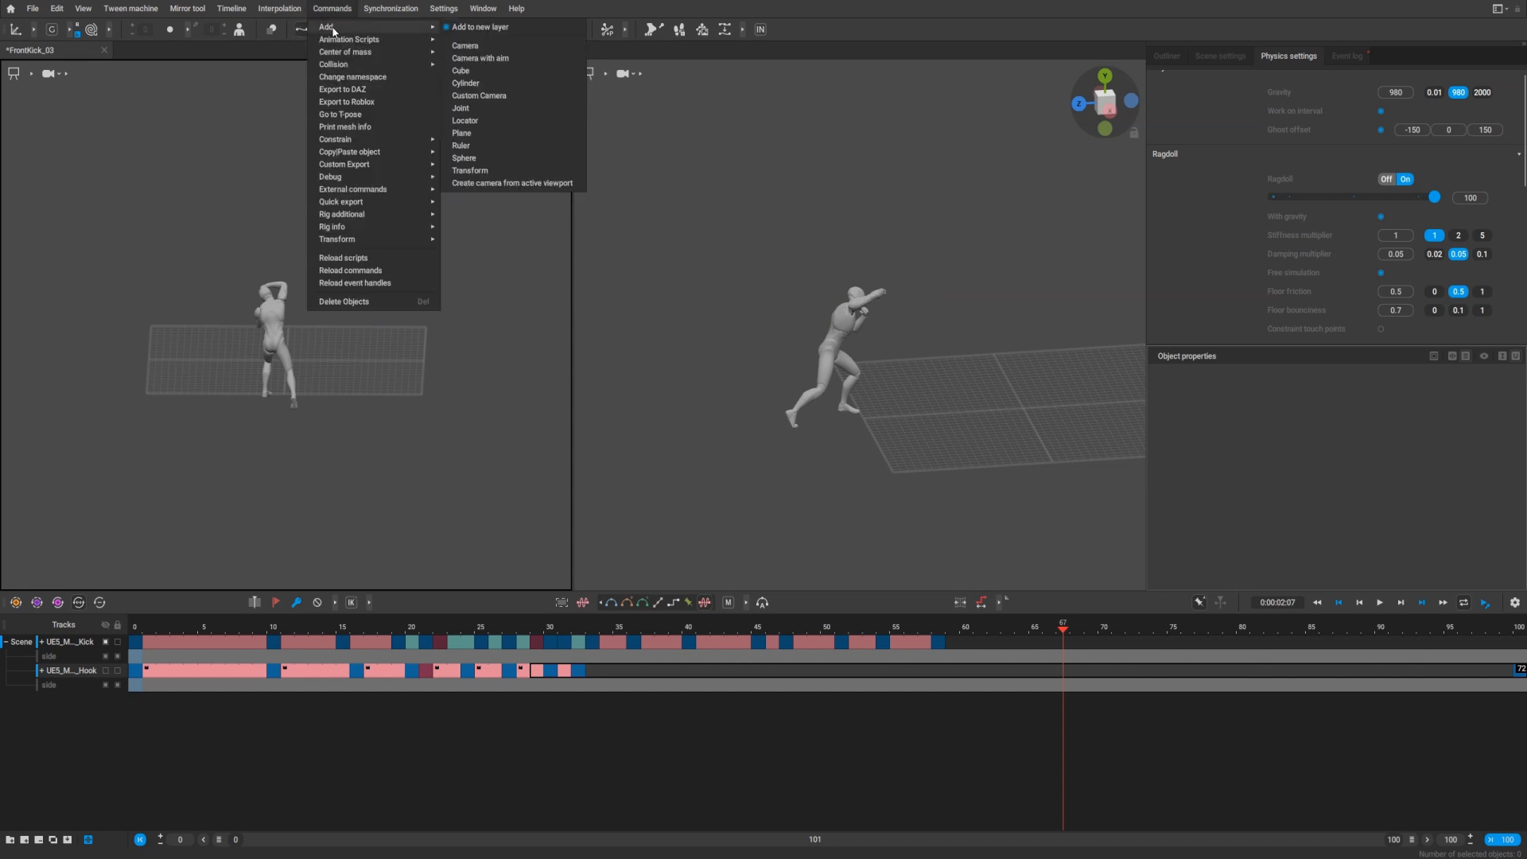
mouse_move(379, 32)
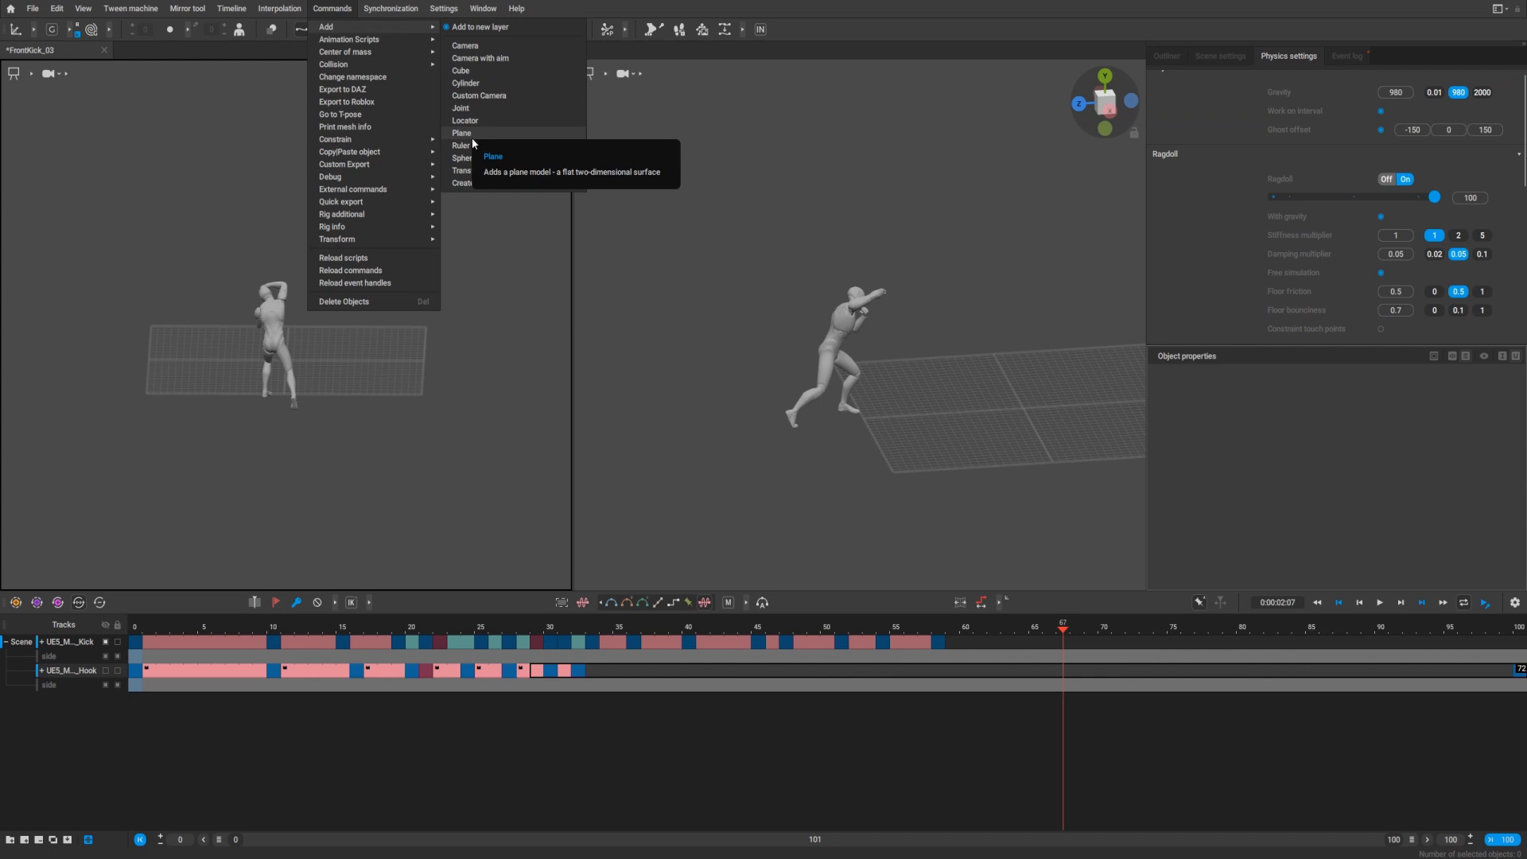
click(463, 158)
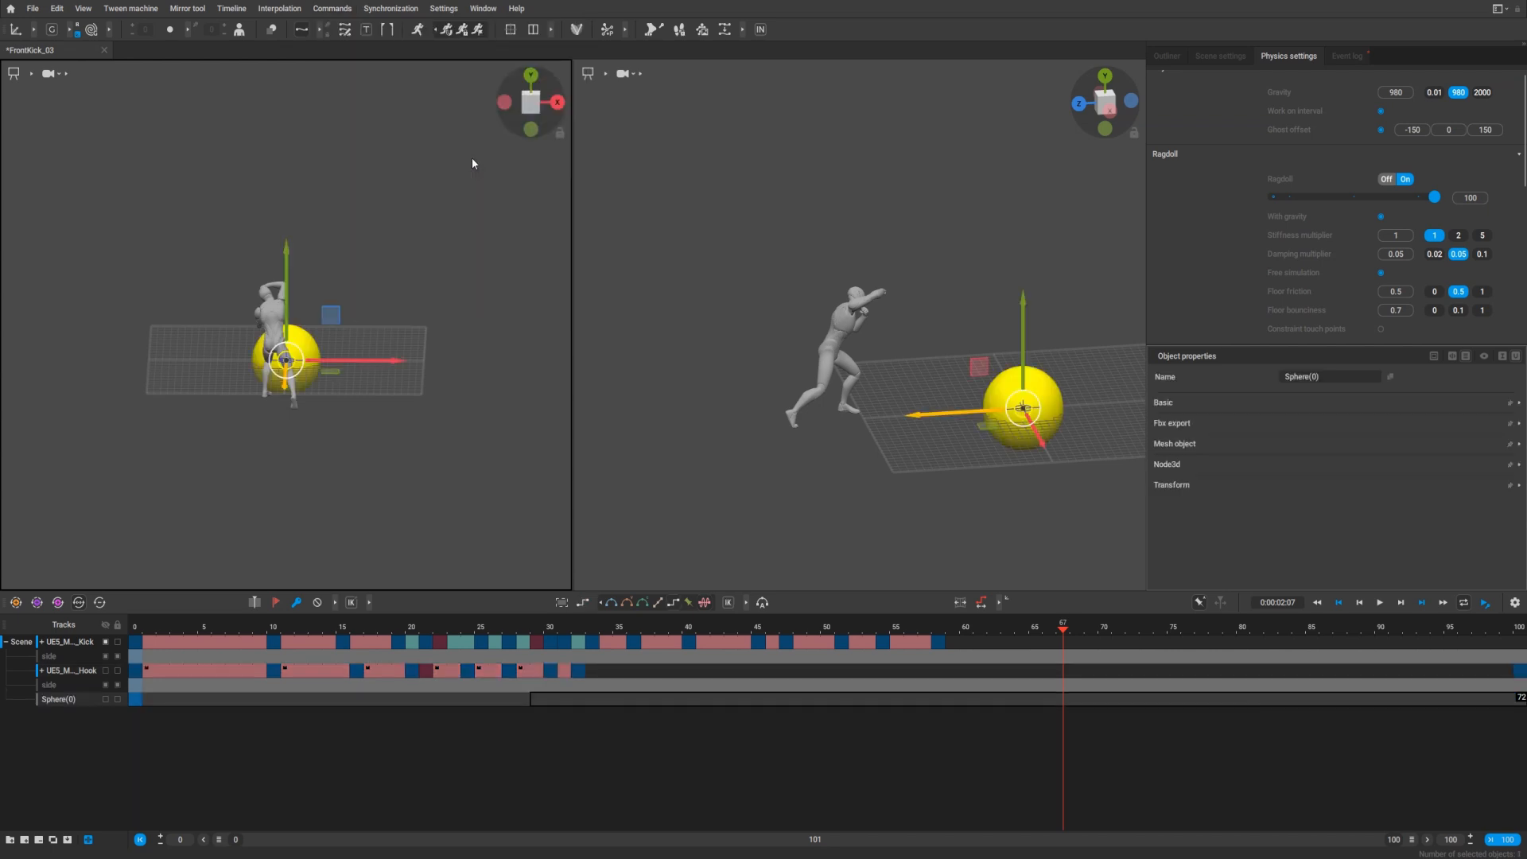
click(144, 626)
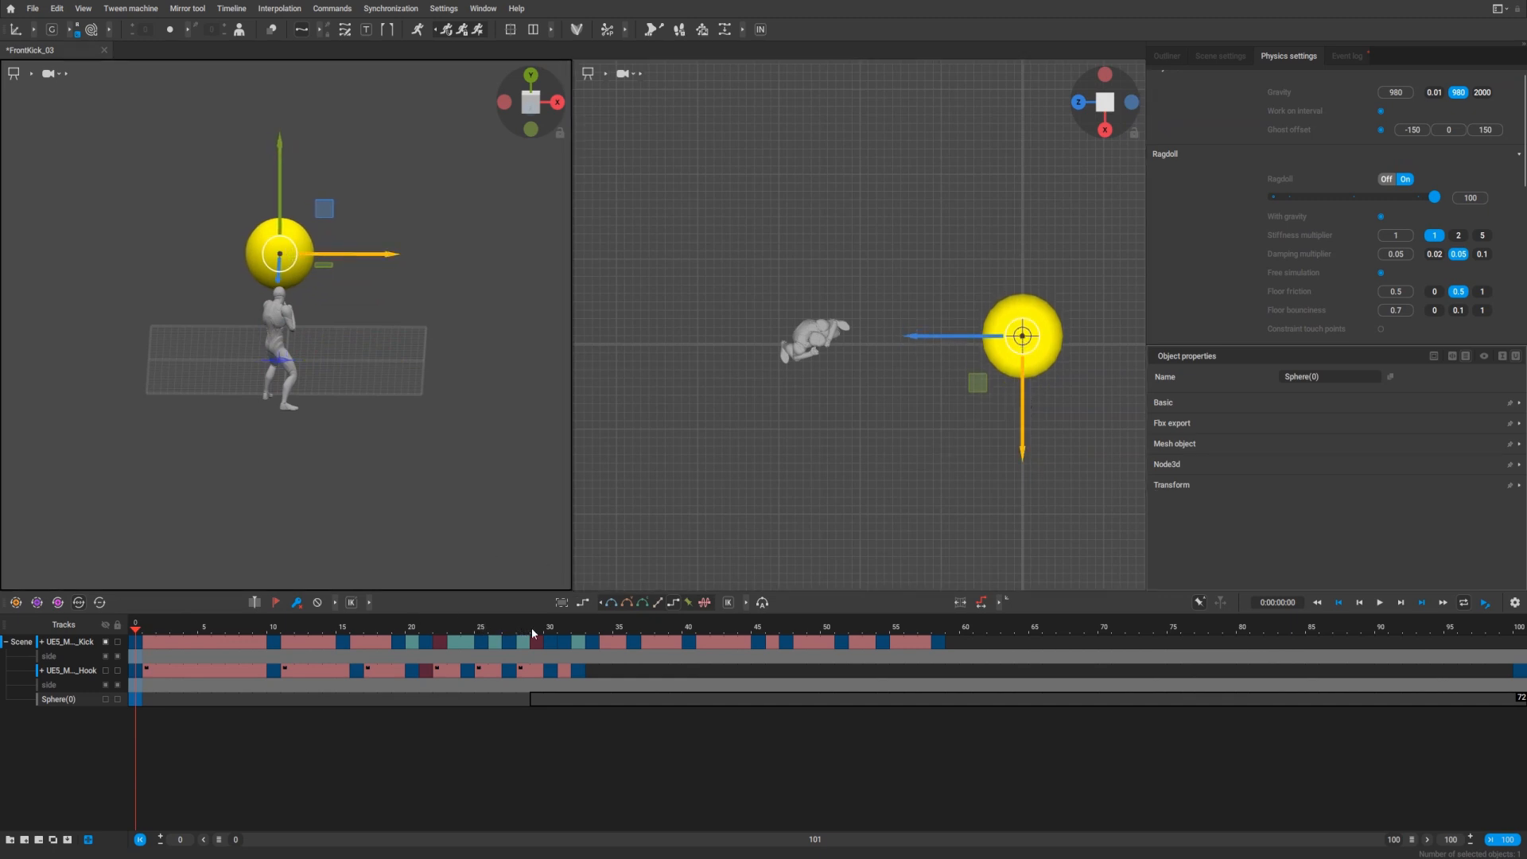
Key the sphere at frame 29 and scale it down to a smaller size
click(550, 626)
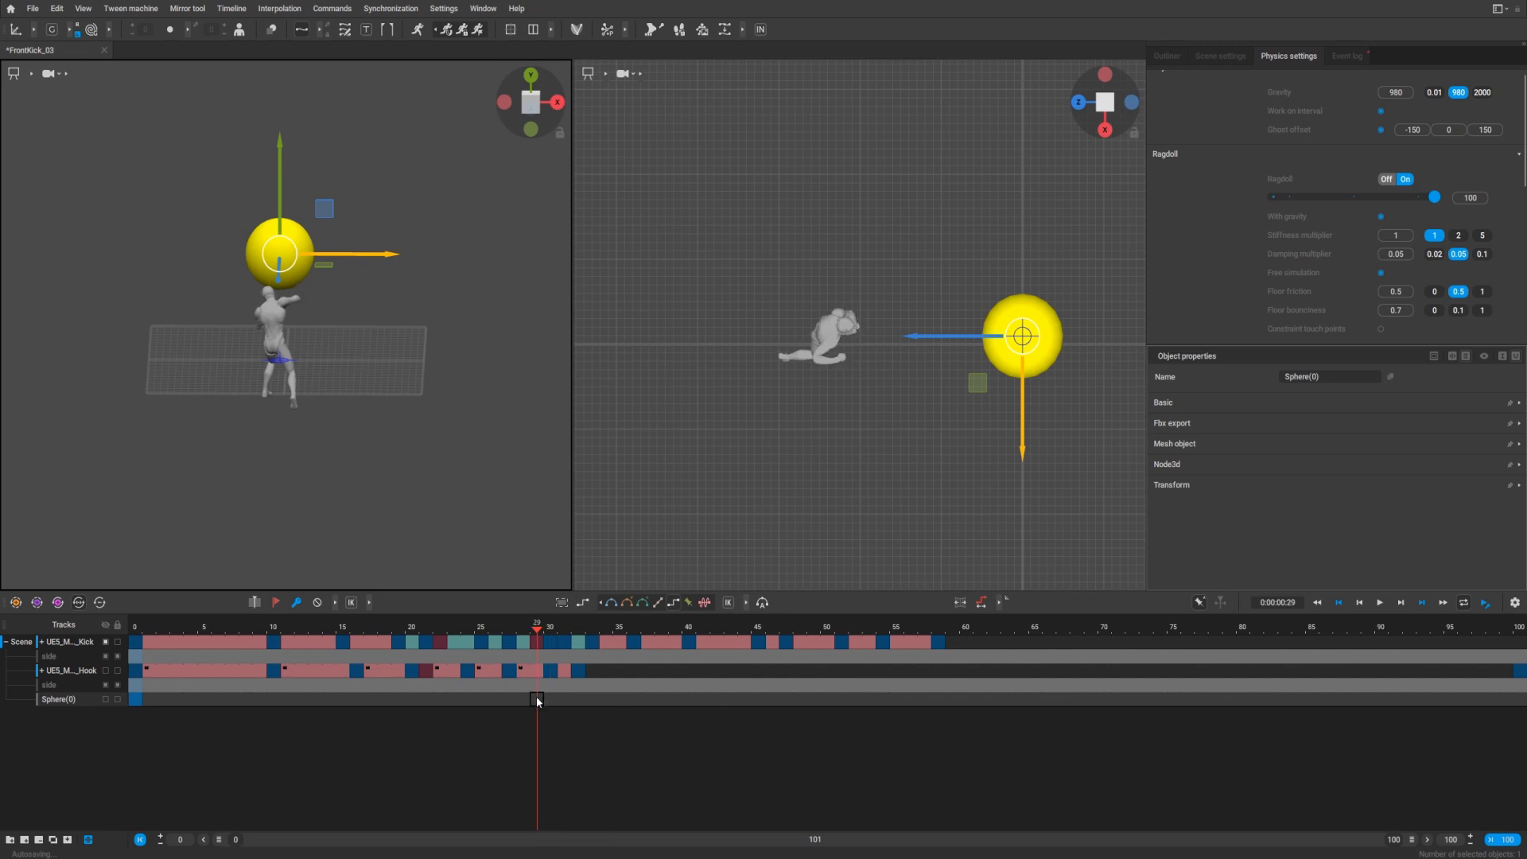
click(536, 698)
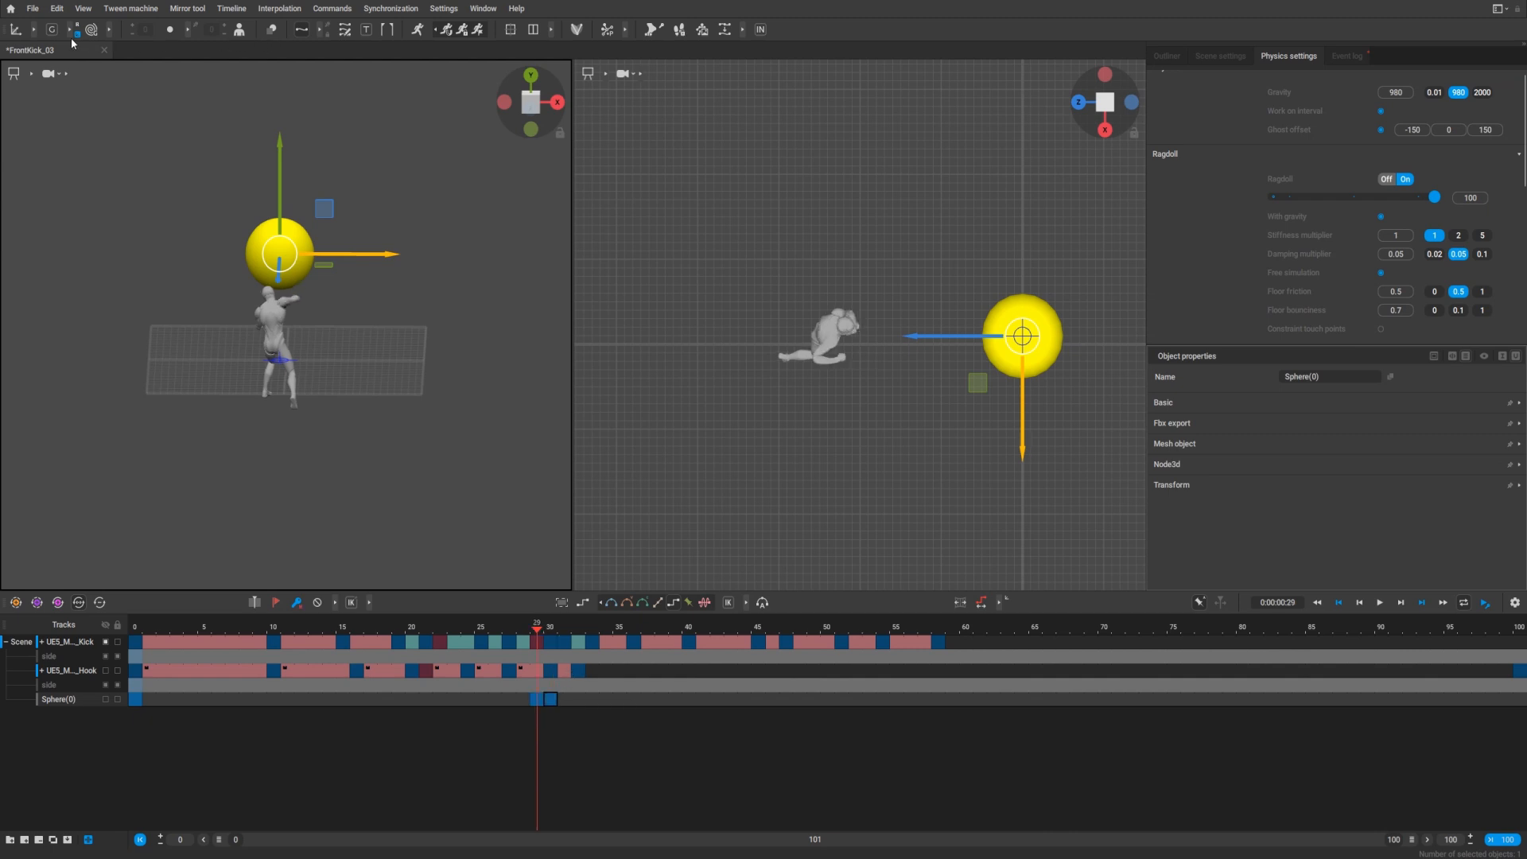
click(16, 28)
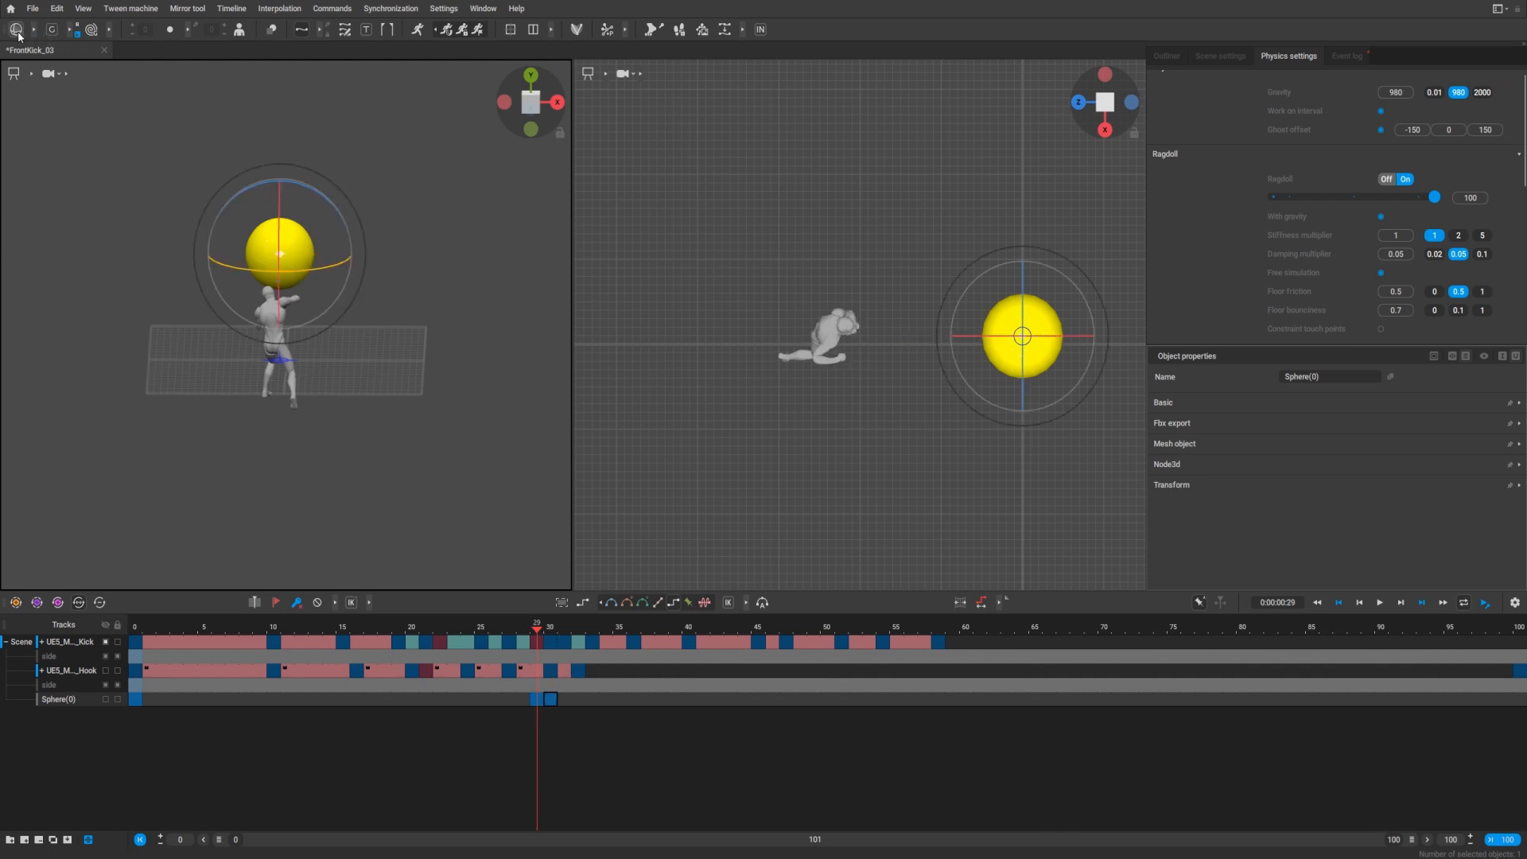
click(16, 29)
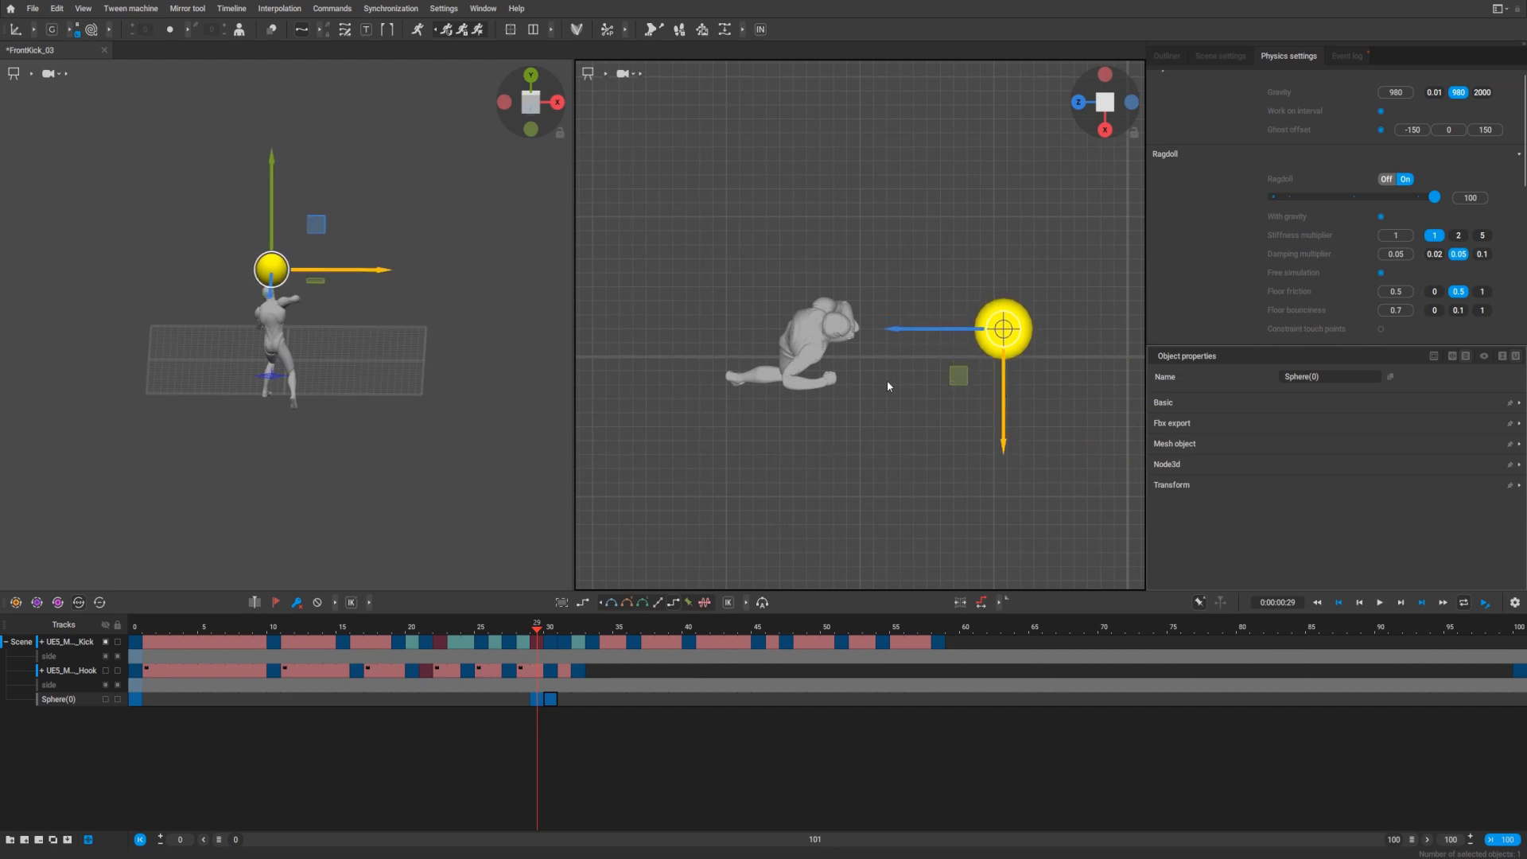
Move the sphere onto the character's head at frame 30, keyed around frames 28–30
click(549, 633)
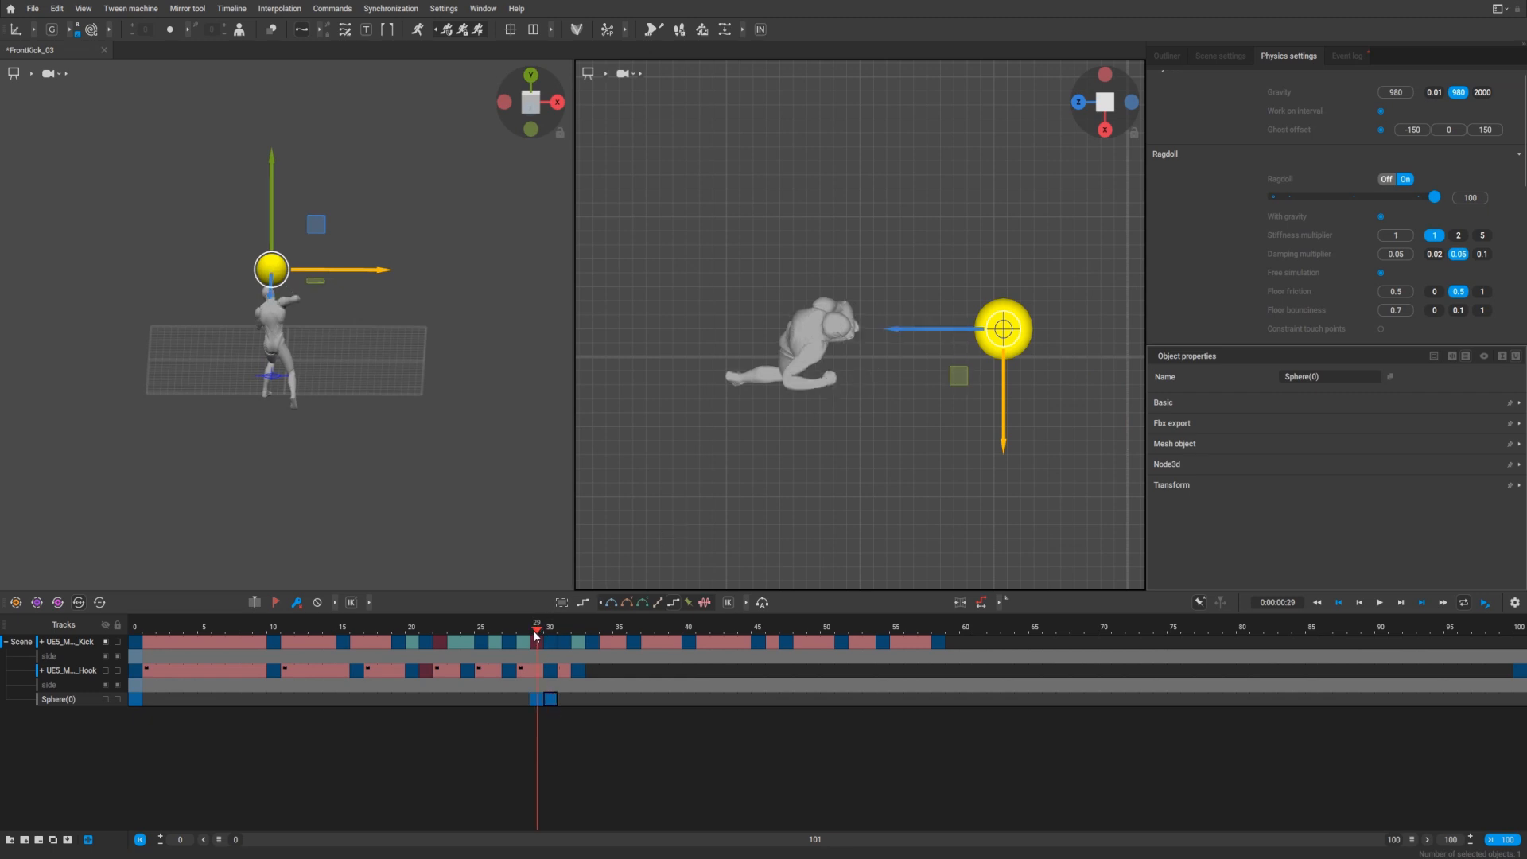
click(548, 627)
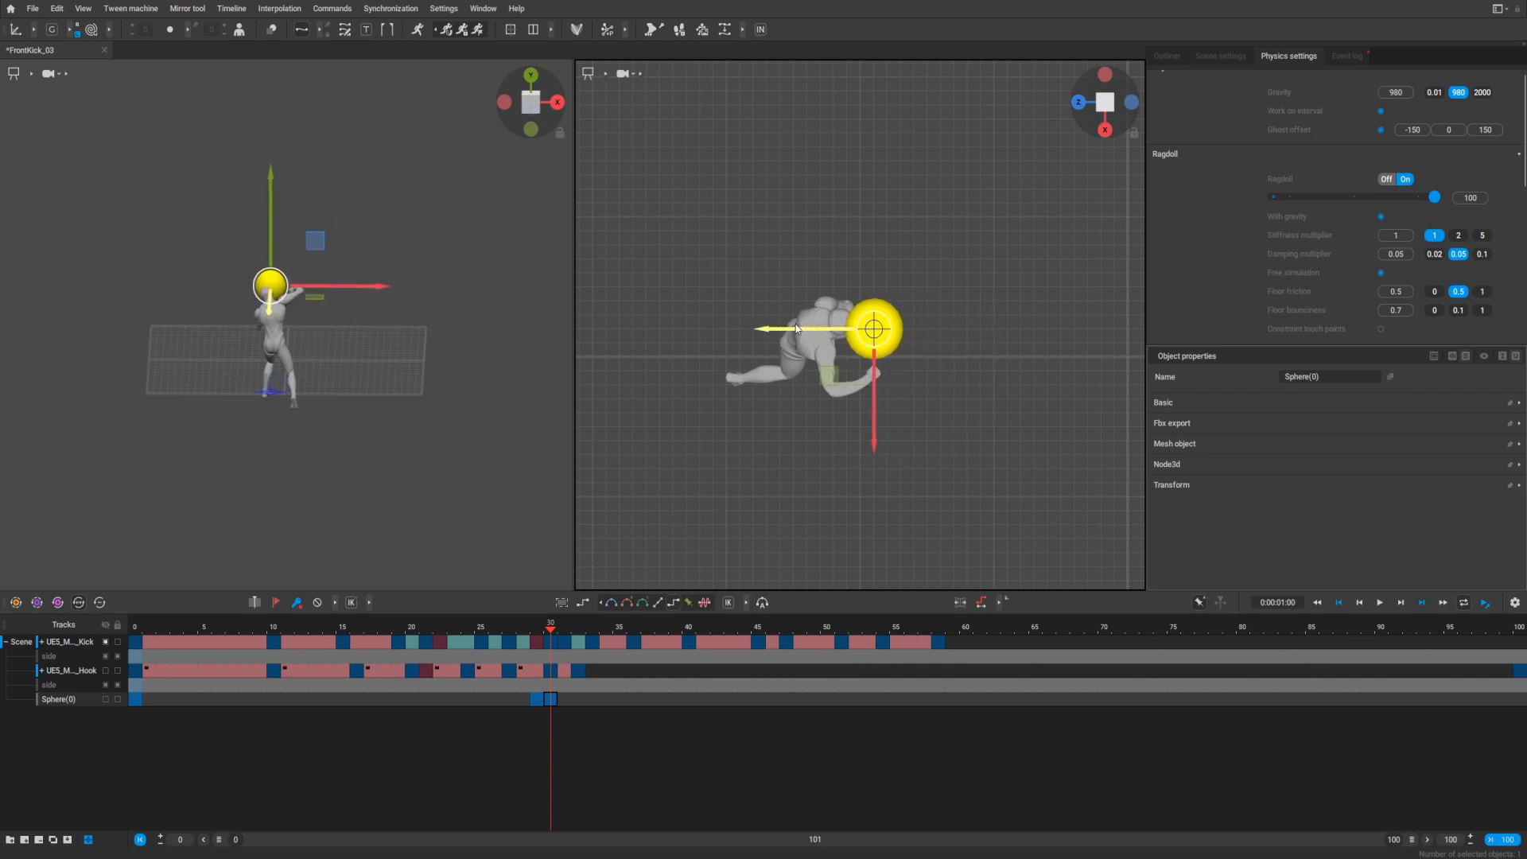
mouse_move(909, 447)
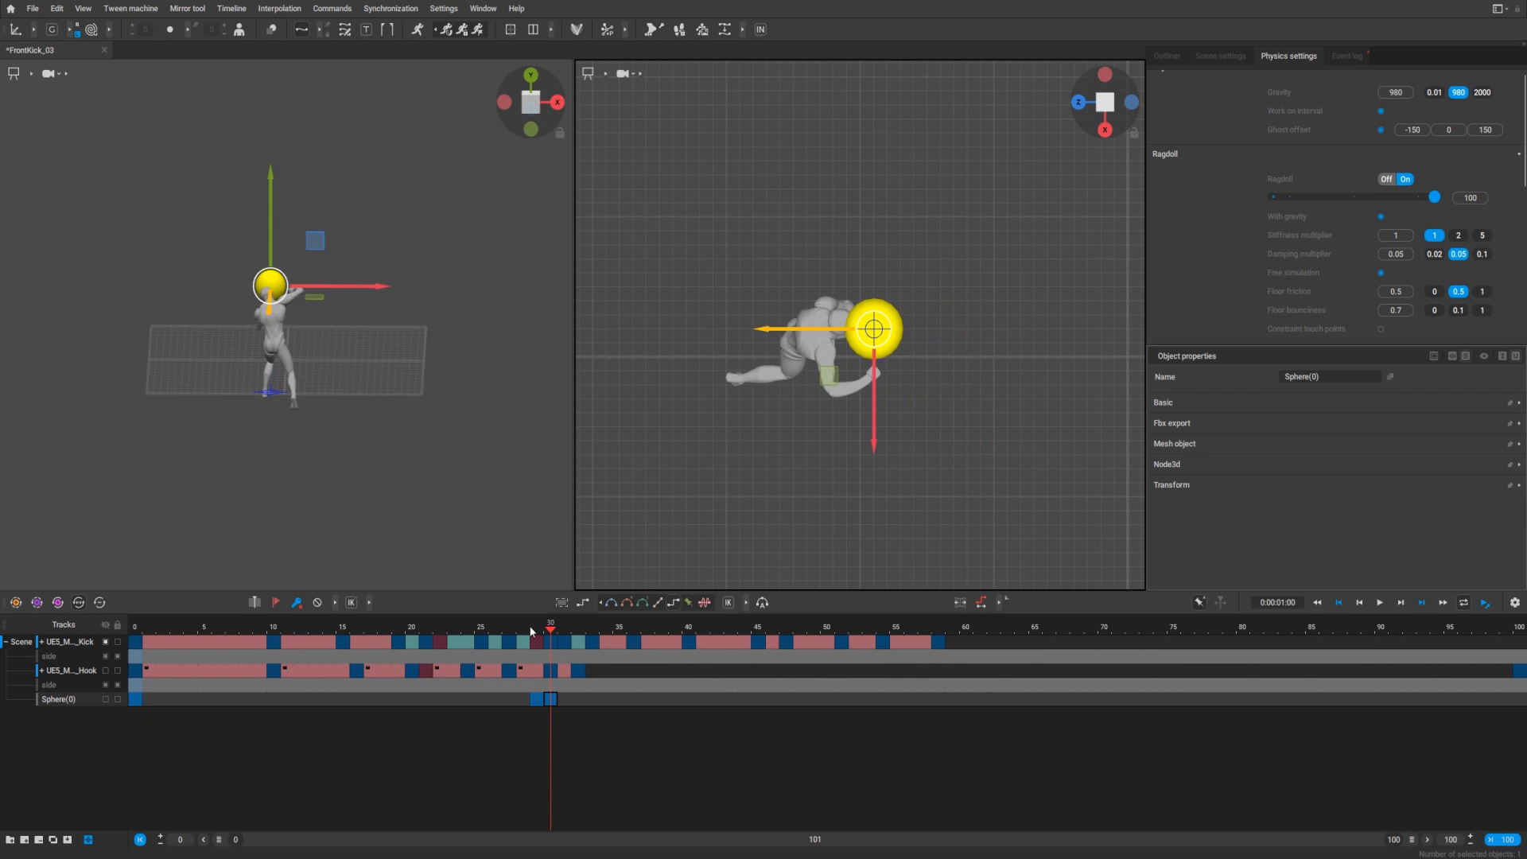
click(535, 626)
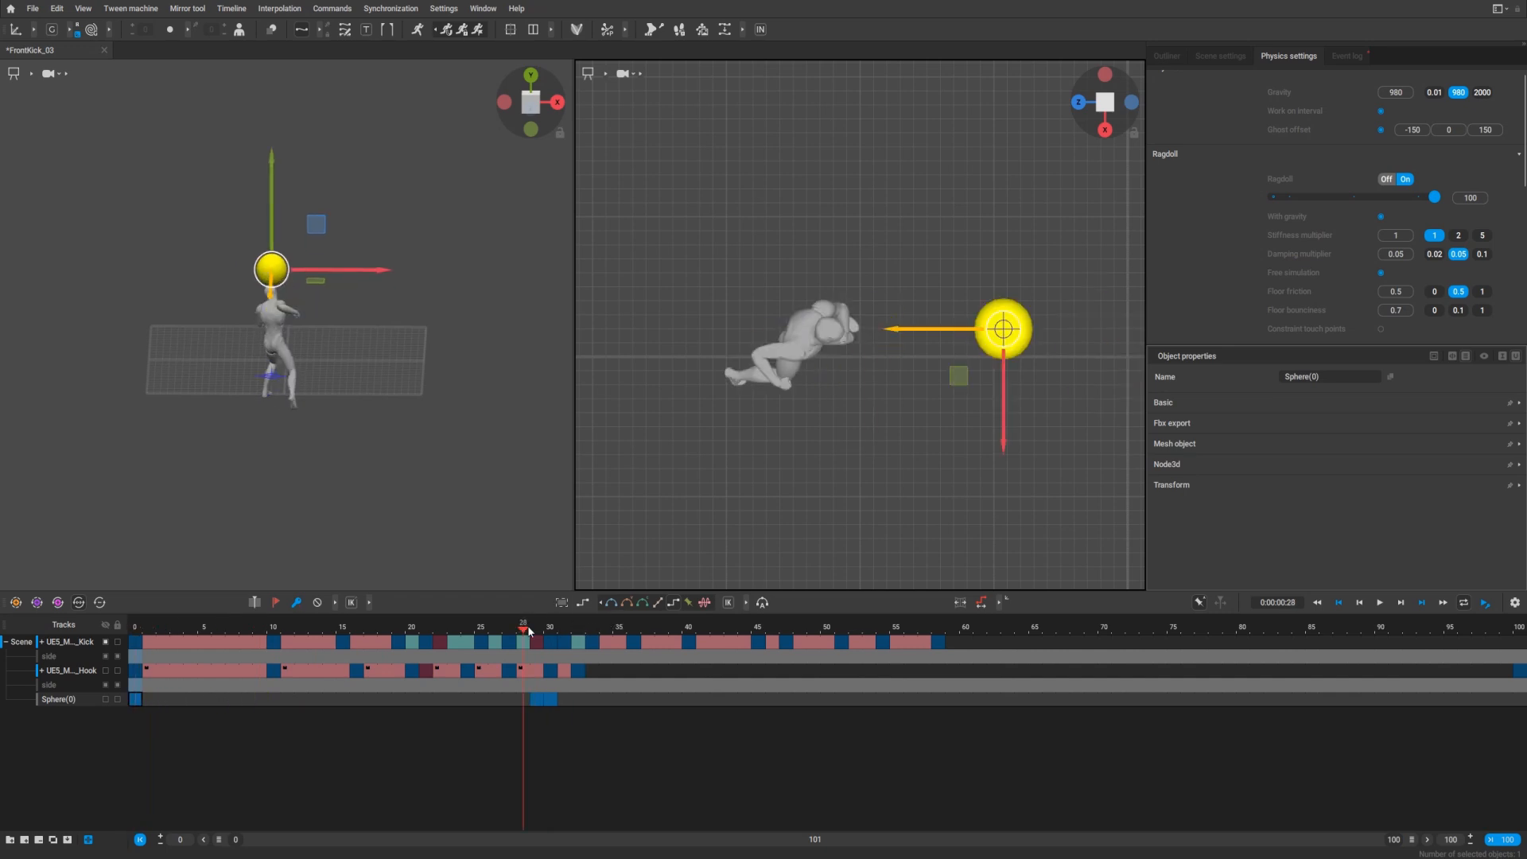
Give the sphere capsule collision via Commands > Collision > Add capsule
click(535, 627)
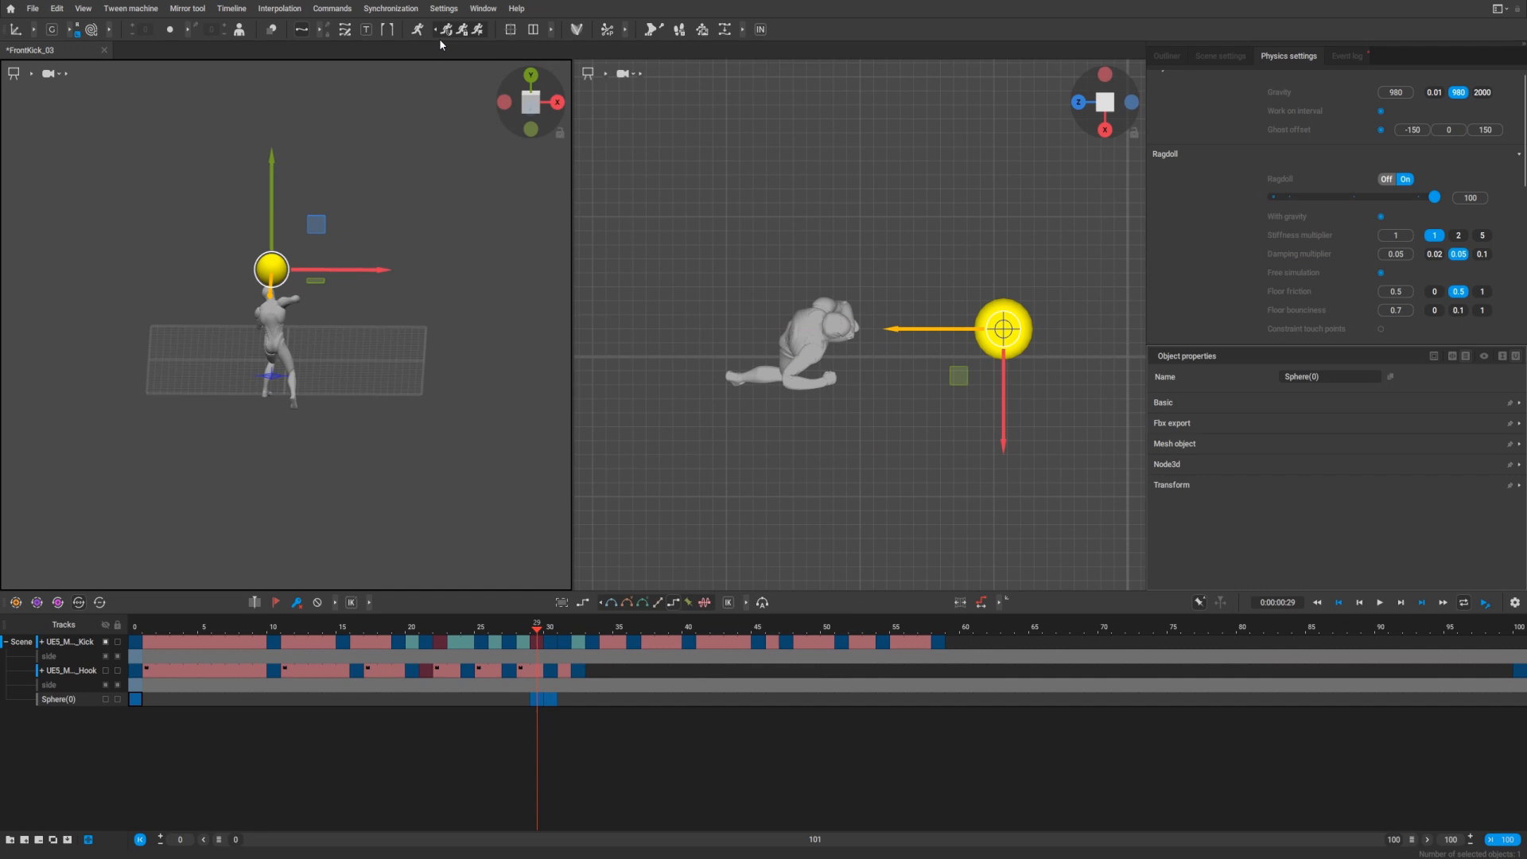
click(330, 8)
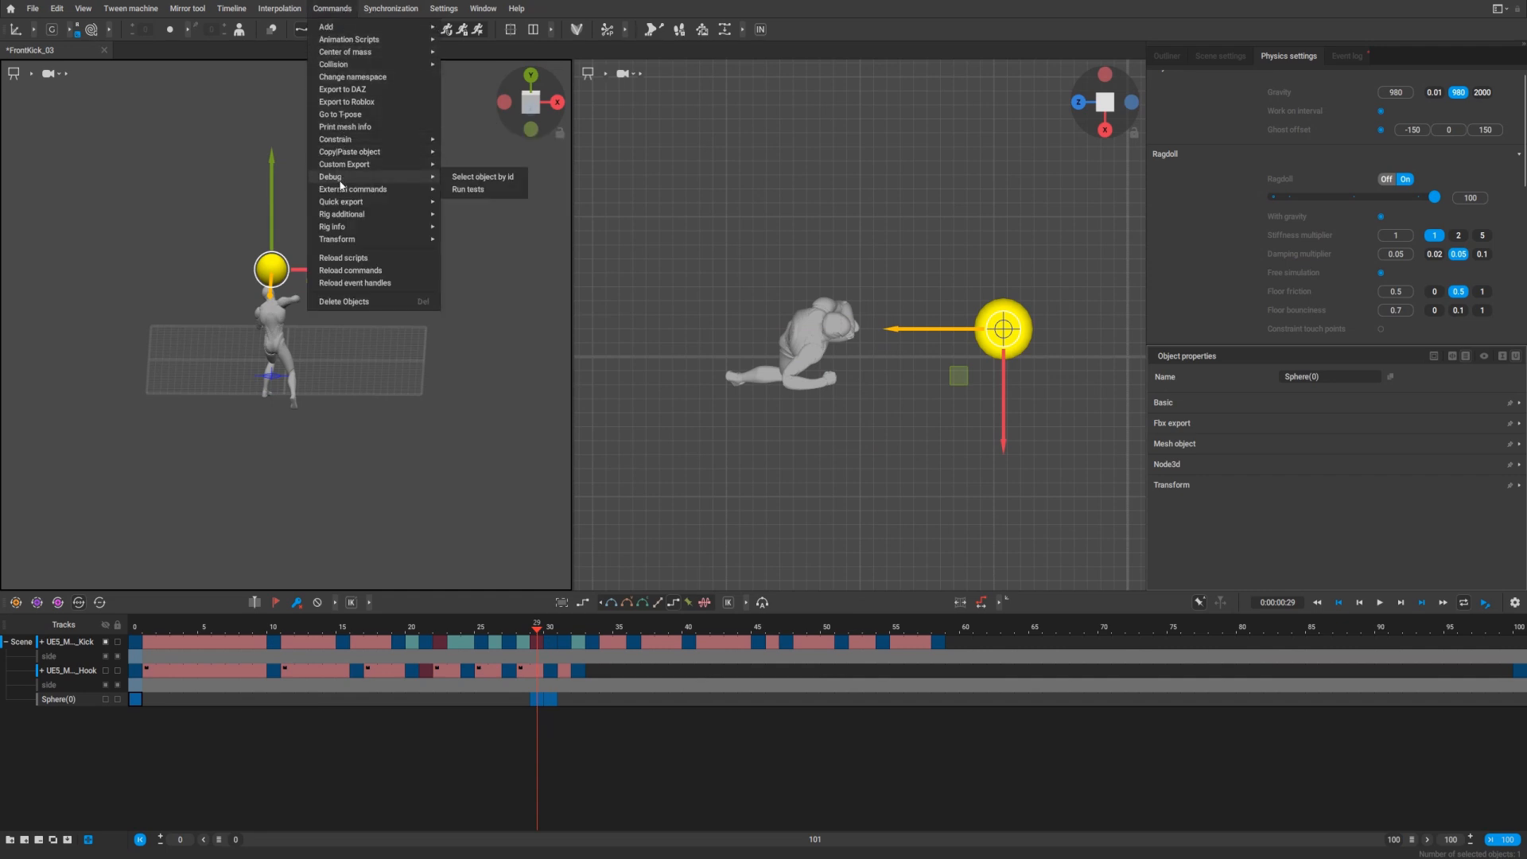
mouse_move(345, 127)
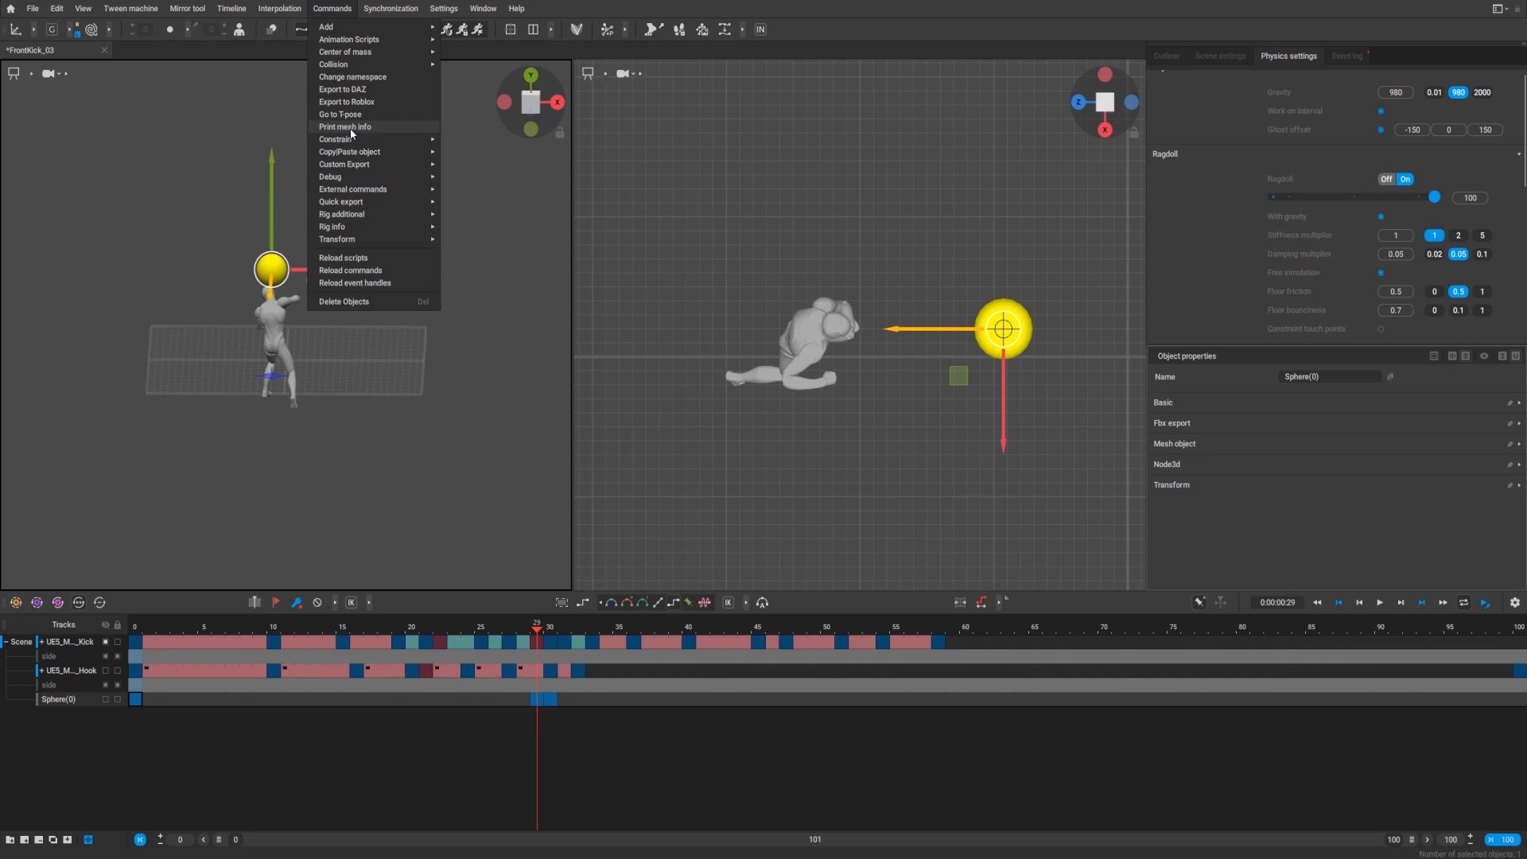
mouse_move(479, 80)
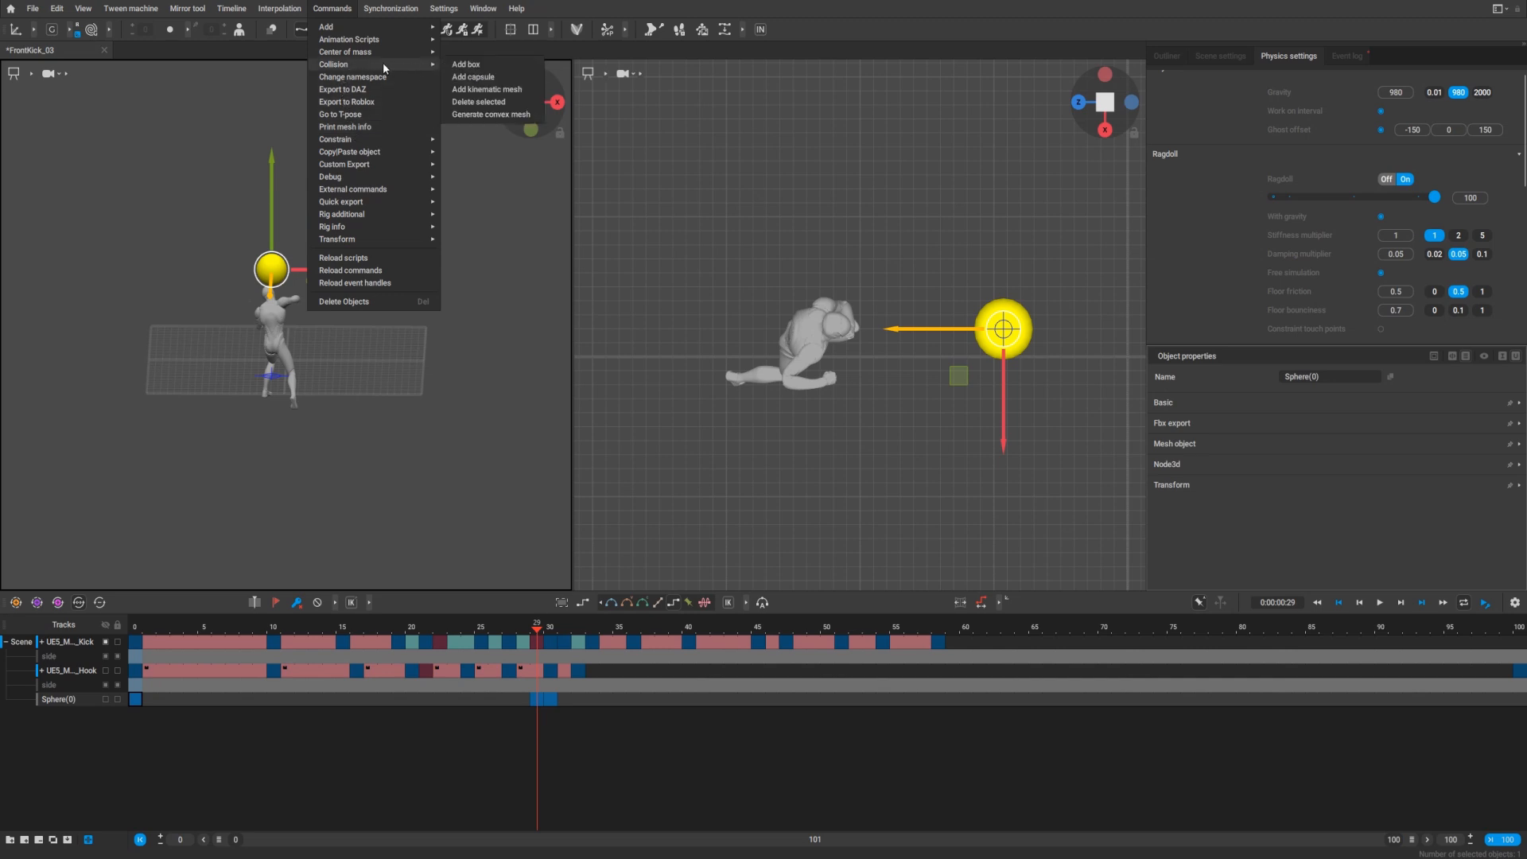
mouse_move(466, 64)
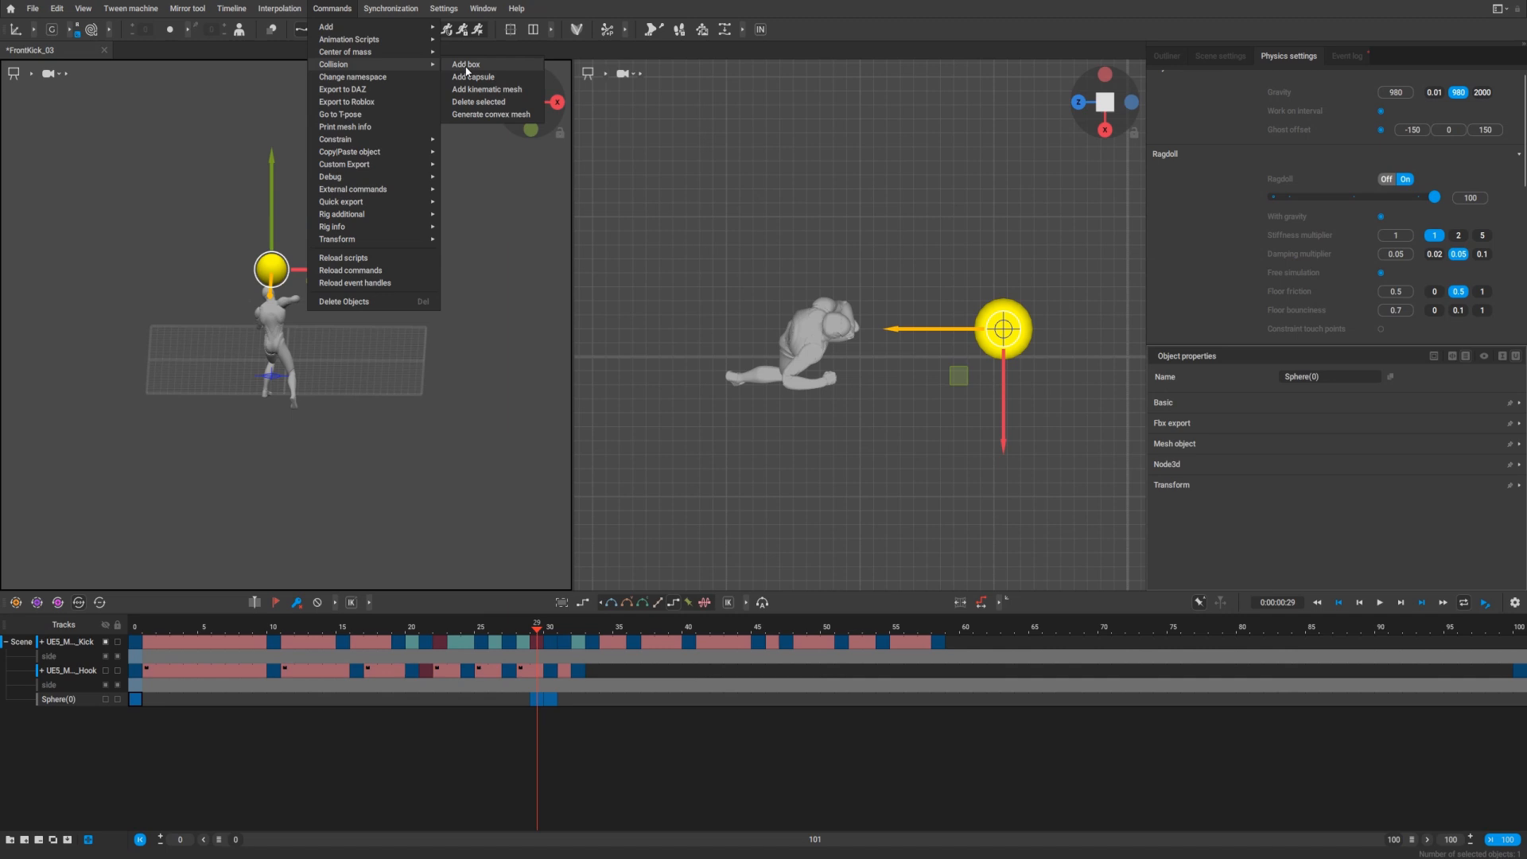
click(470, 76)
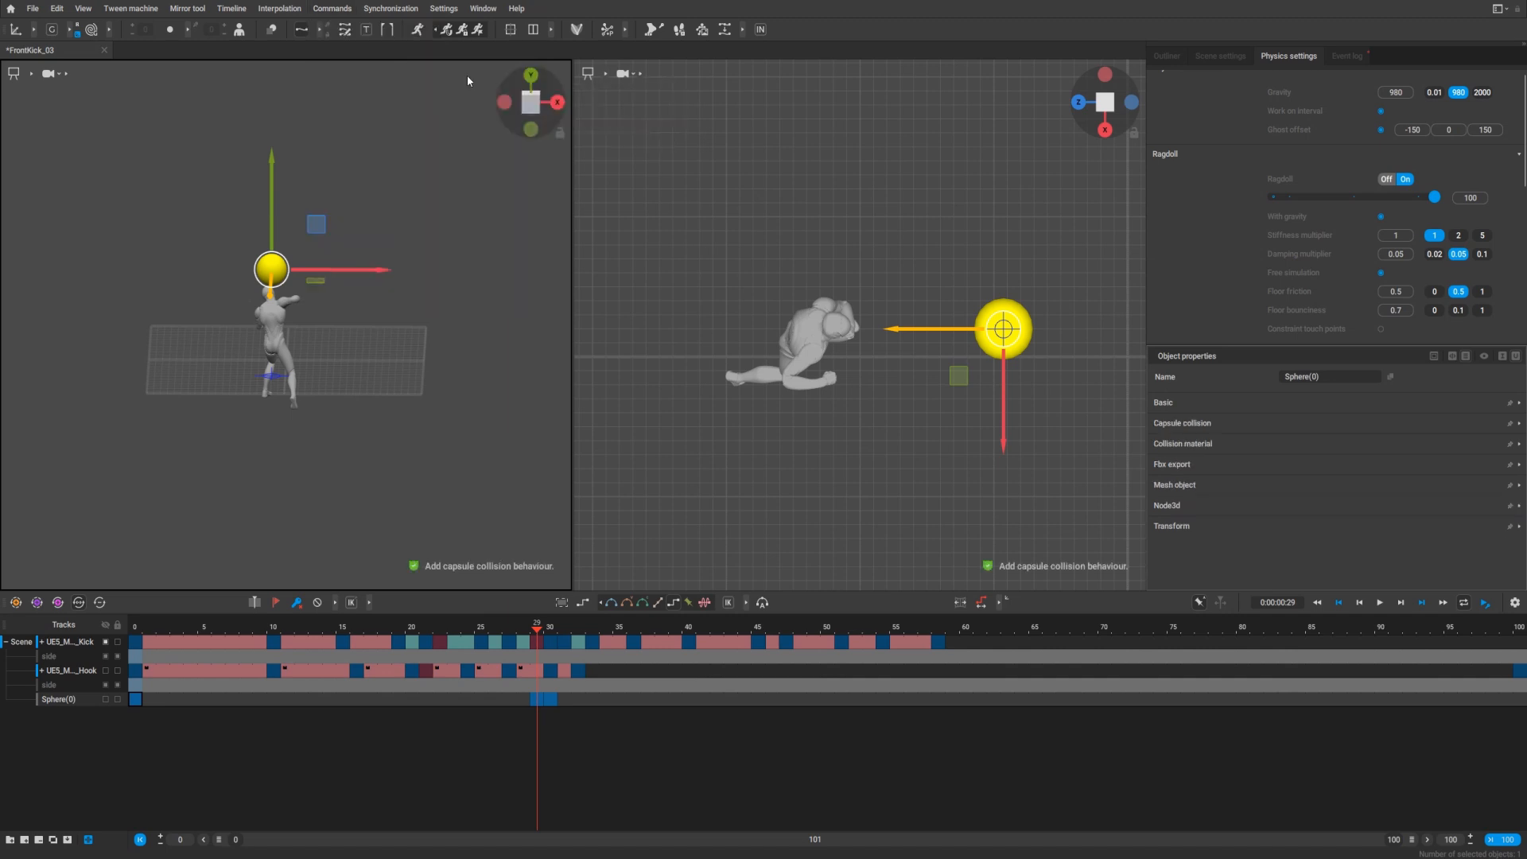
mouse_move(491, 572)
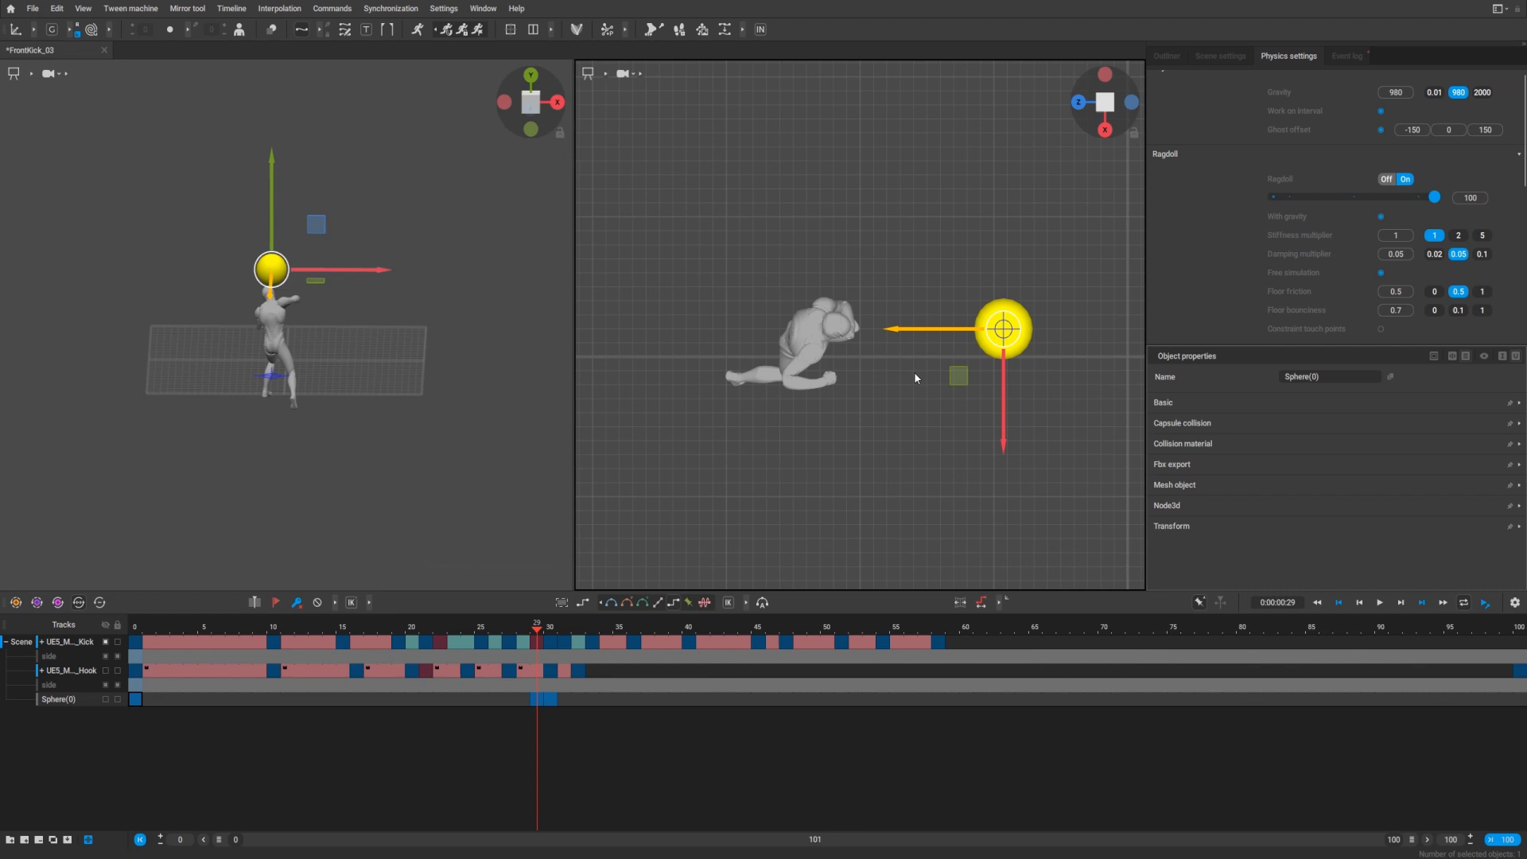
mouse_move(896, 426)
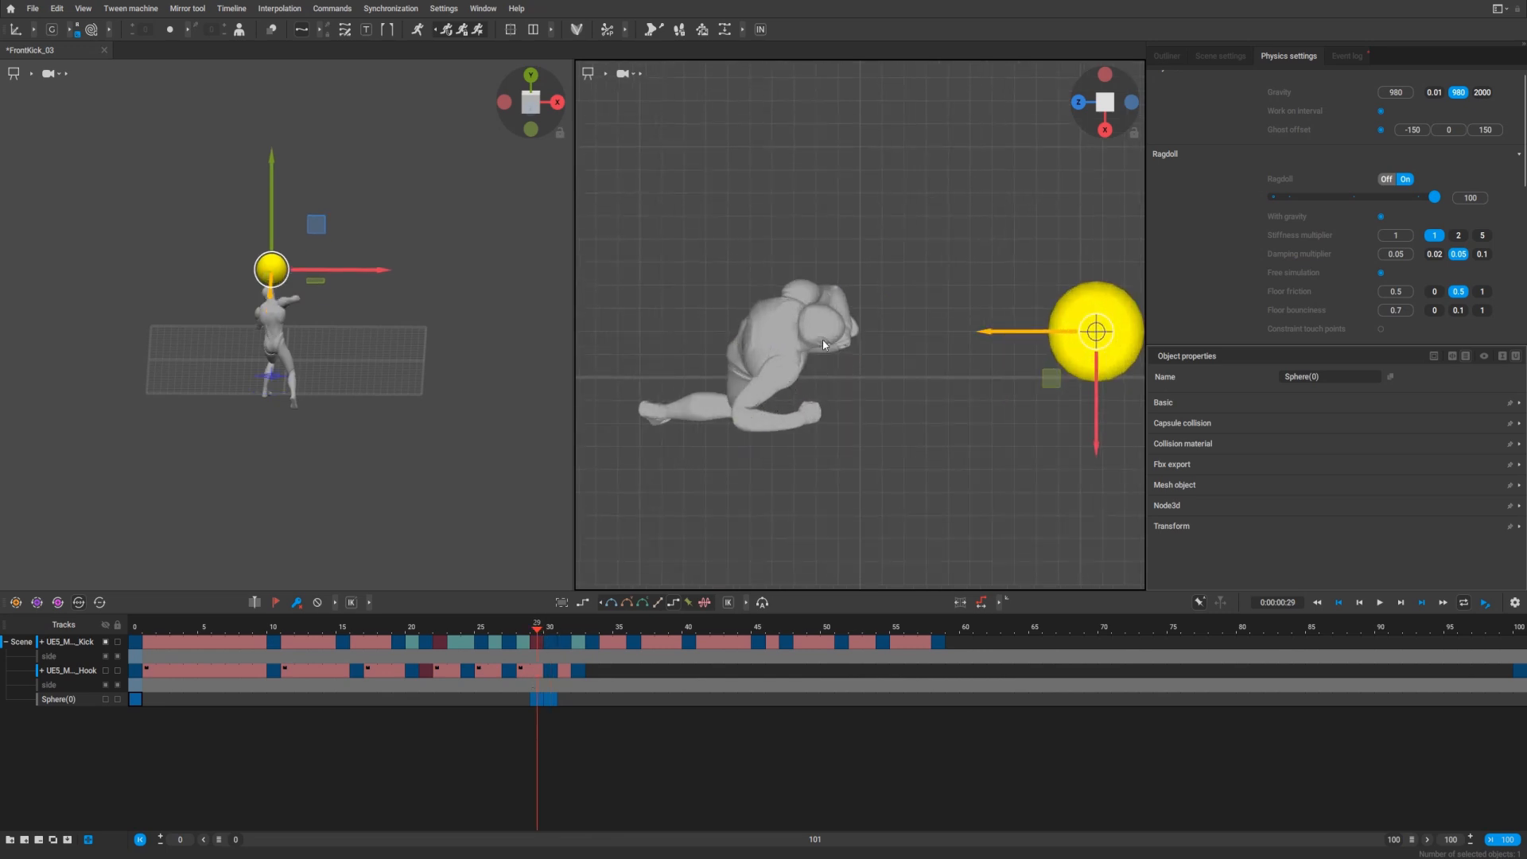
Enable ragdoll on the kicked character from its center of mass and scrub to frame 35 to view the collapse
click(779, 350)
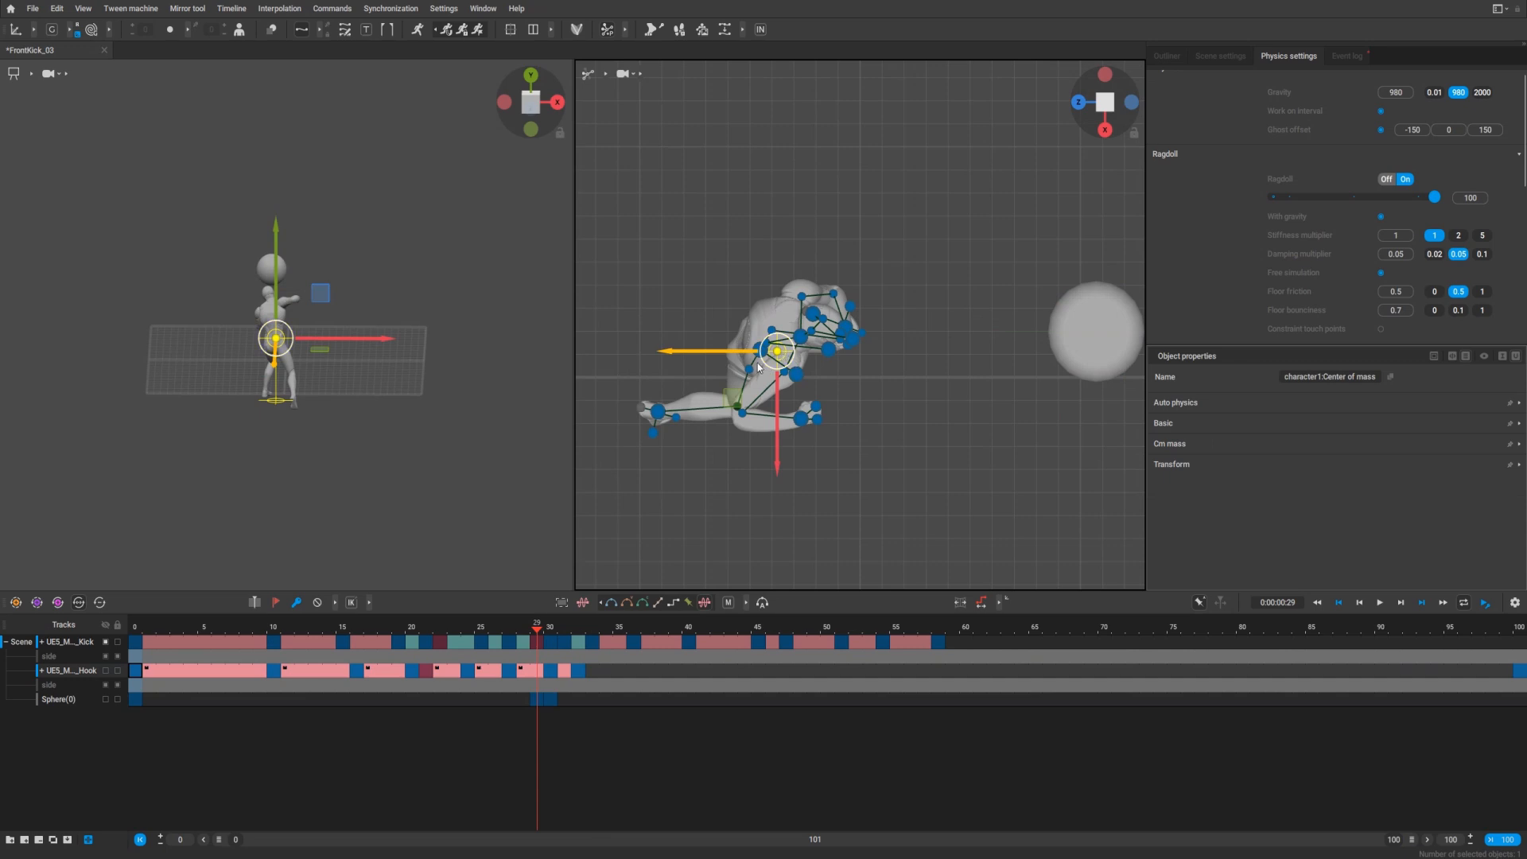
mouse_move(765, 536)
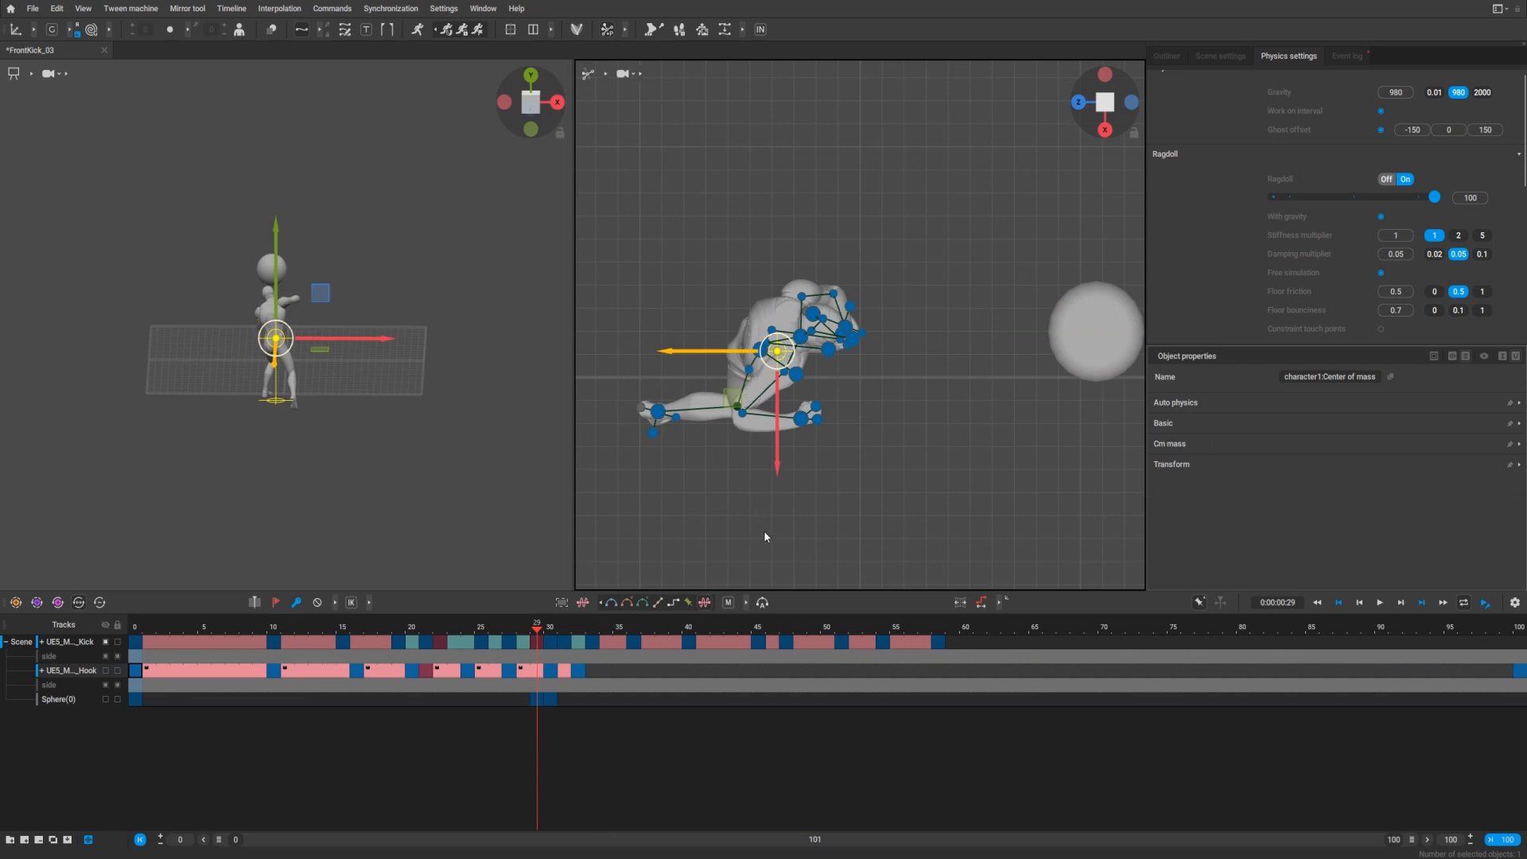
mouse_move(534, 670)
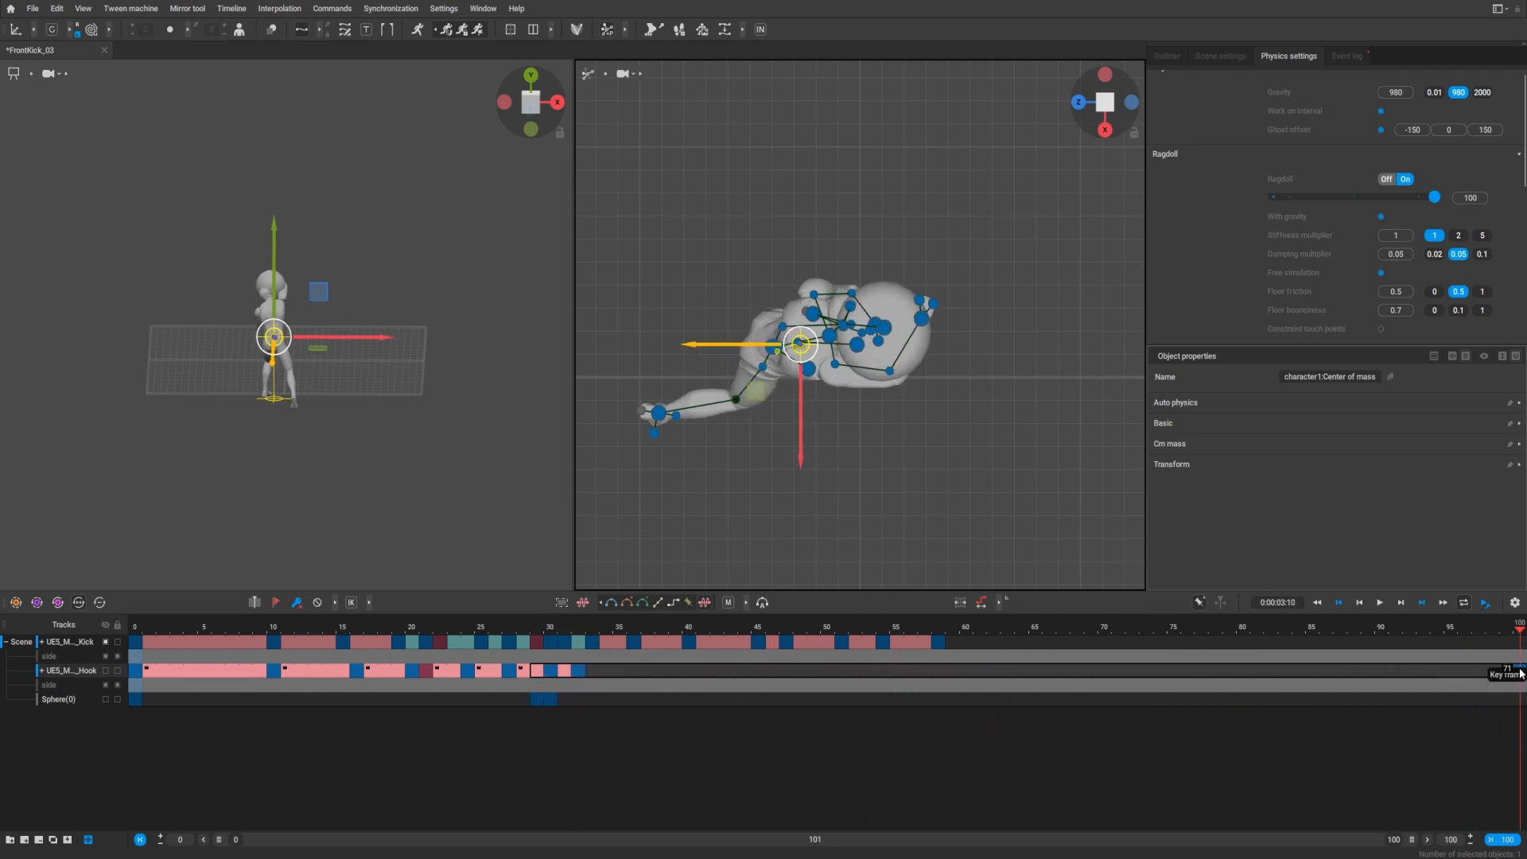
mouse_move(598, 730)
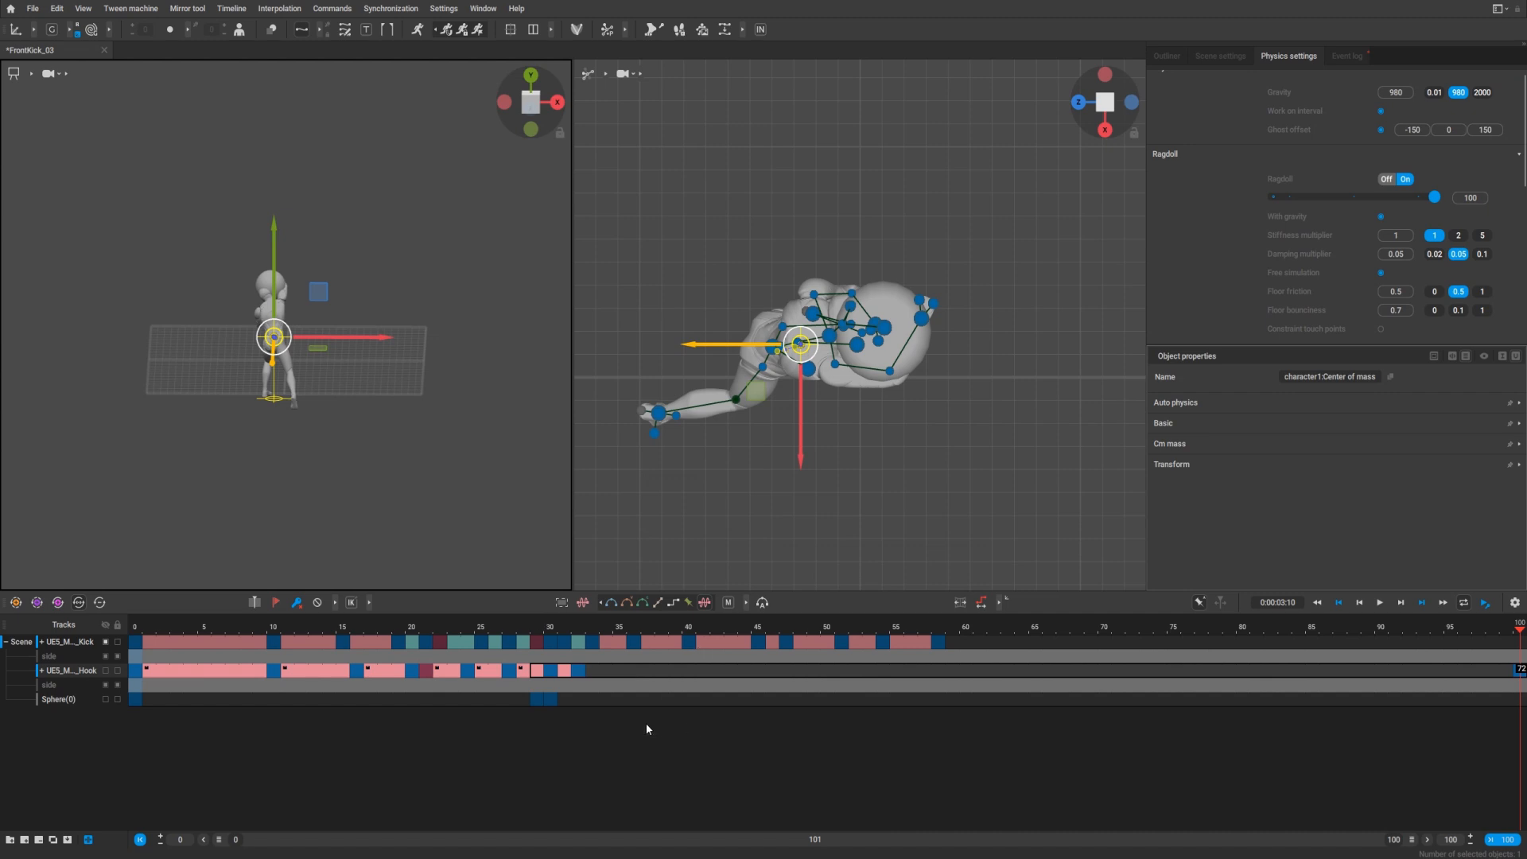
click(537, 626)
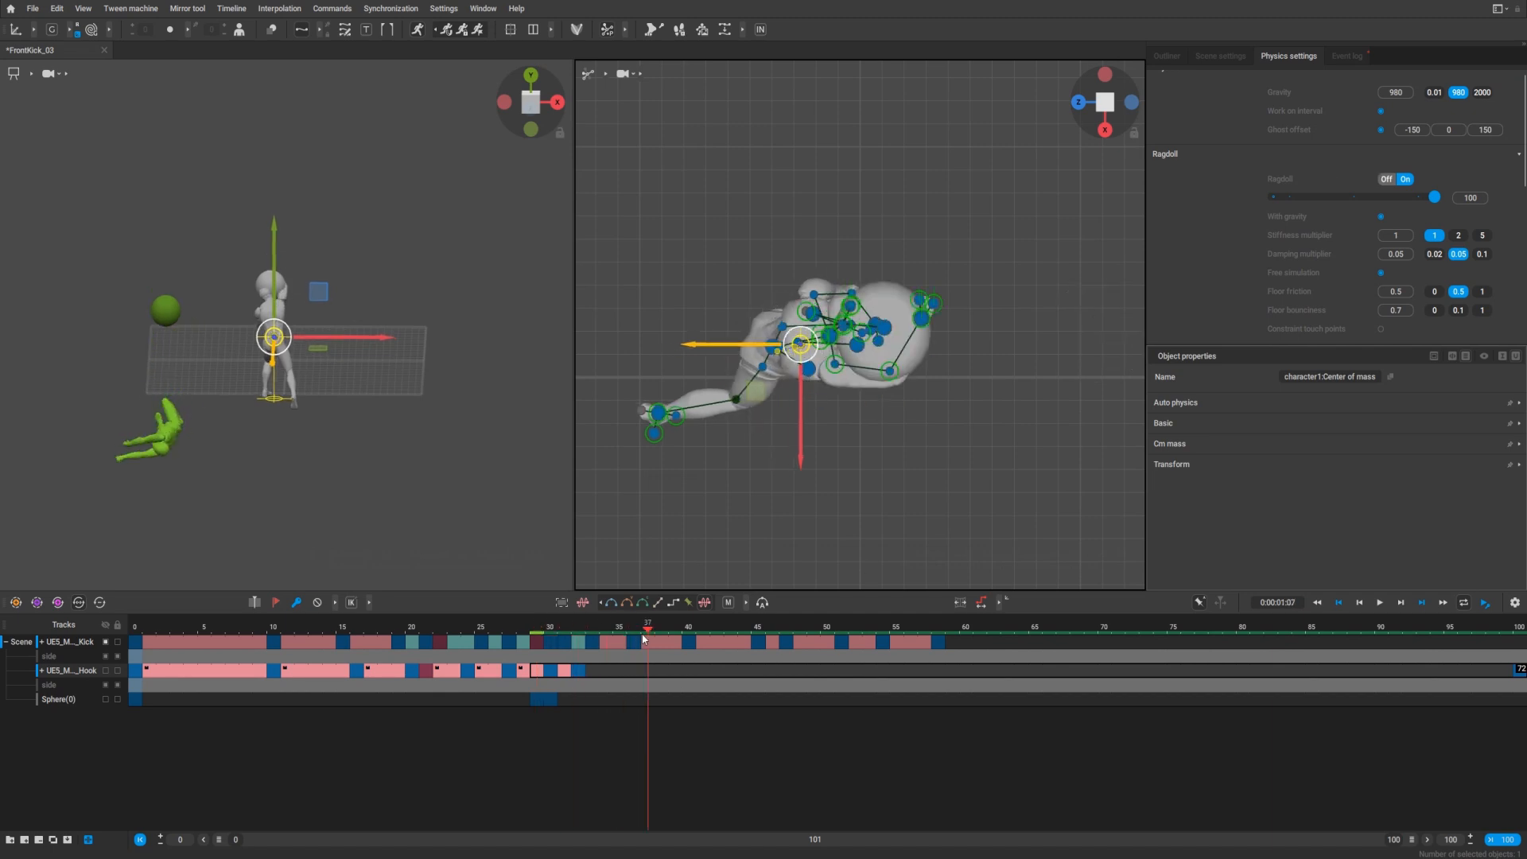
click(674, 633)
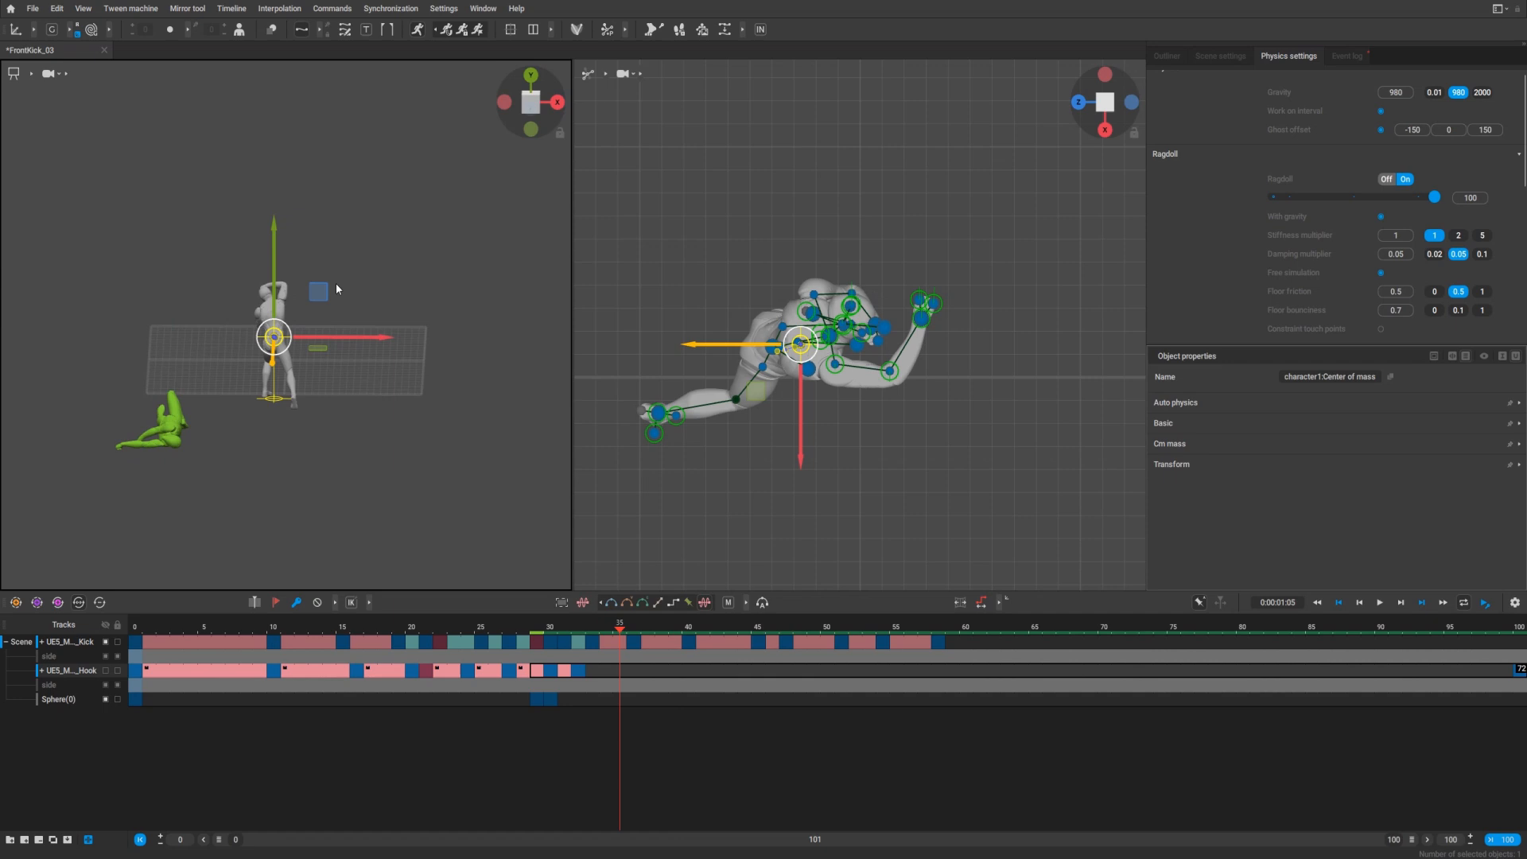
View both fighters from the side in one maximized viewport and play the ragdoll fall from frame 27
click(555, 102)
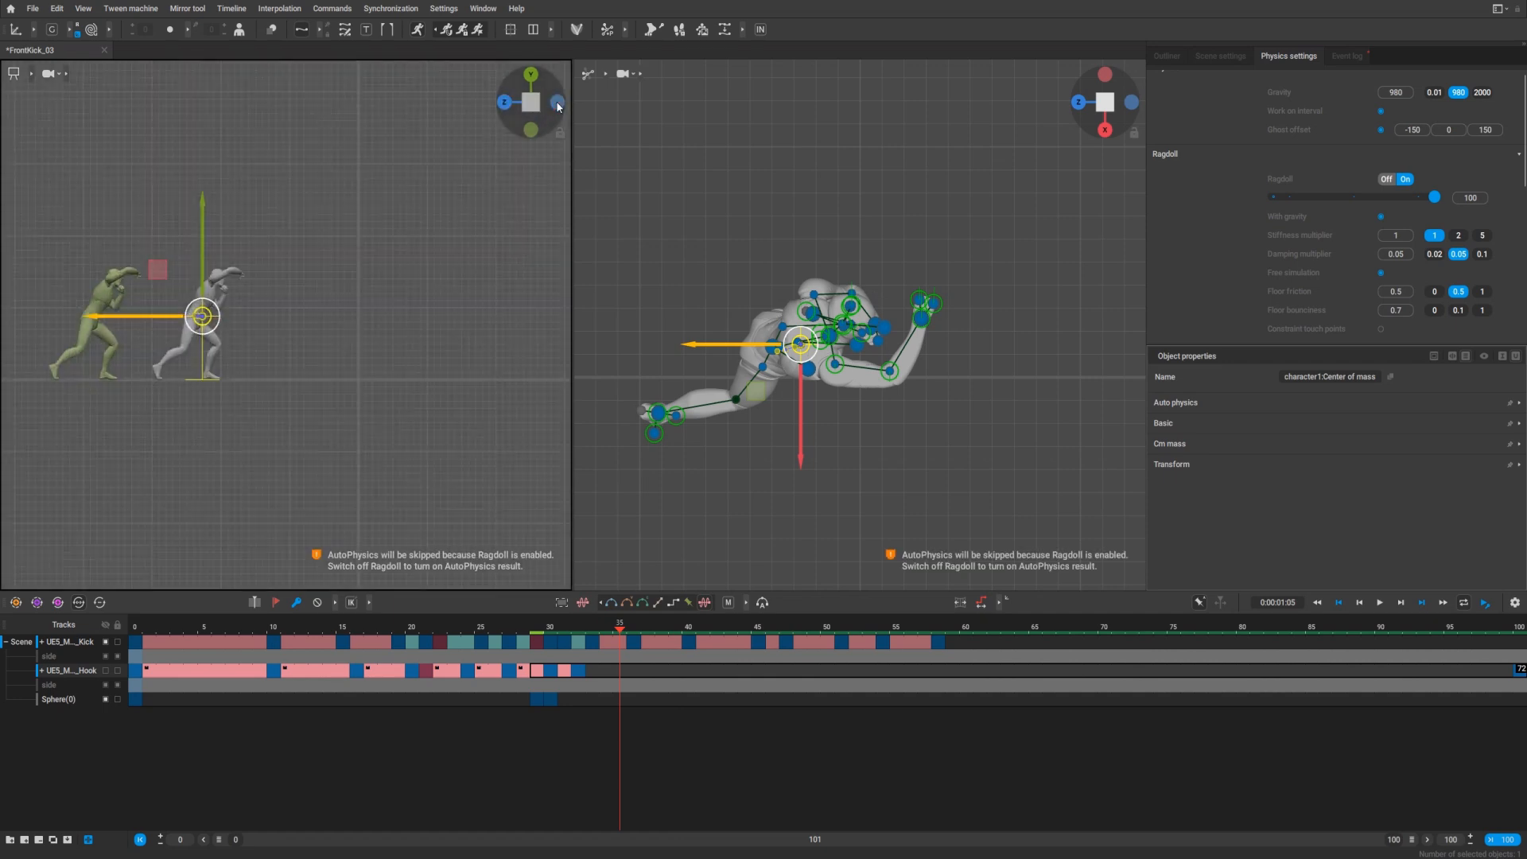
click(507, 628)
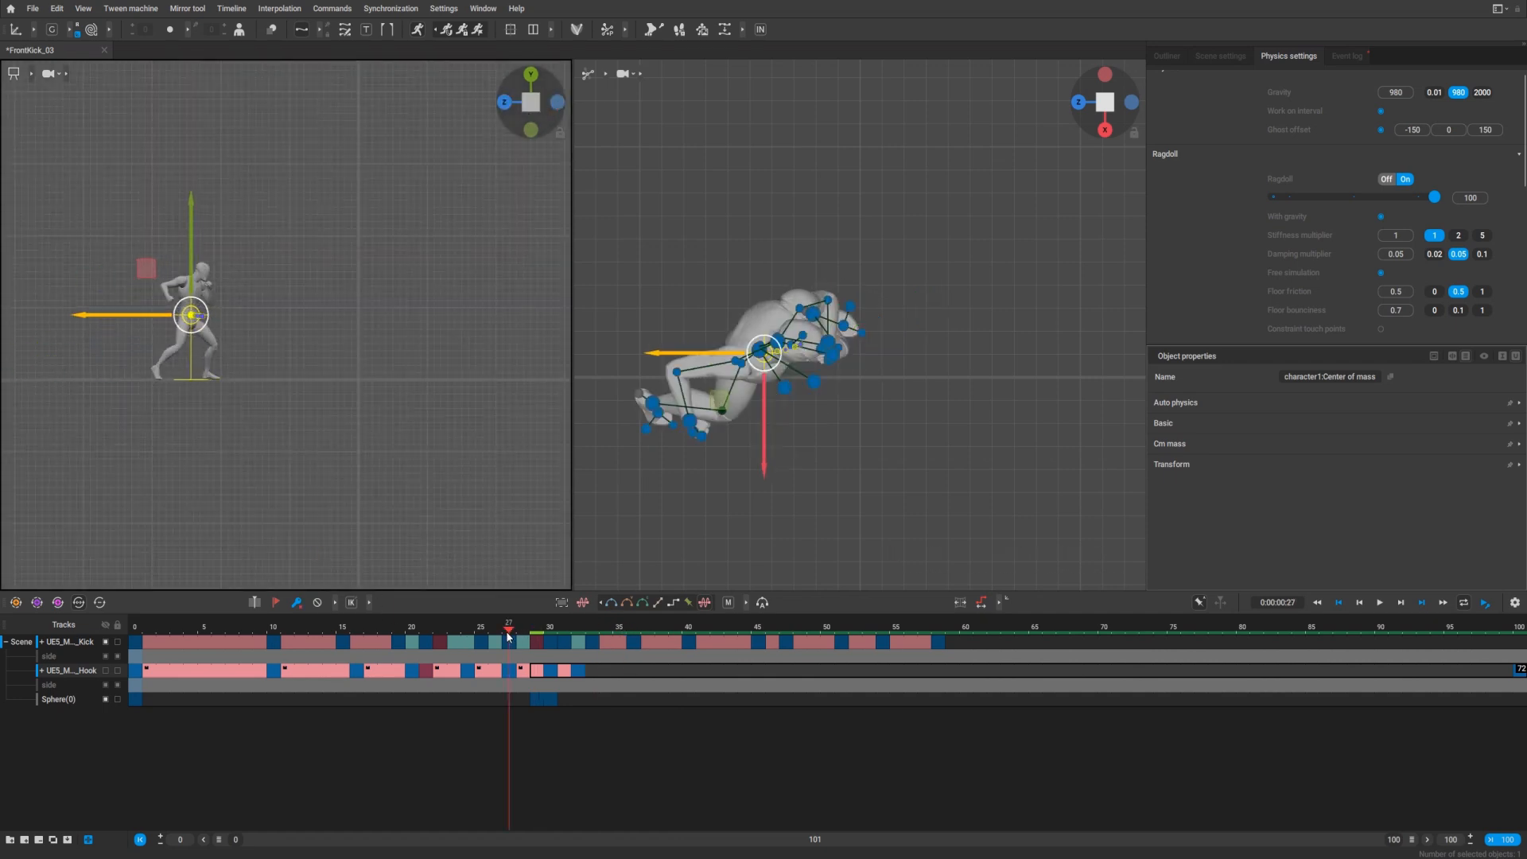
click(1359, 602)
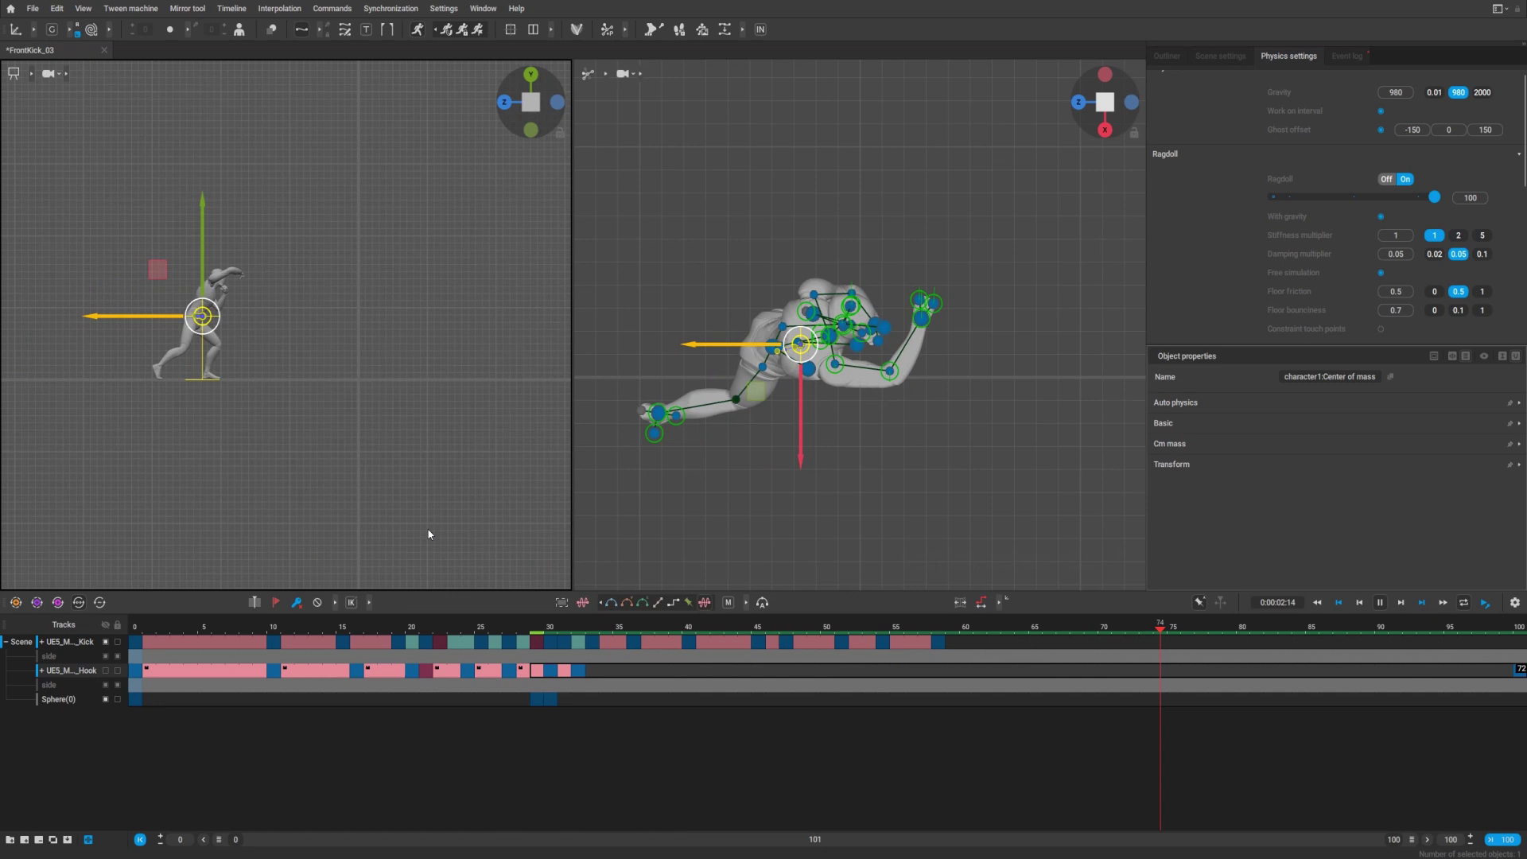
click(565, 627)
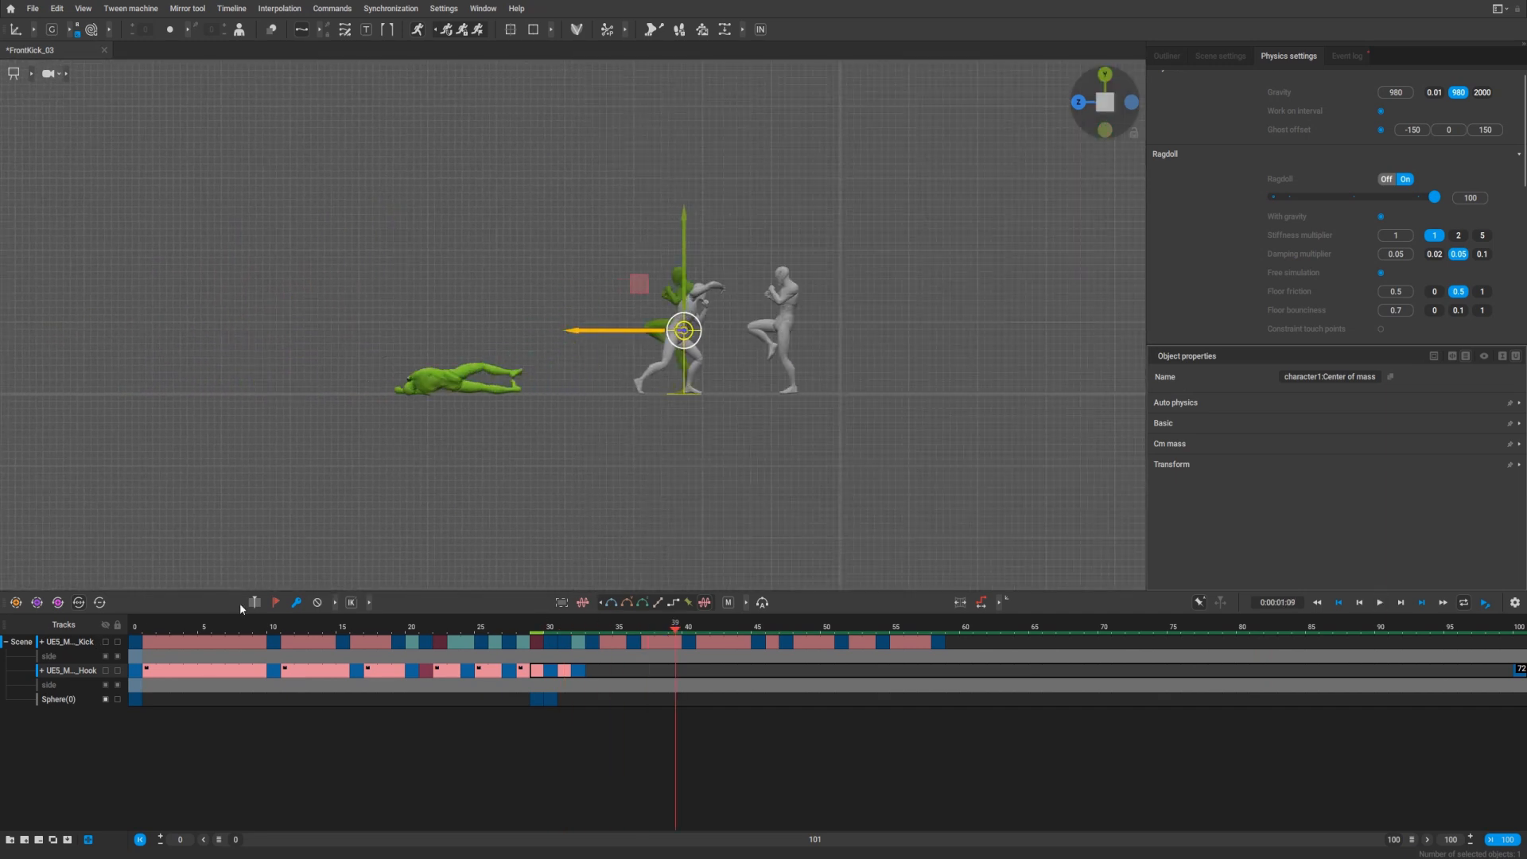
click(1379, 601)
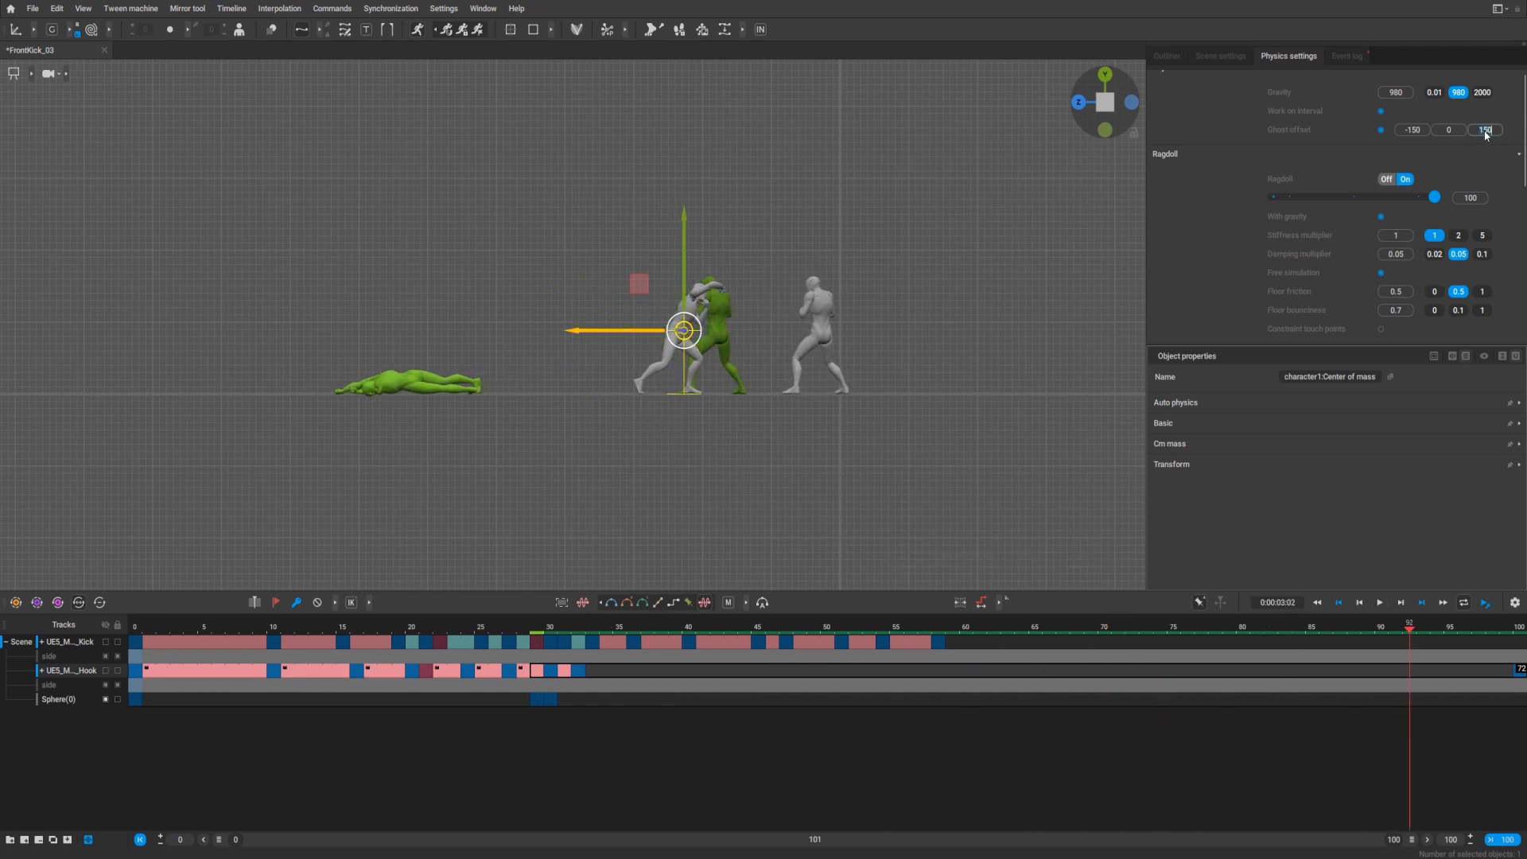
Set the physics offset's third value to 600 and play back the ragdoll landing farther left, to frame 55
text(300)
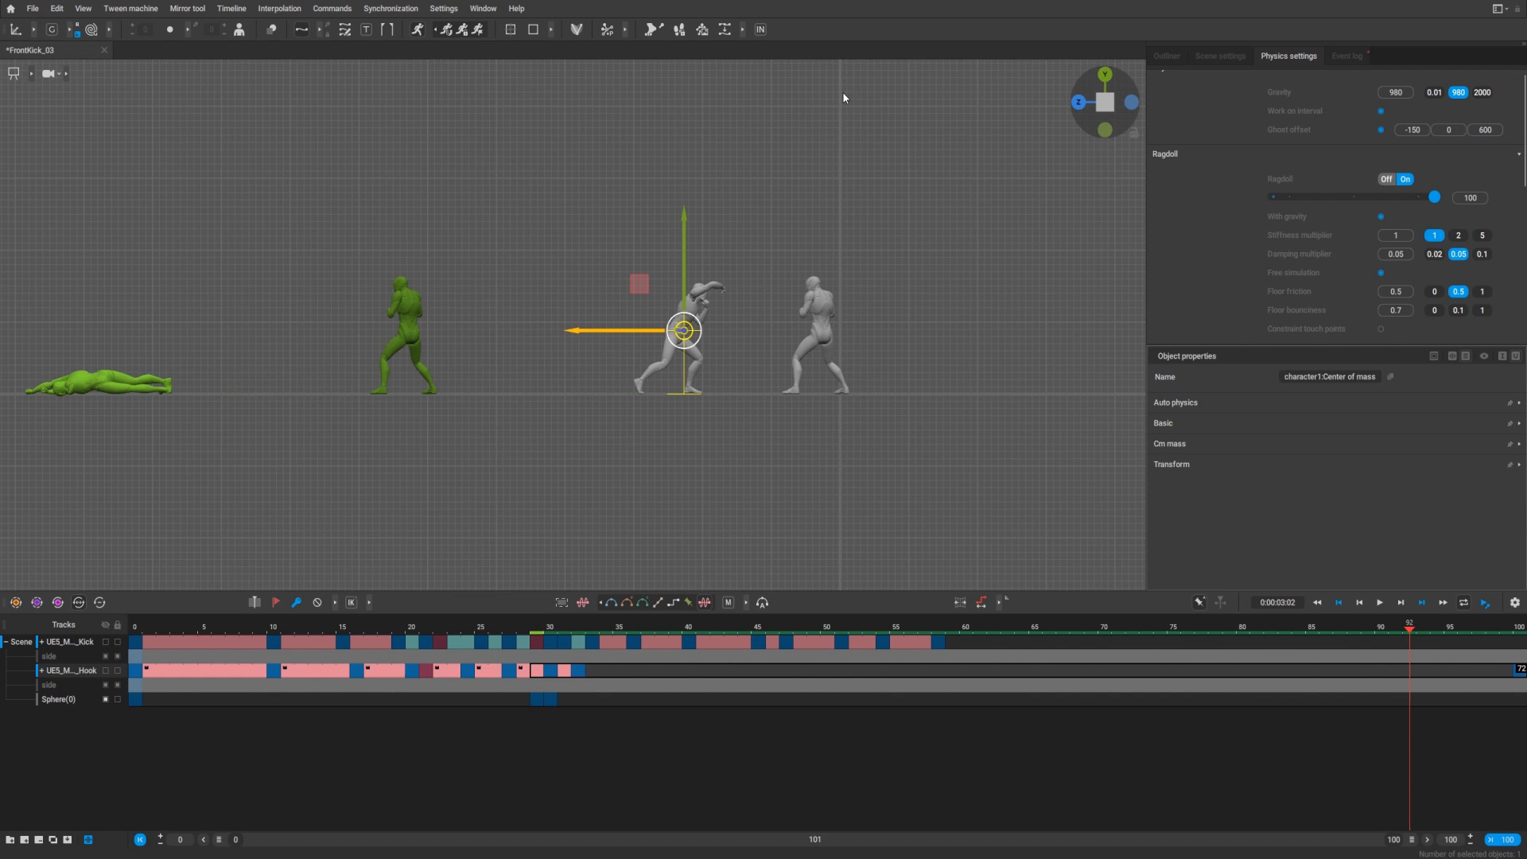
mouse_move(540, 297)
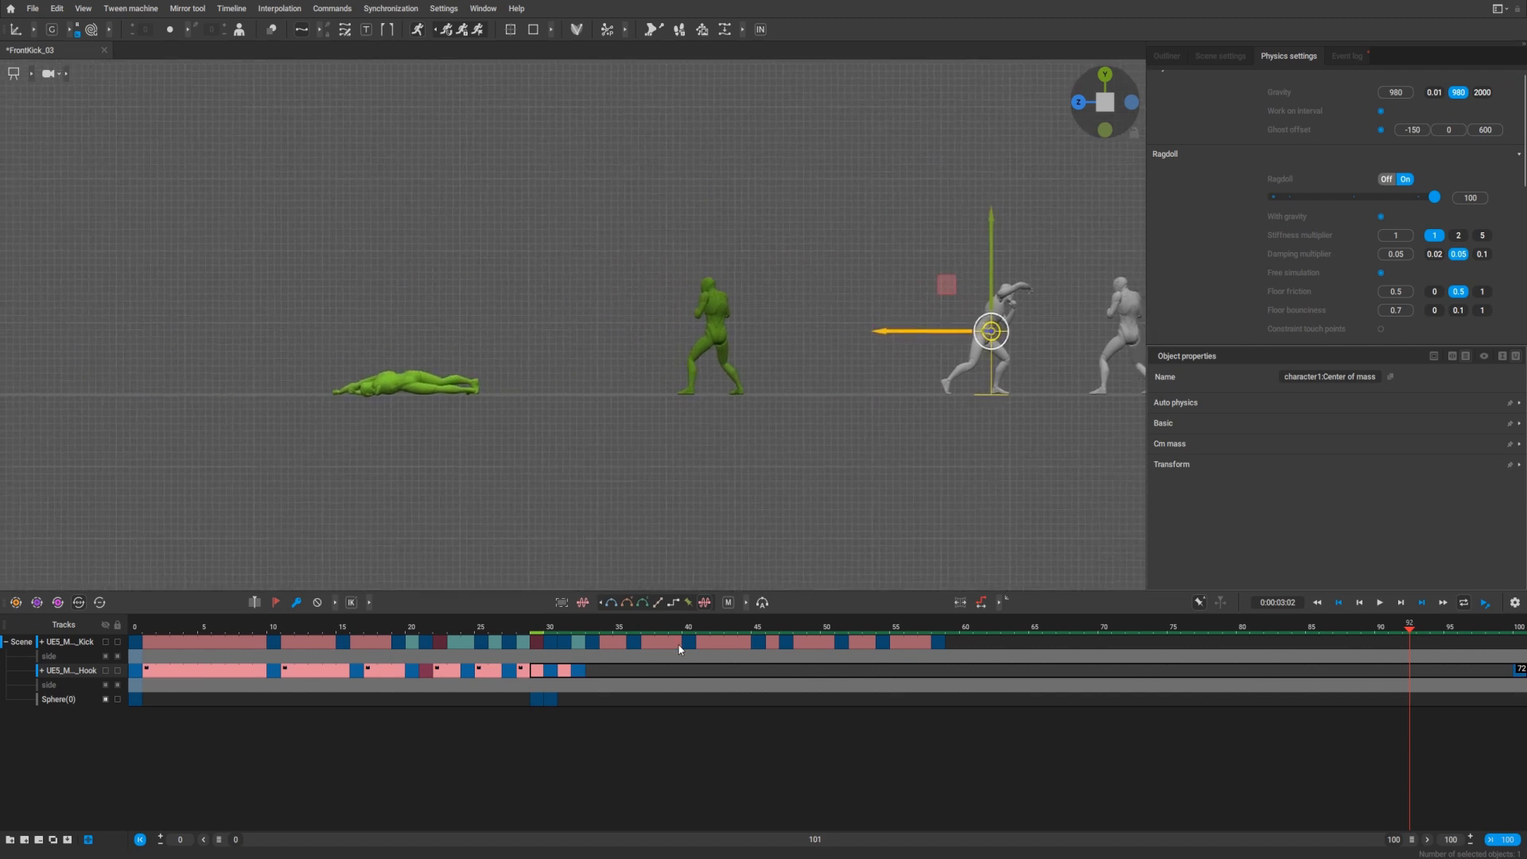
click(1378, 601)
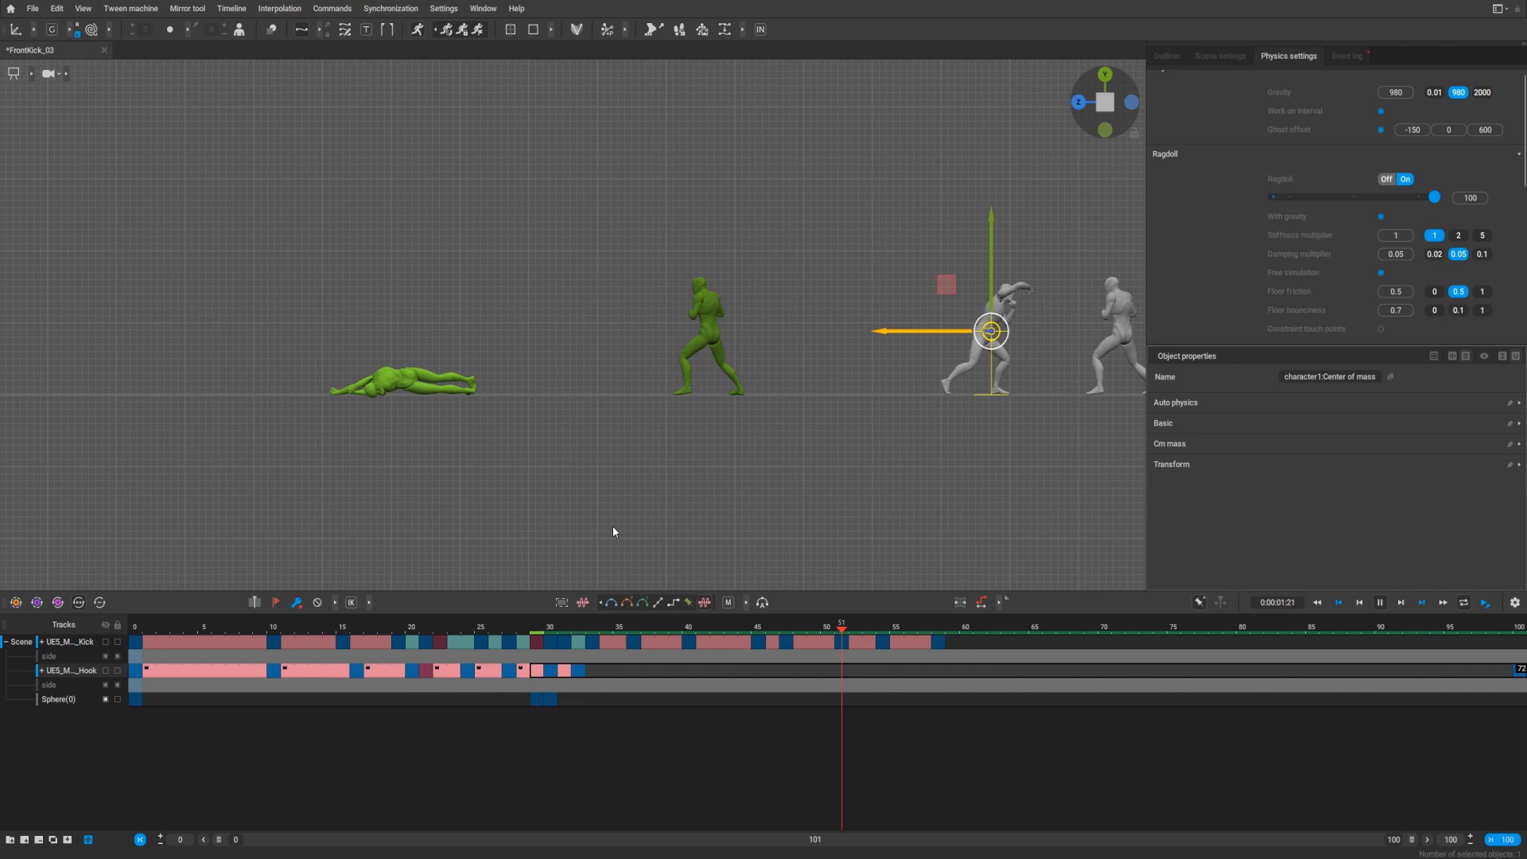
click(660, 627)
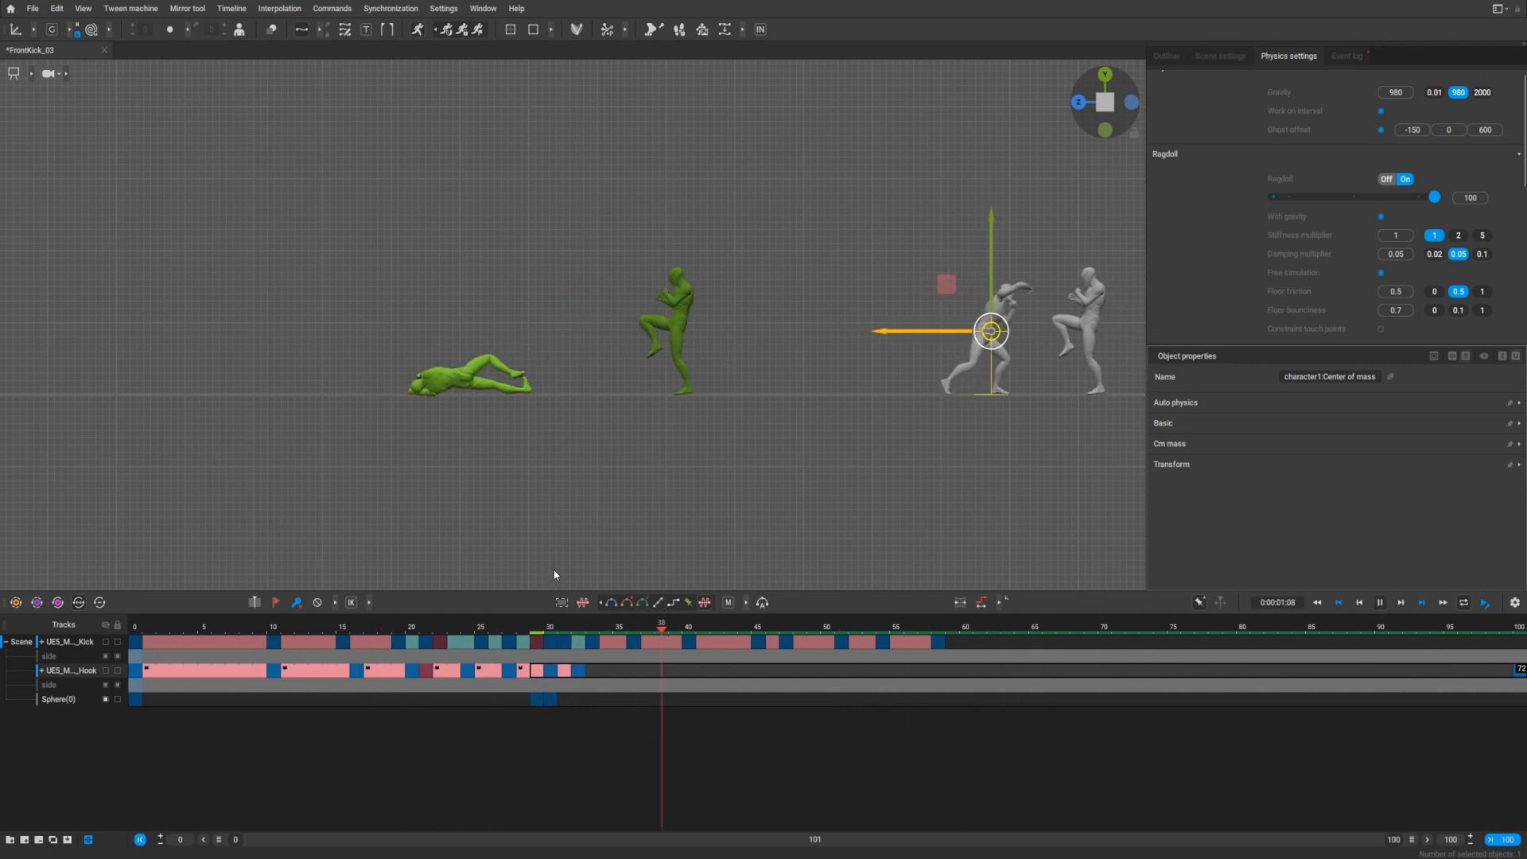
click(550, 627)
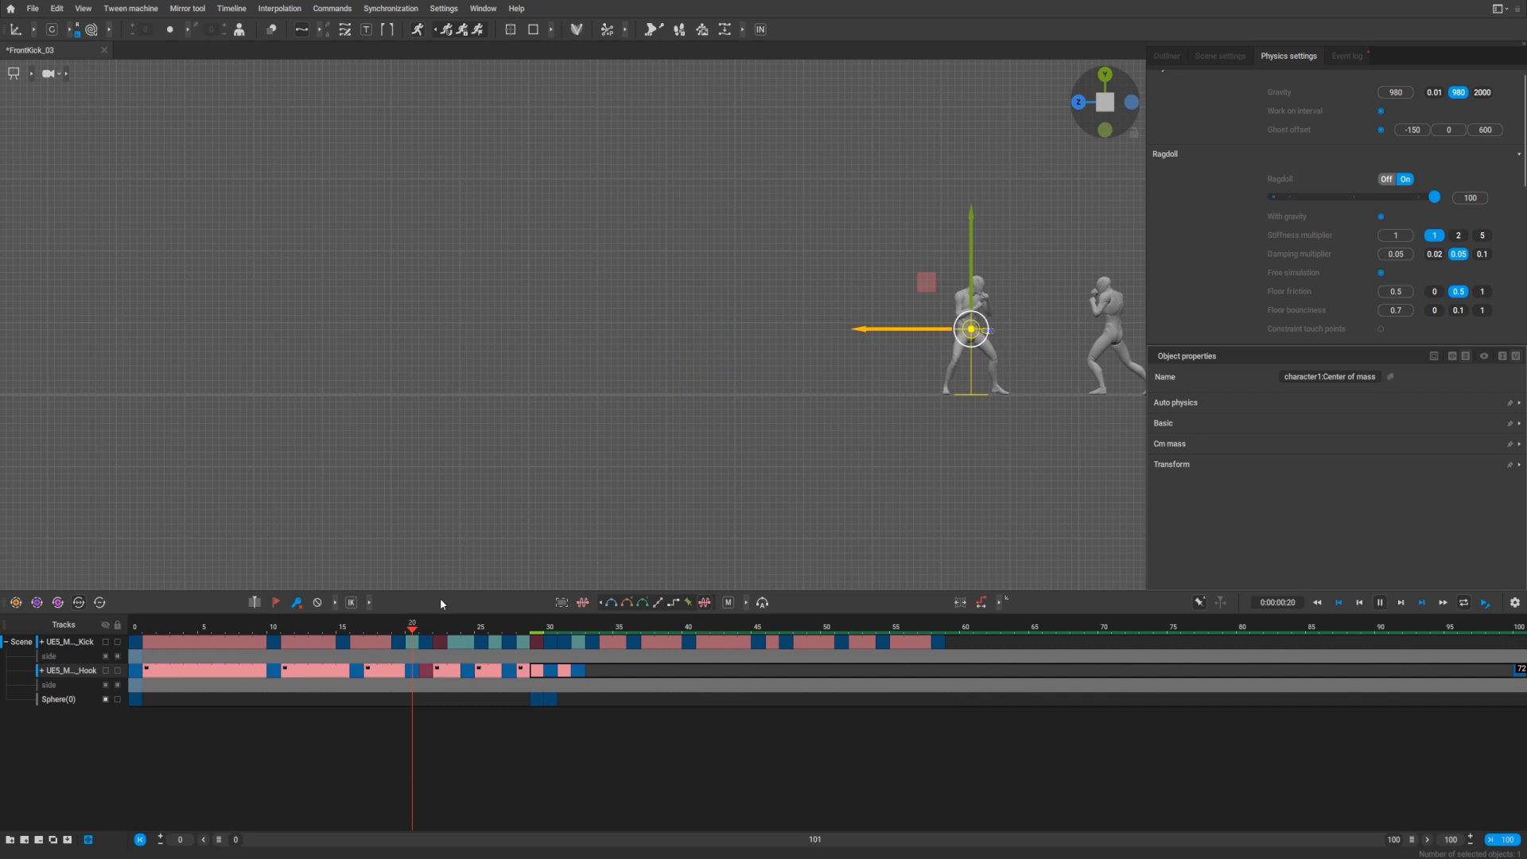
click(1379, 601)
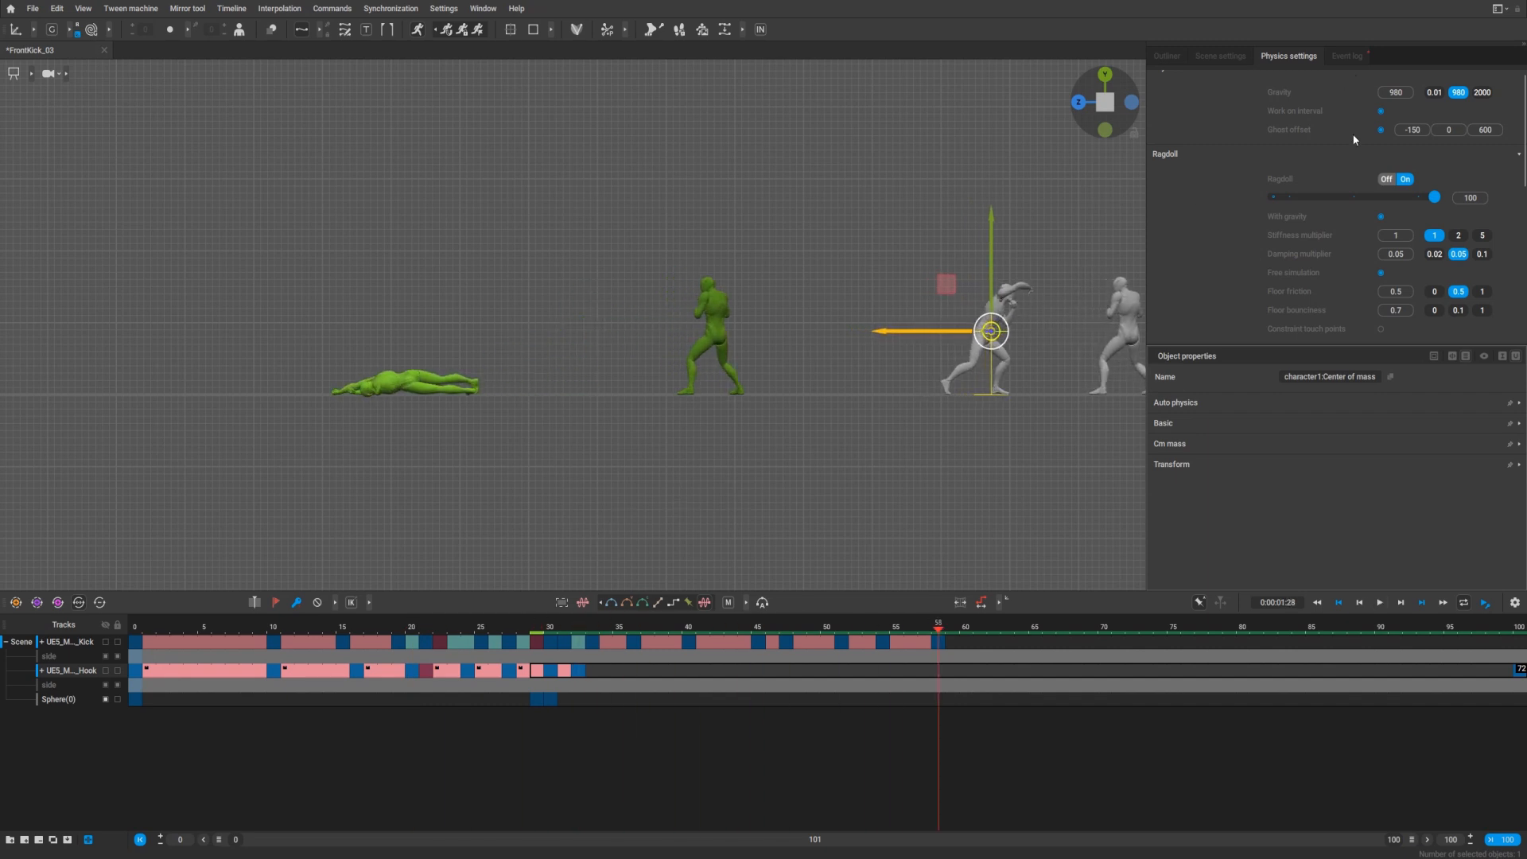
mouse_move(1327, 265)
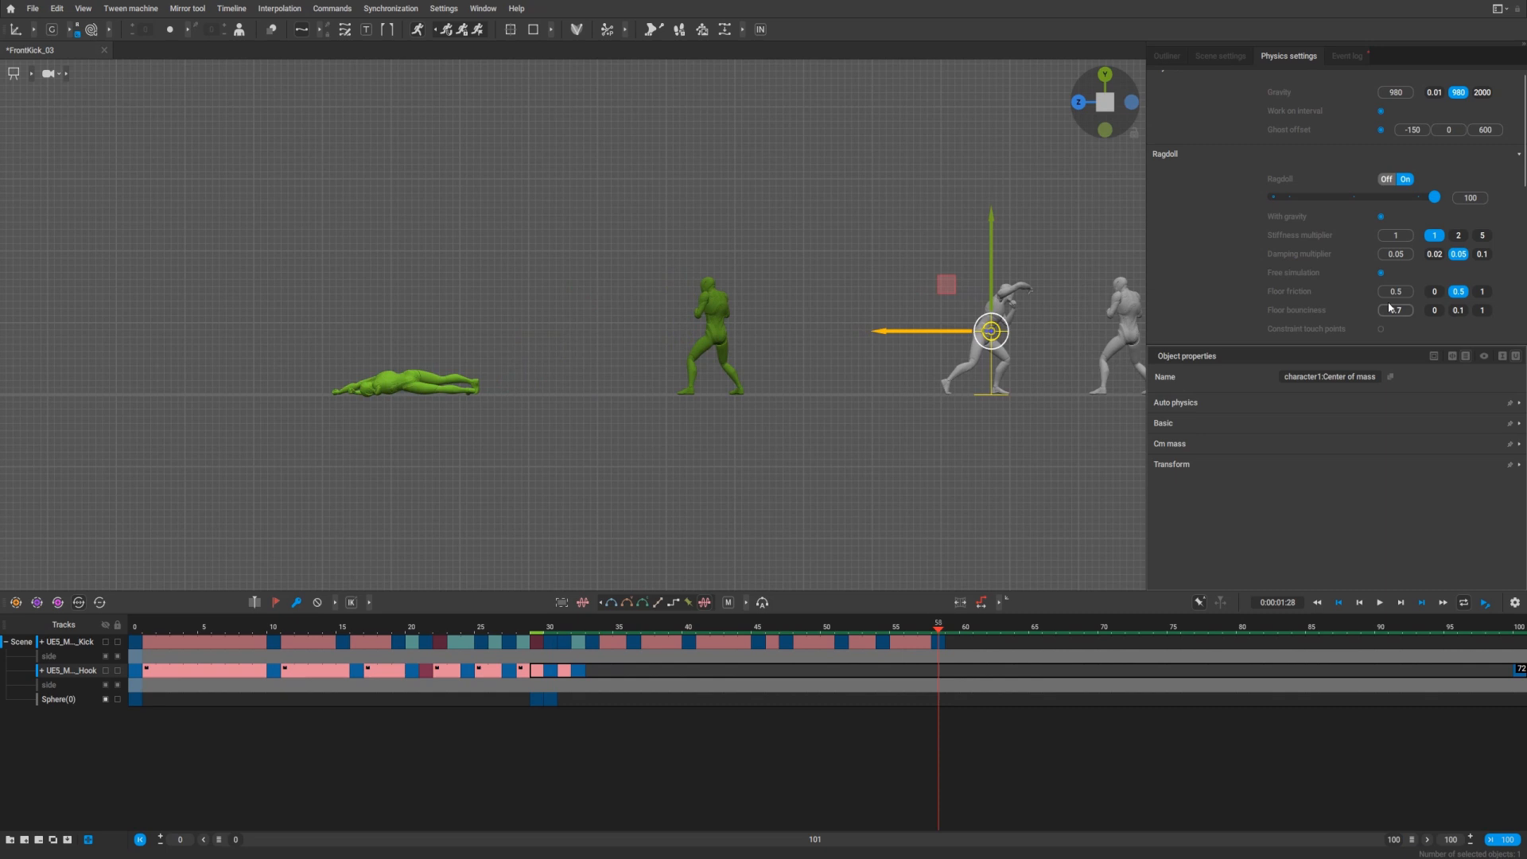
click(1394, 291)
text(0.1)
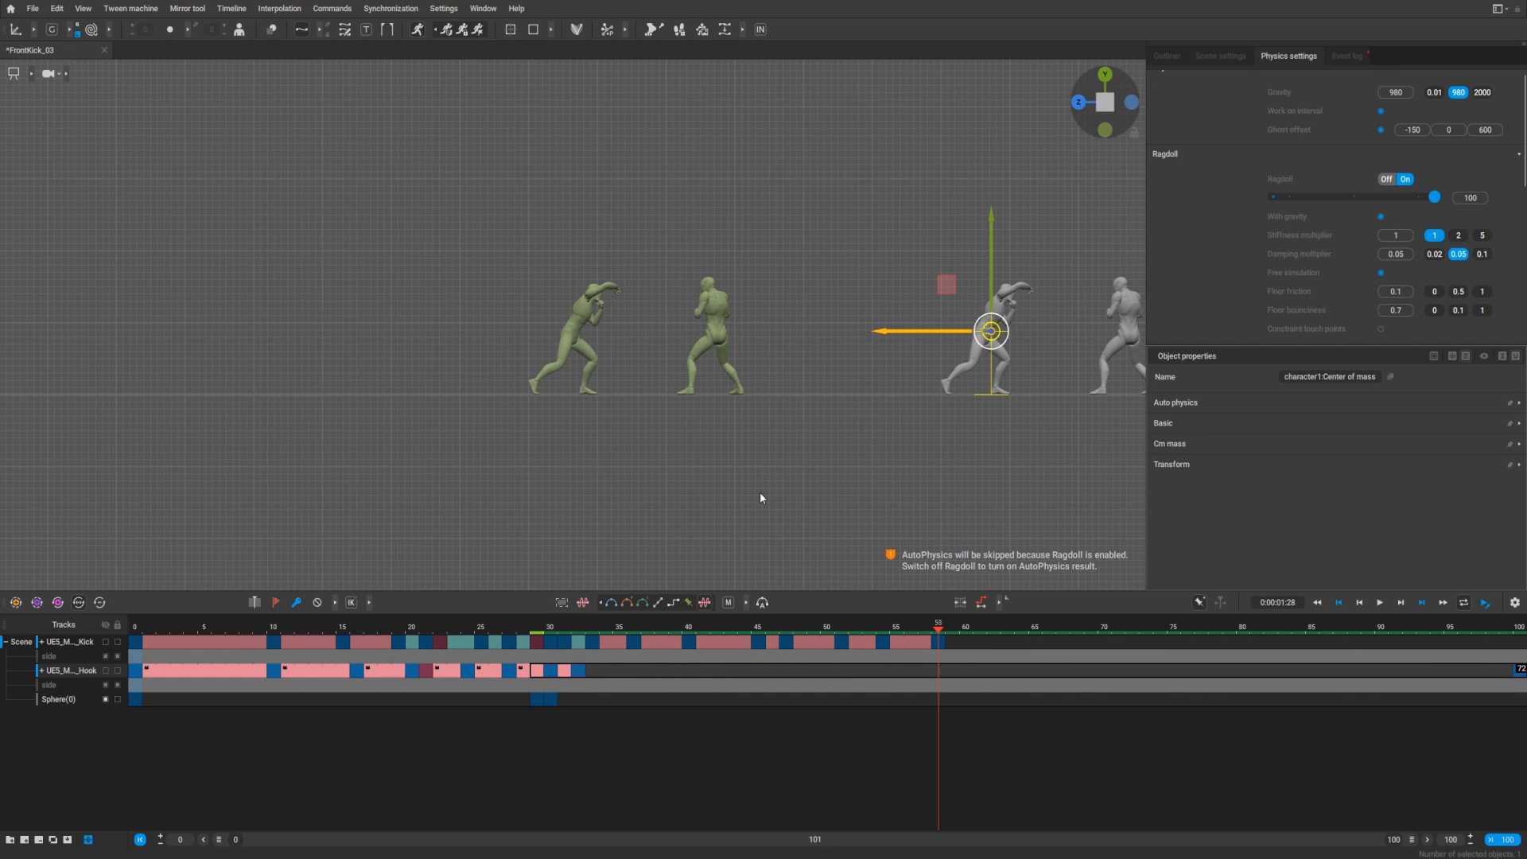
click(467, 629)
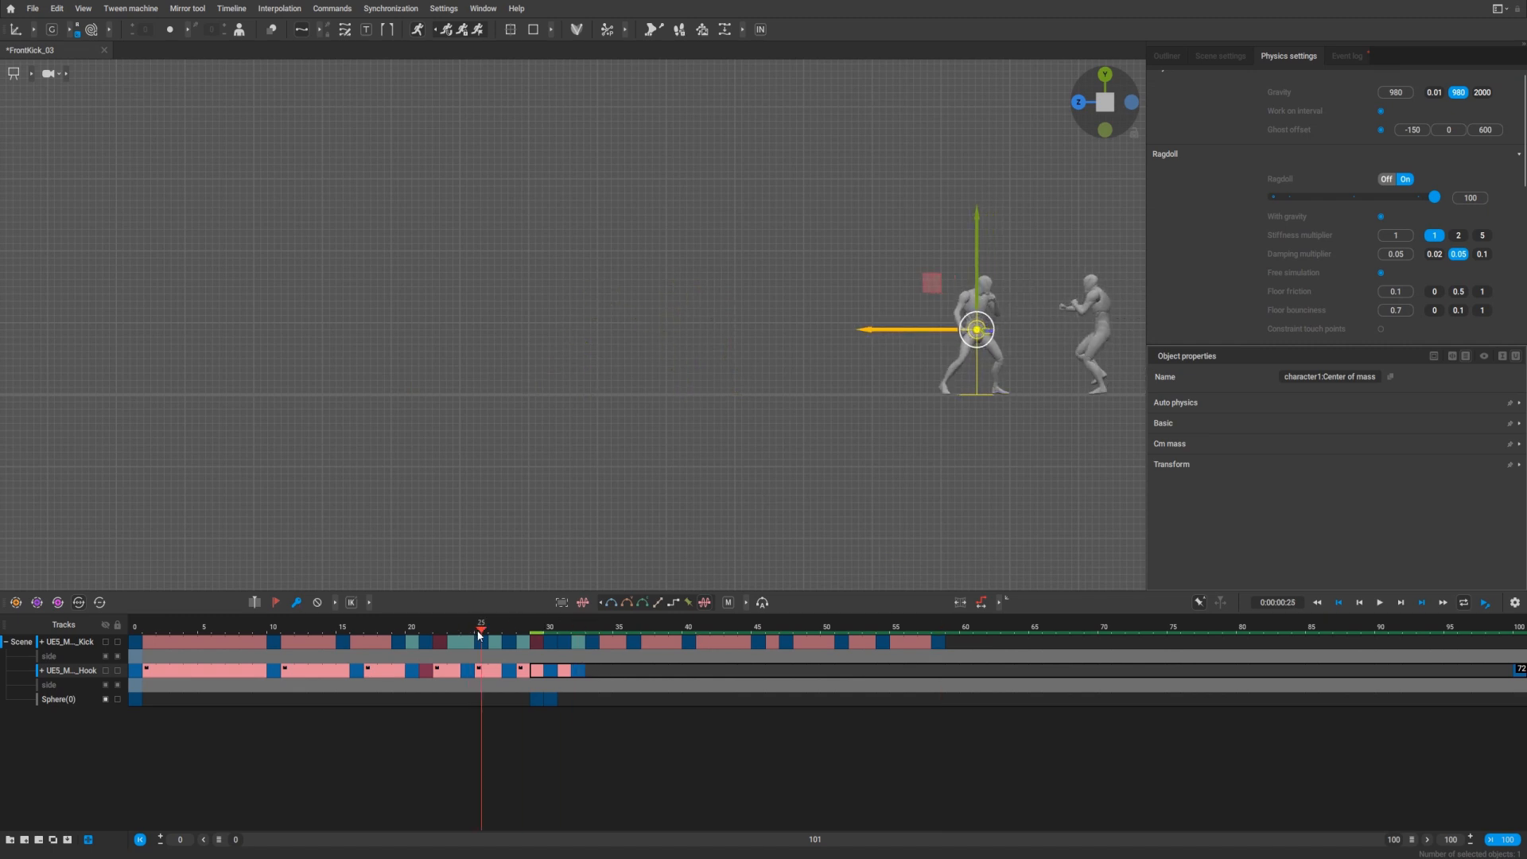
click(1377, 601)
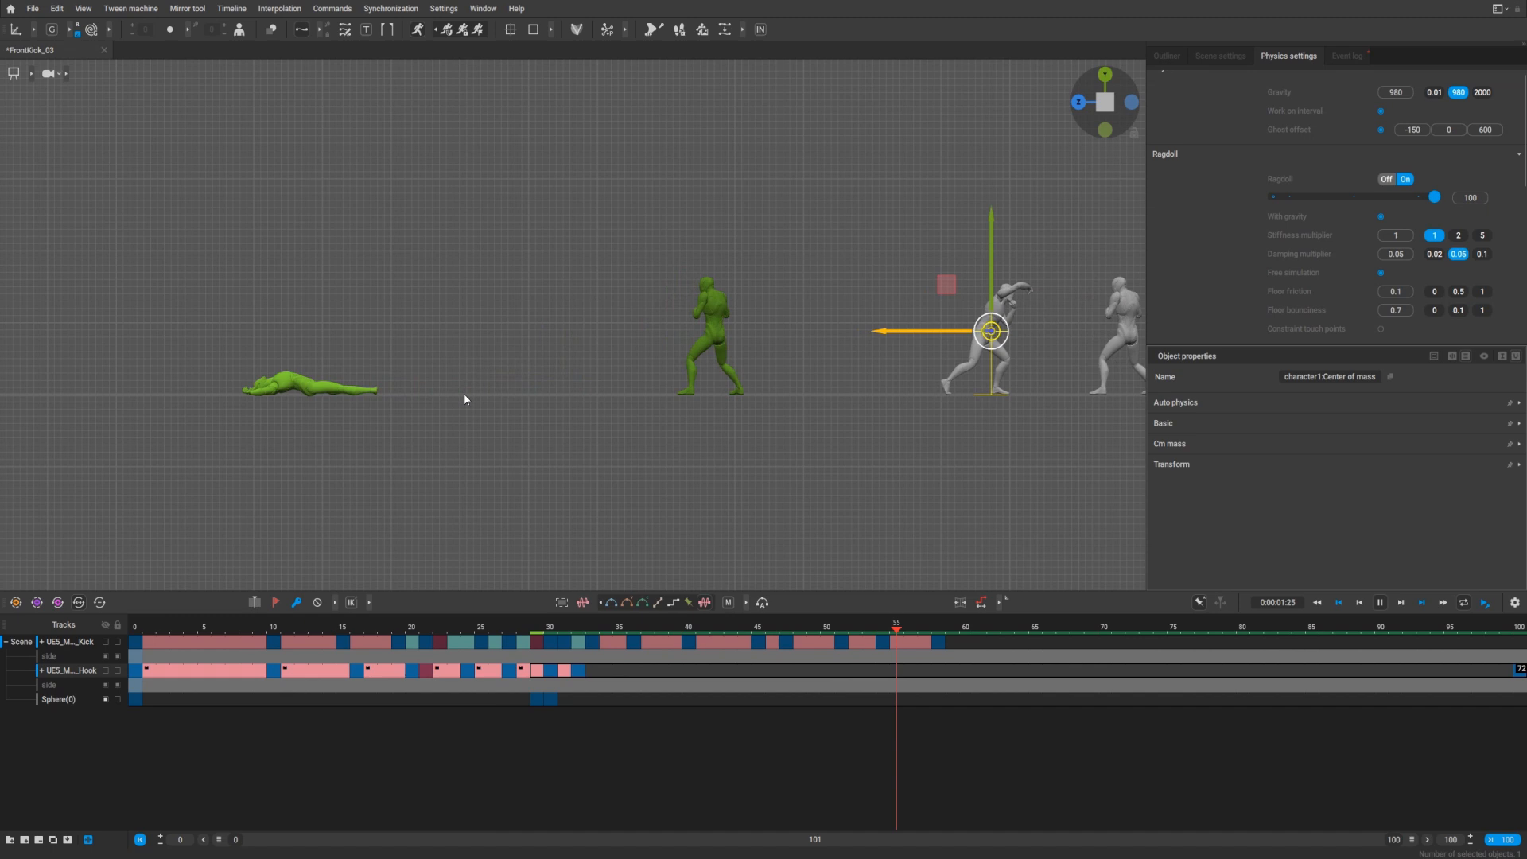
click(467, 627)
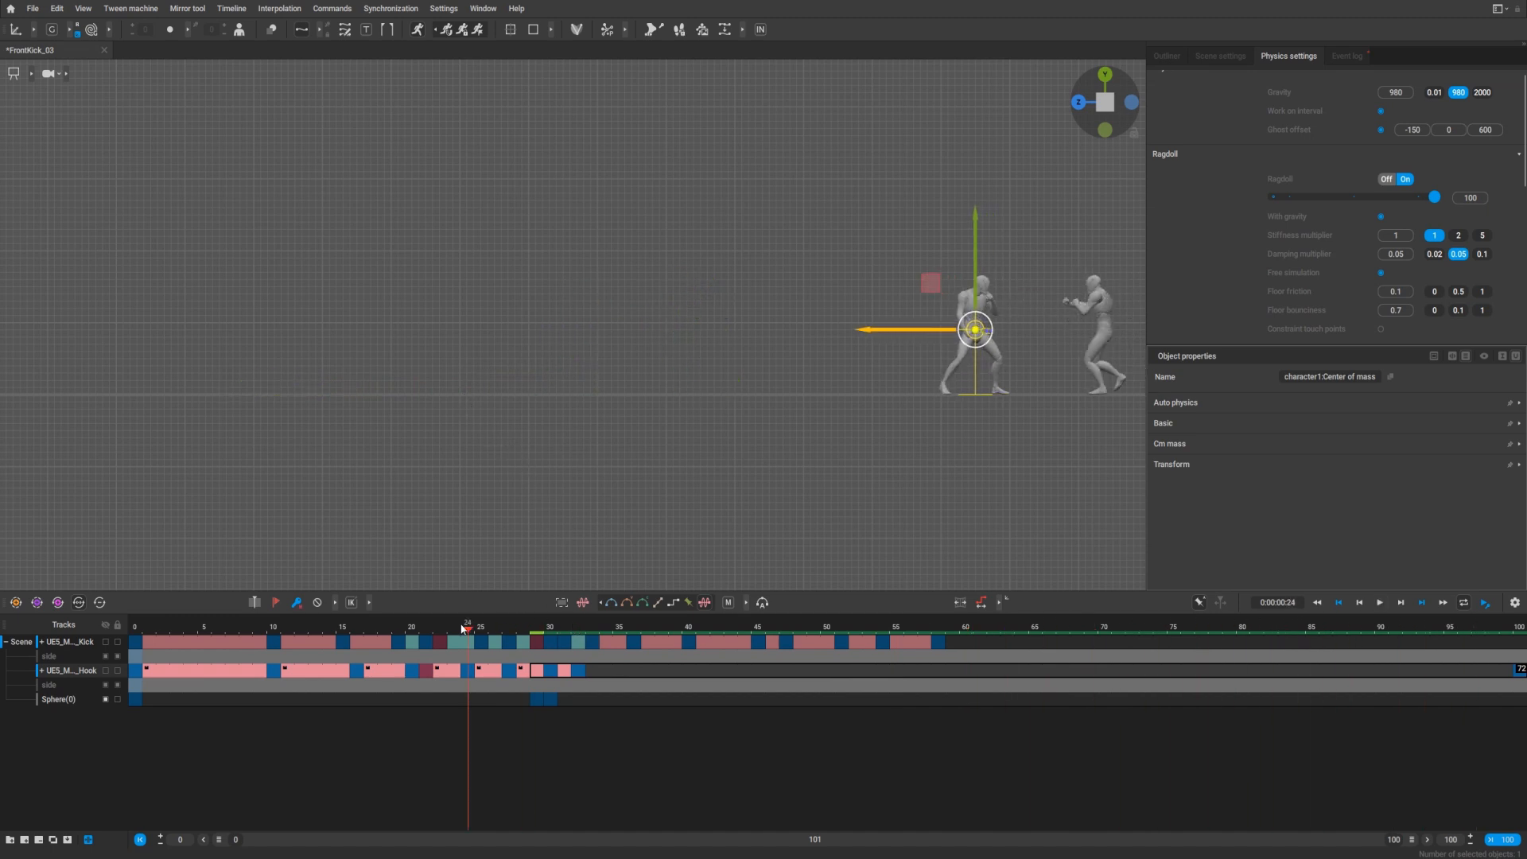
click(1377, 602)
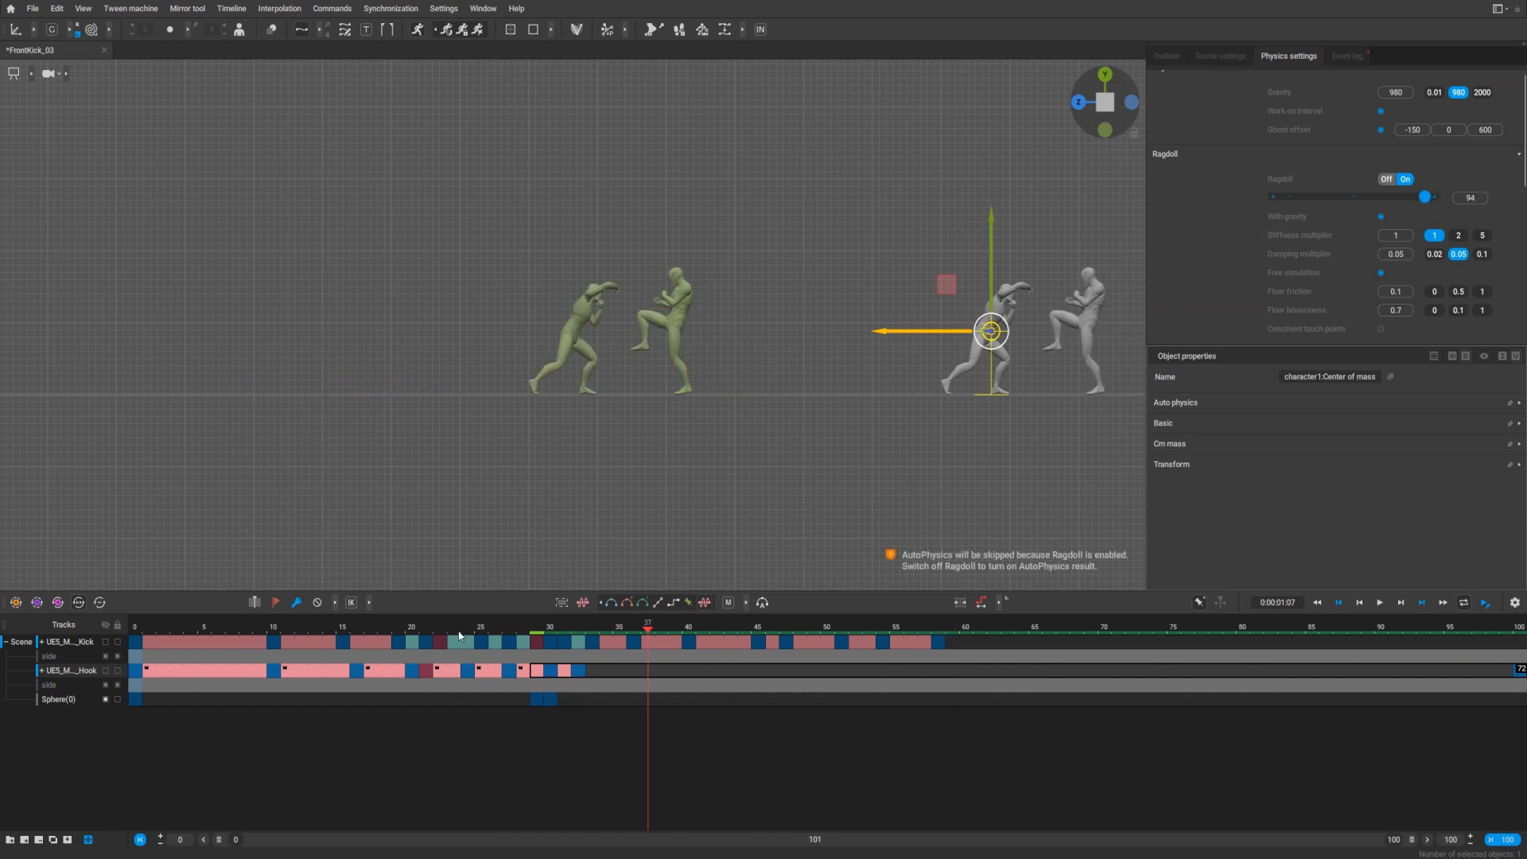
Lower ragdoll strength from 100 to 93 and replay the kick and collapse
click(1379, 601)
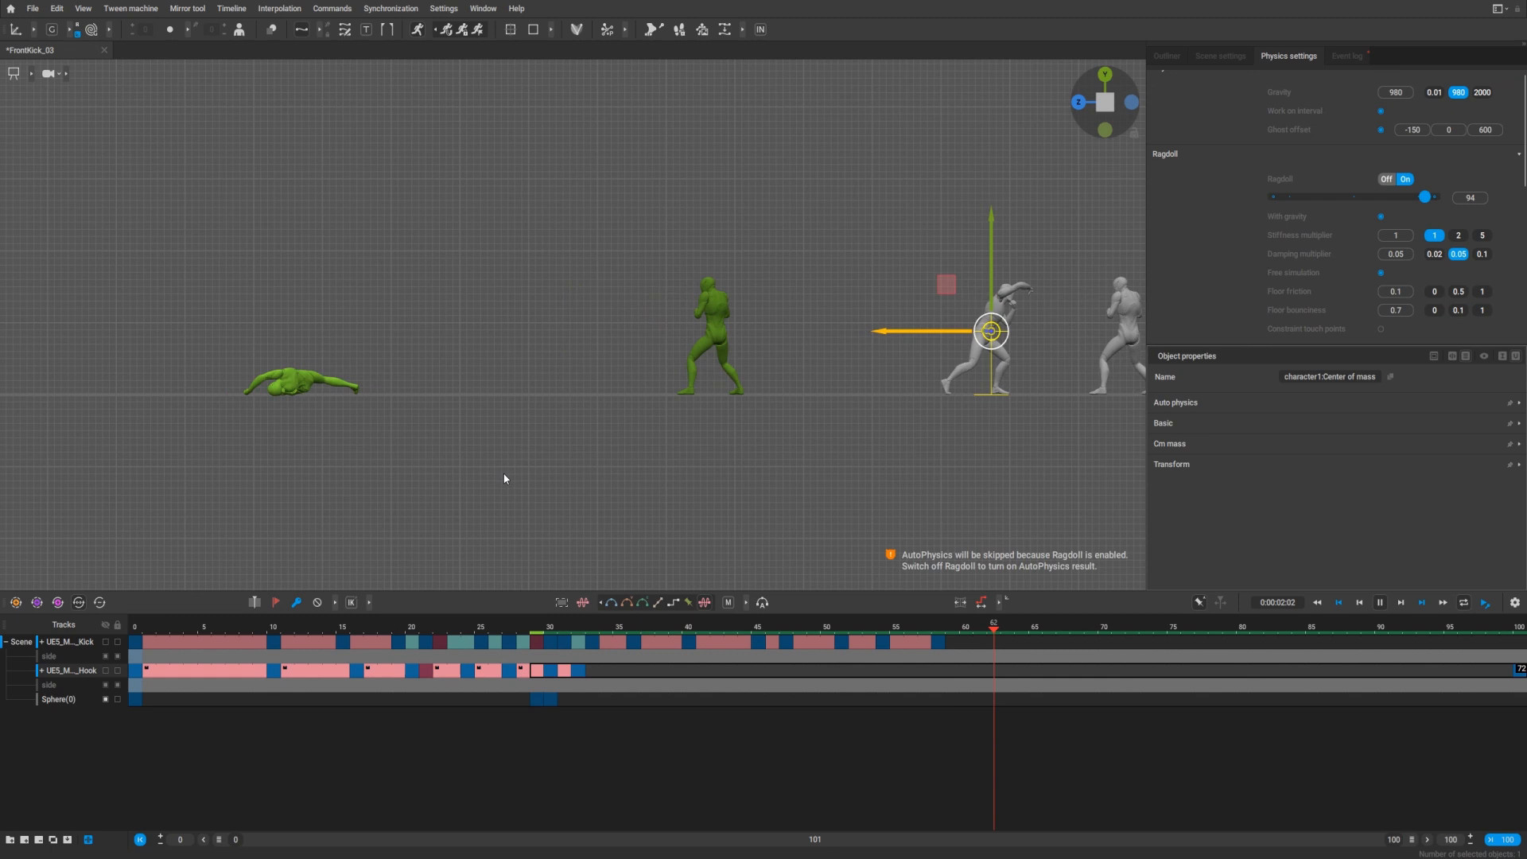
click(425, 626)
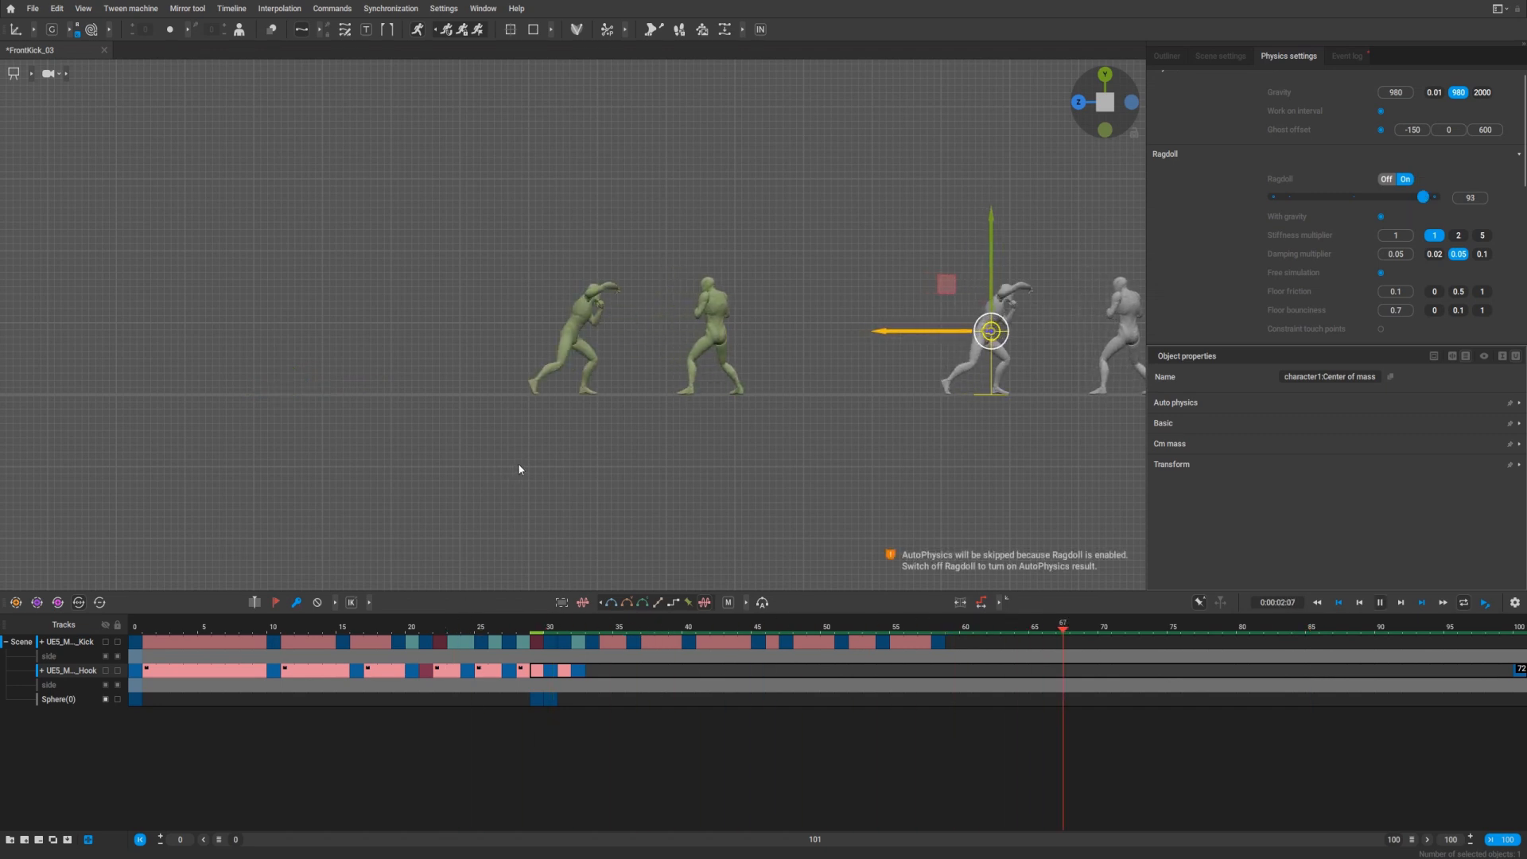
click(507, 631)
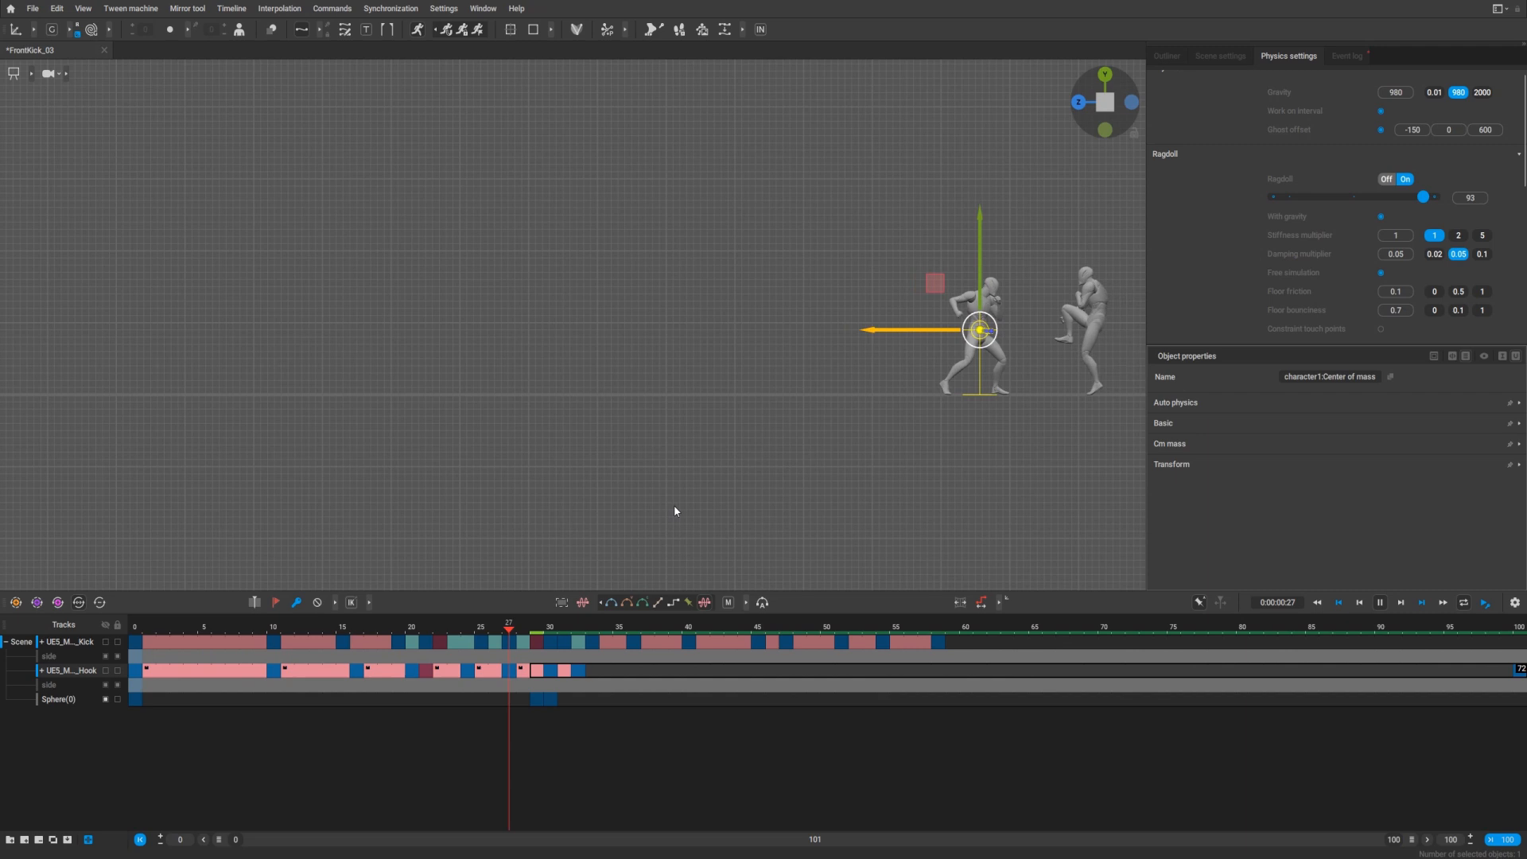
click(1339, 627)
text(490)
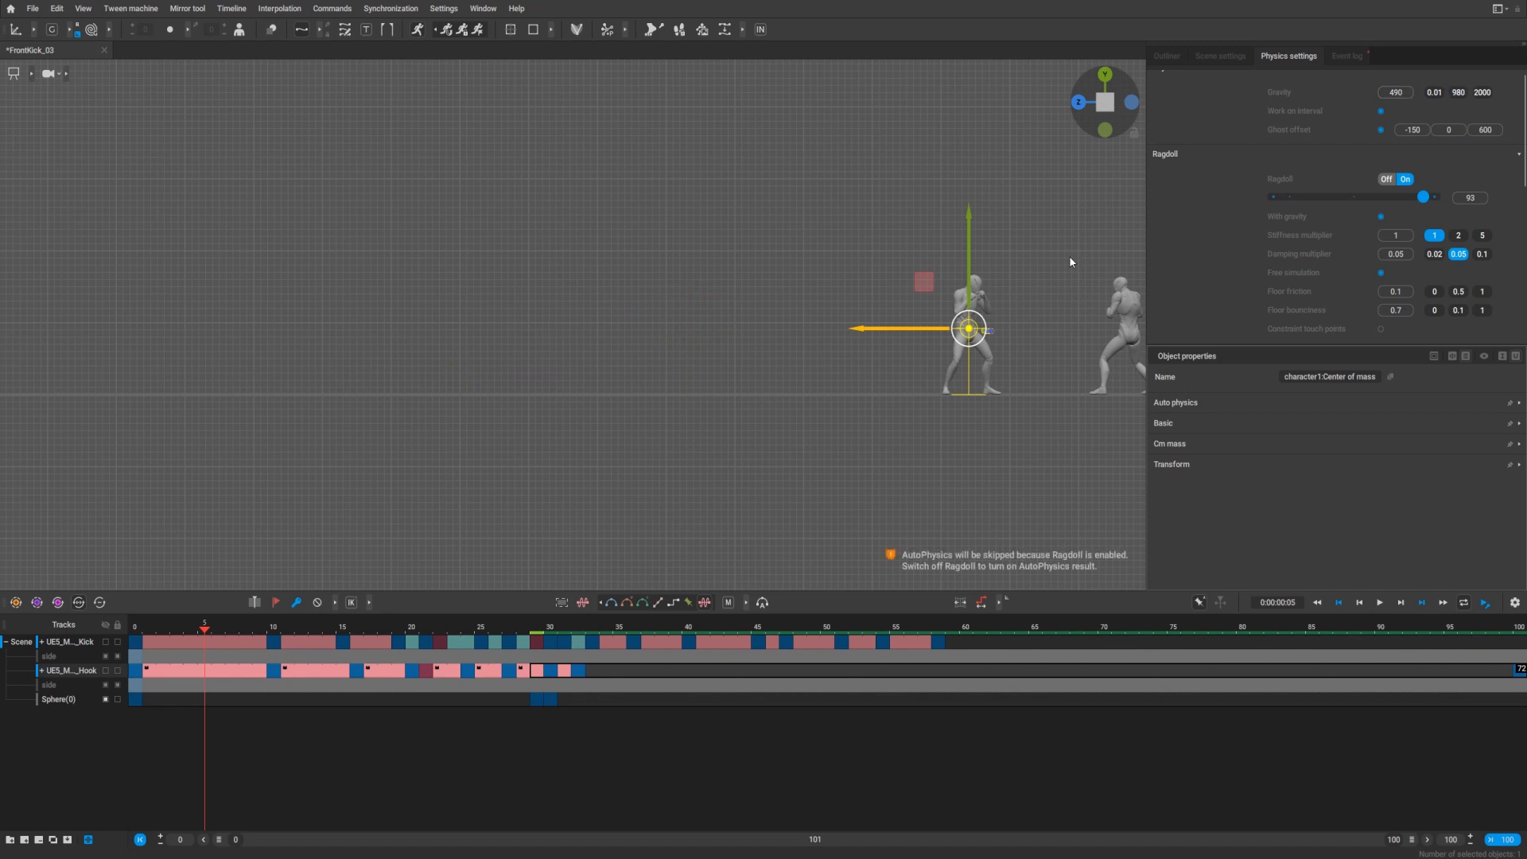
Reduce scene gravity from 960 to 490 and replay the ragdoll collapse under it
click(550, 627)
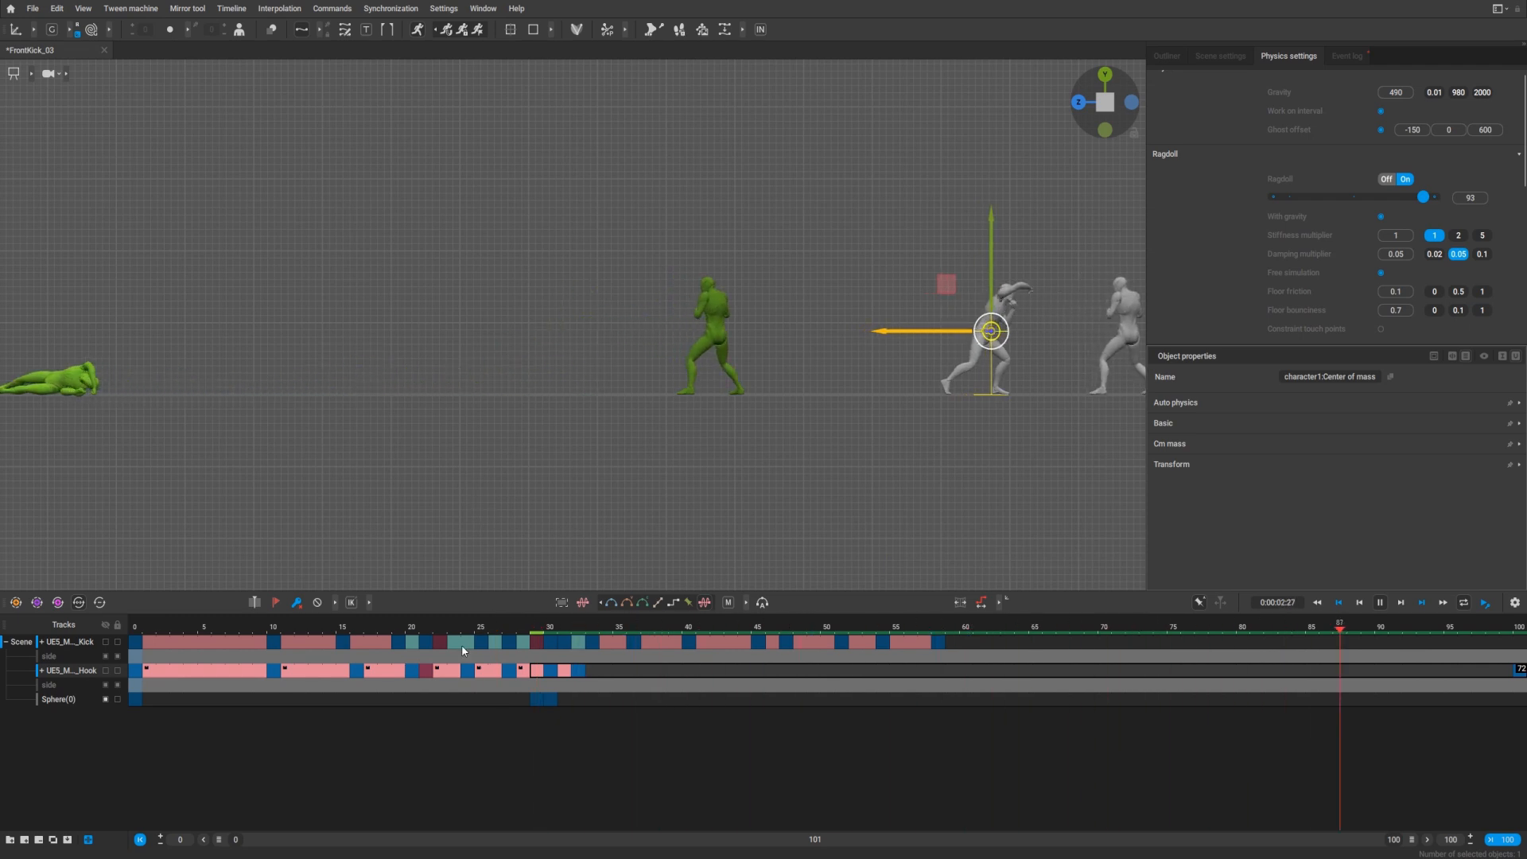
click(687, 626)
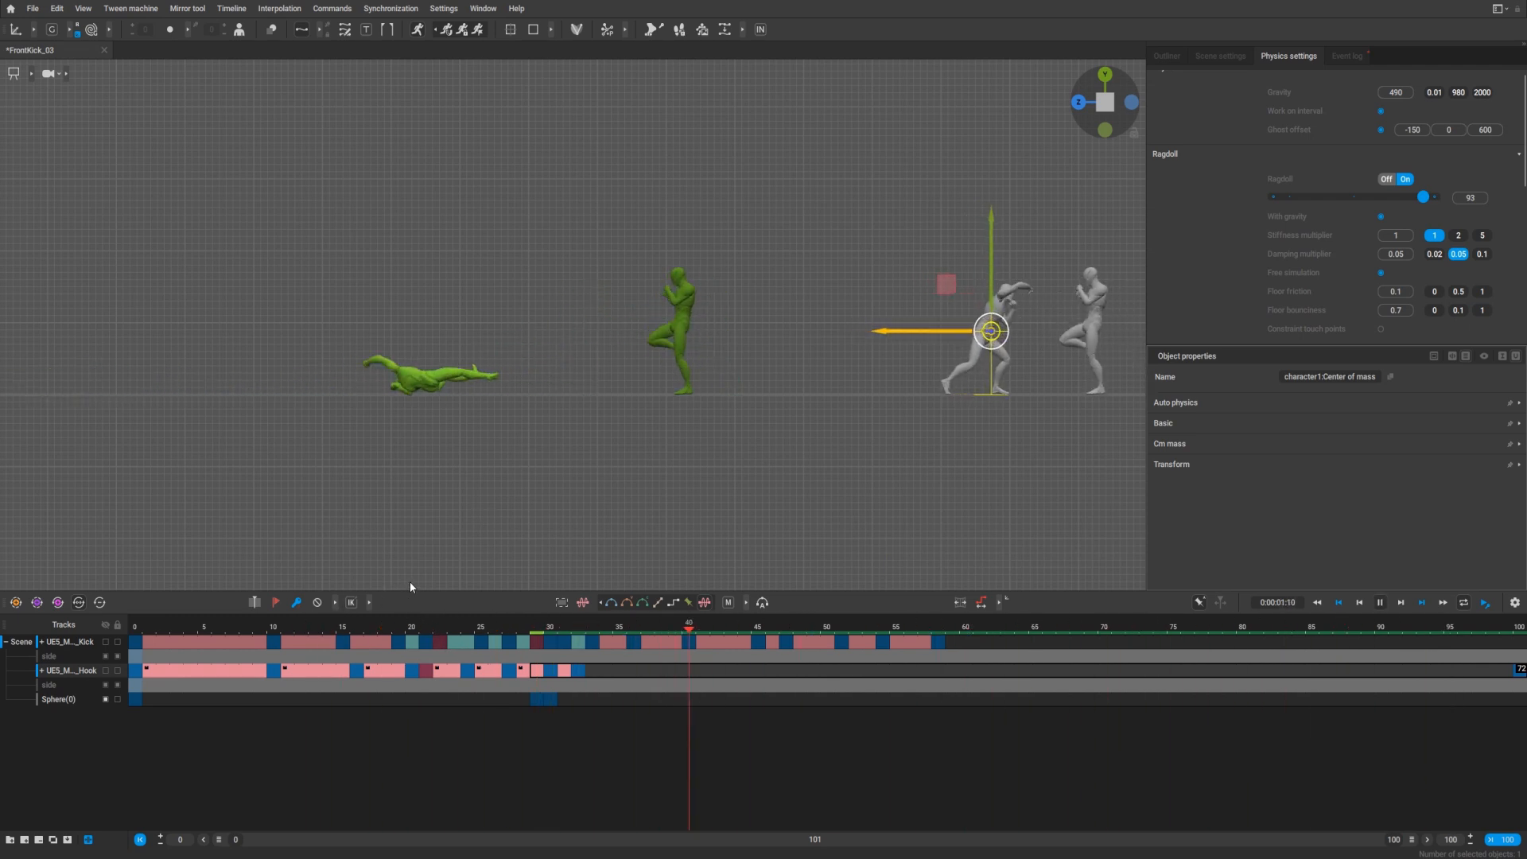
click(303, 627)
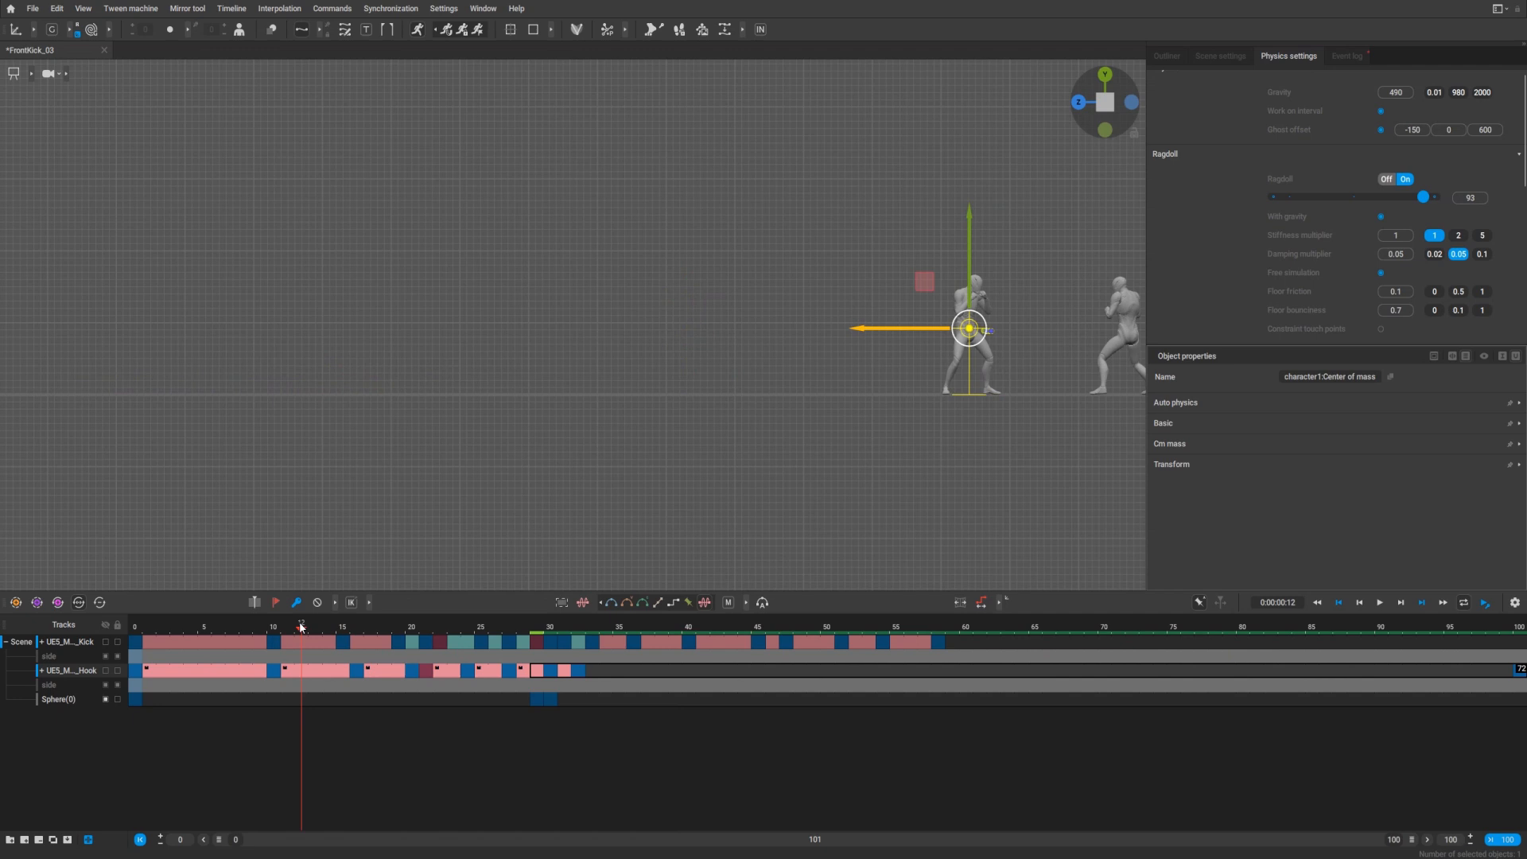
click(1377, 601)
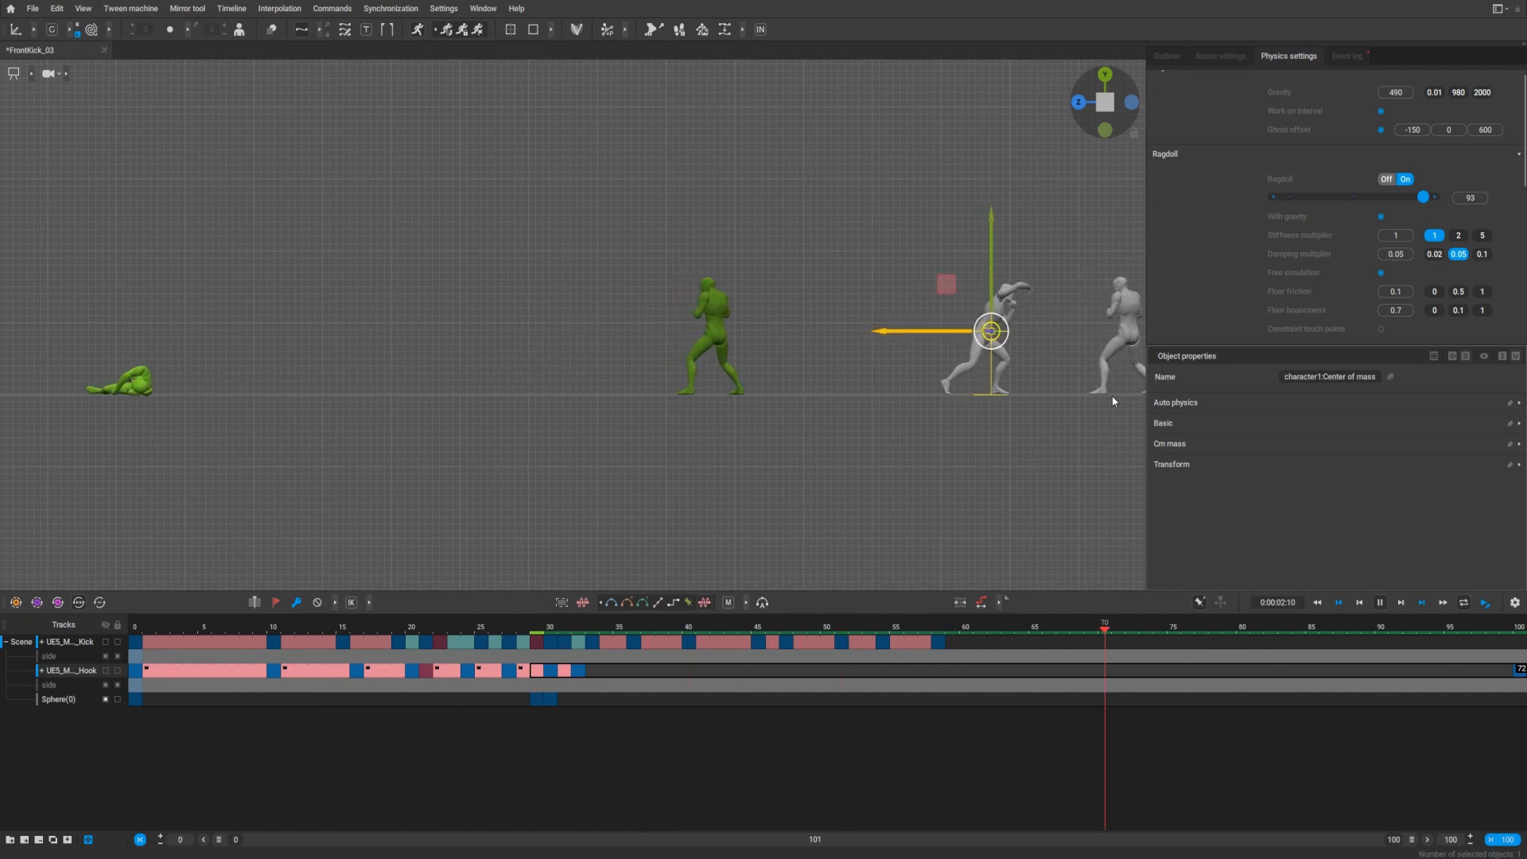
click(1242, 630)
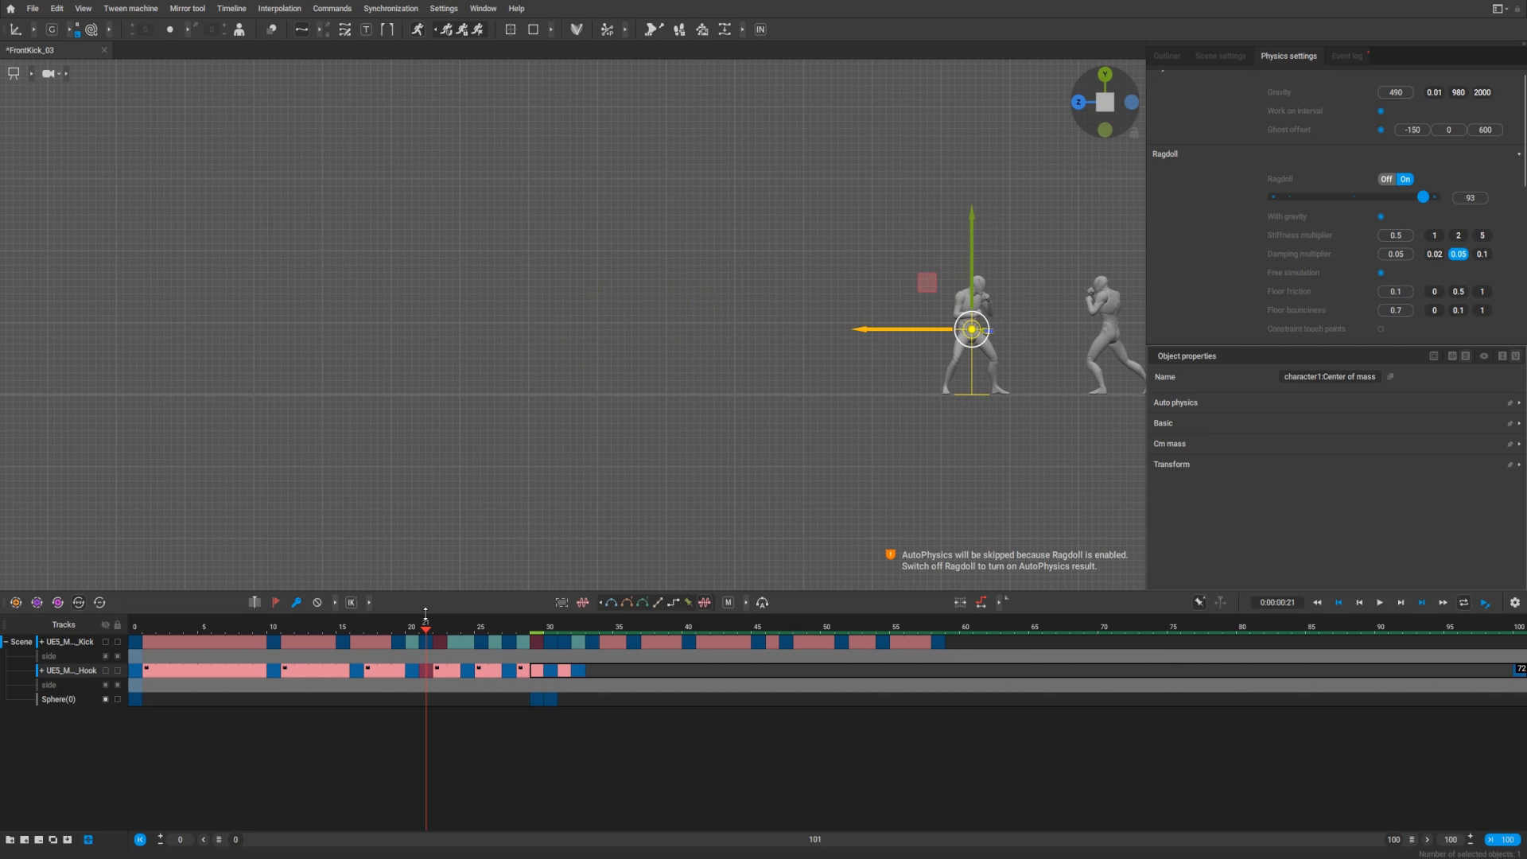
Halve the ragdoll stiffness multiplier from 1 to 0.5 and play the fall back
click(1377, 601)
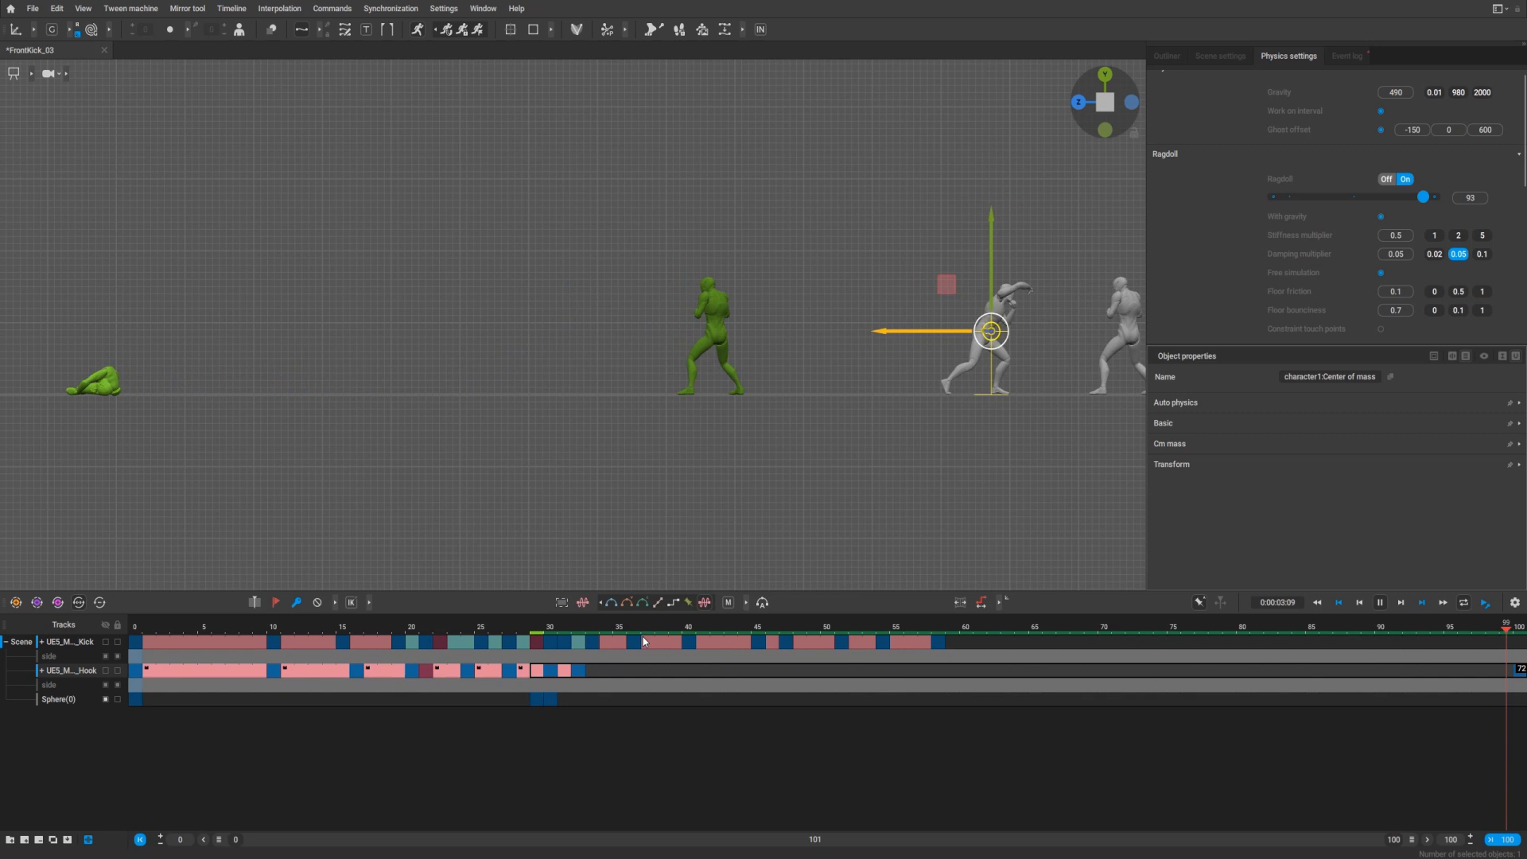
click(812, 626)
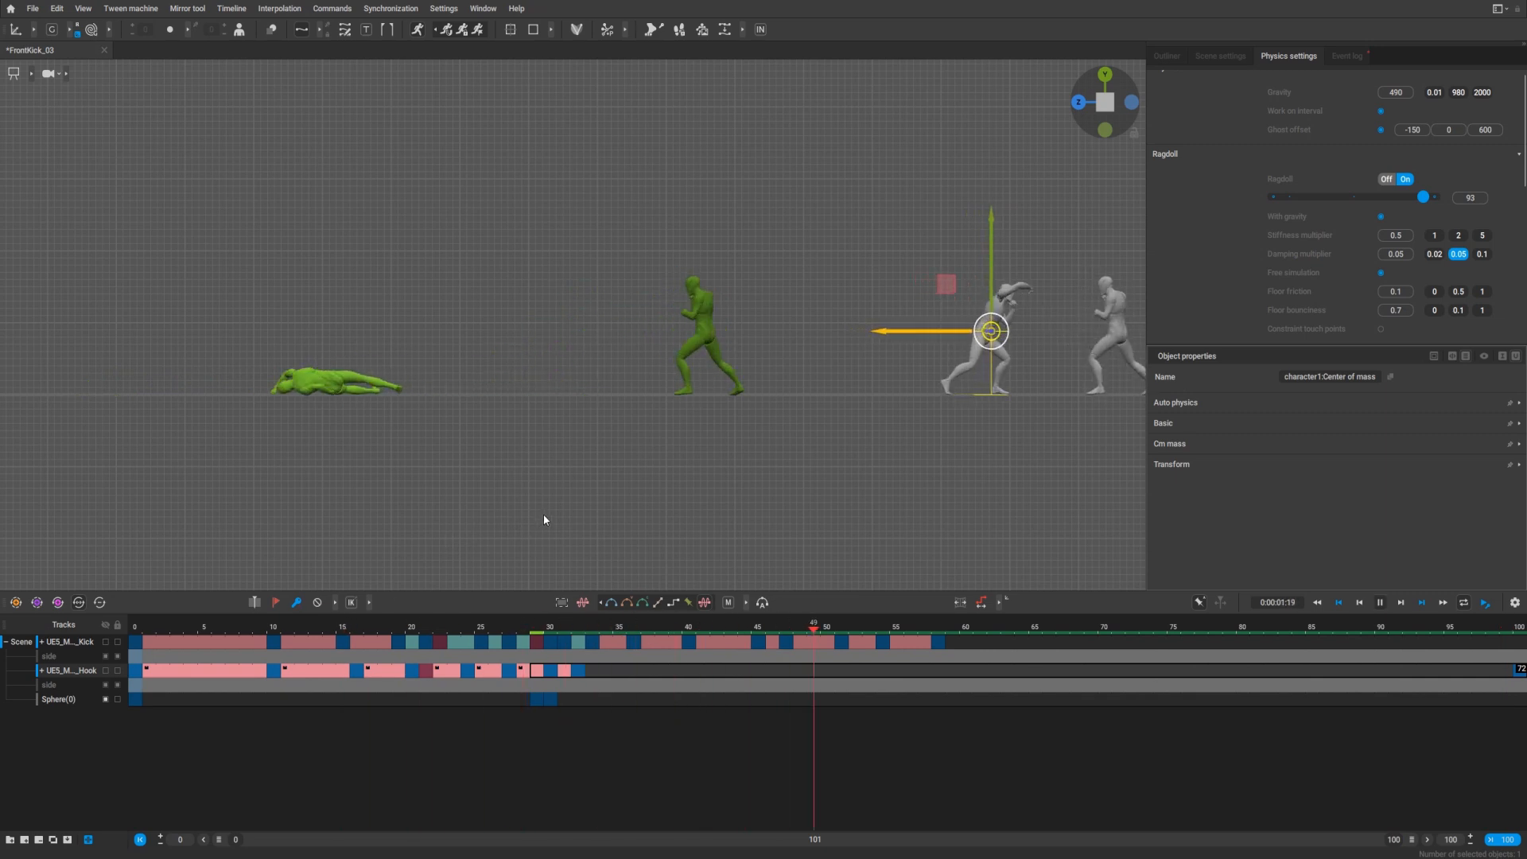
click(371, 626)
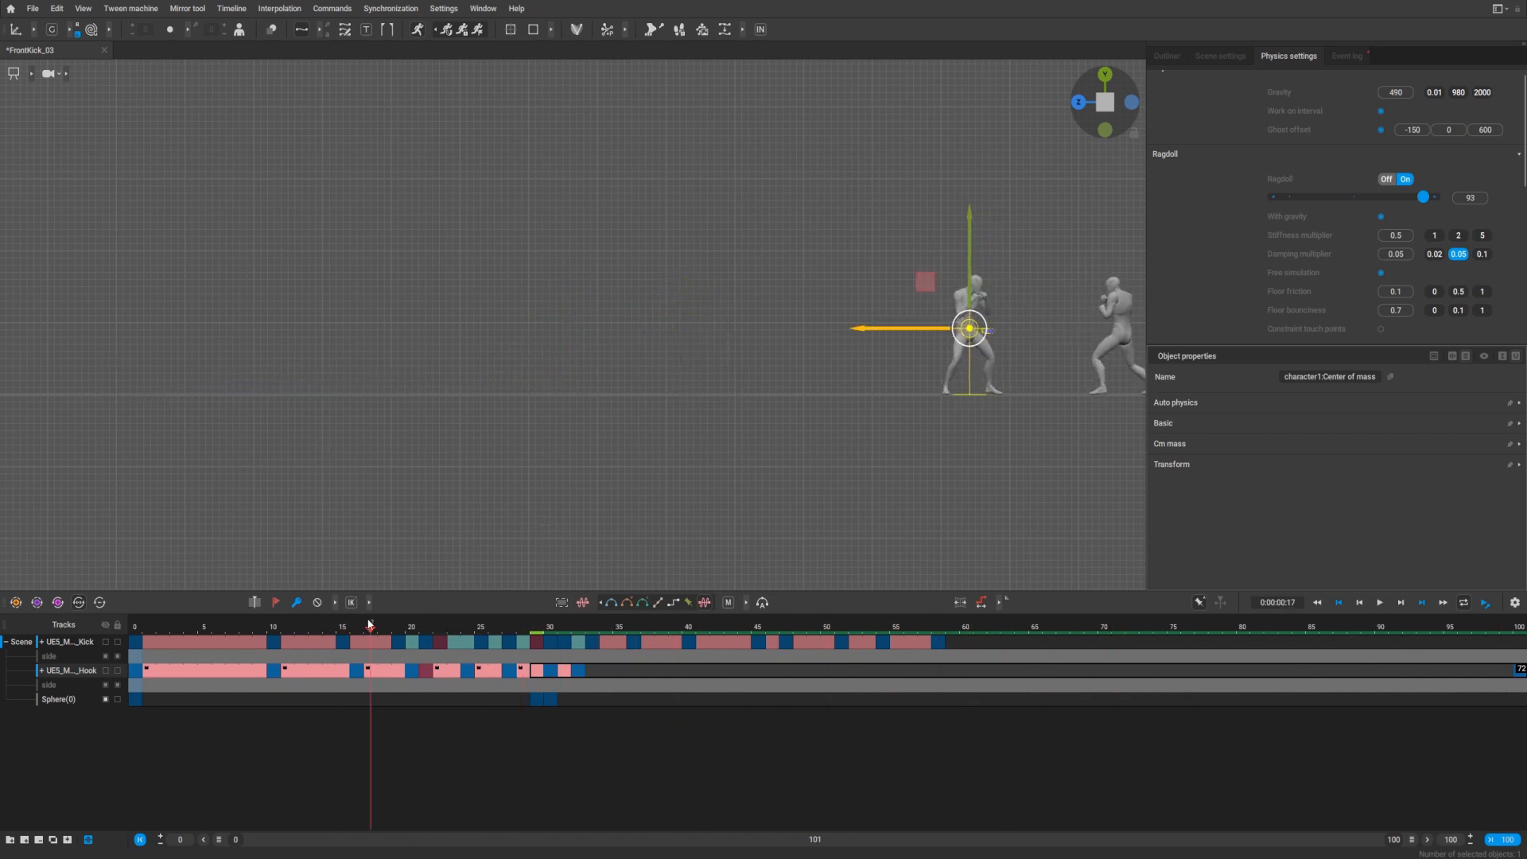
click(1377, 601)
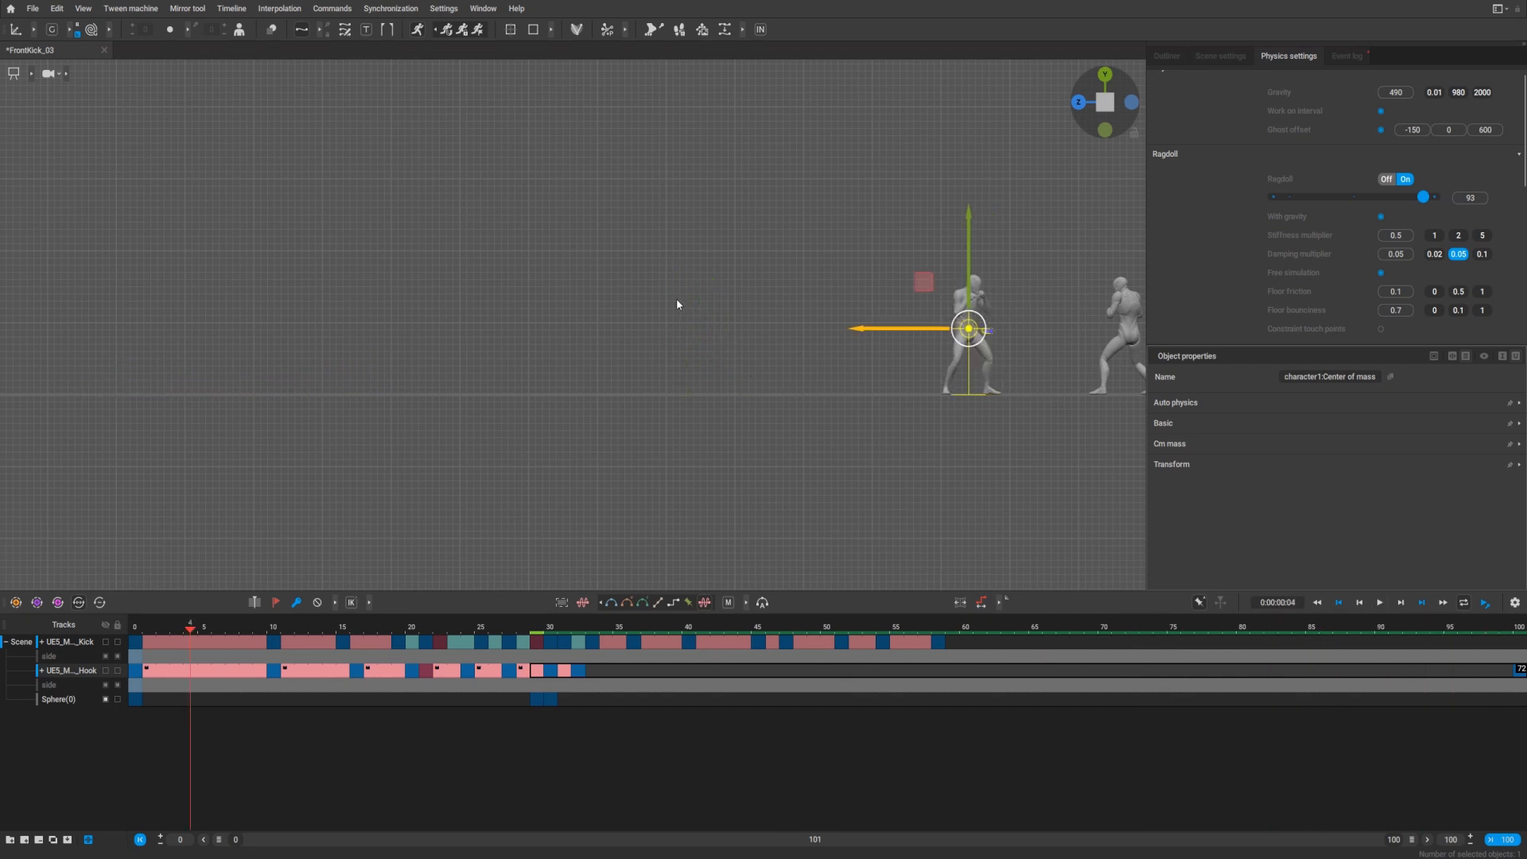
mouse_move(1385, 328)
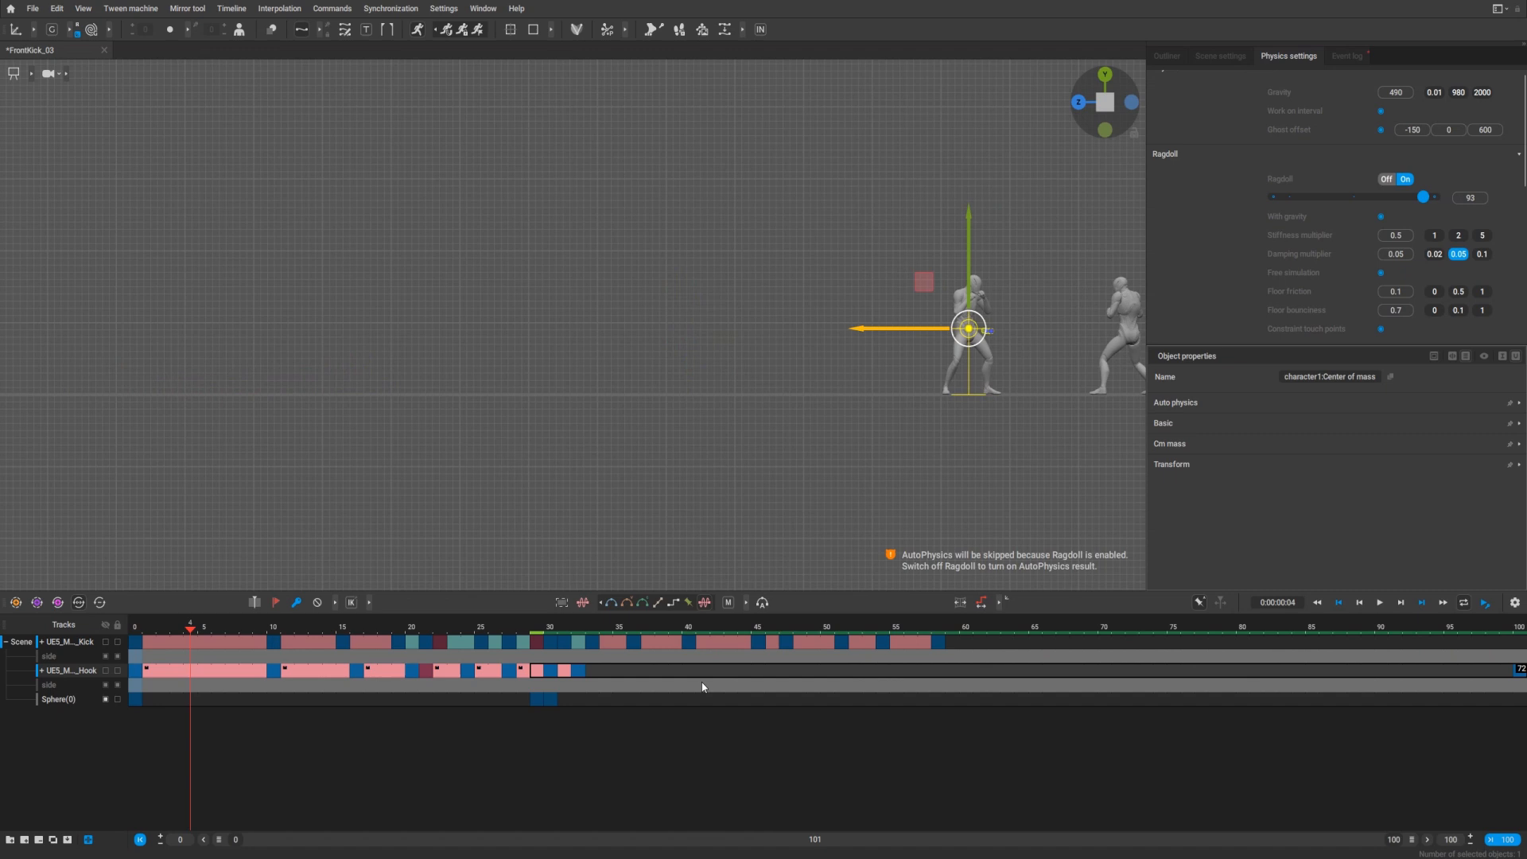
Enable ragdoll touch points, disable Free simulation, and replay the collapse
click(1356, 601)
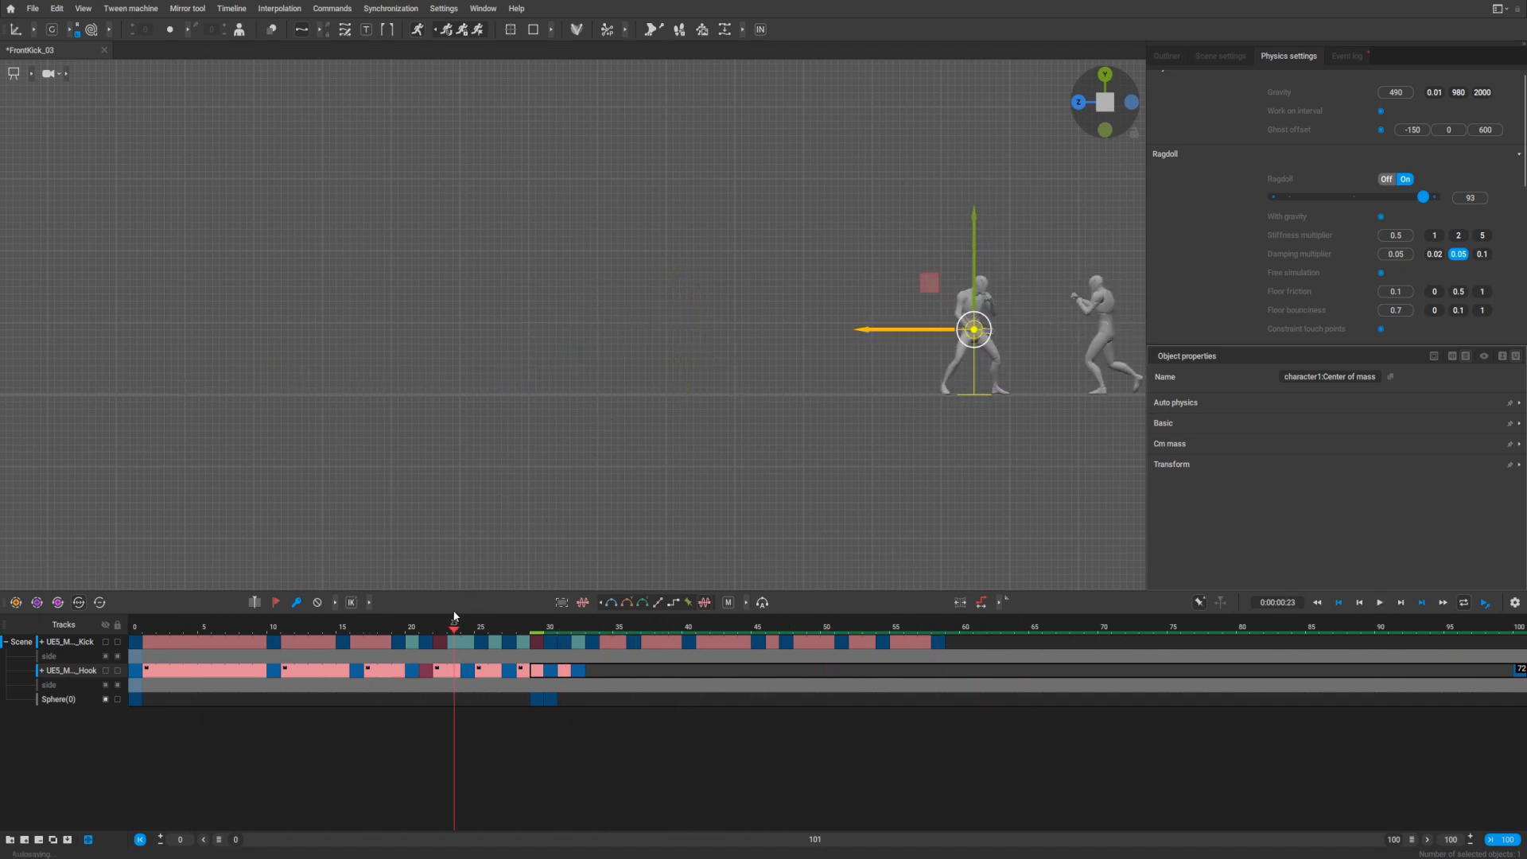
click(867, 626)
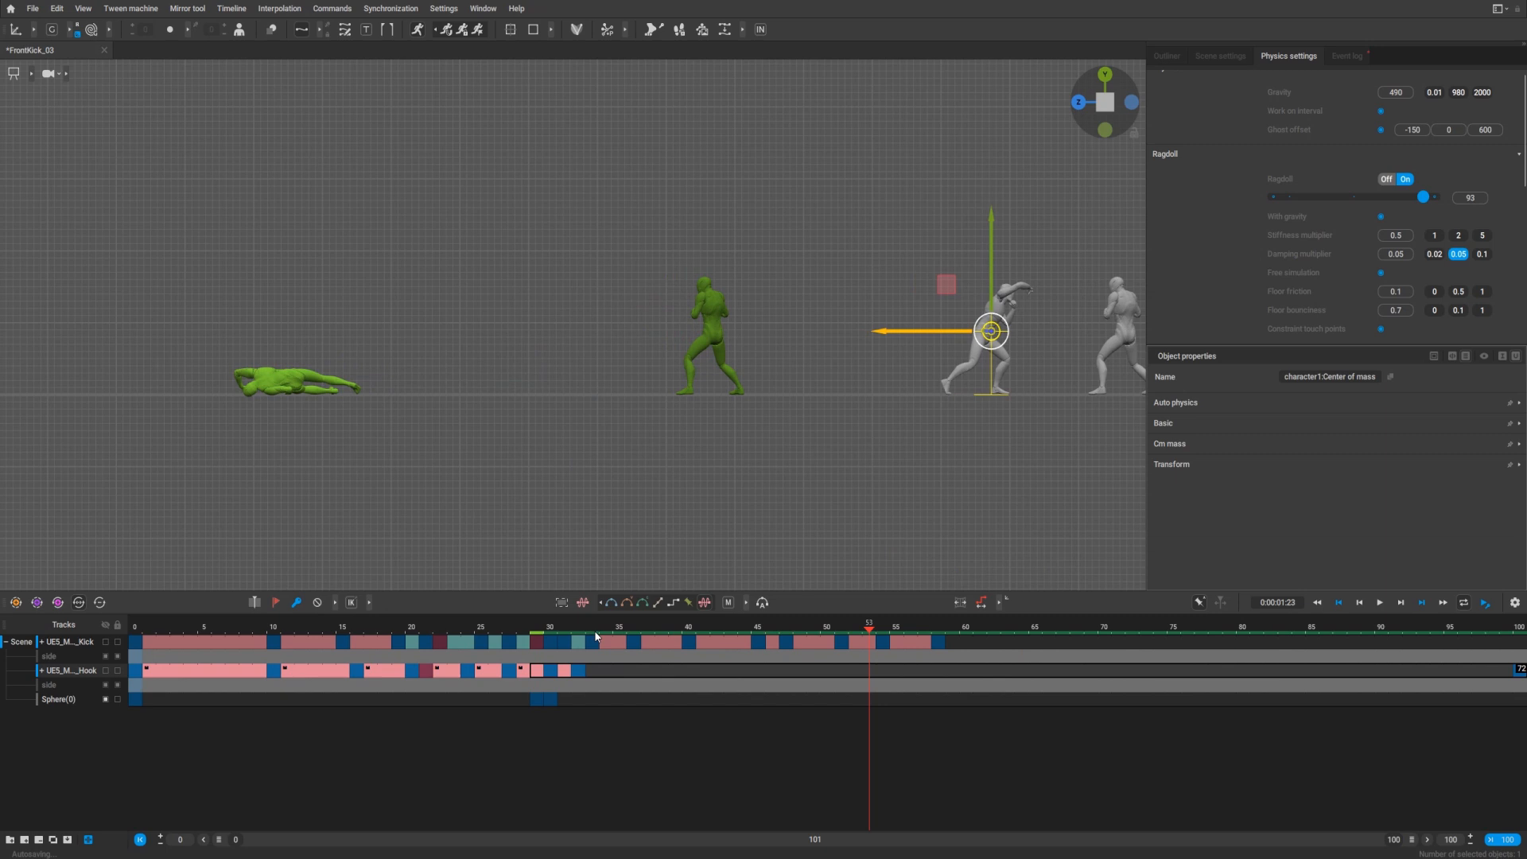
click(1378, 601)
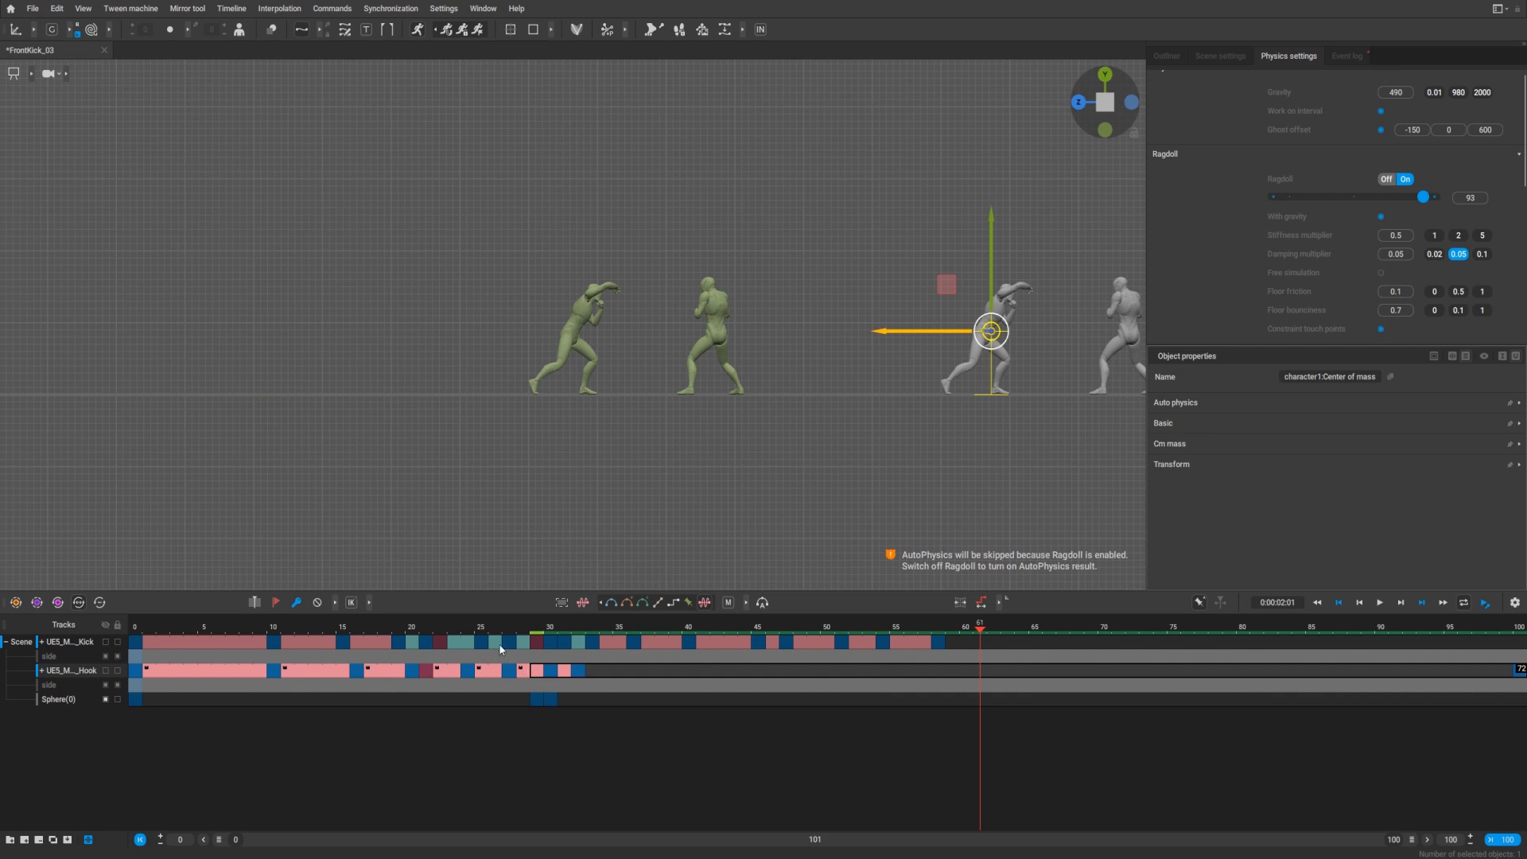
click(466, 627)
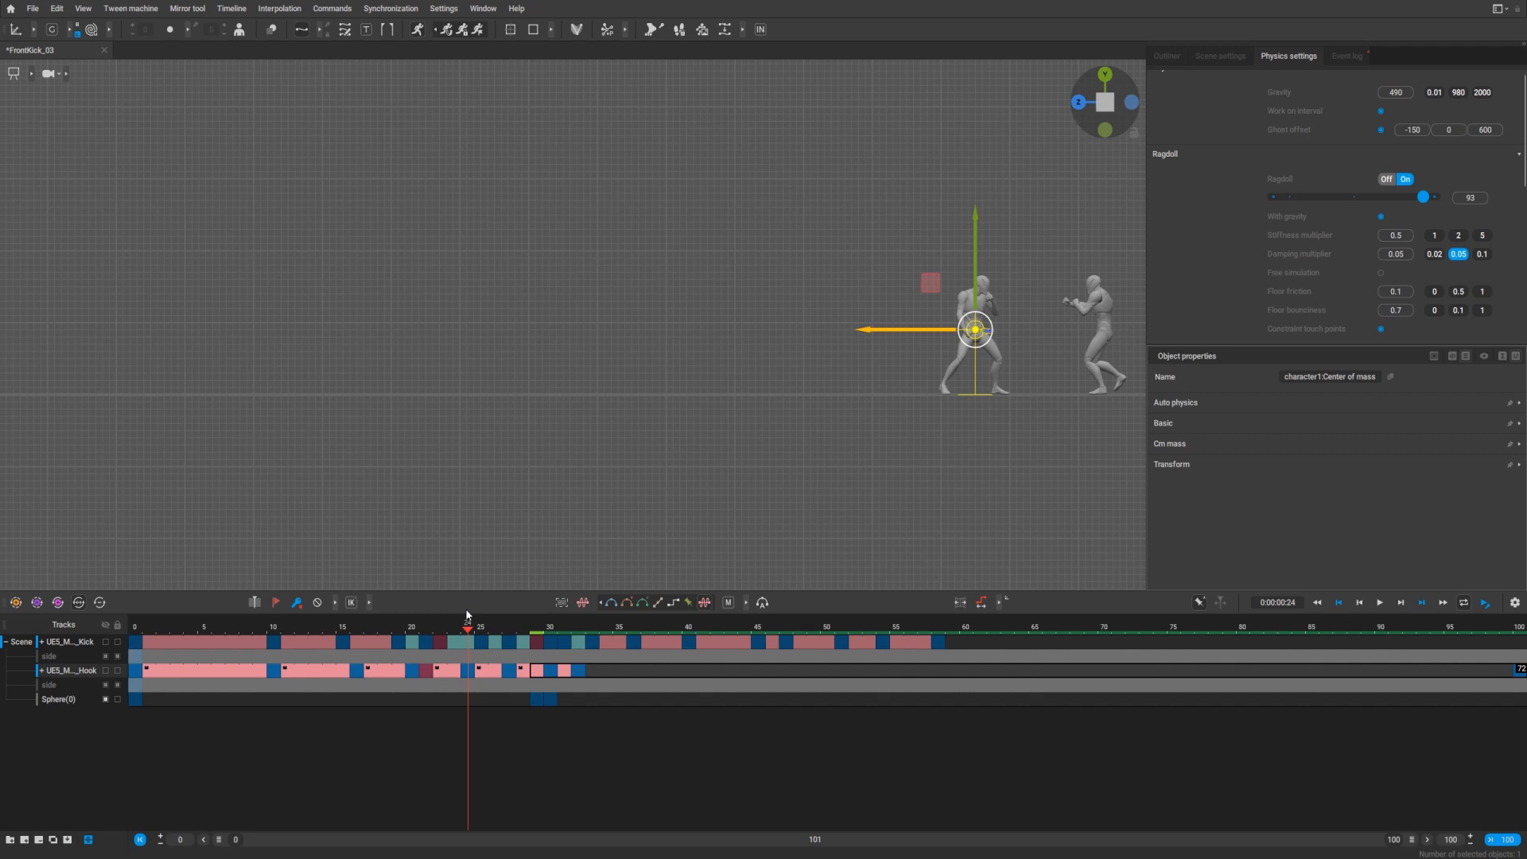
click(1215, 630)
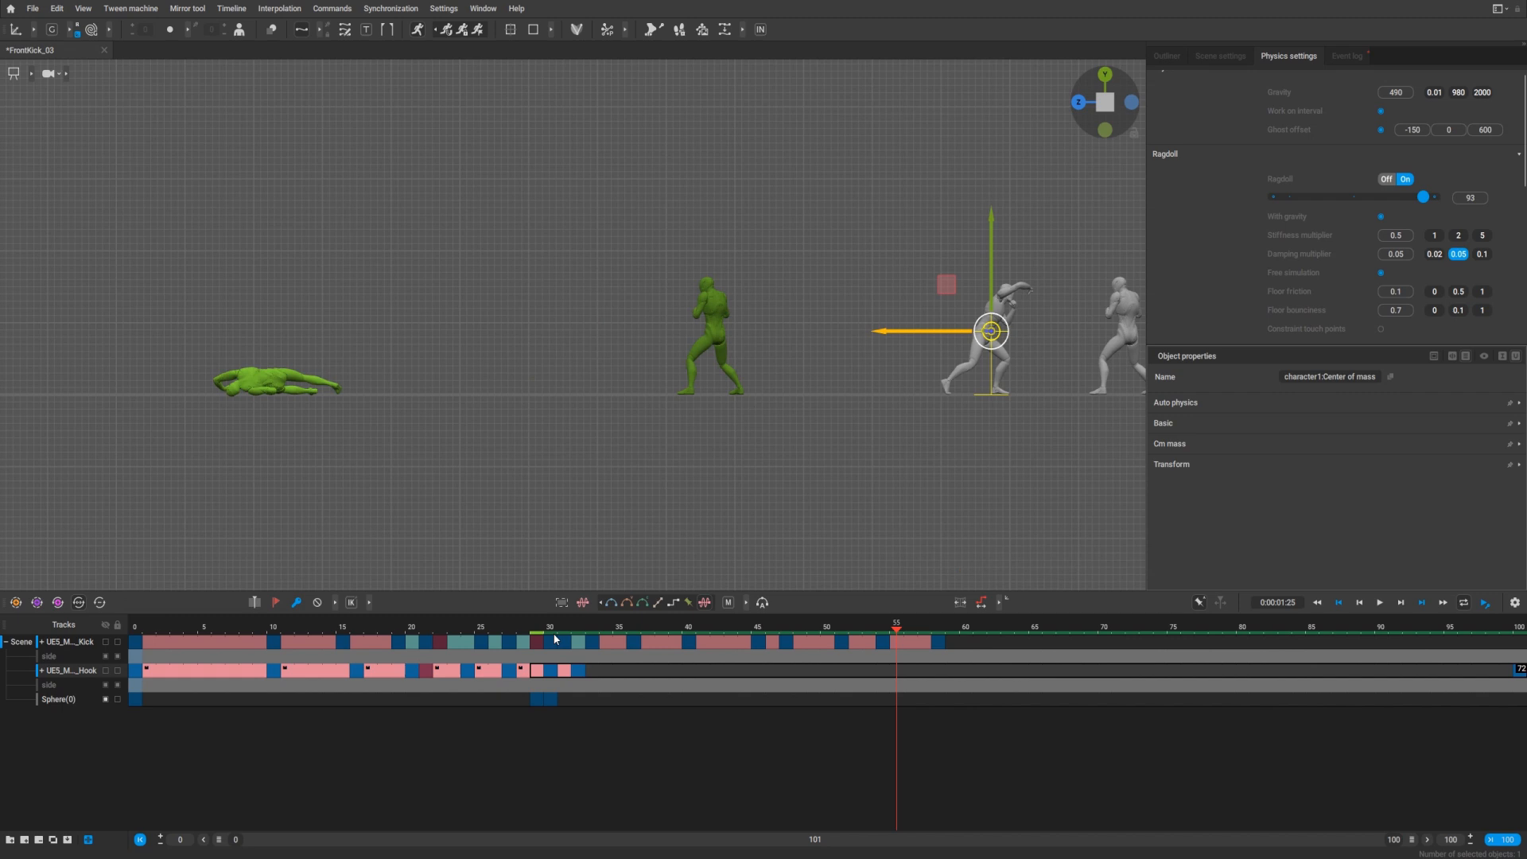
click(1359, 601)
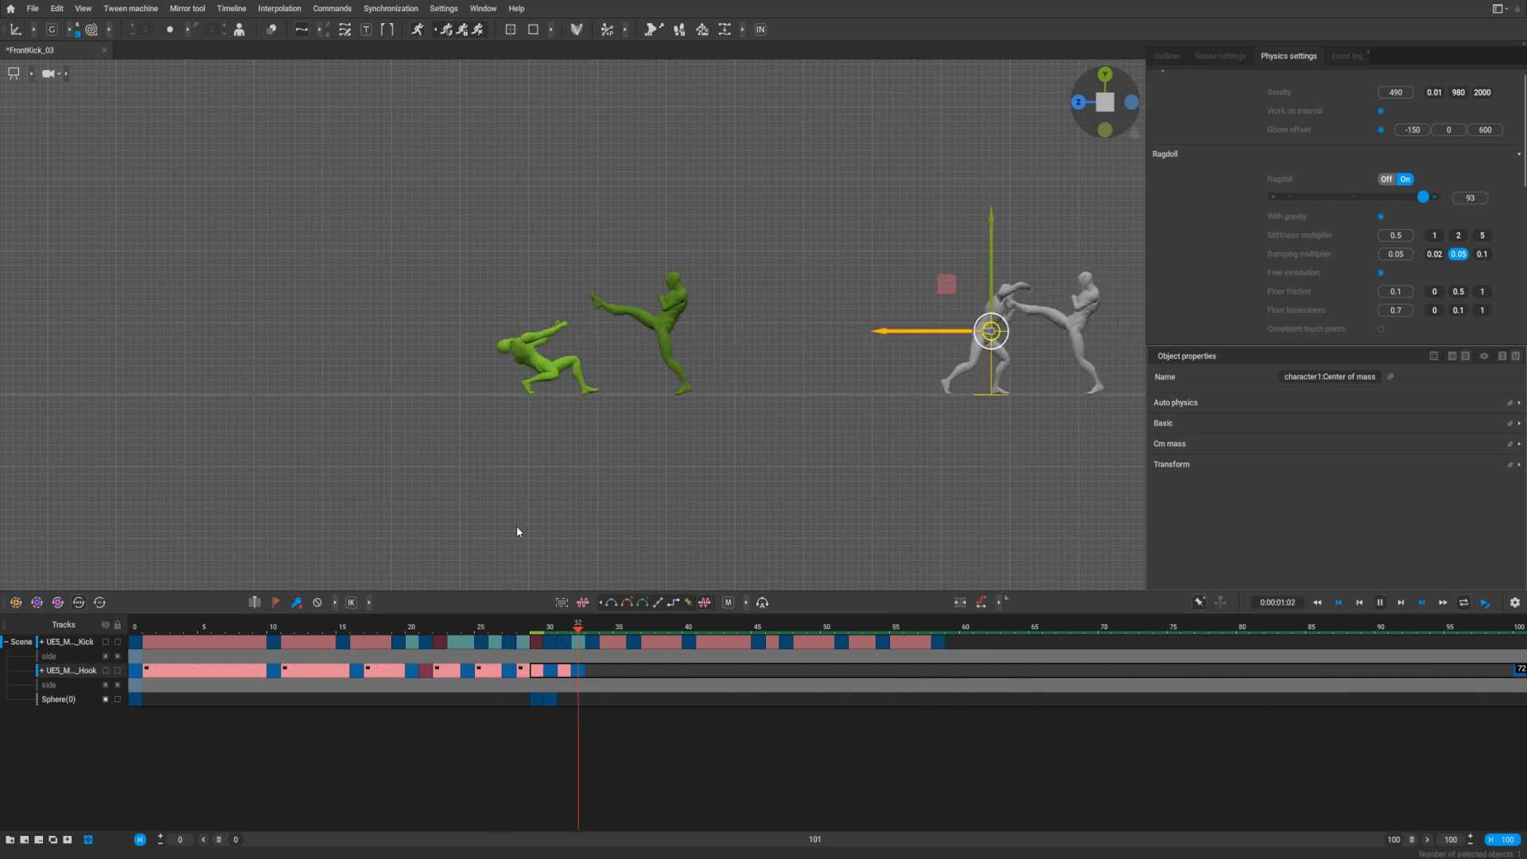
click(358, 627)
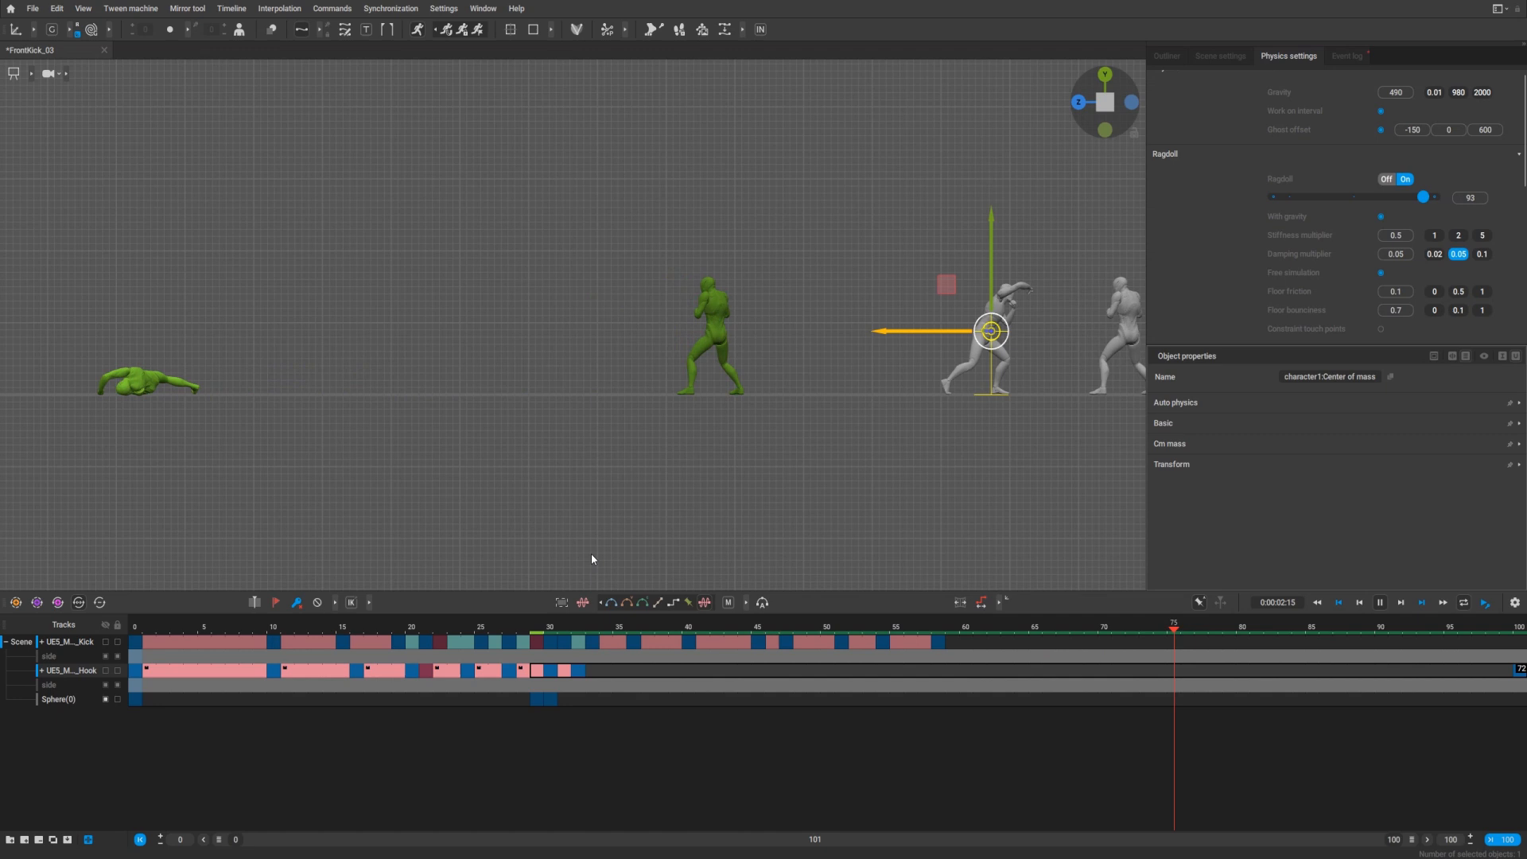
click(770, 628)
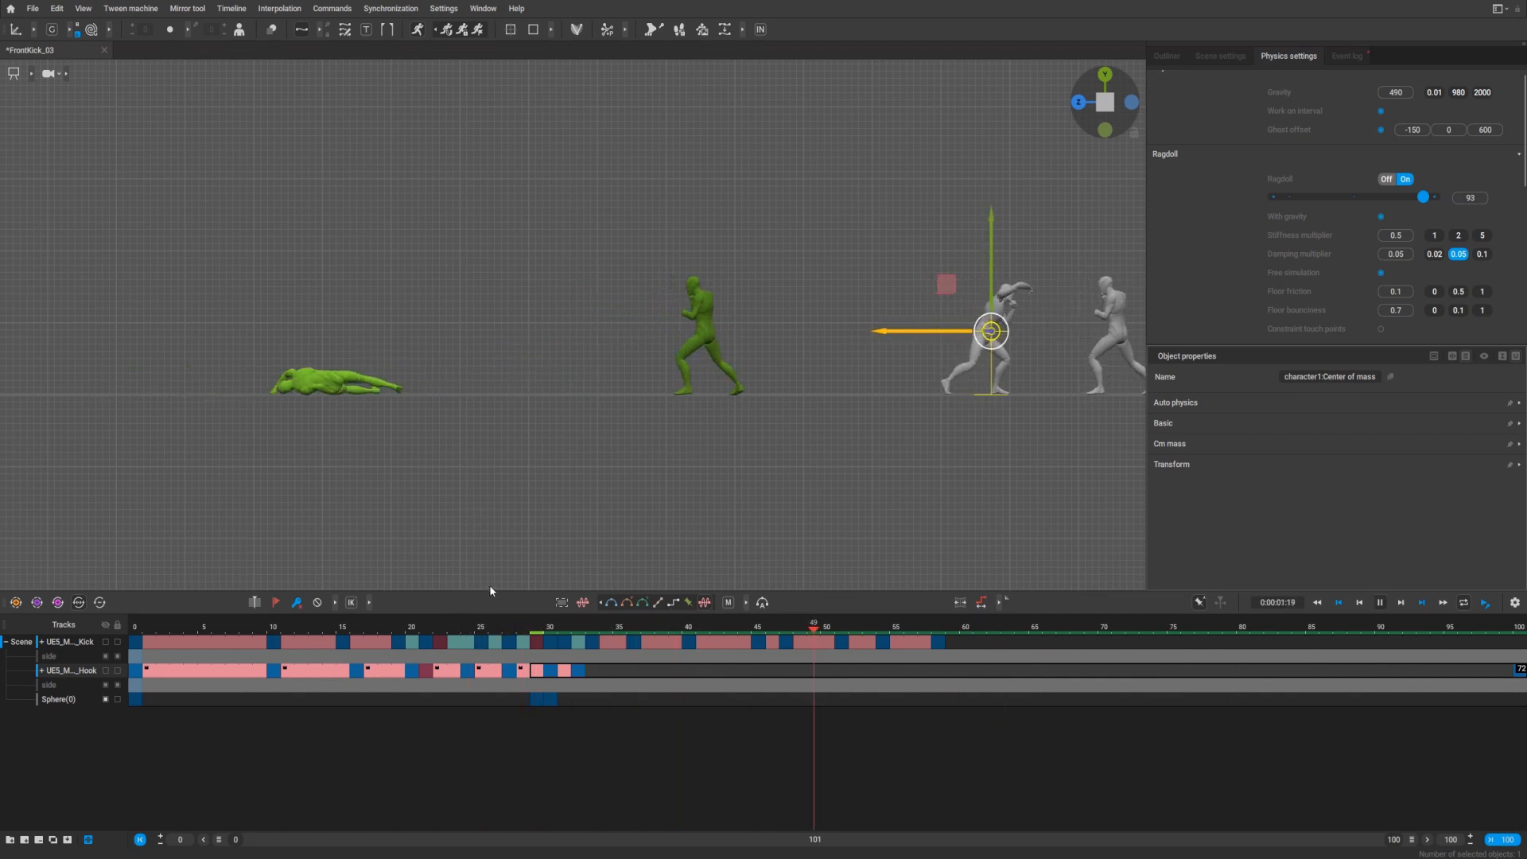
click(1393, 627)
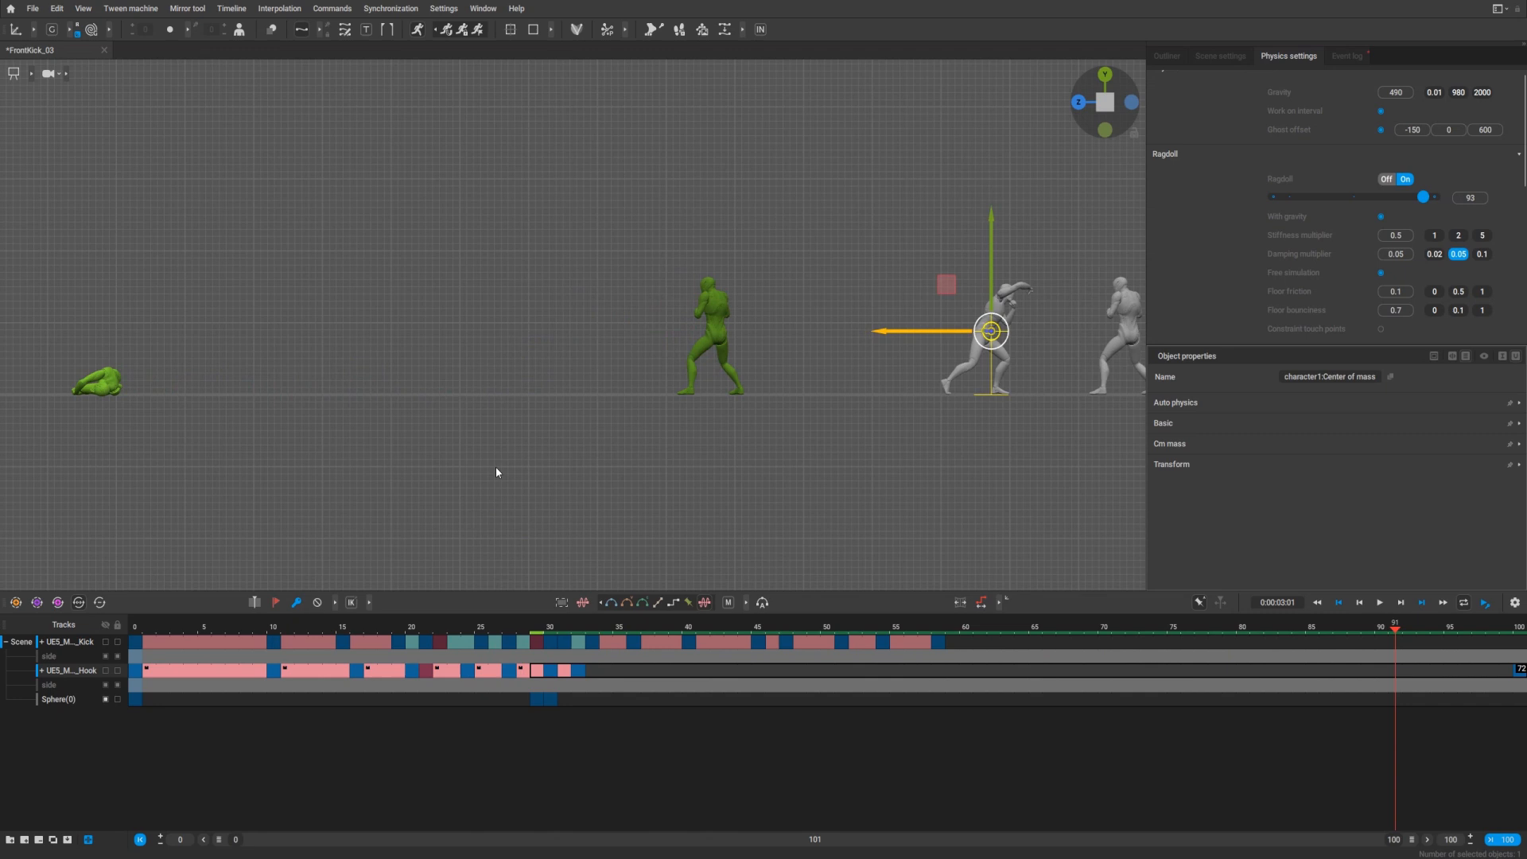